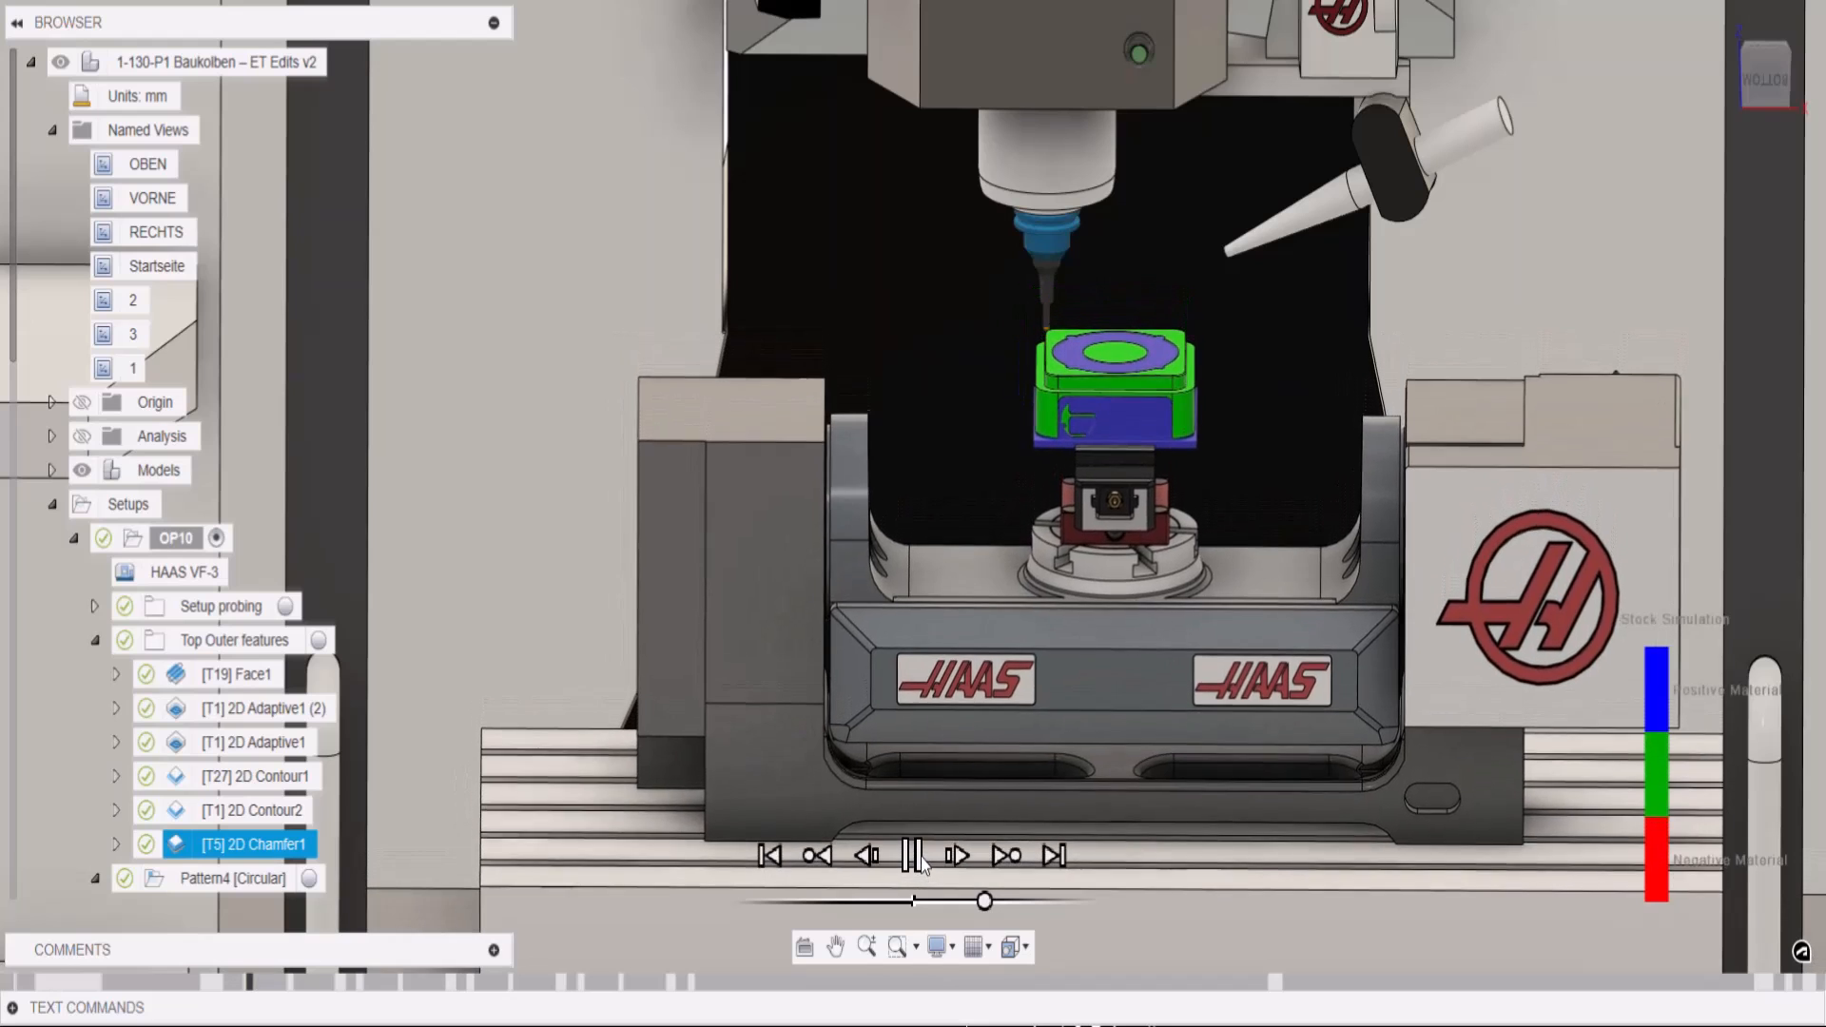
Stop the simulation preview and bring up the VF-2_SS_TR_2020-01_STEP v1 machine model
{"action": "left_click", "coordinate": [911, 856]}
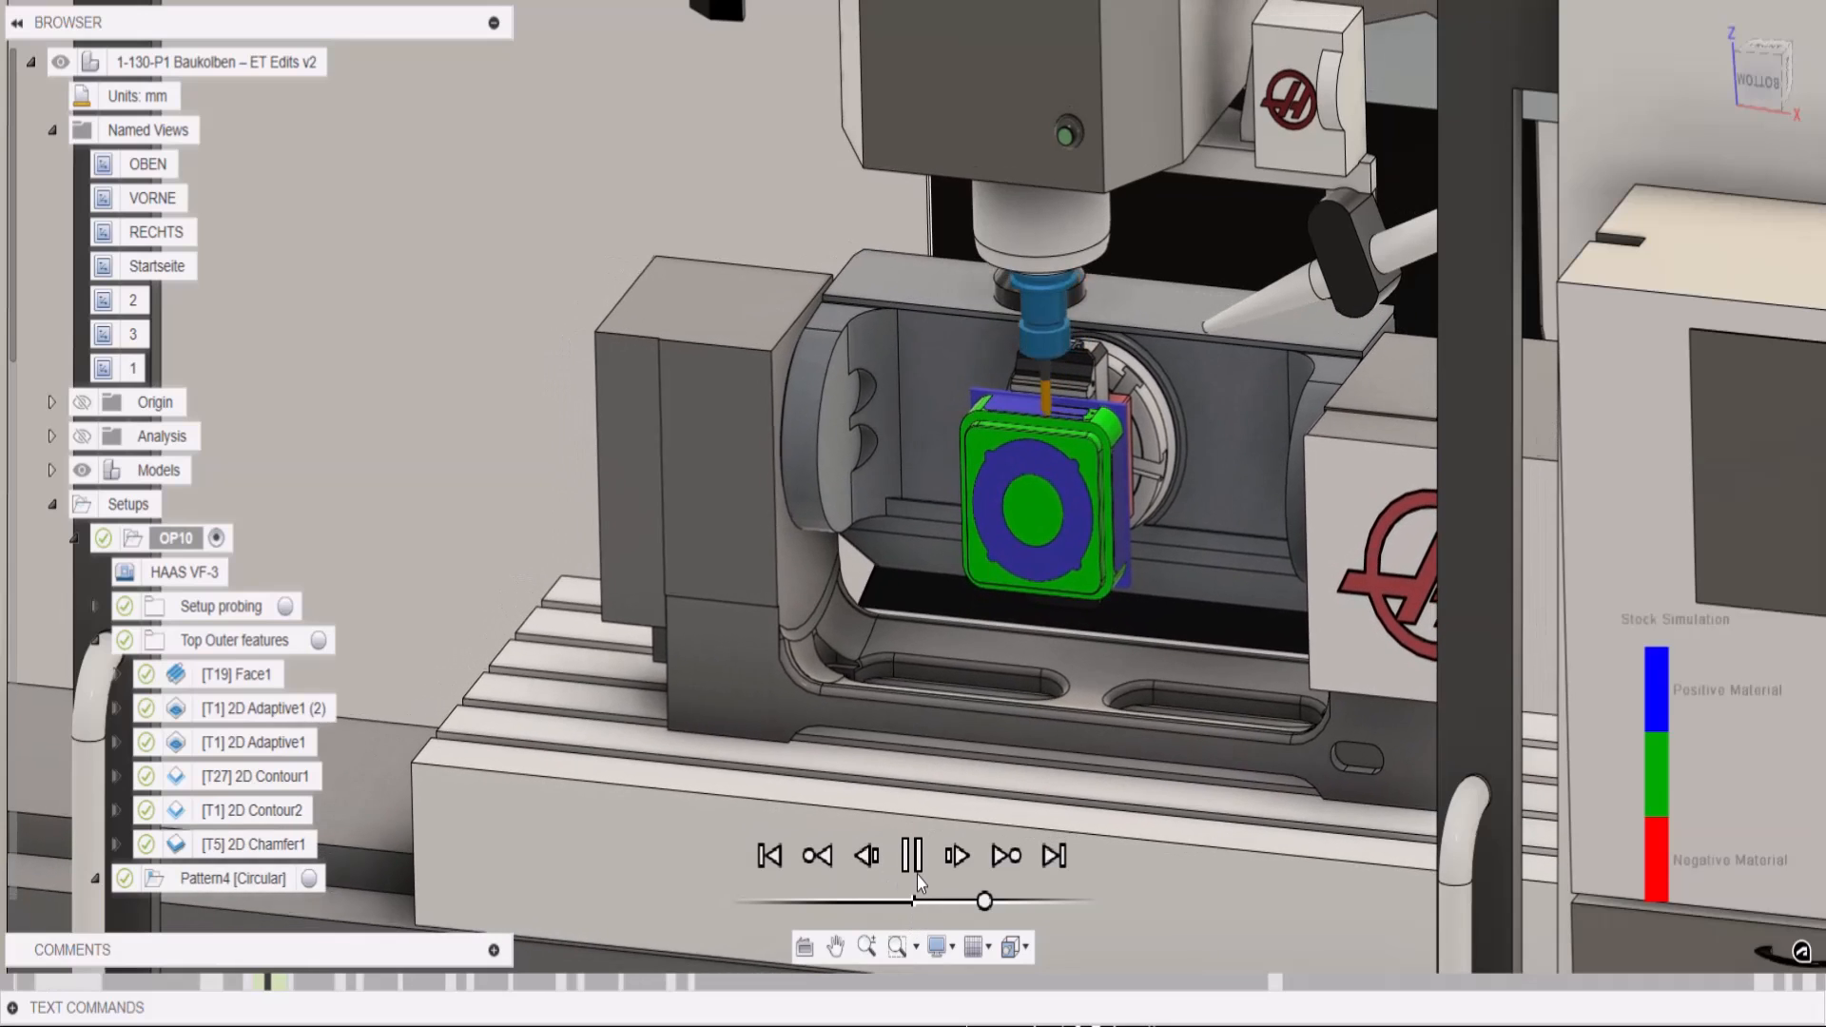
{"action": "mouse_move", "coordinate": [913, 855]}
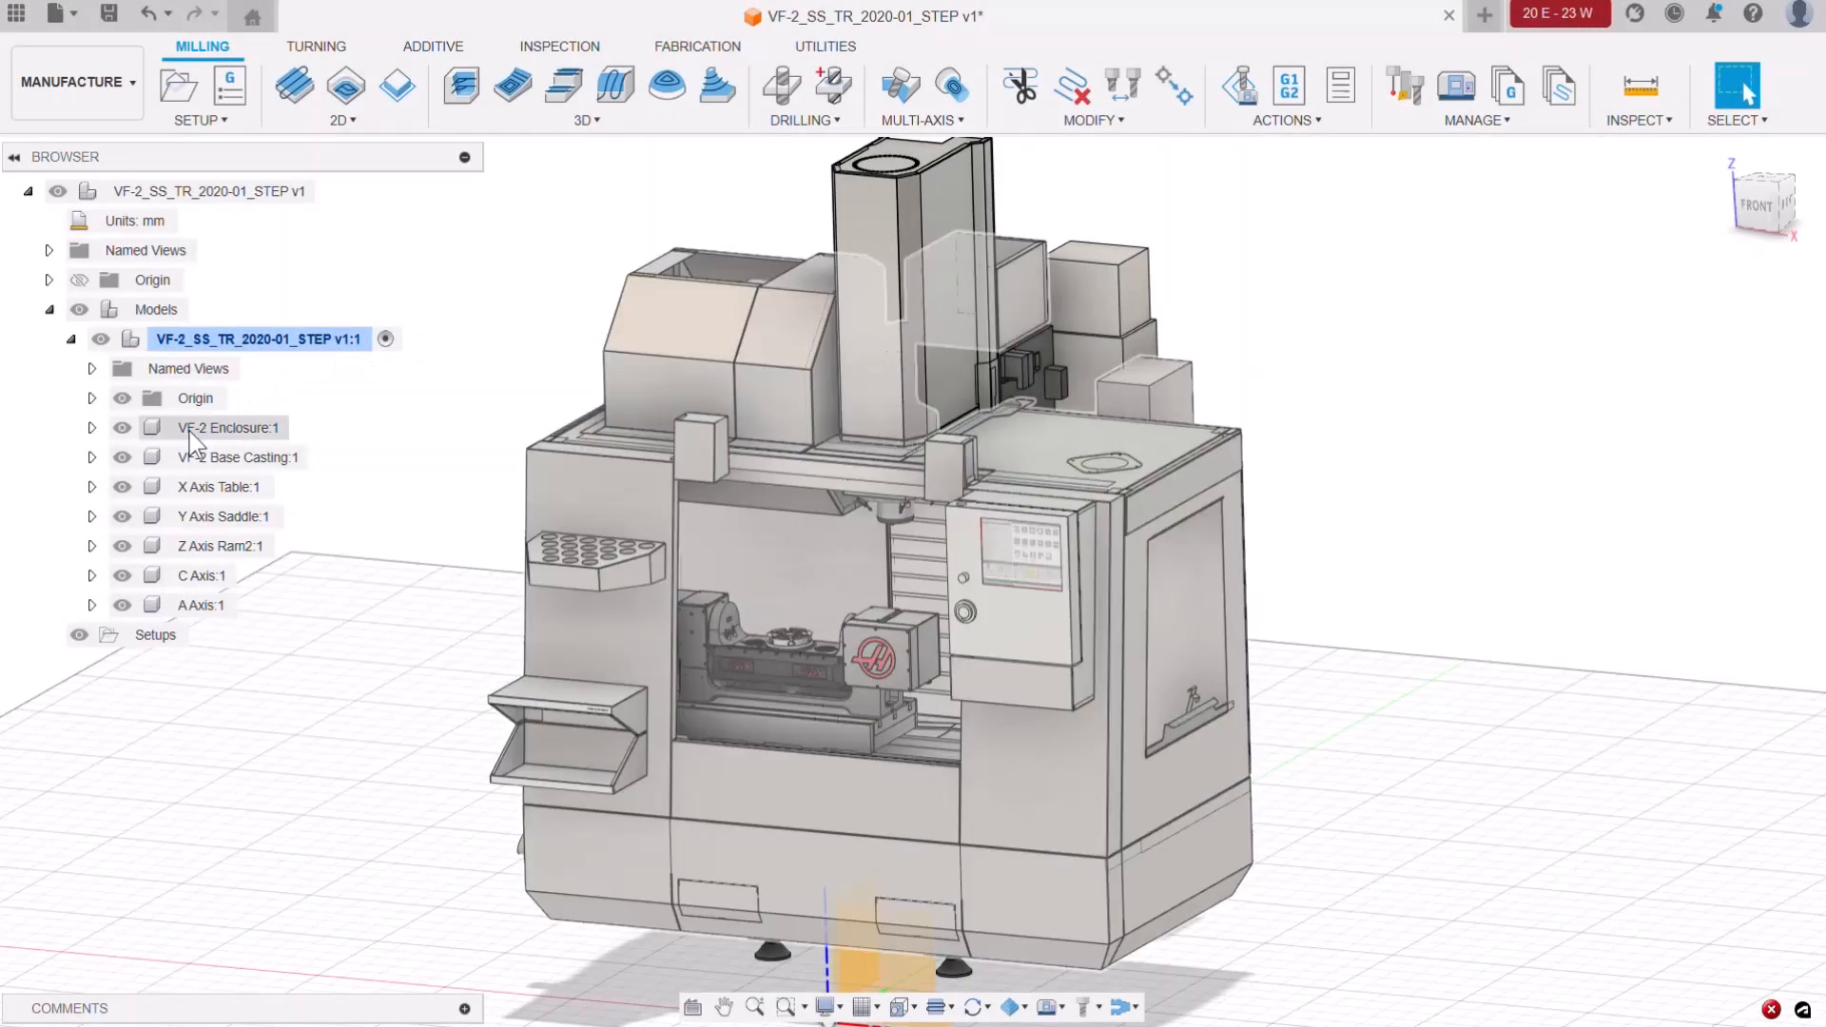
{"action": "left_click", "coordinate": [122, 428]}
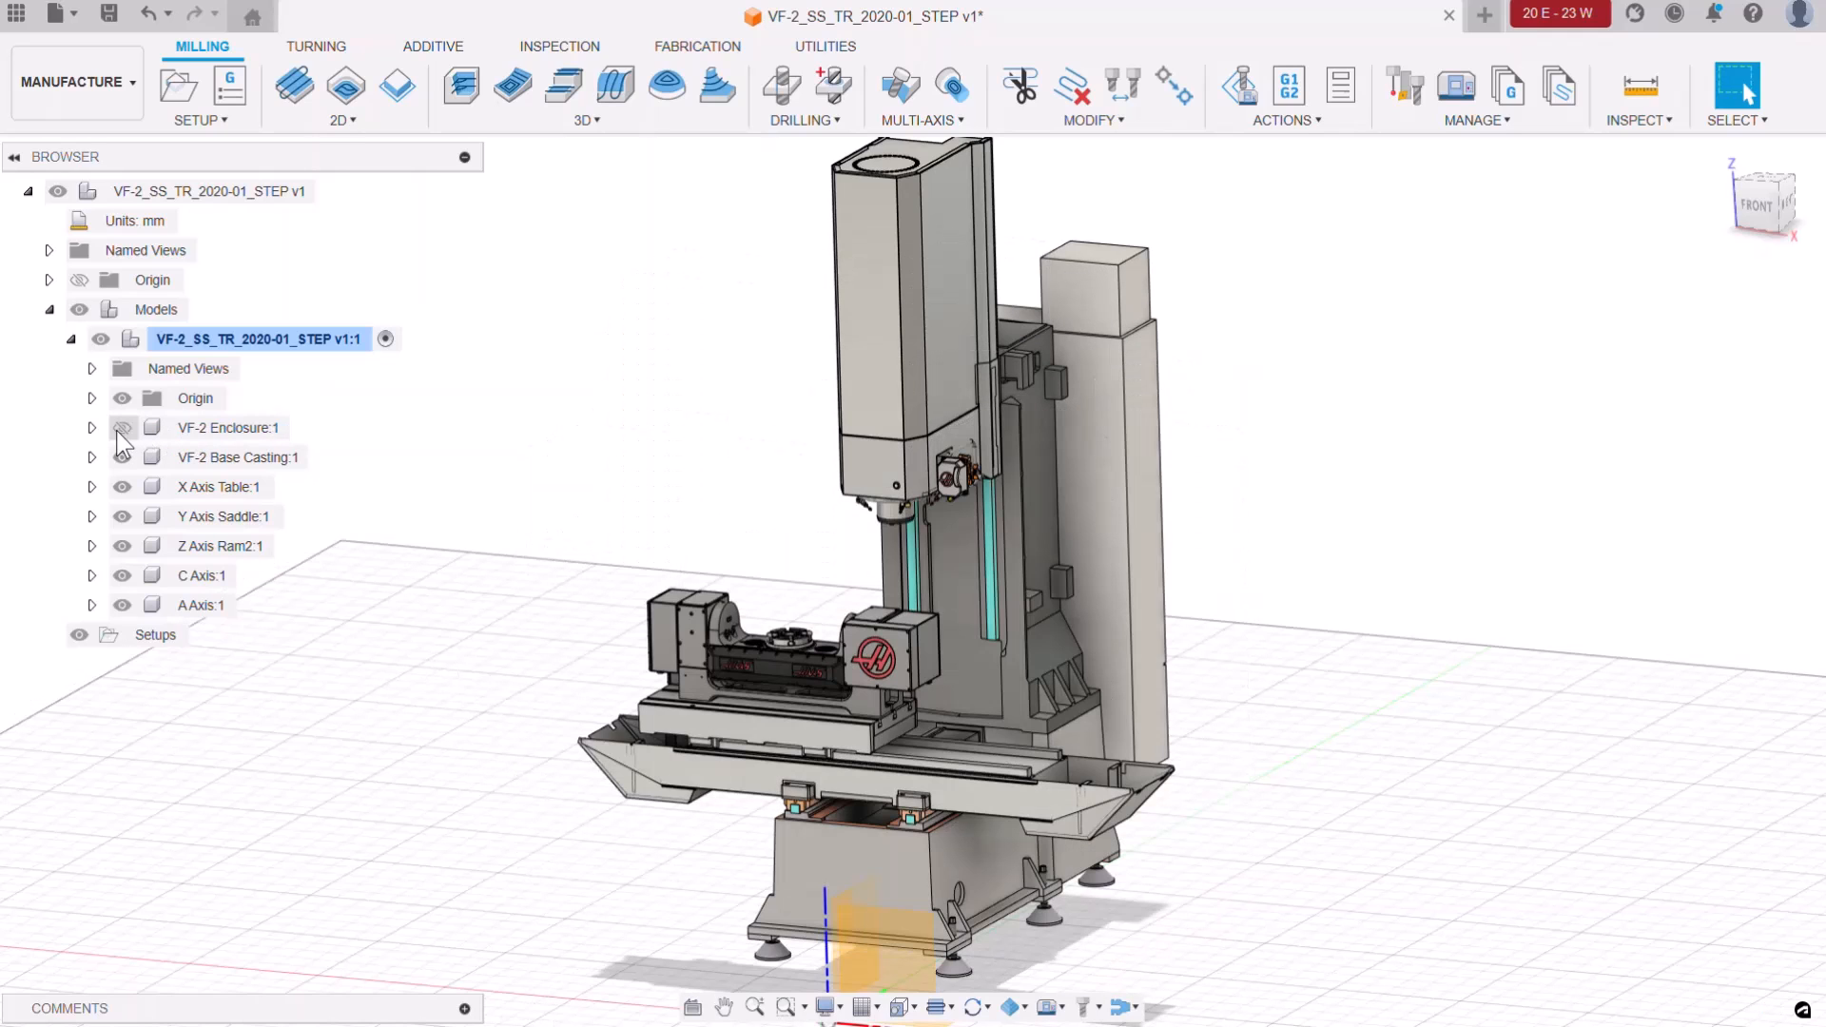
{"action": "left_click", "coordinate": [122, 428]}
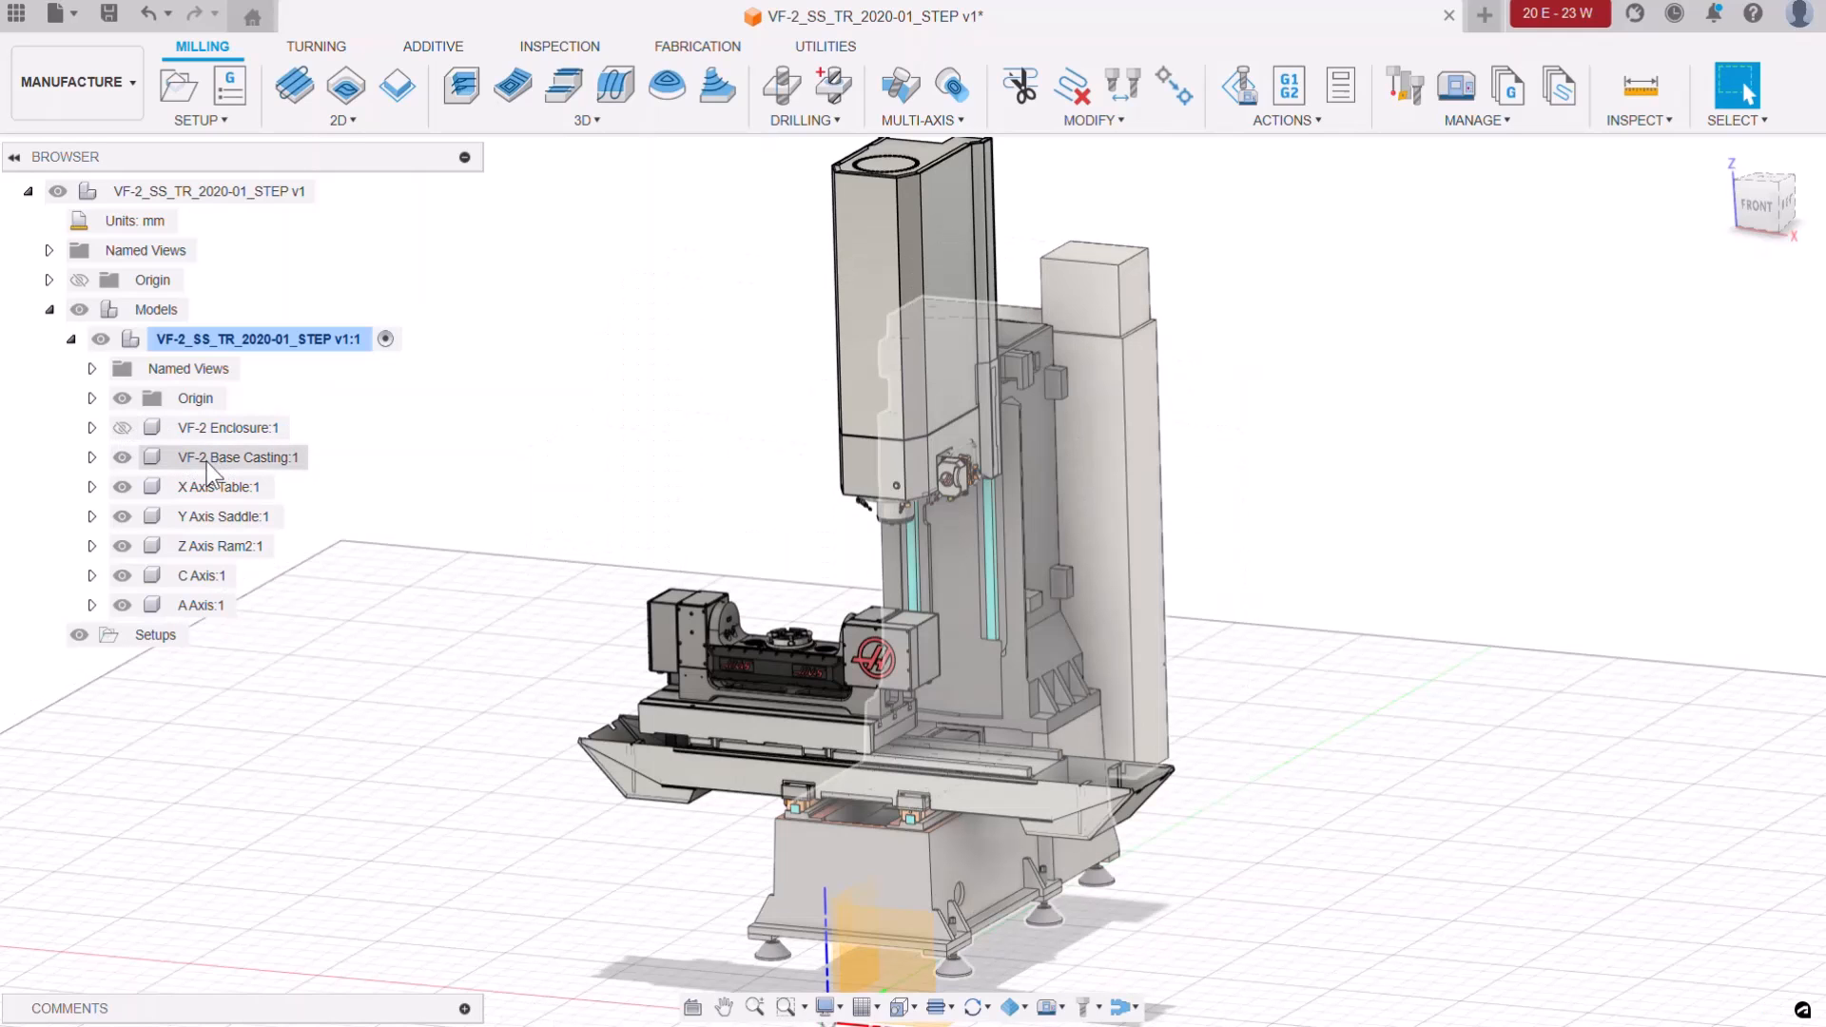
{"action": "left_click", "coordinate": [121, 486]}
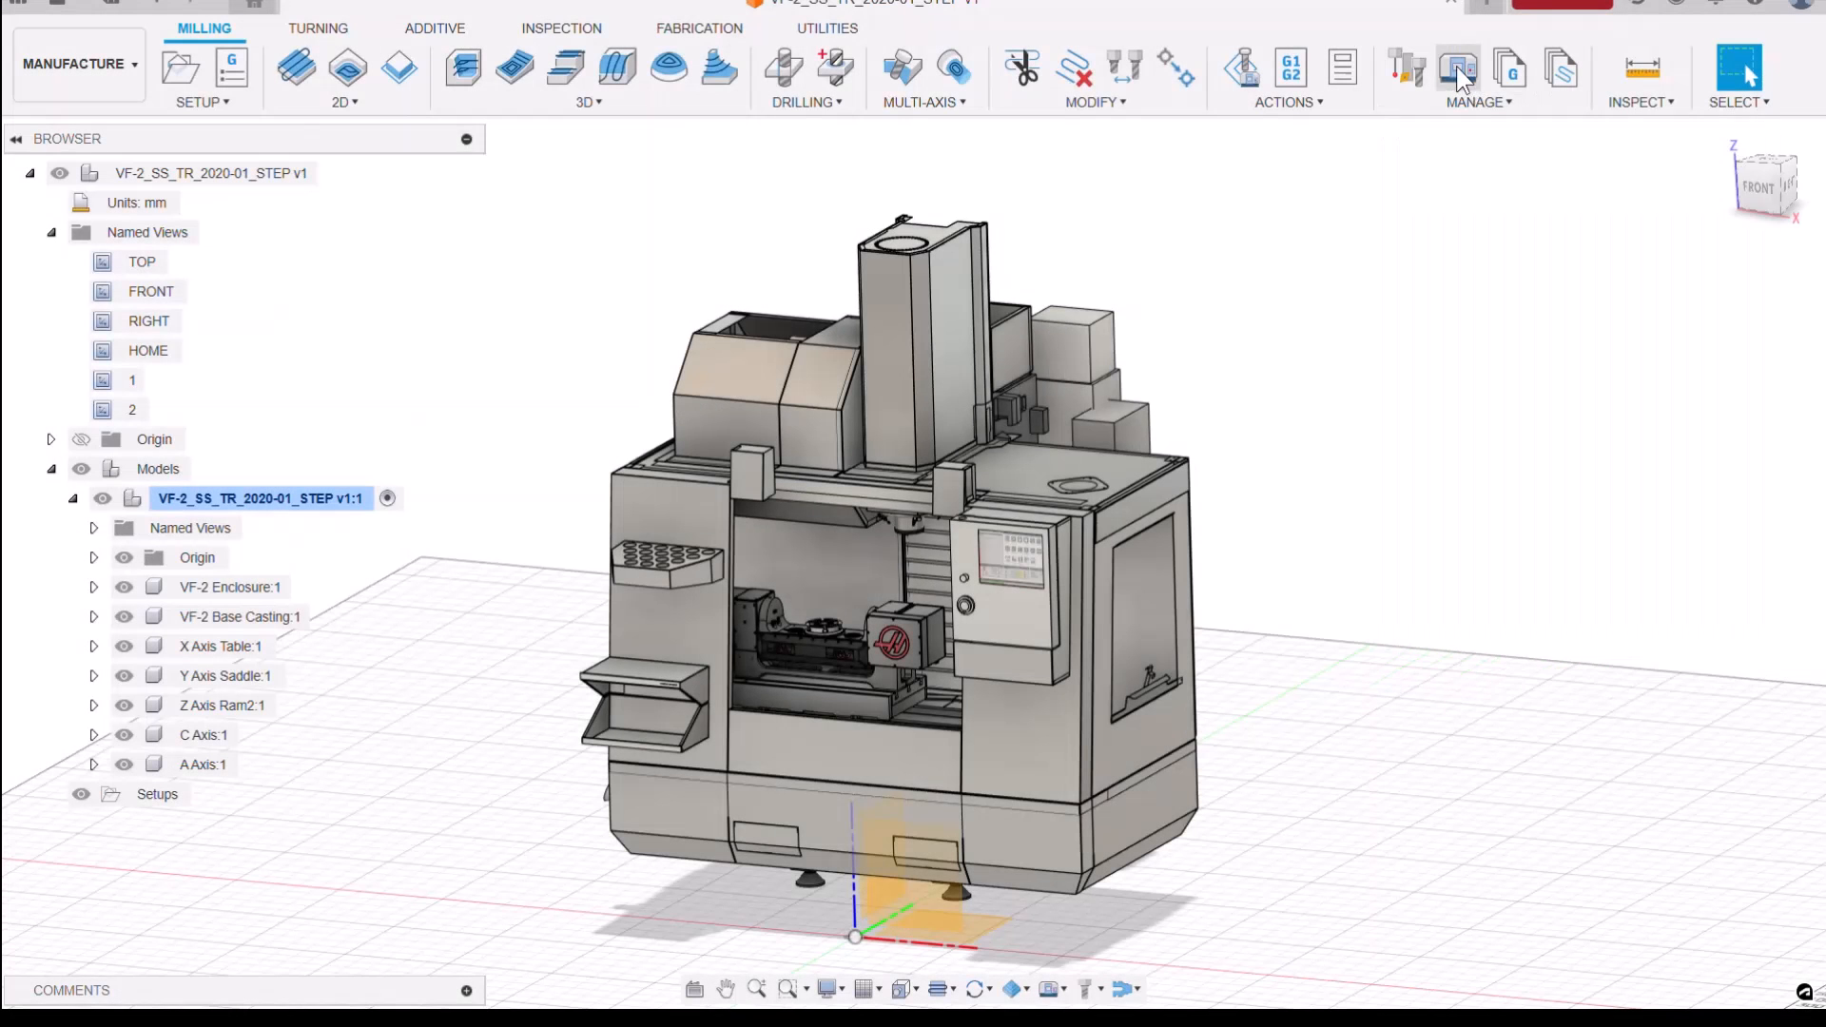
{"action": "left_click", "coordinate": [1457, 69]}
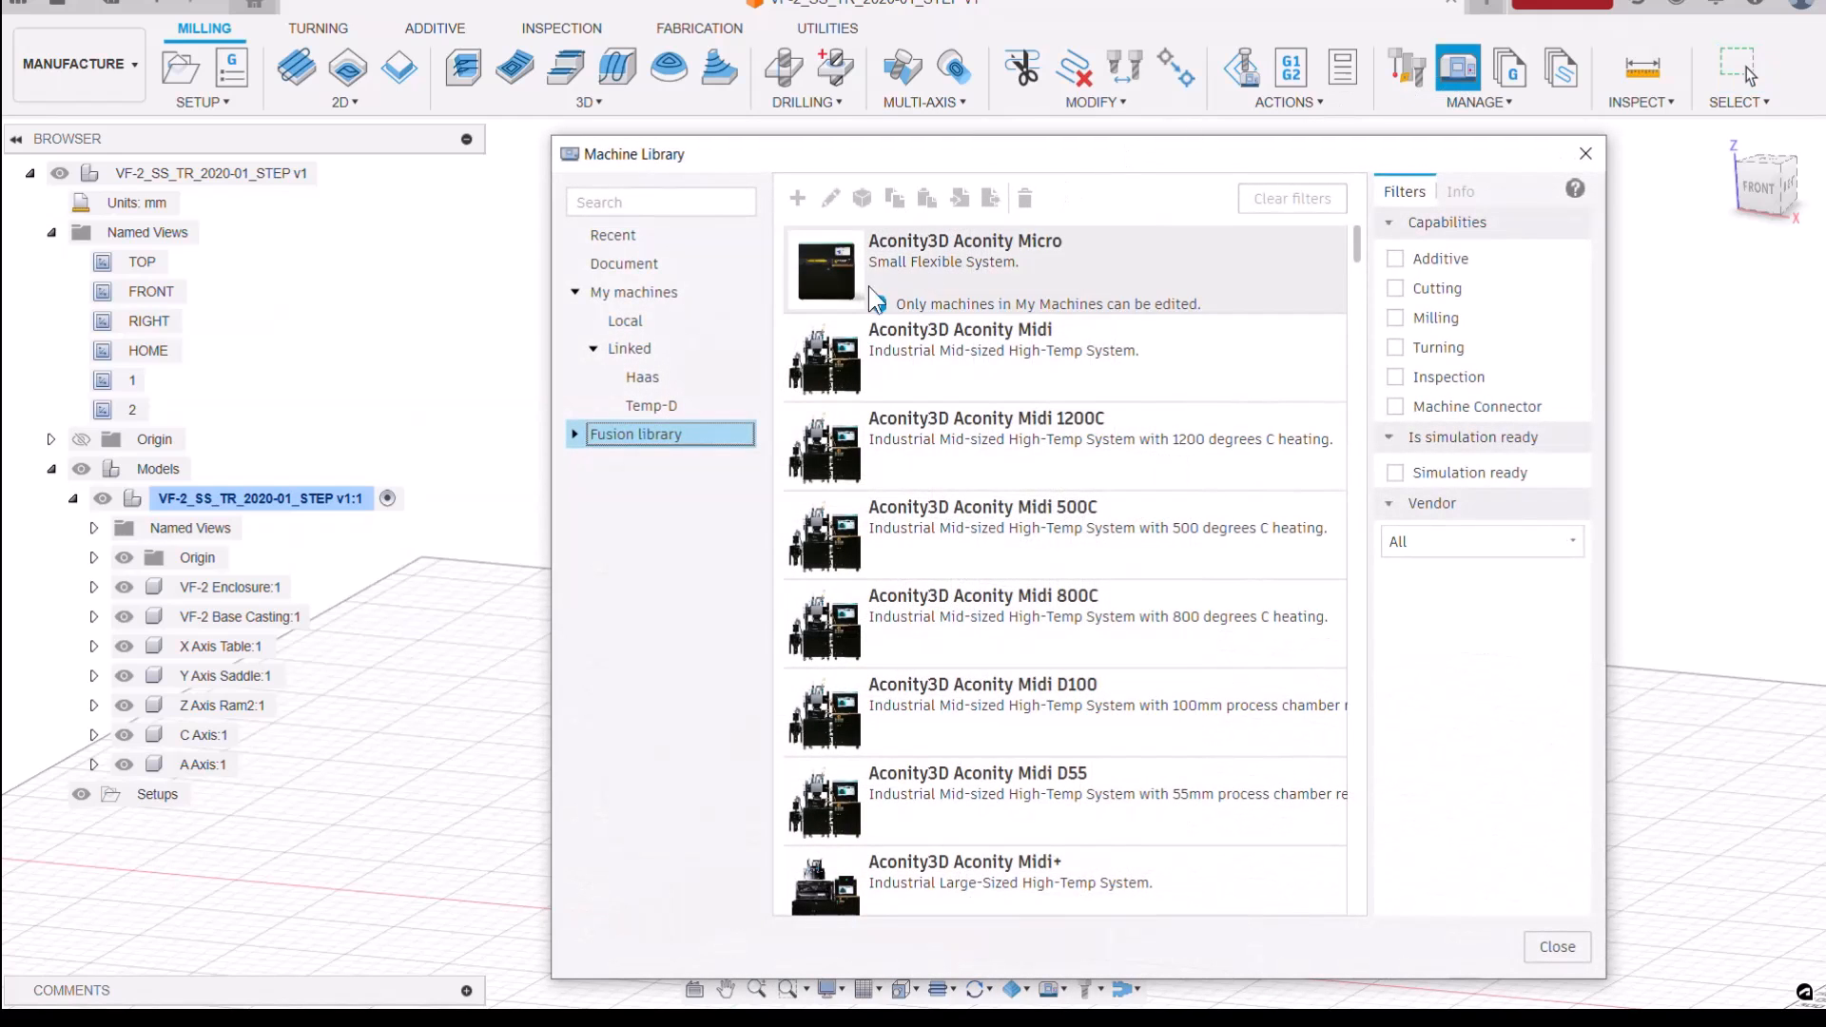
{"action": "mouse_move", "coordinate": [911, 454]}
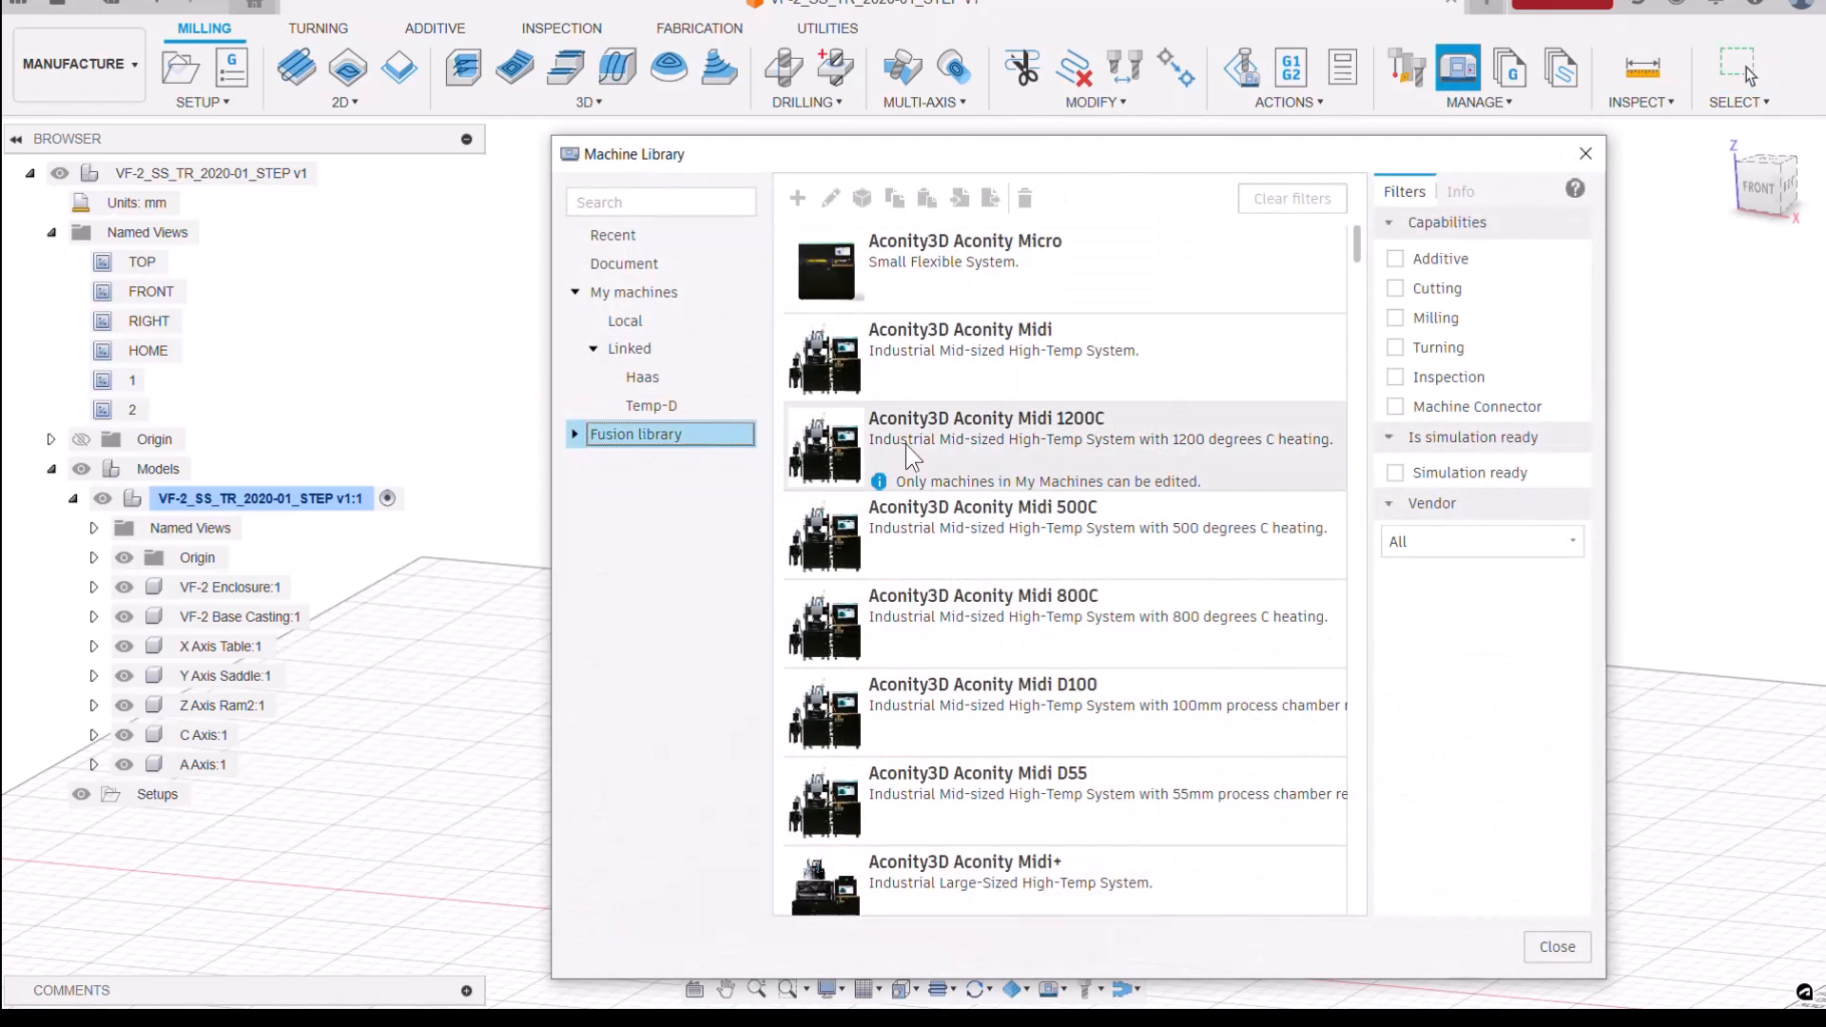
{"action": "left_click", "coordinate": [1394, 317]}
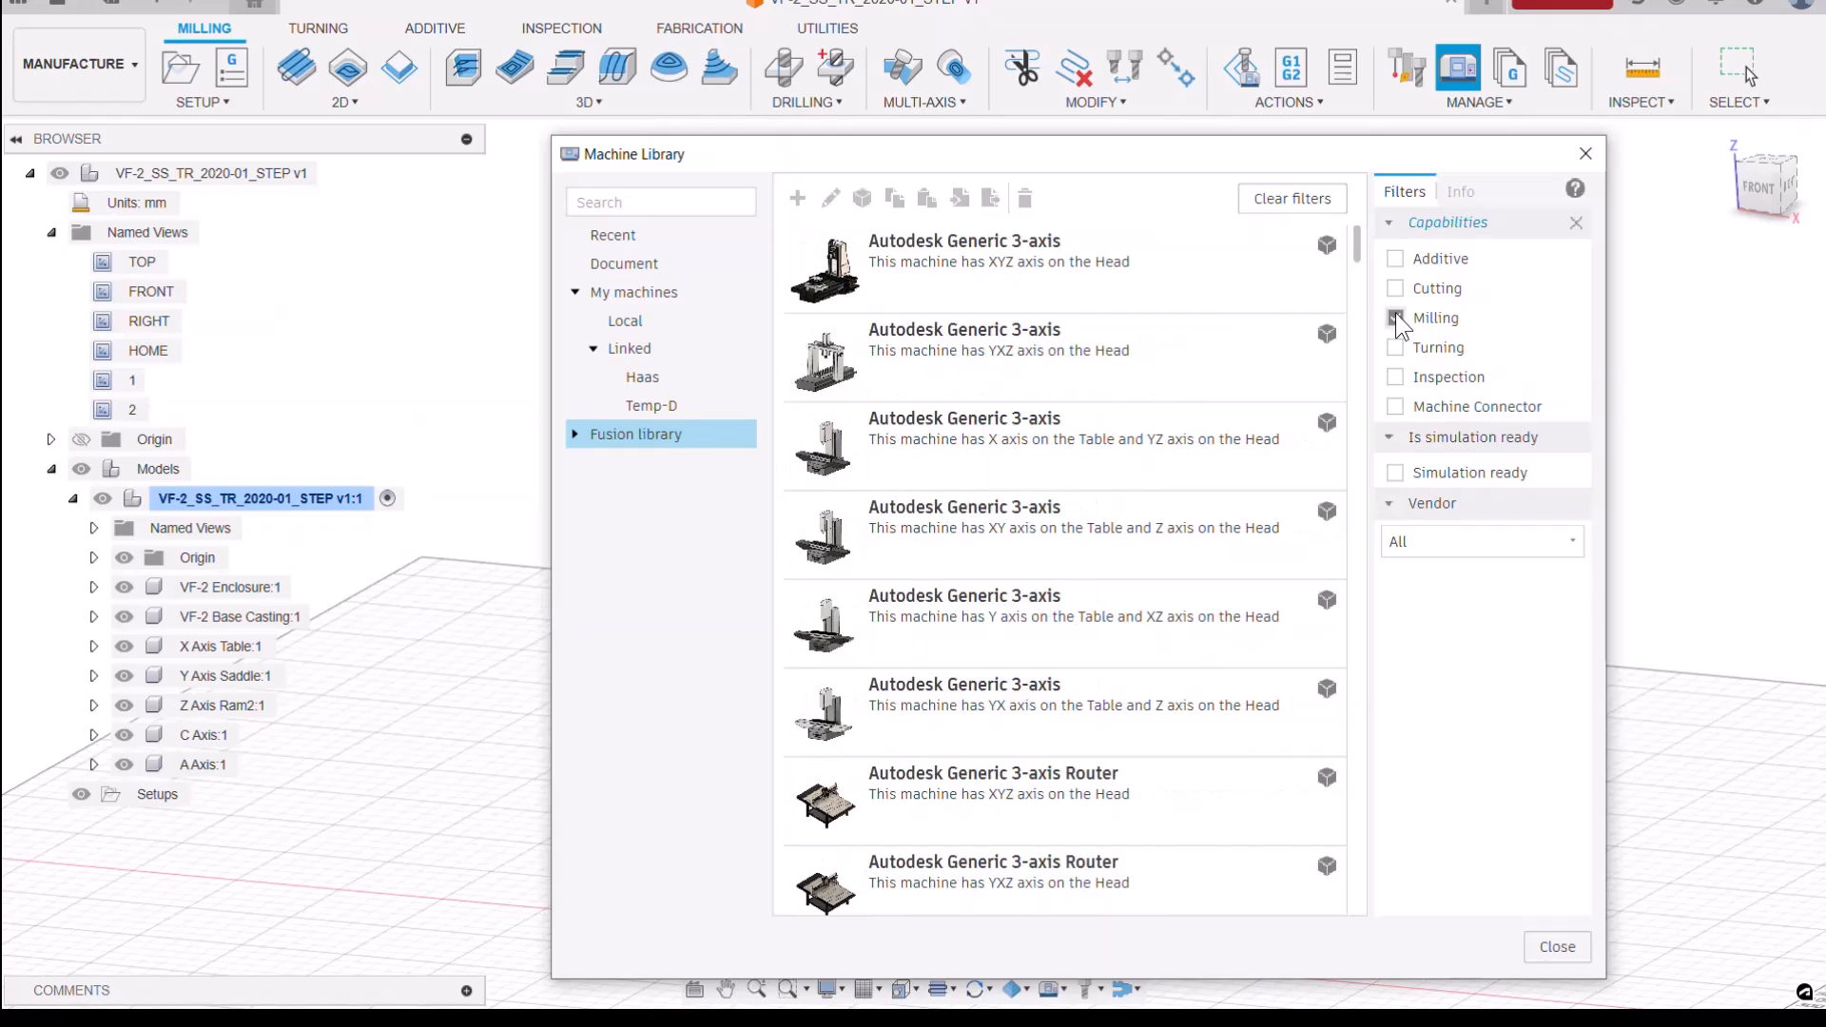
{"action": "left_click", "coordinate": [1394, 317]}
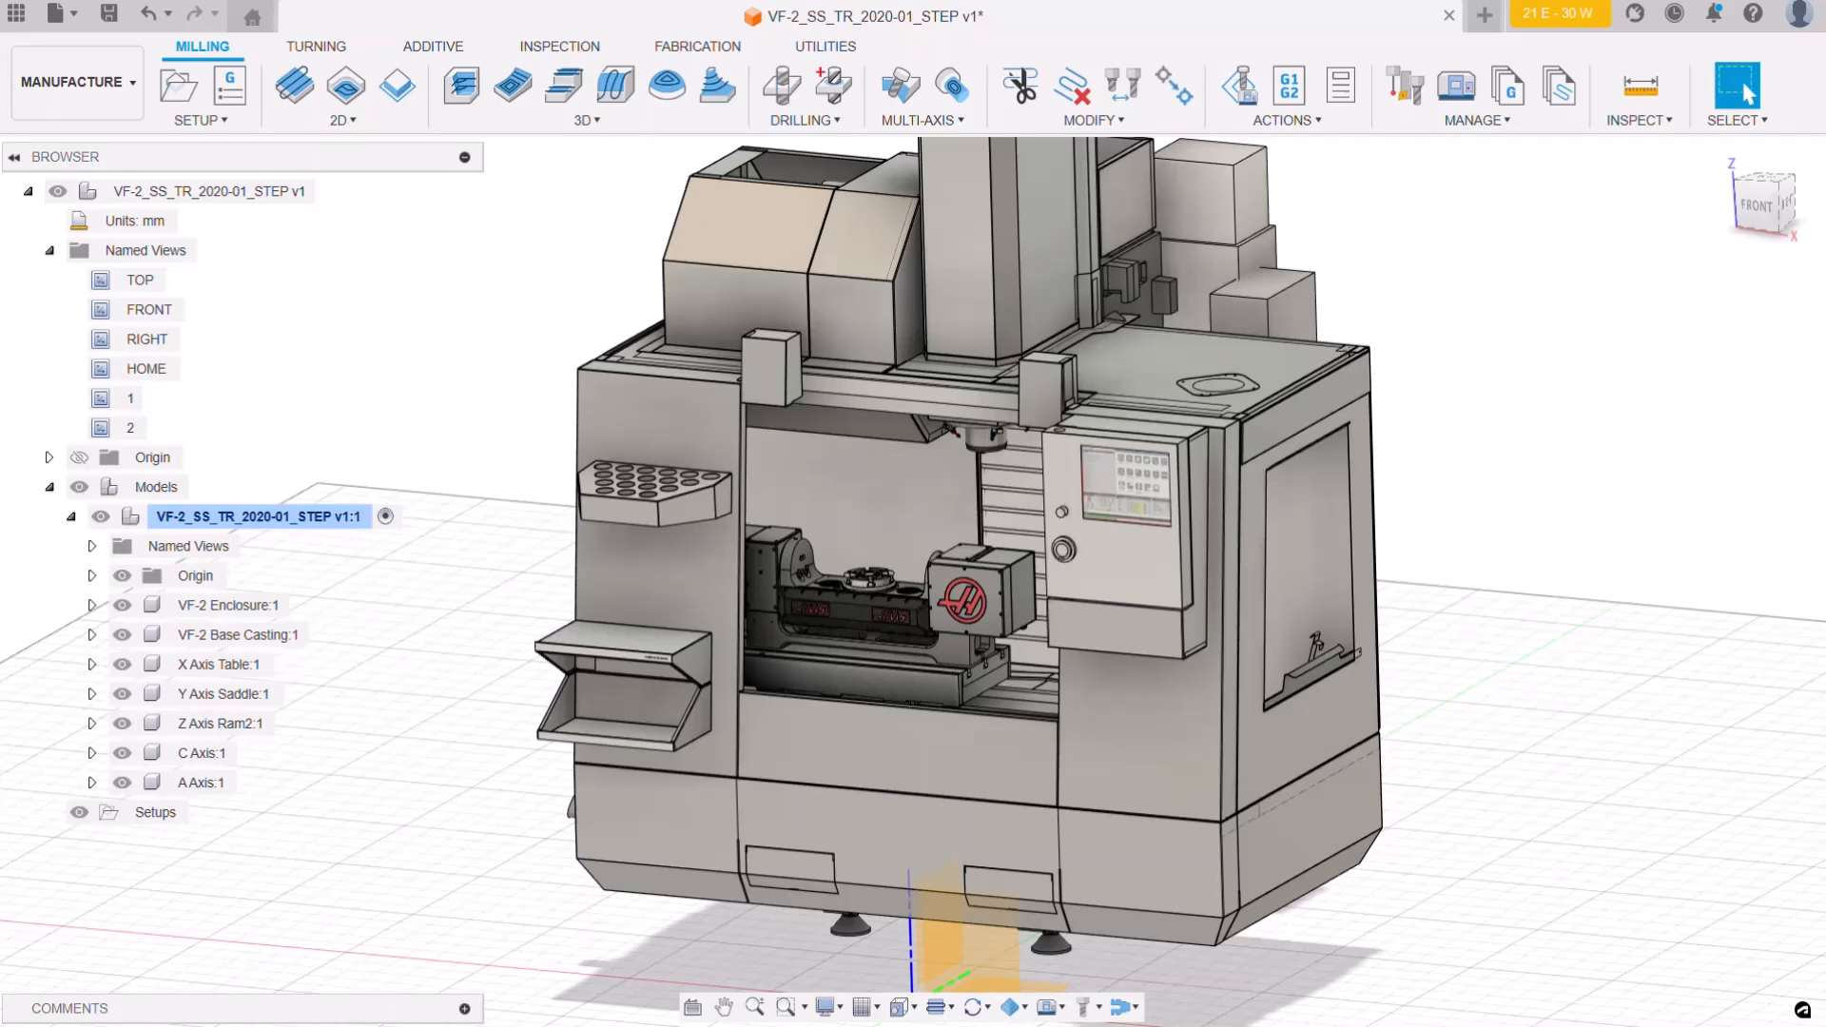
{"action": "mouse_move", "coordinate": [209, 753]}
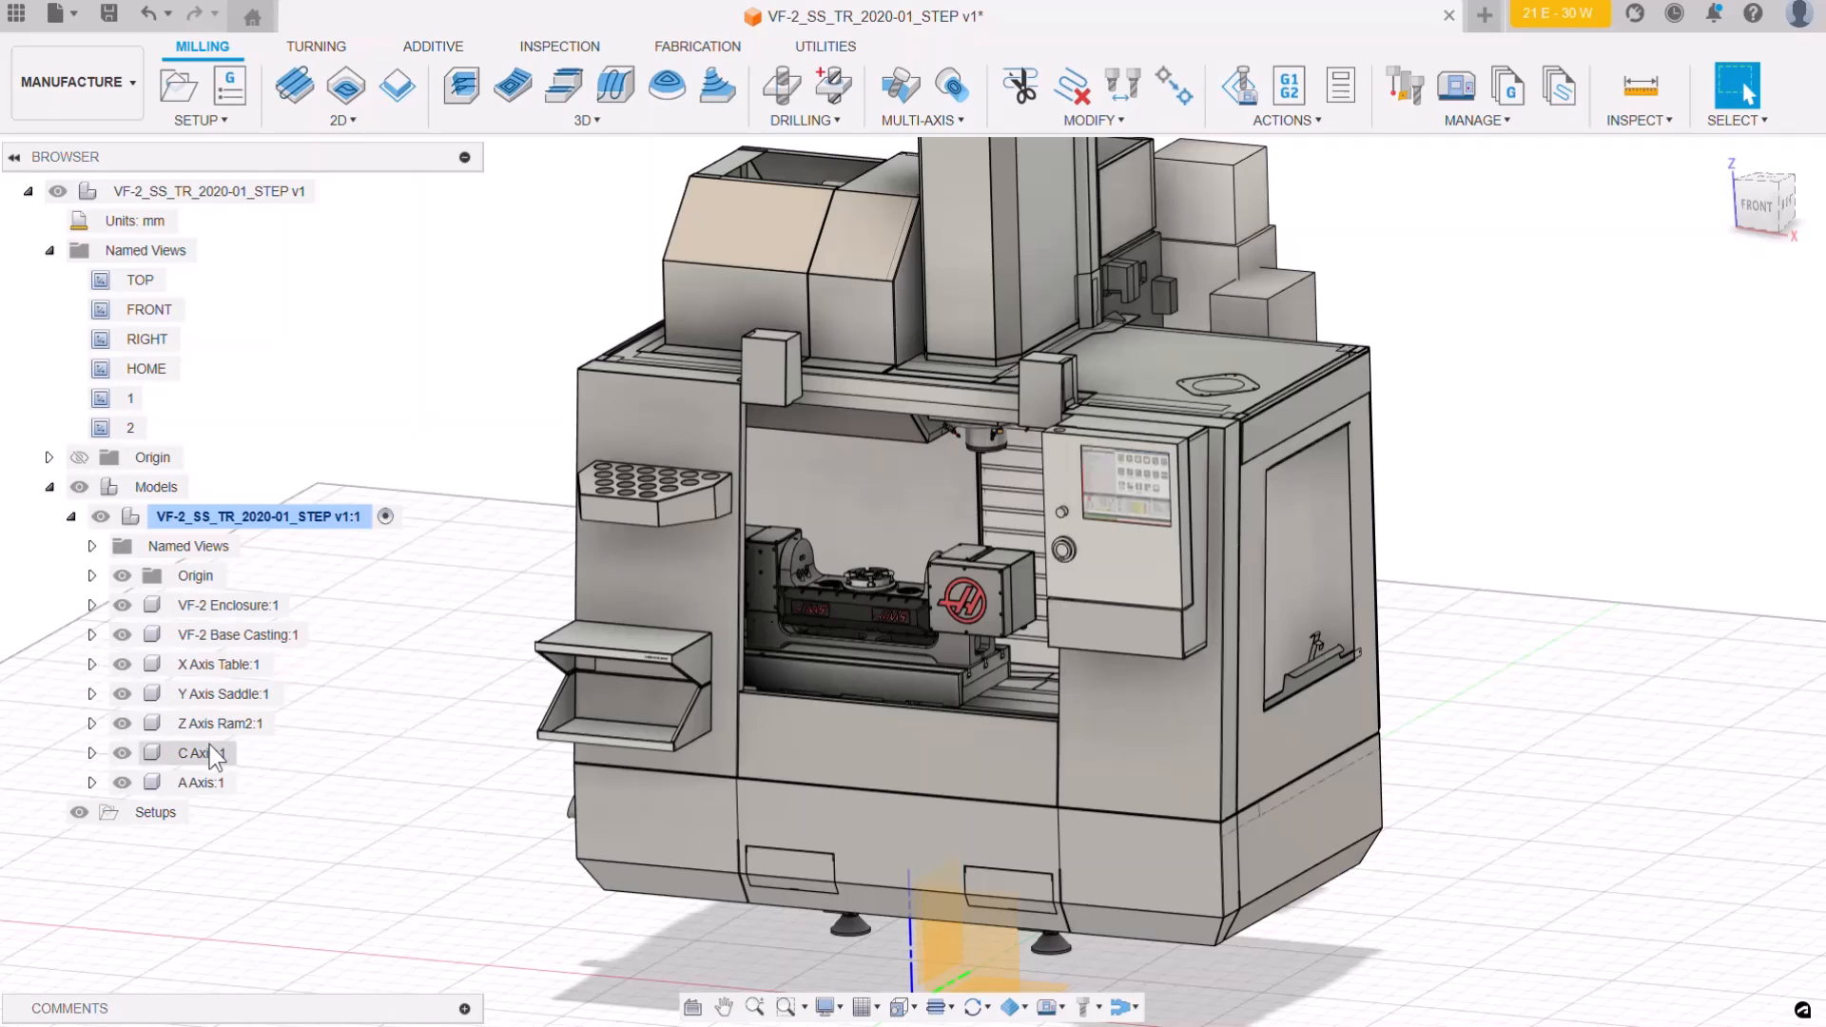
Hide VF-2 Enclosure:1 and VF-2 Base Casting:1 in the Browser, leaving only axis components visible
{"action": "left_click", "coordinate": [202, 782]}
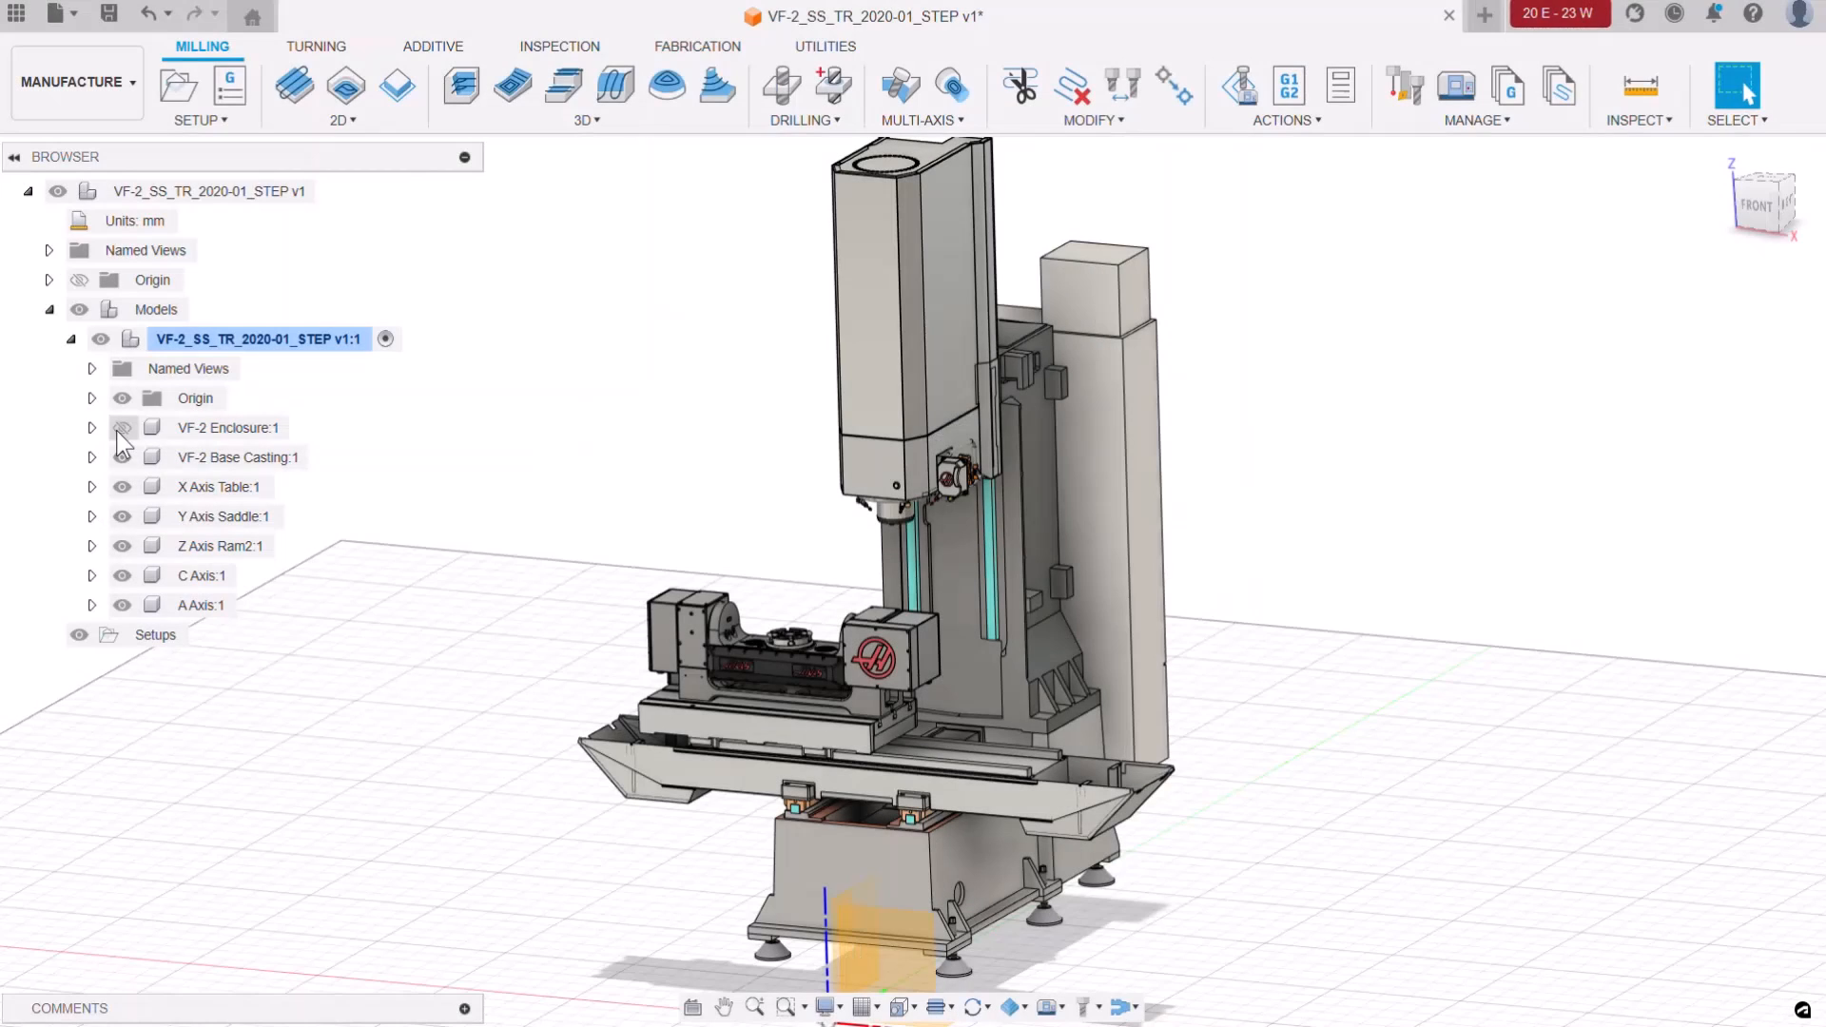
{"action": "left_click", "coordinate": [122, 428]}
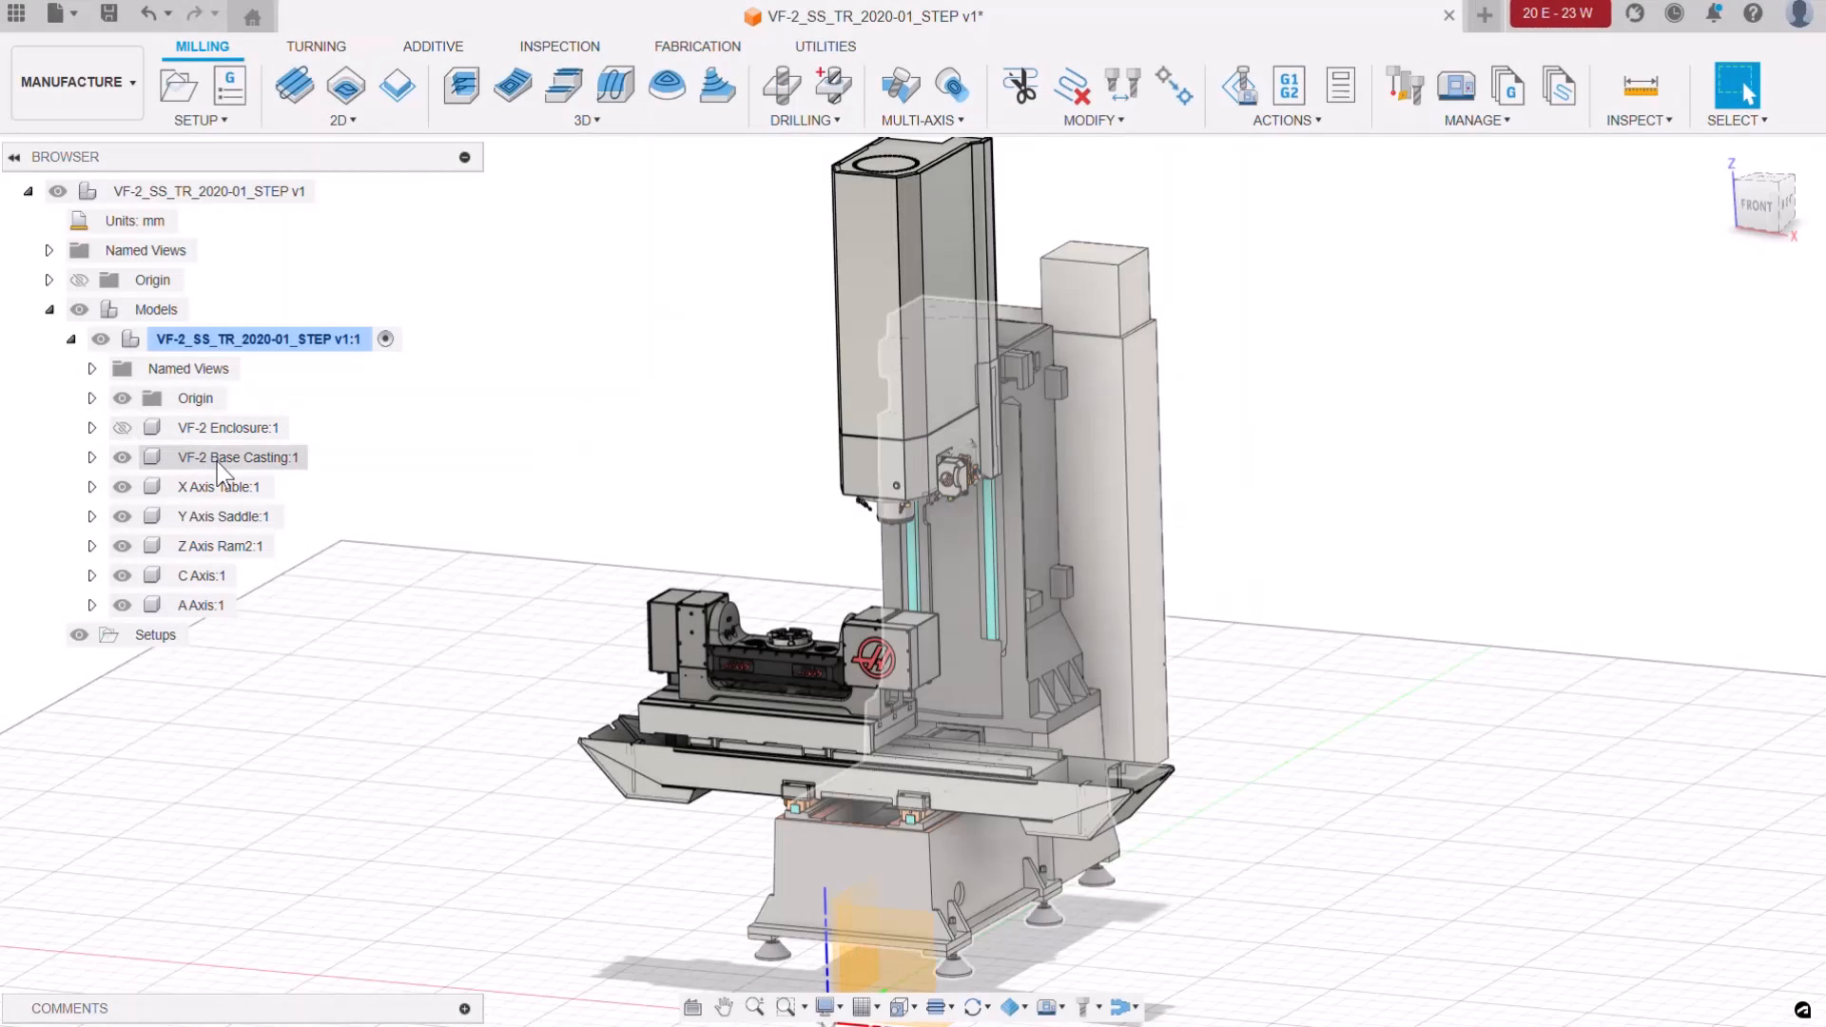
{"action": "left_click", "coordinate": [122, 456]}
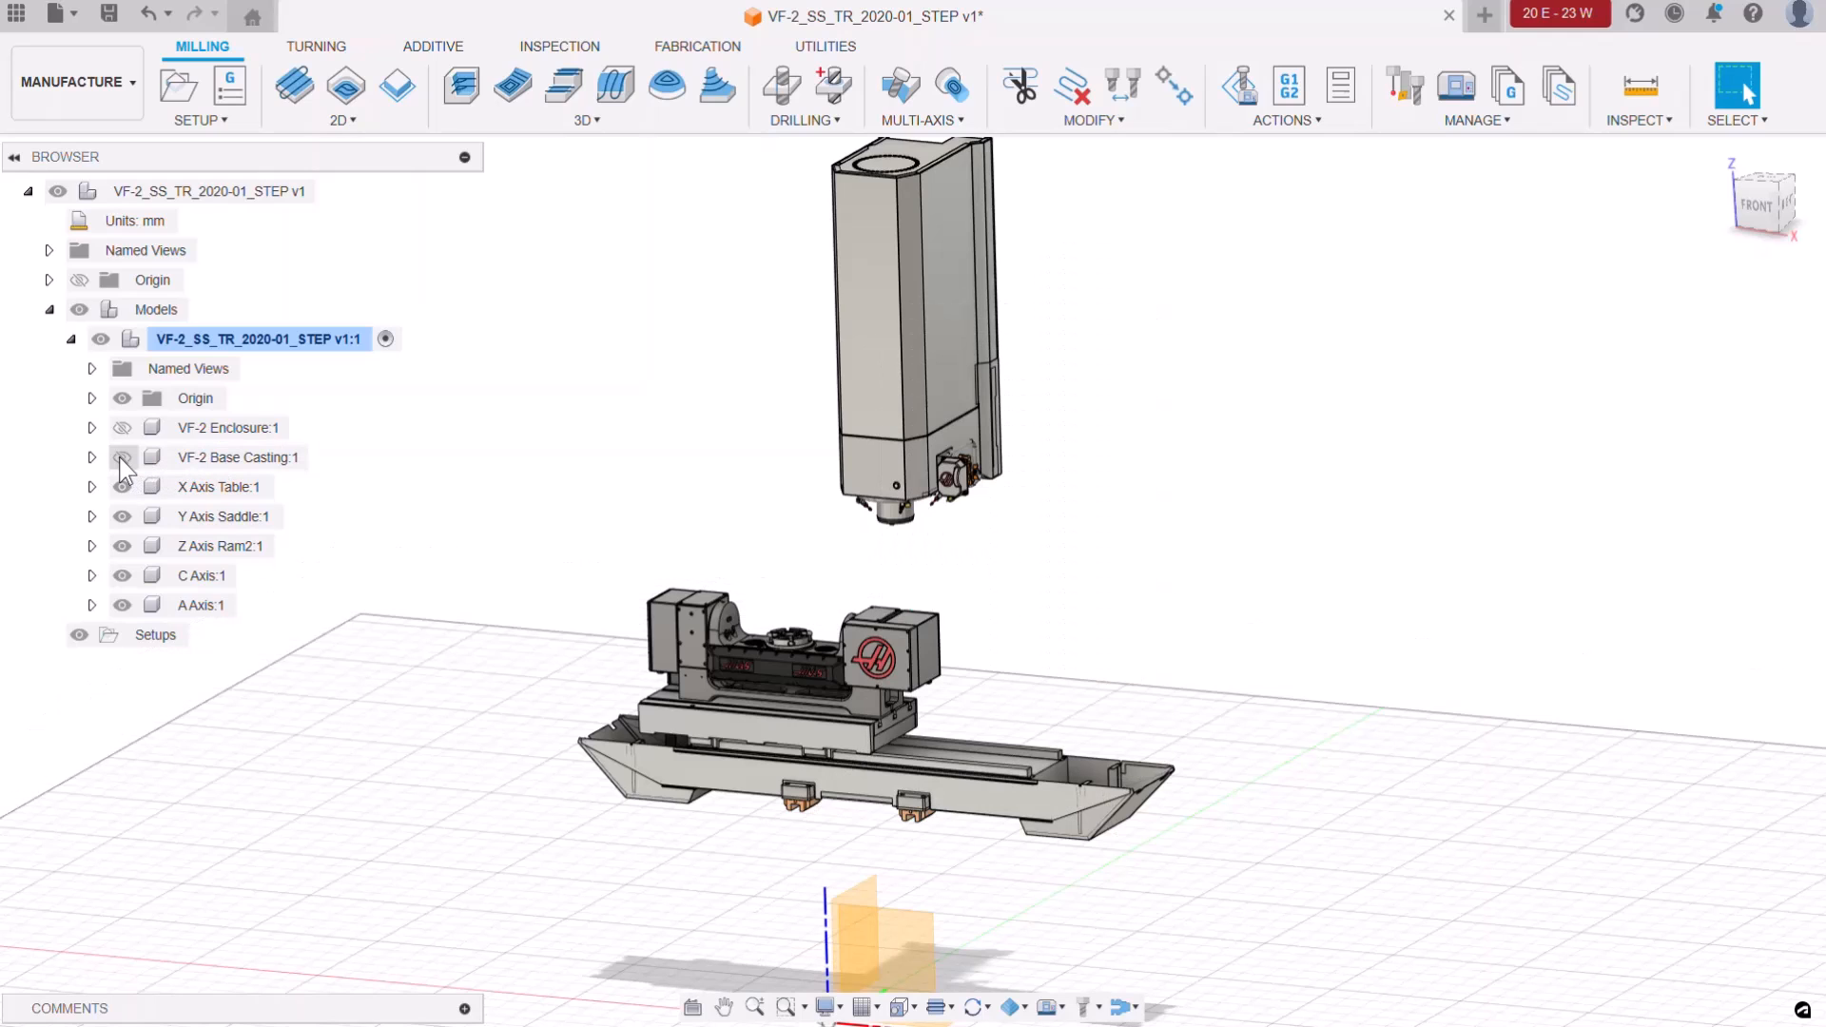
{"action": "left_click", "coordinate": [218, 487]}
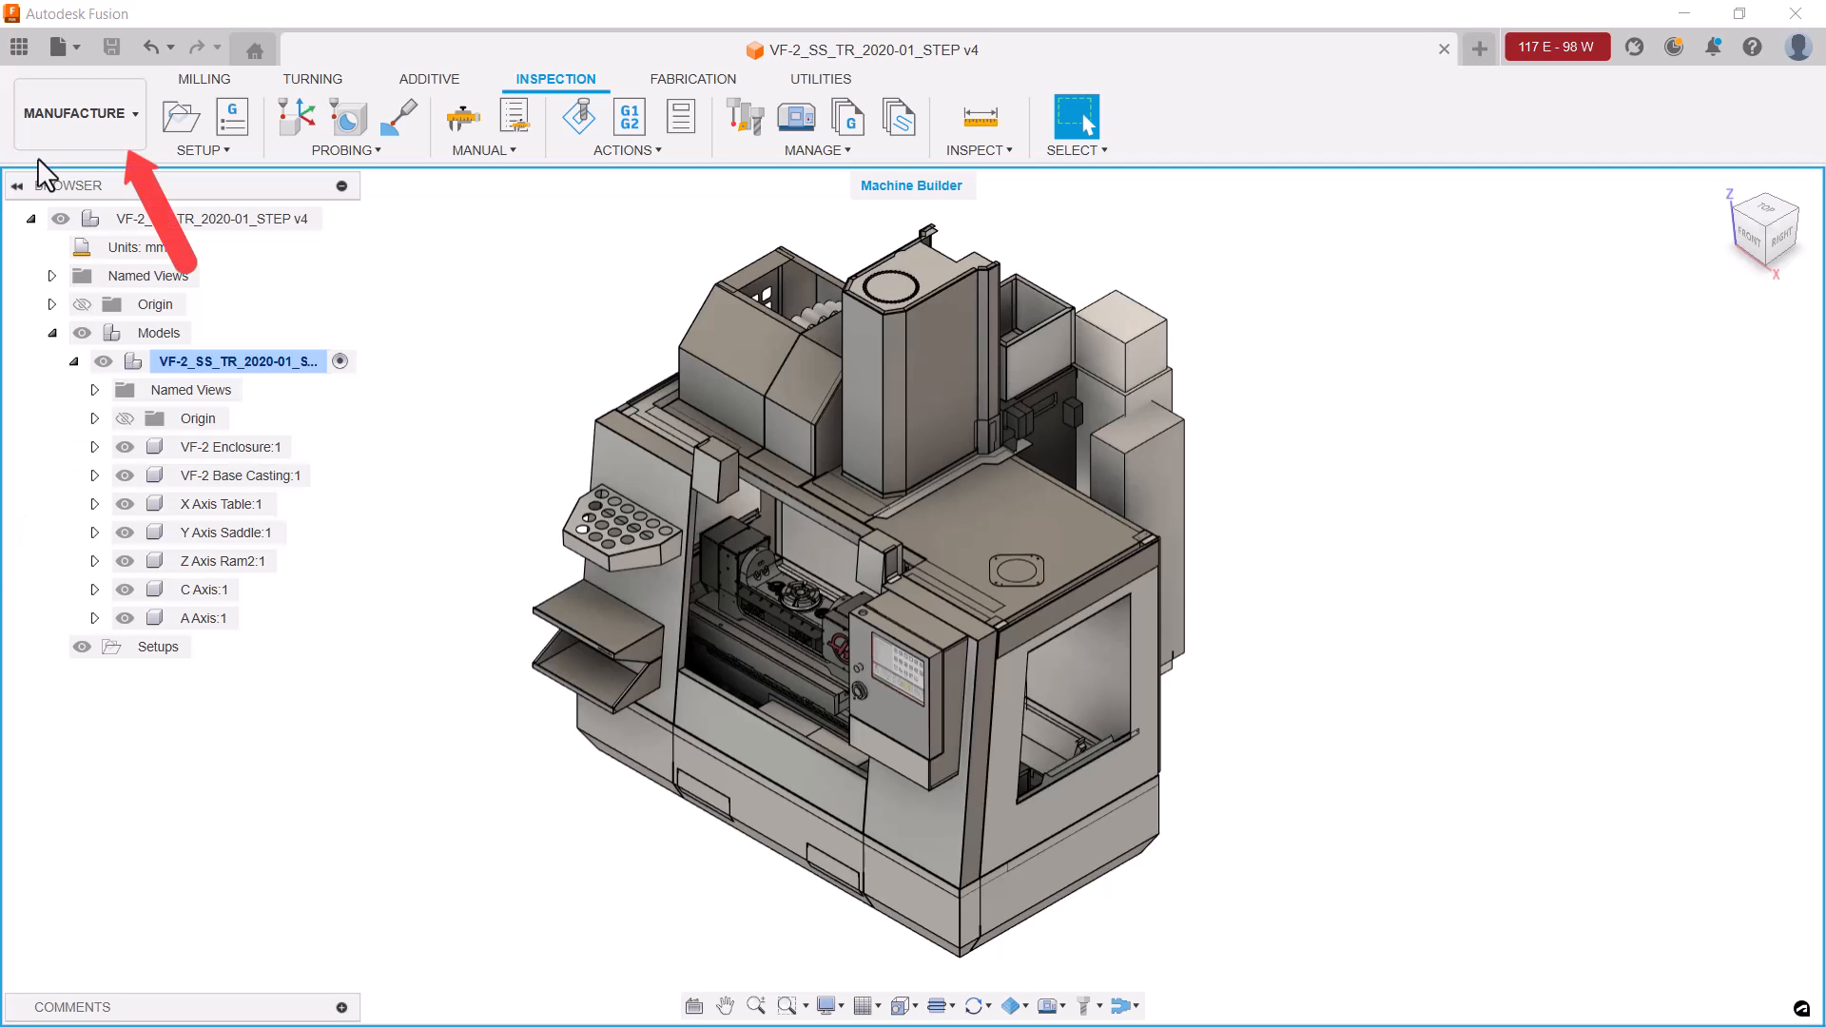
{"action": "mouse_move", "coordinate": [80, 112]}
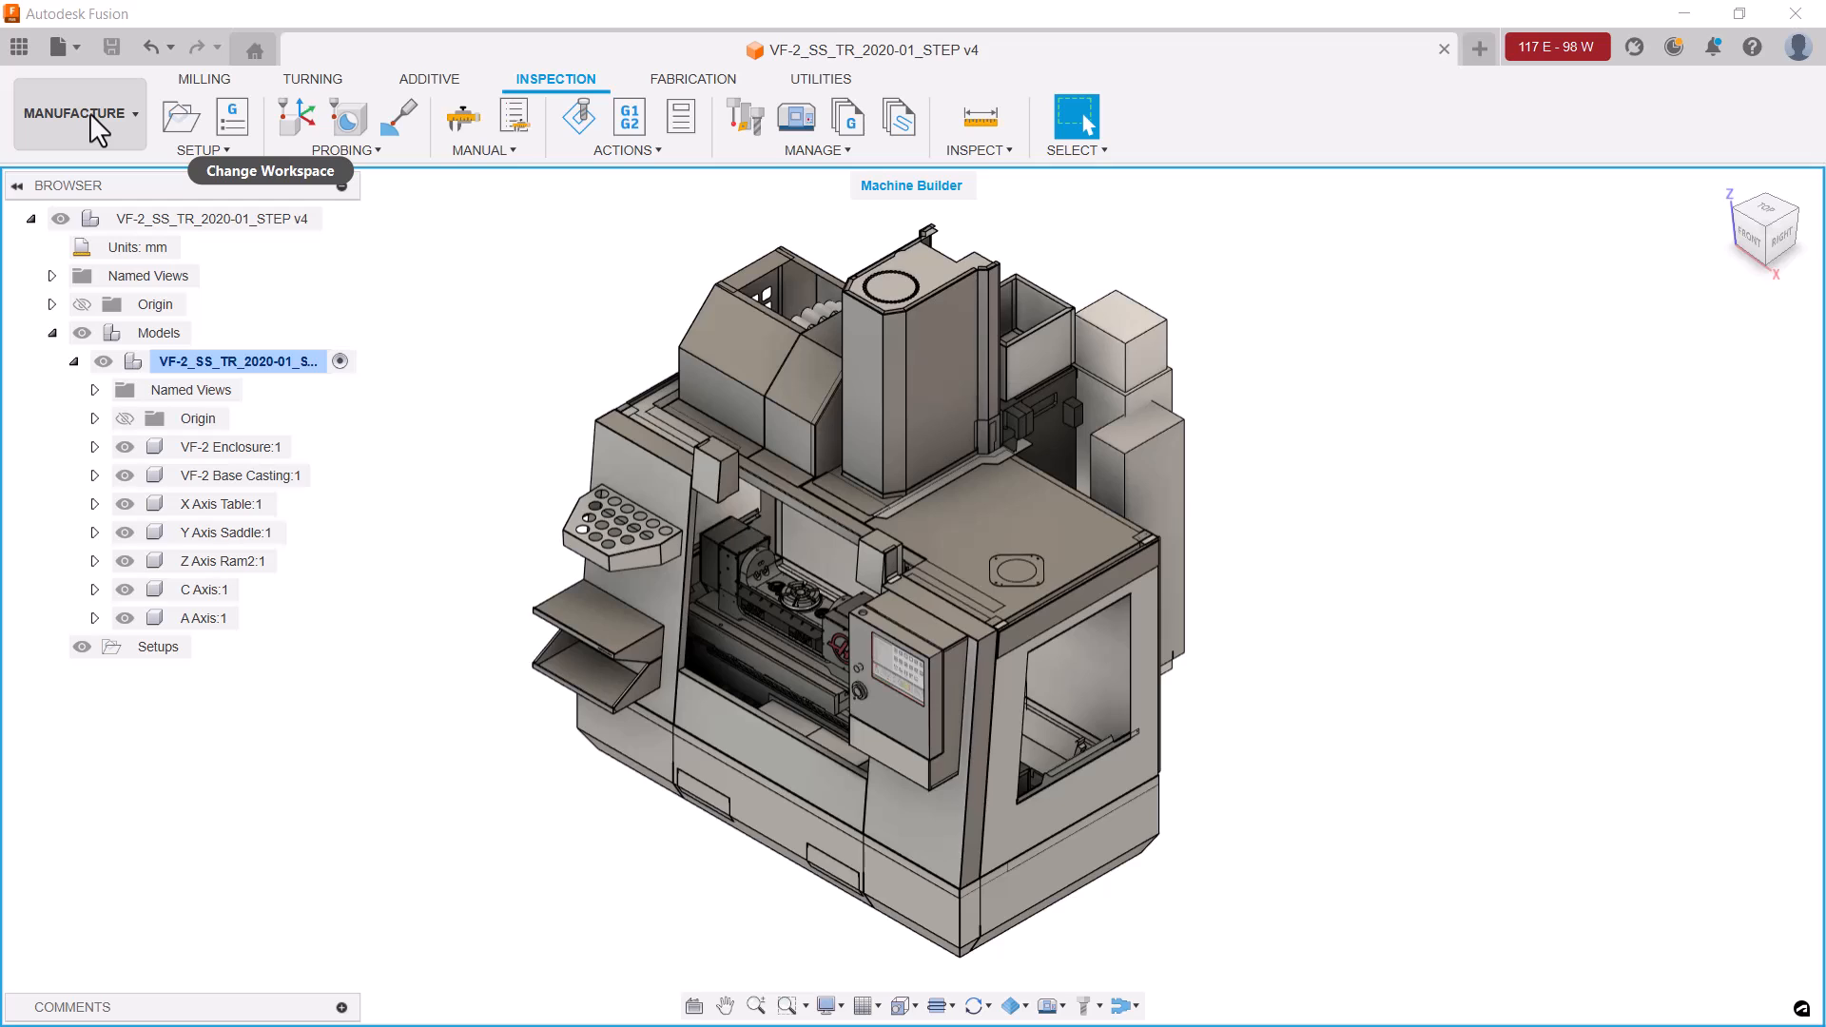
Switch from the Milling tools to the Utilities tools in the Manufacture workspace
{"action": "left_click", "coordinate": [203, 78]}
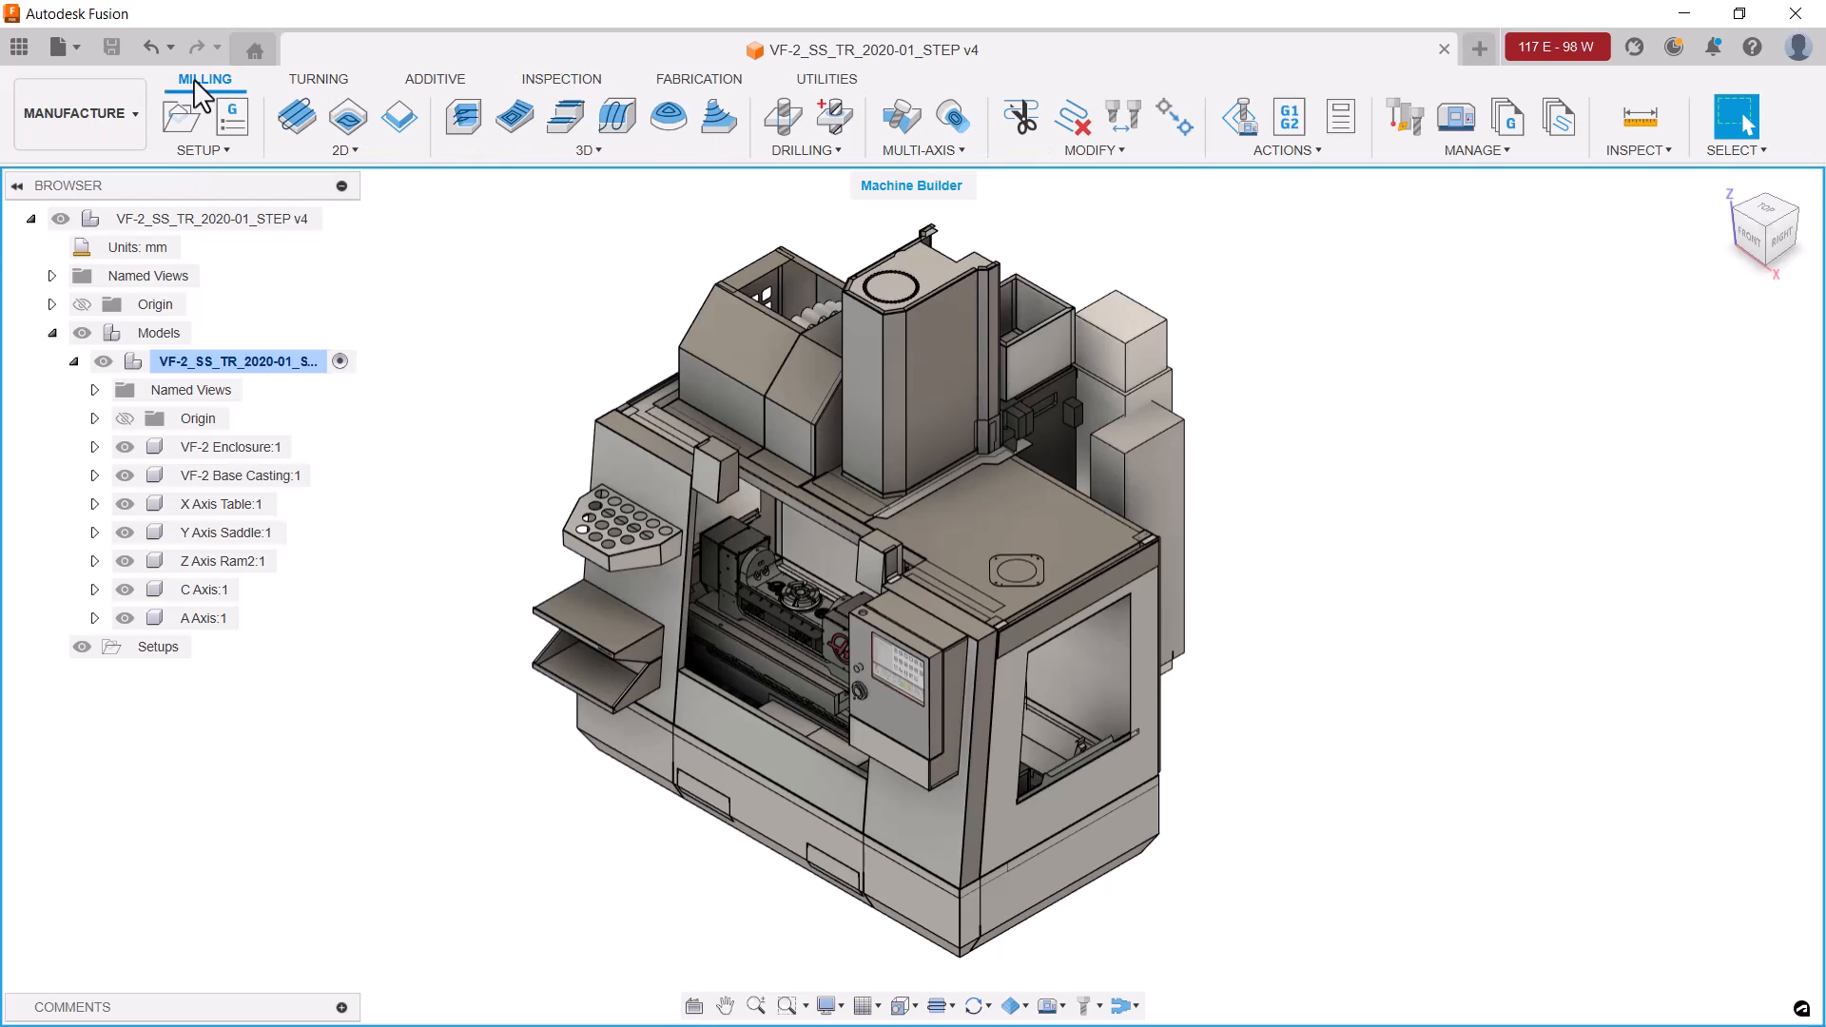
{"action": "mouse_move", "coordinate": [1404, 120]}
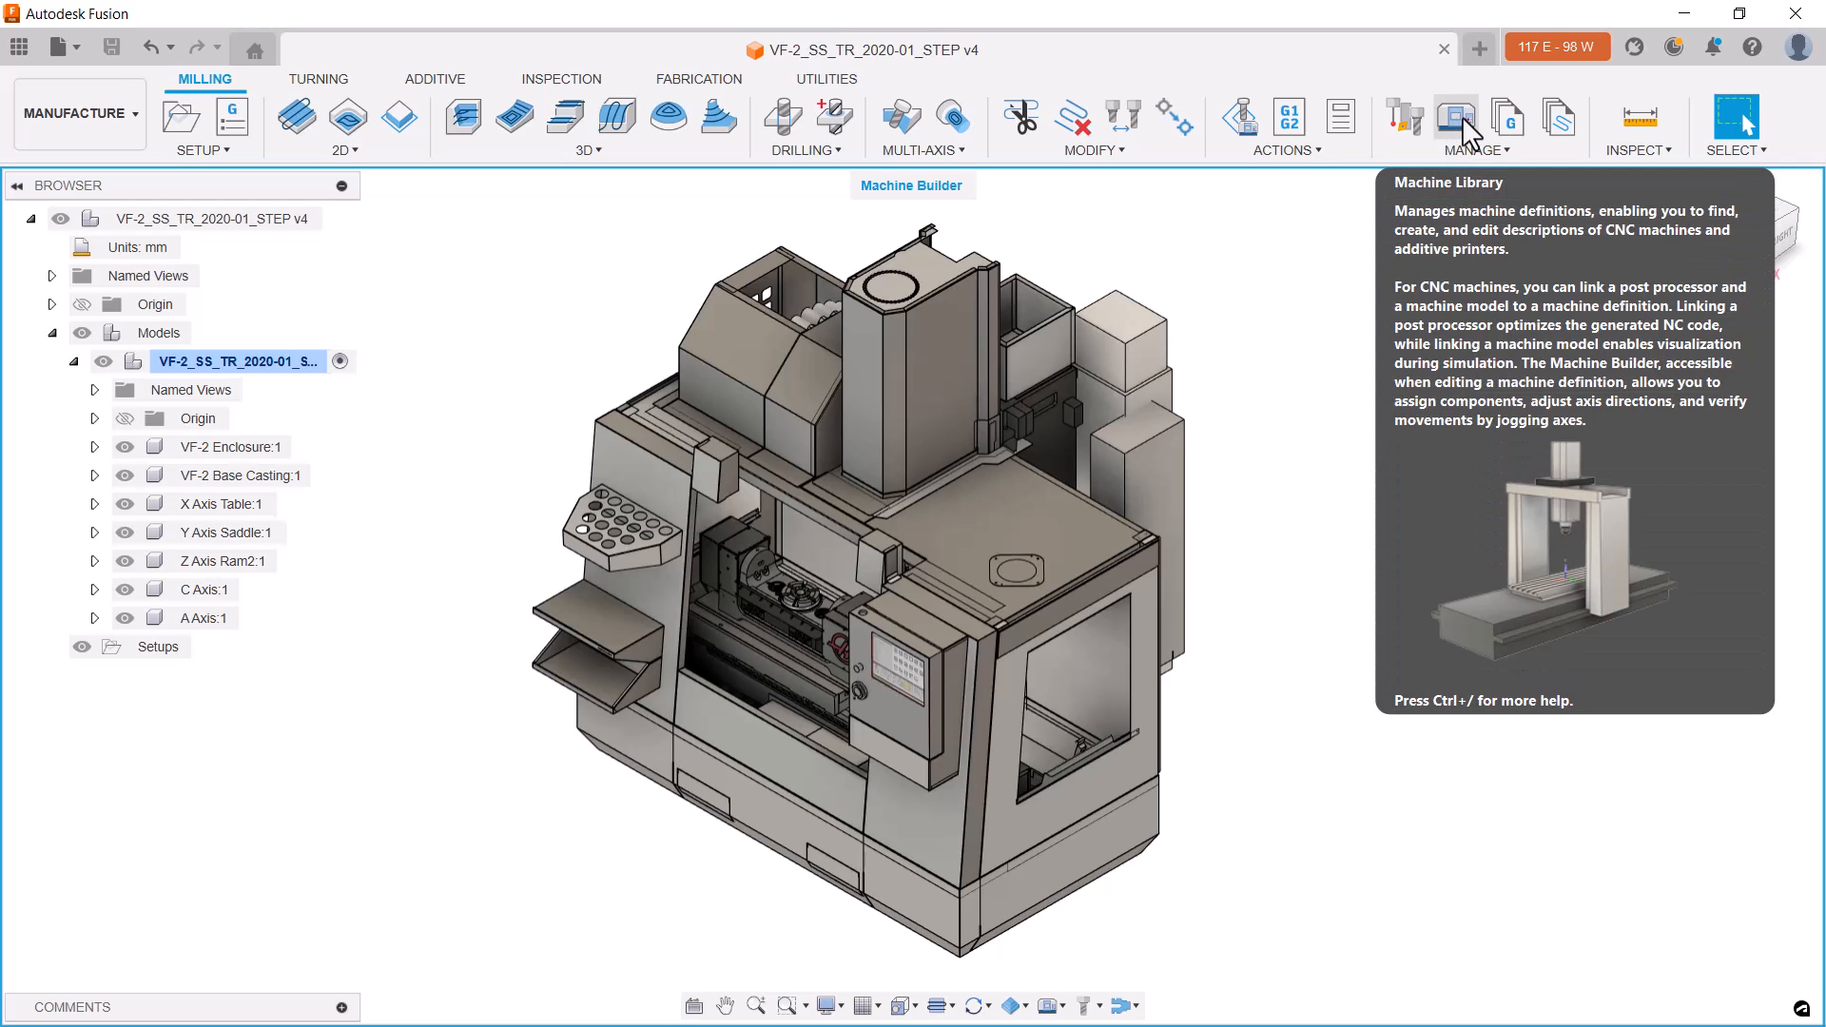
{"action": "mouse_move", "coordinate": [1464, 131]}
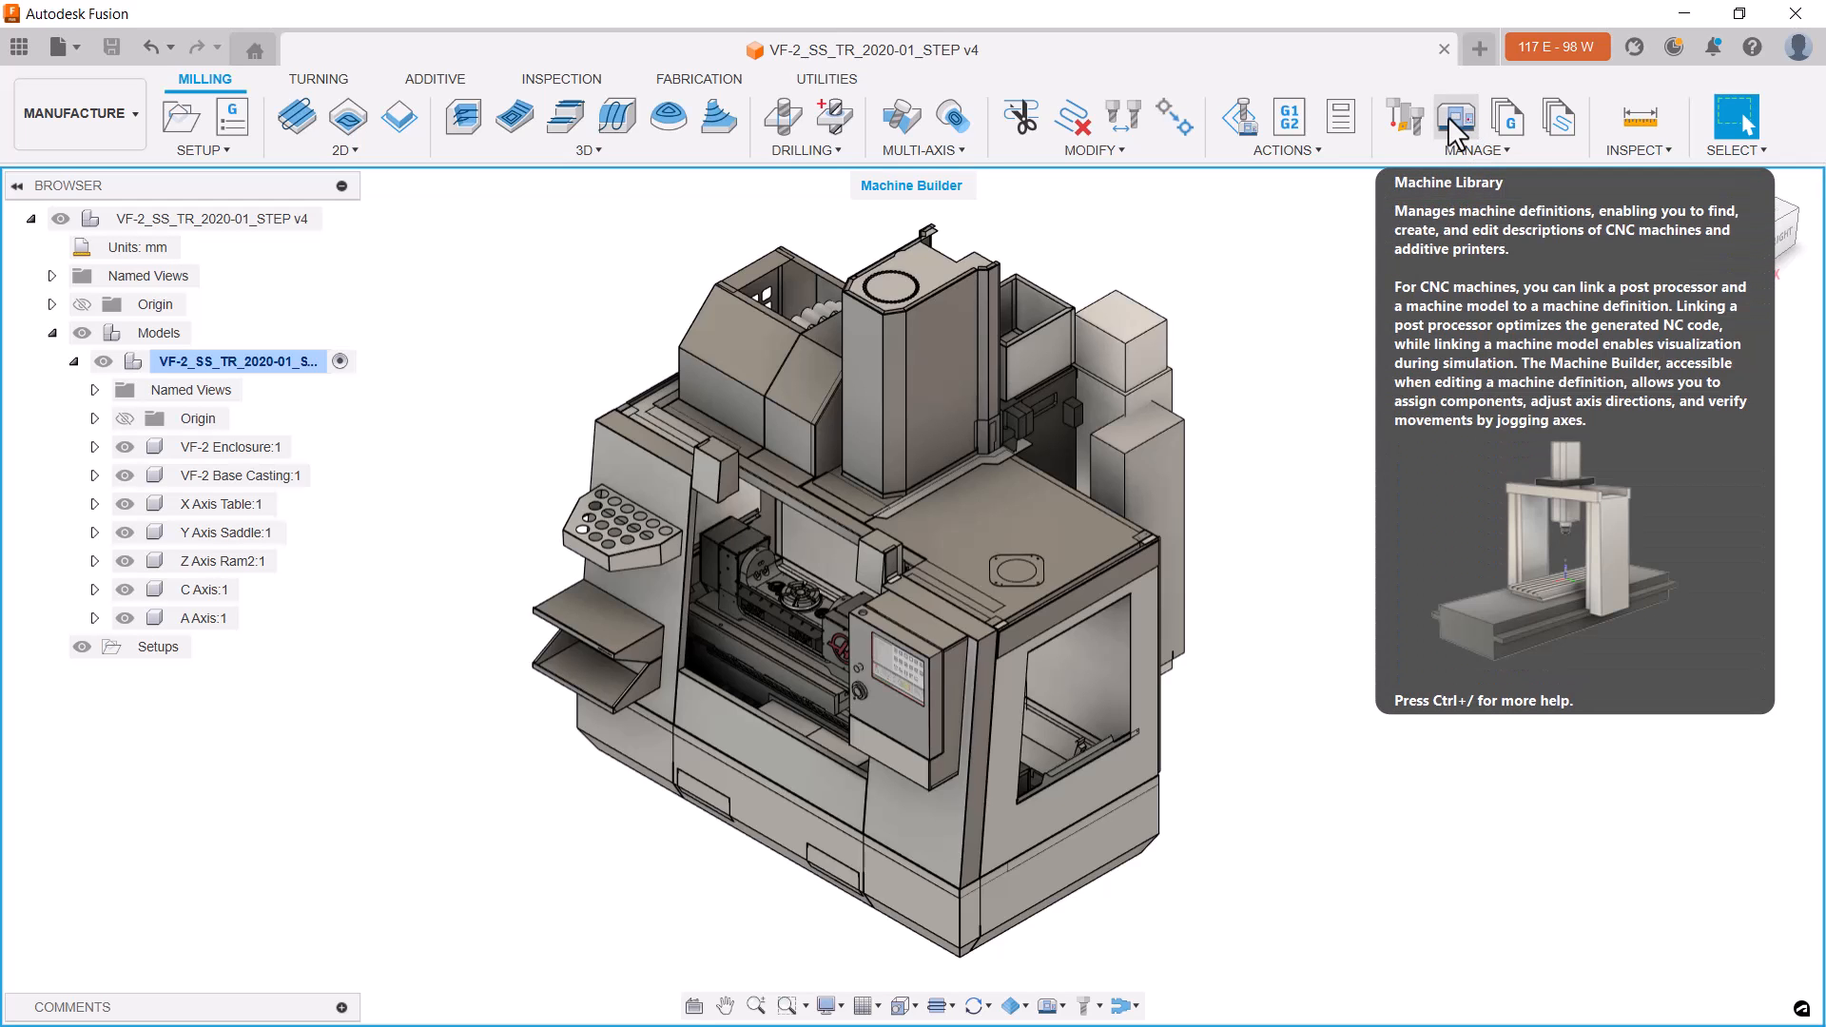
{"action": "mouse_move", "coordinate": [1459, 146]}
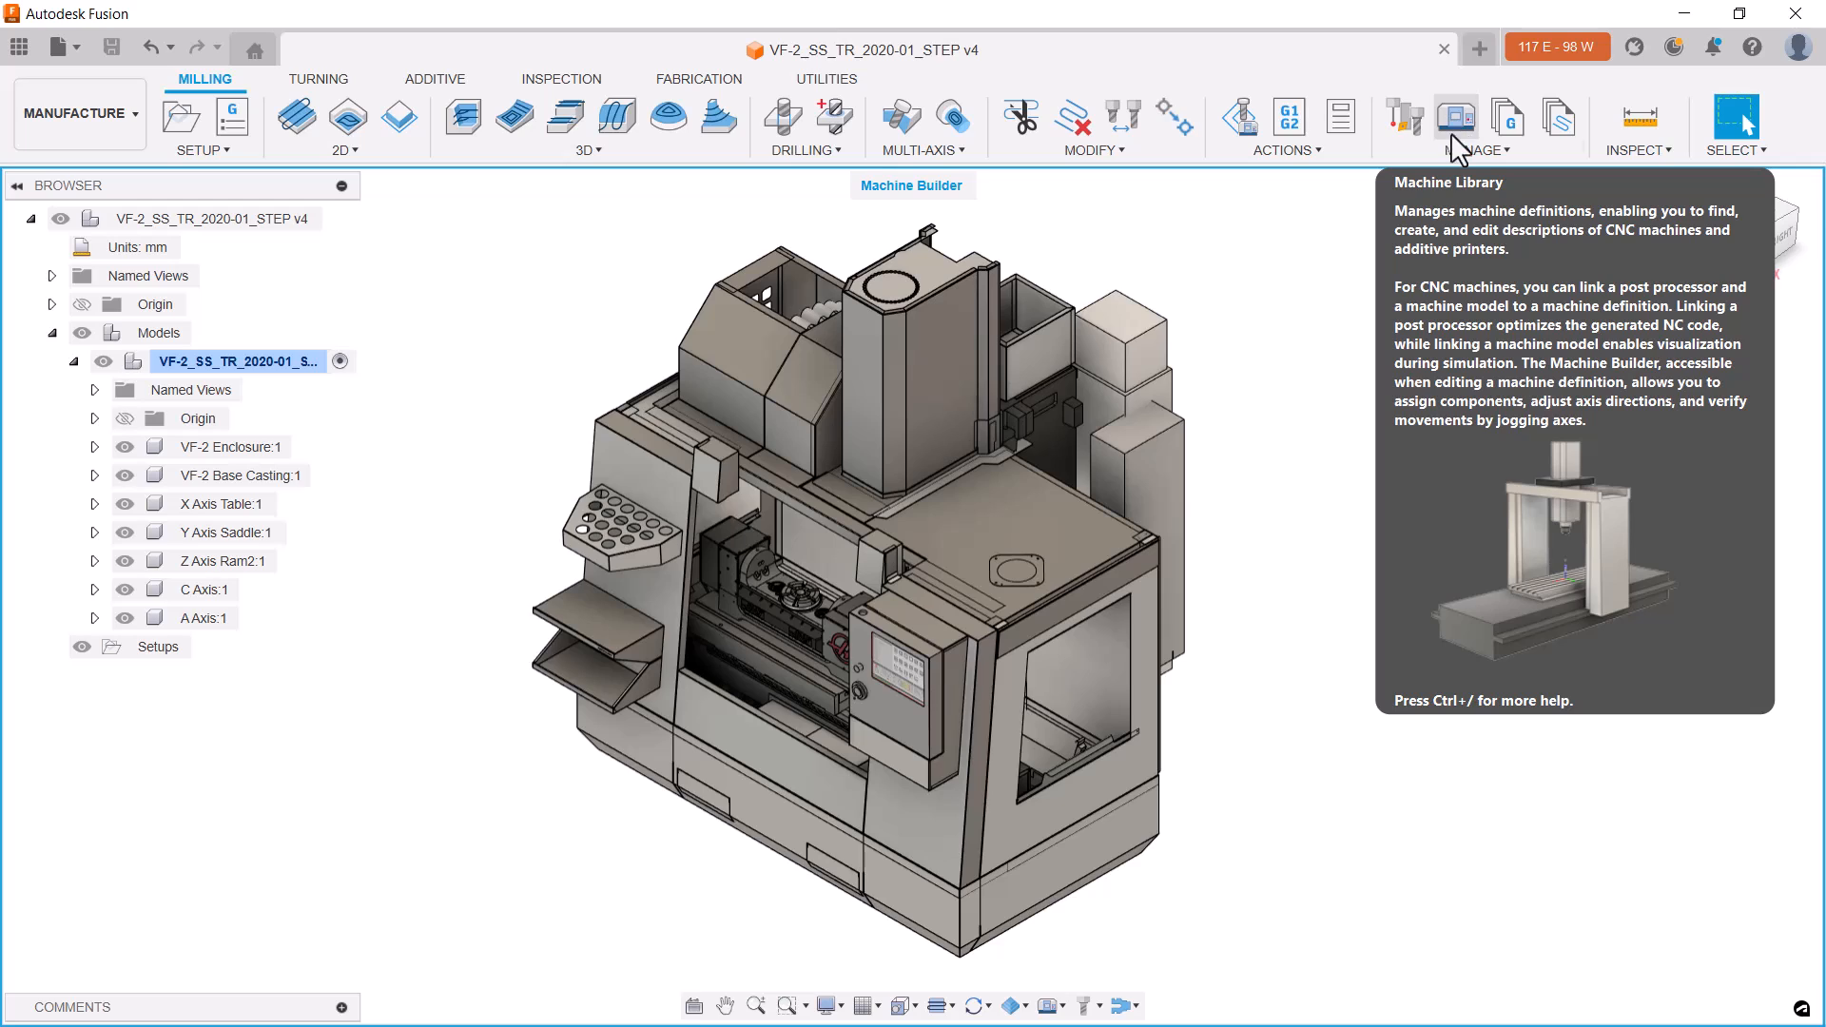
{"action": "mouse_move", "coordinate": [827, 93]}
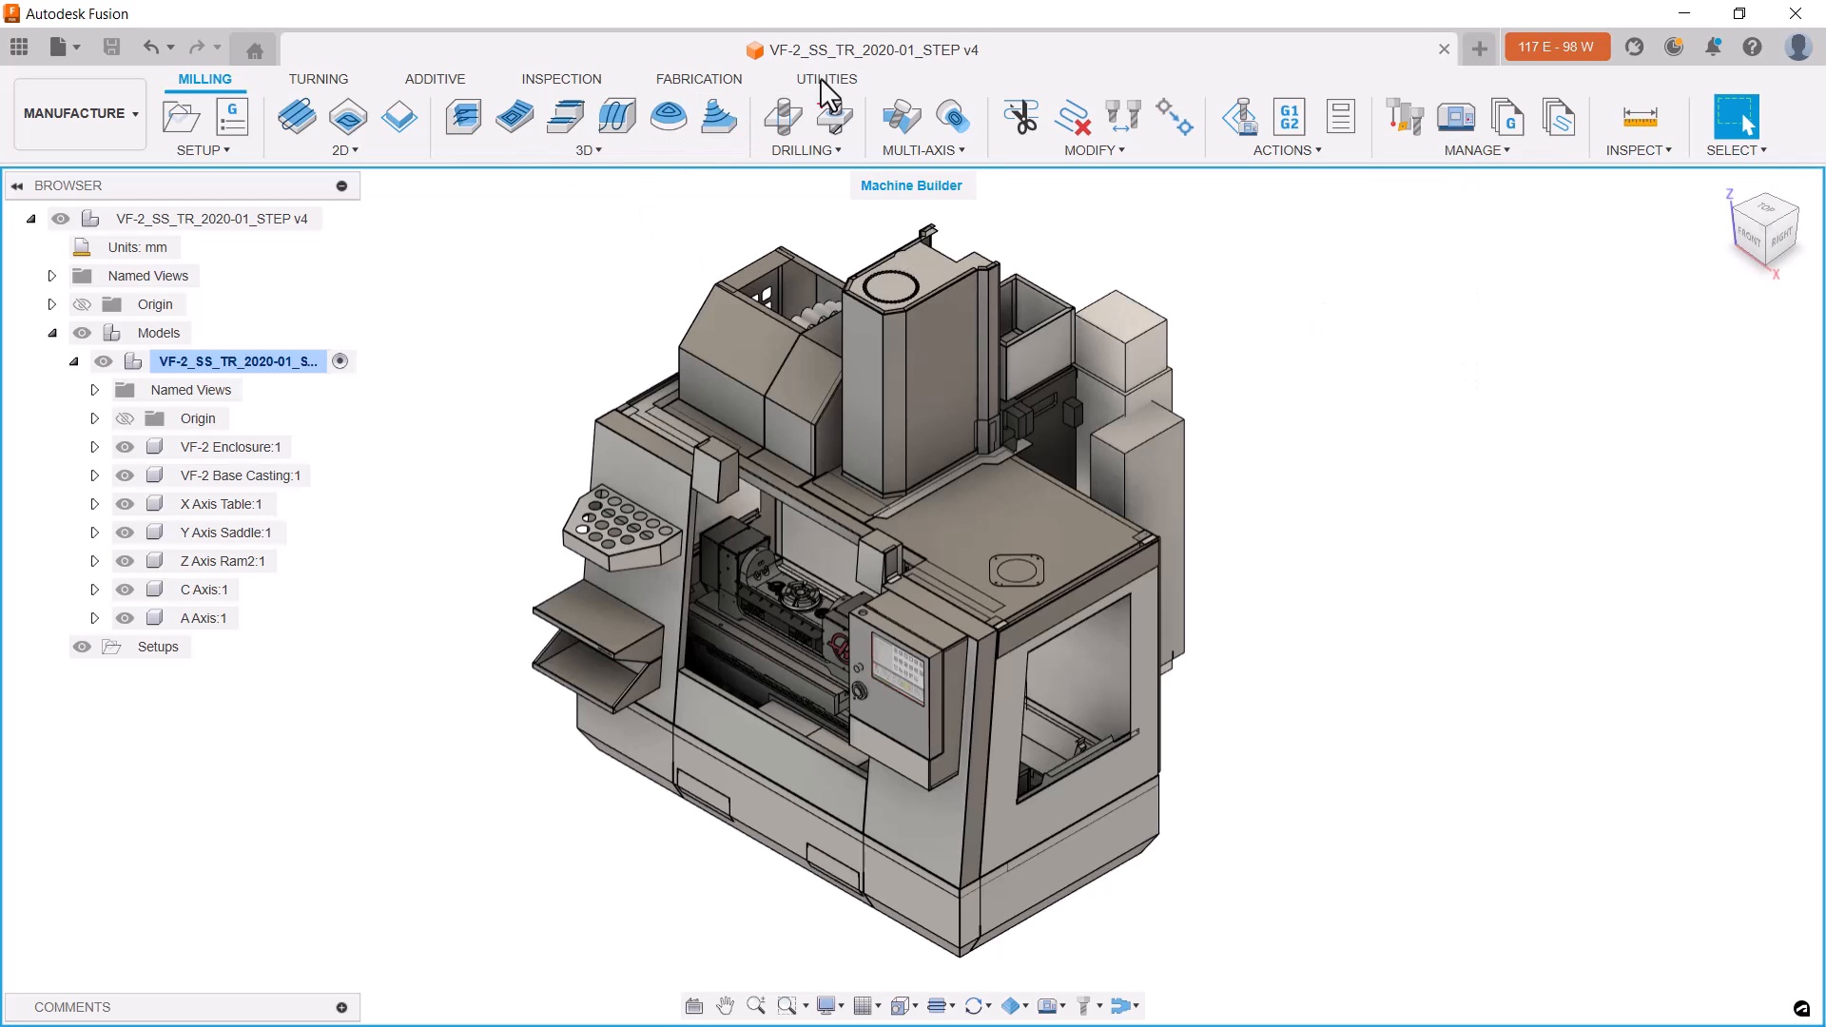
{"action": "left_click", "coordinate": [823, 78]}
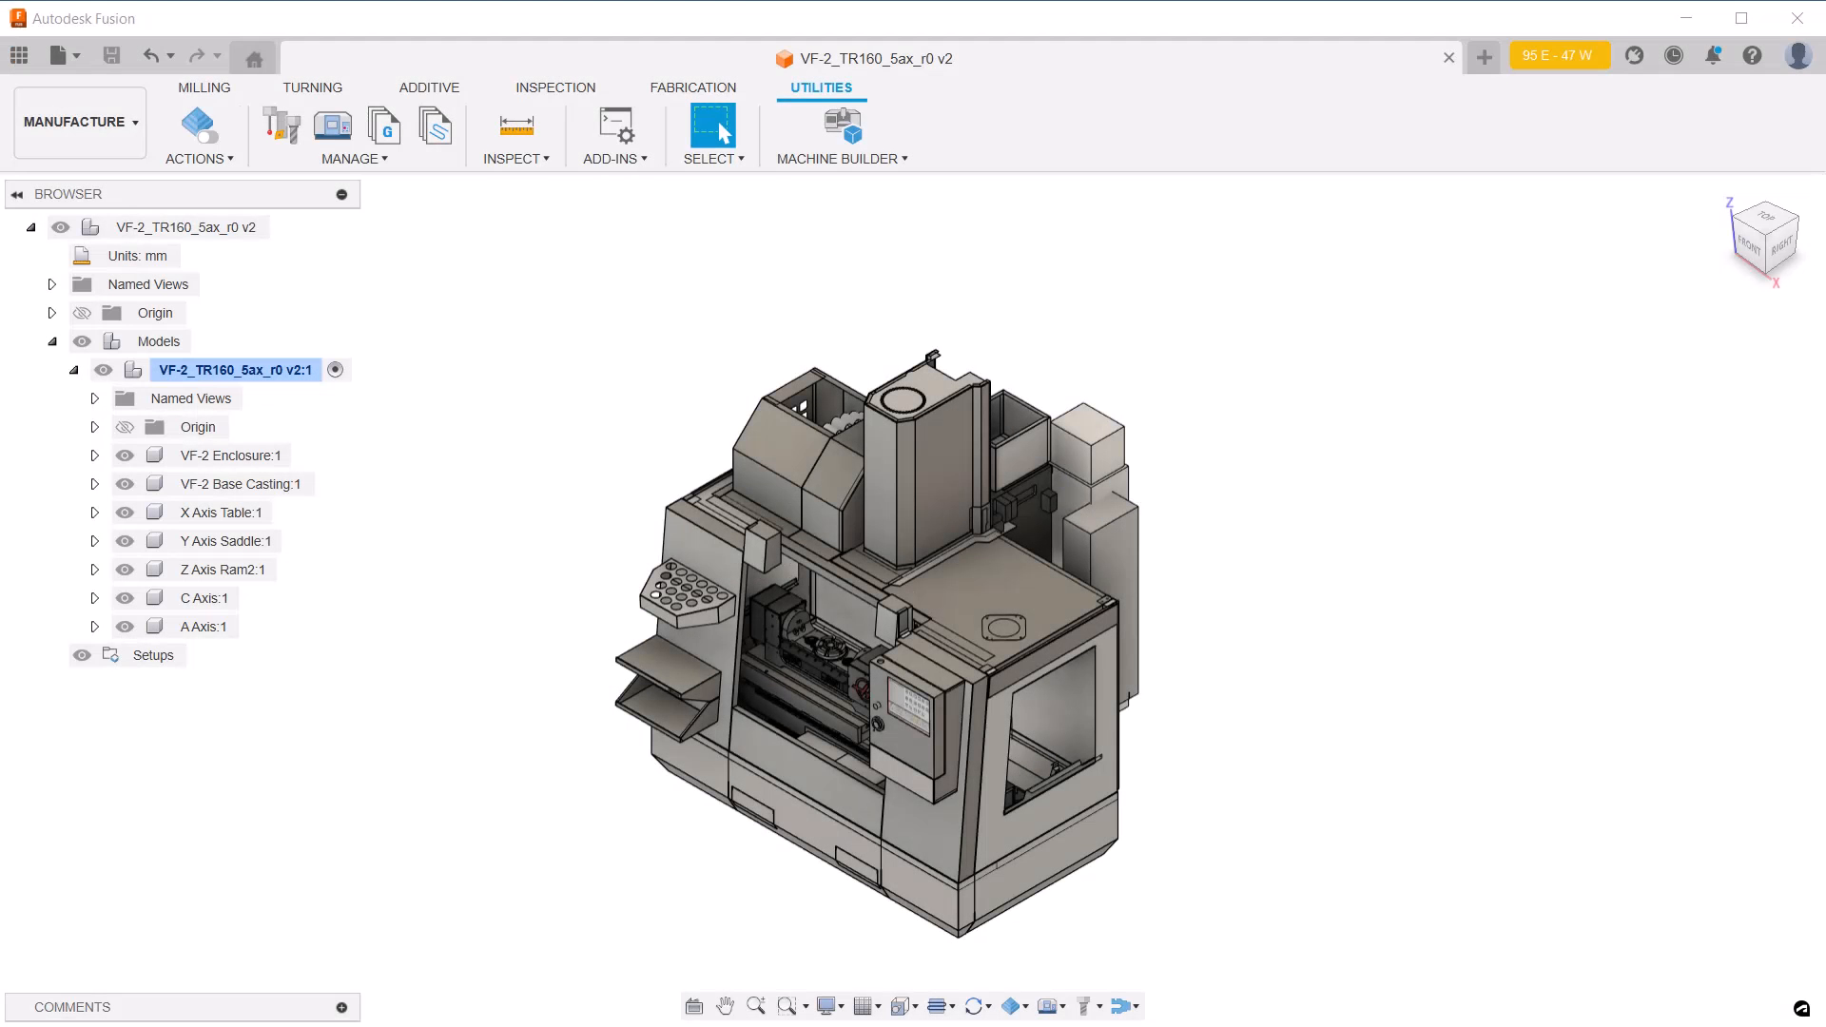
{"action": "mouse_move", "coordinate": [310, 421]}
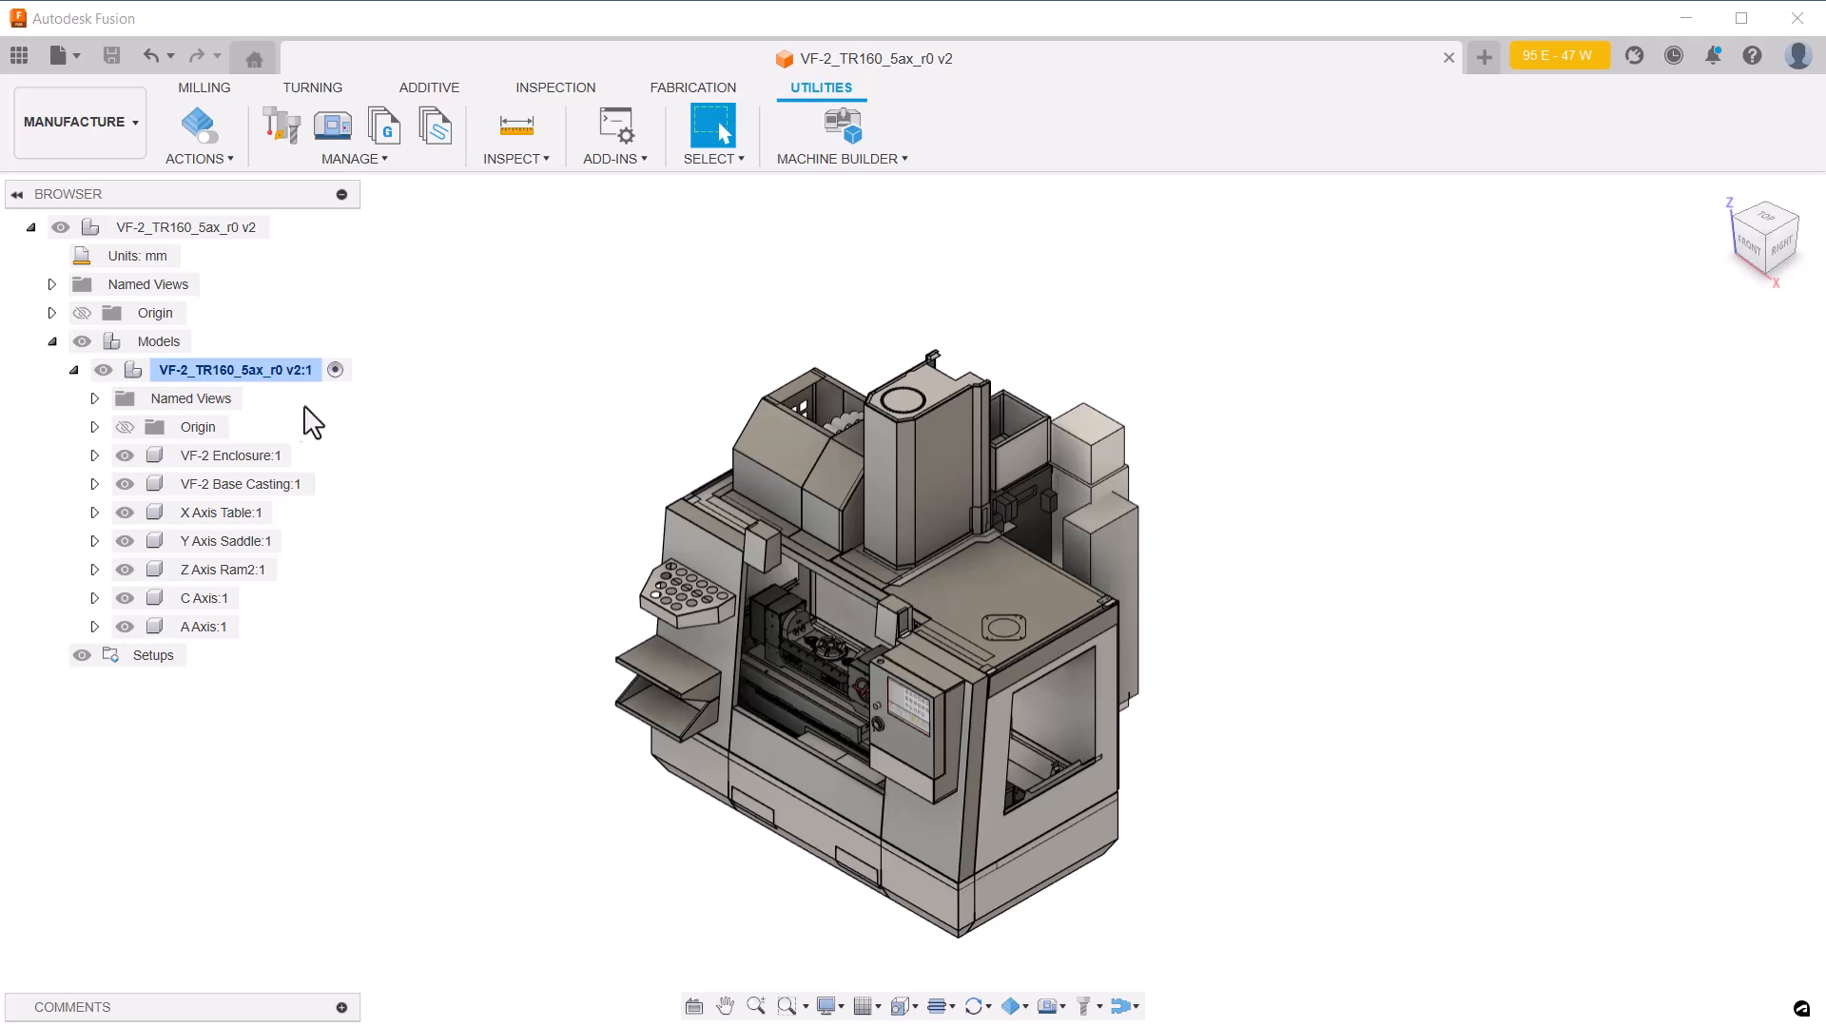
{"action": "mouse_move", "coordinate": [843, 126]}
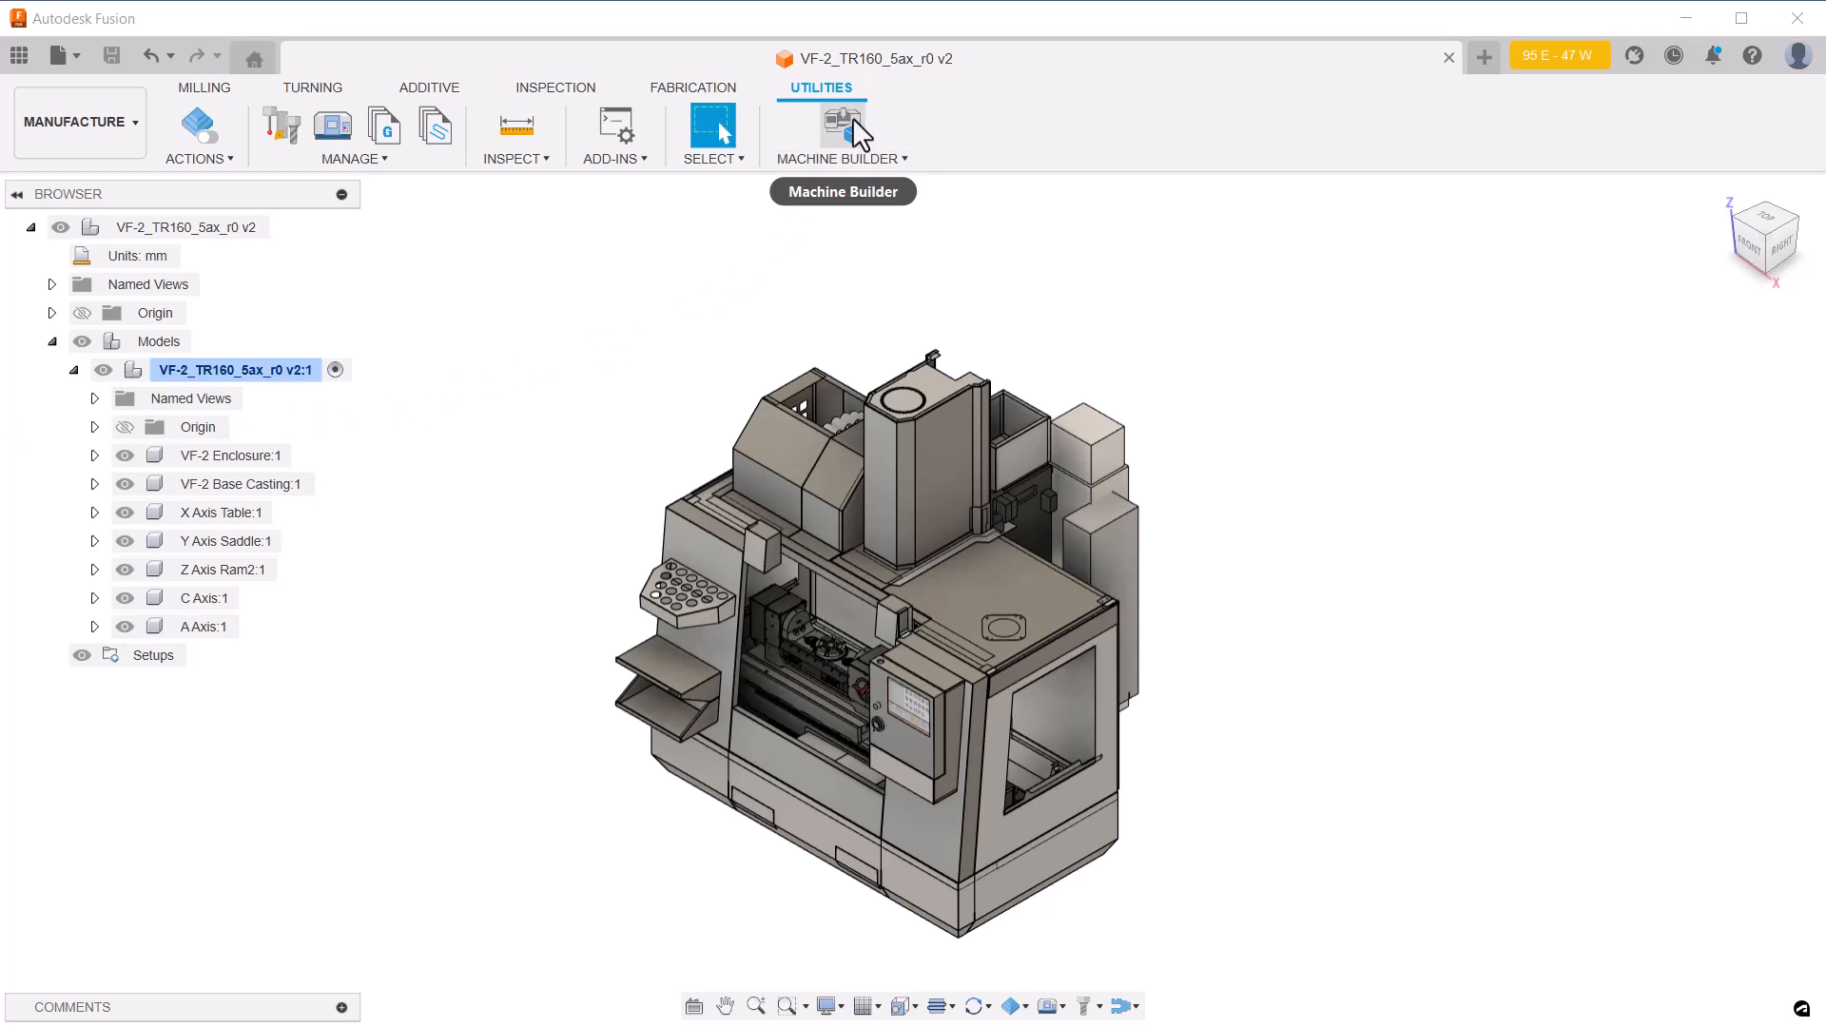
Bring up the Machine Library via Manage and dismiss the machine builder access notice
{"action": "left_click", "coordinate": [840, 122]}
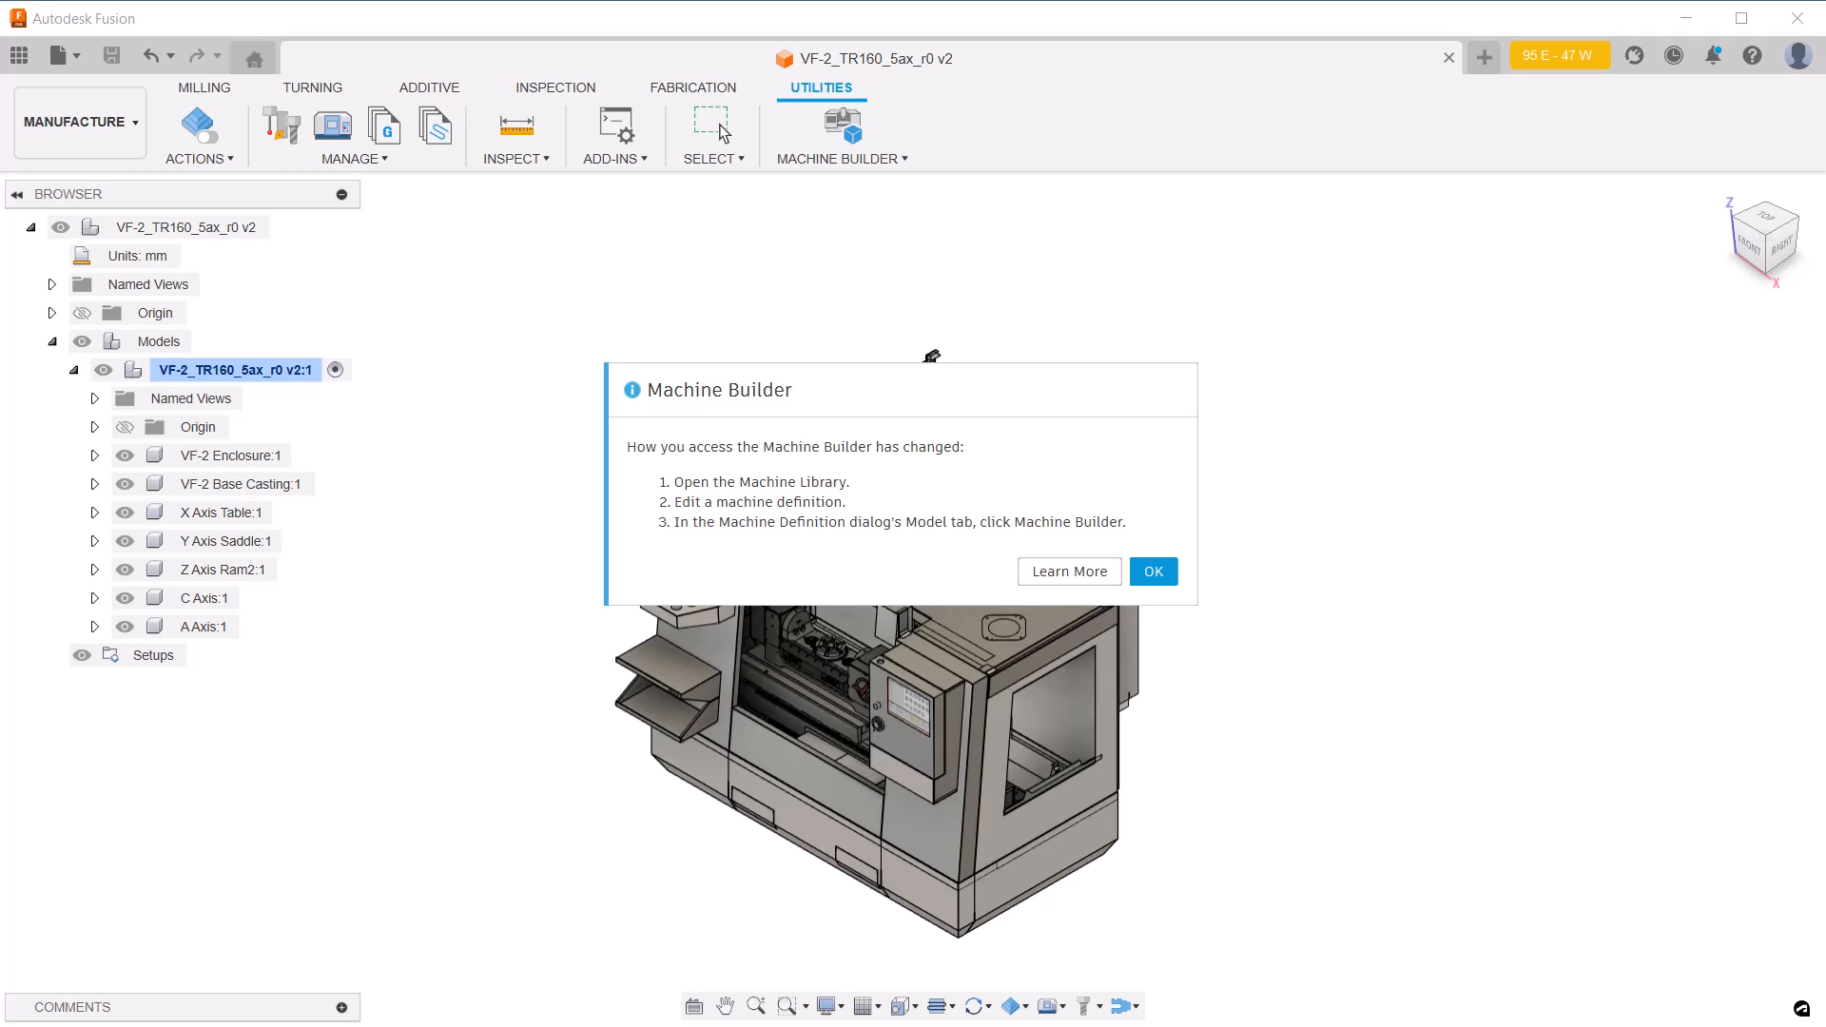
{"action": "left_click", "coordinate": [1150, 570]}
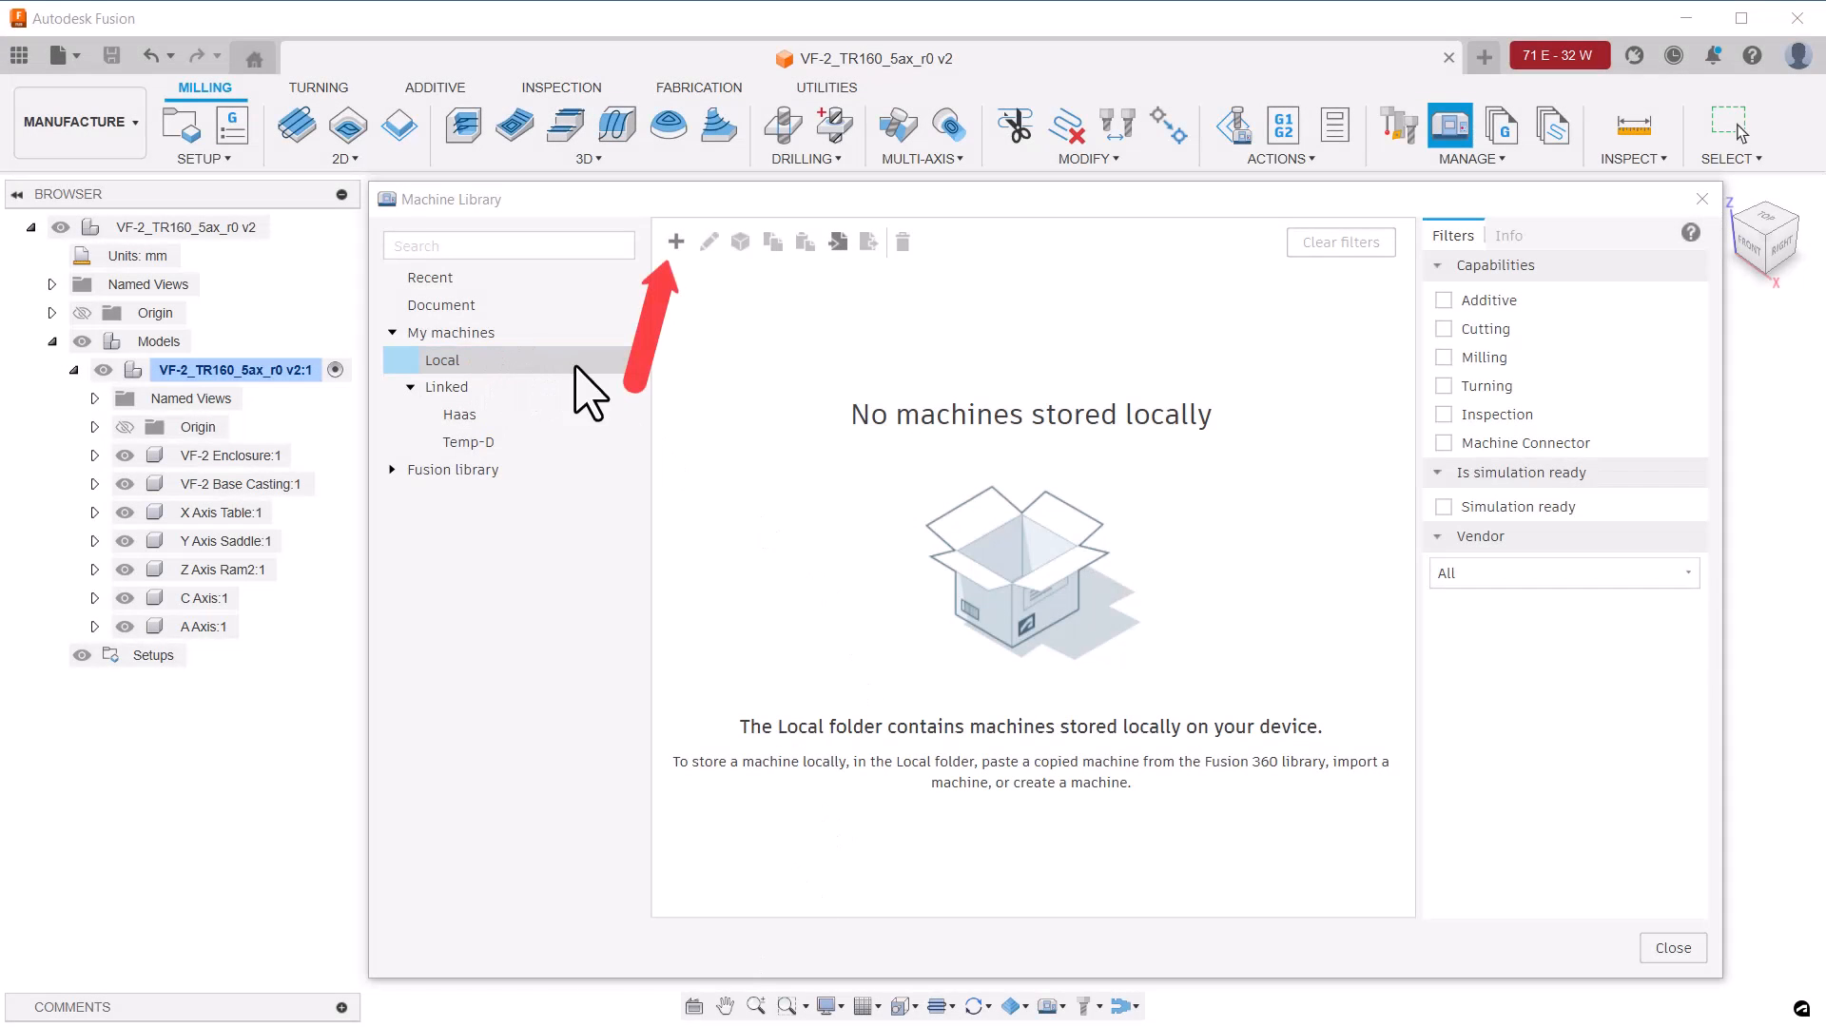
Create a new local machine definition for the Haas VF2 TR160 trunnion 5-axis mill
{"action": "left_click", "coordinate": [674, 241]}
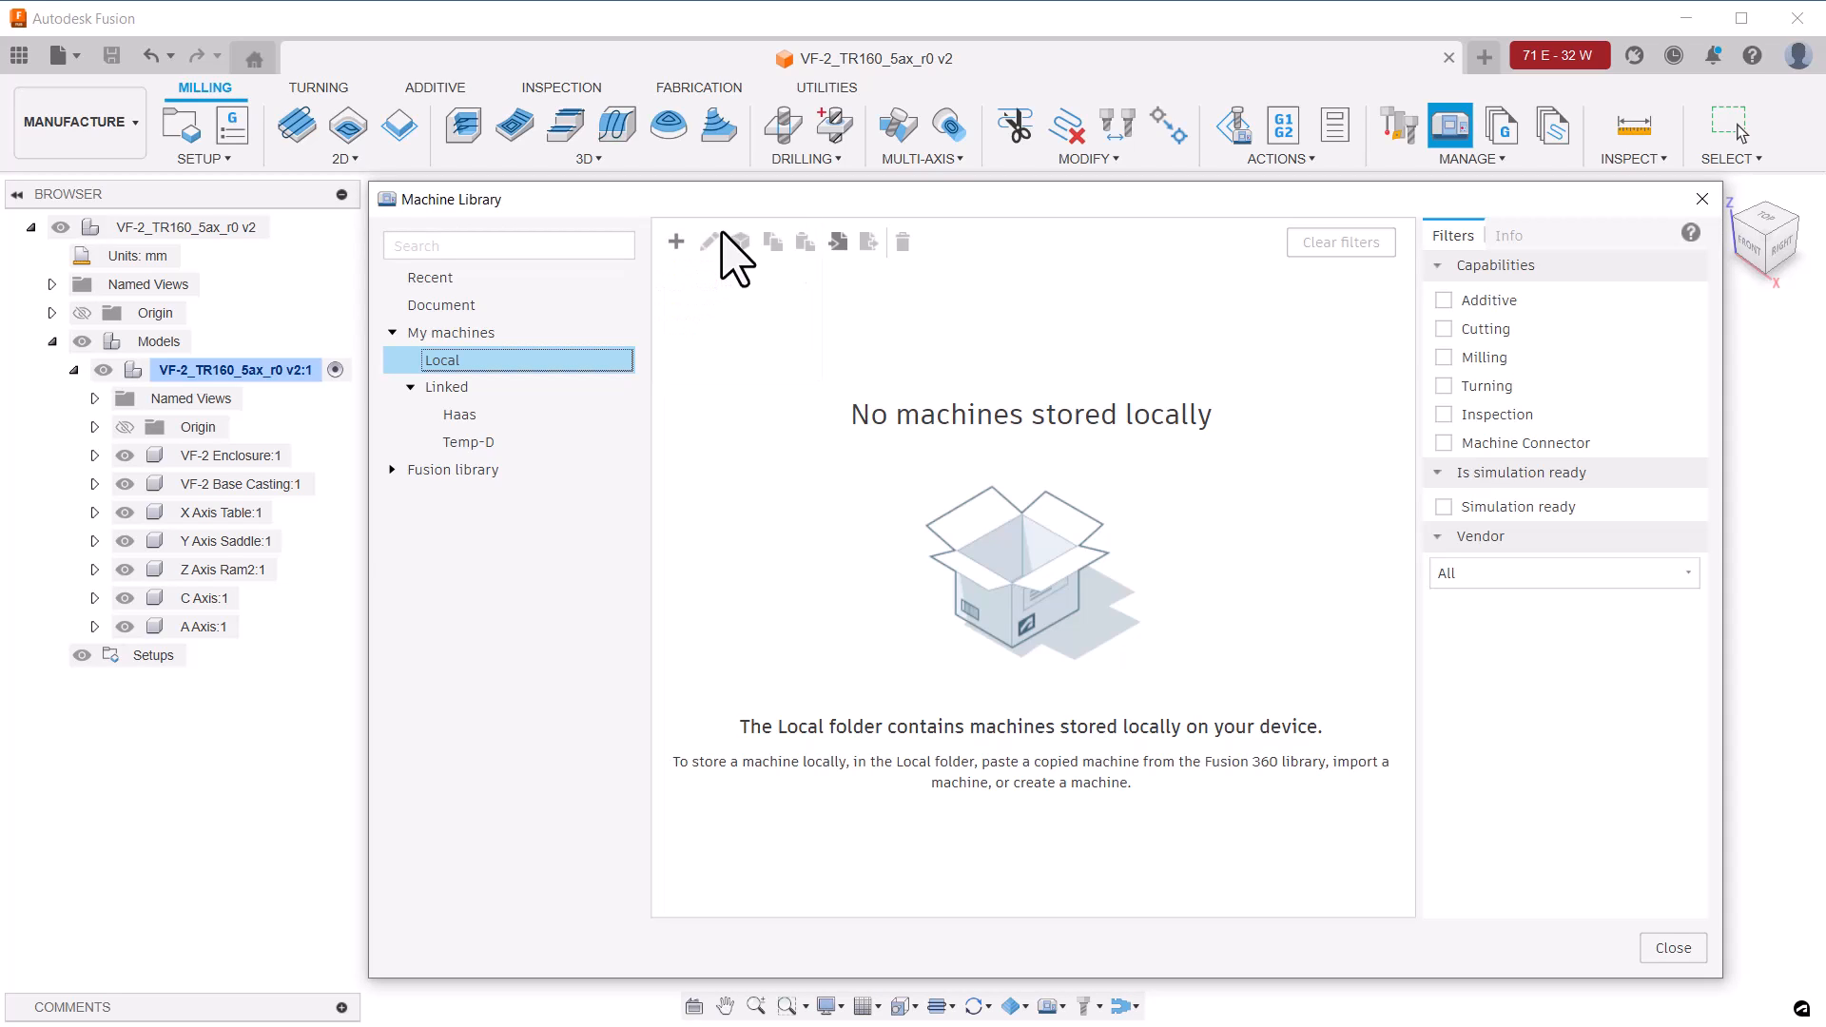
{"action": "left_click", "coordinate": [675, 242]}
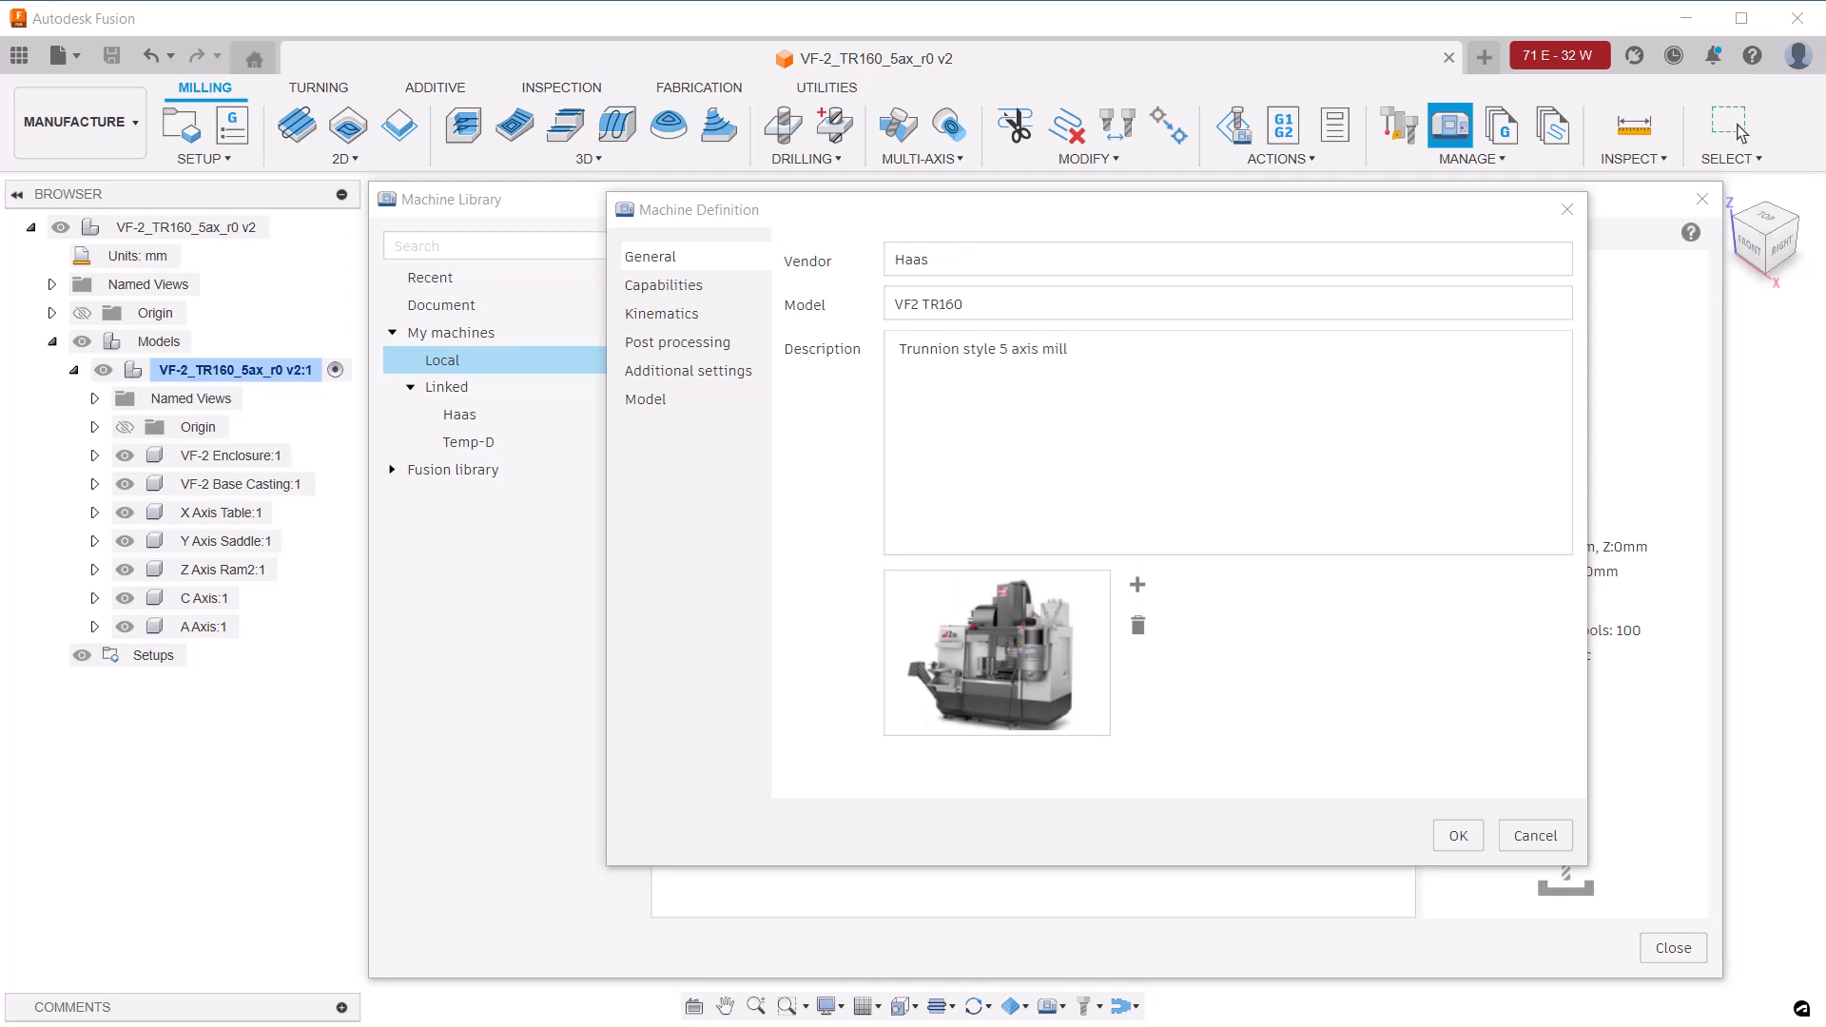
{"action": "mouse_move", "coordinate": [745, 729]}
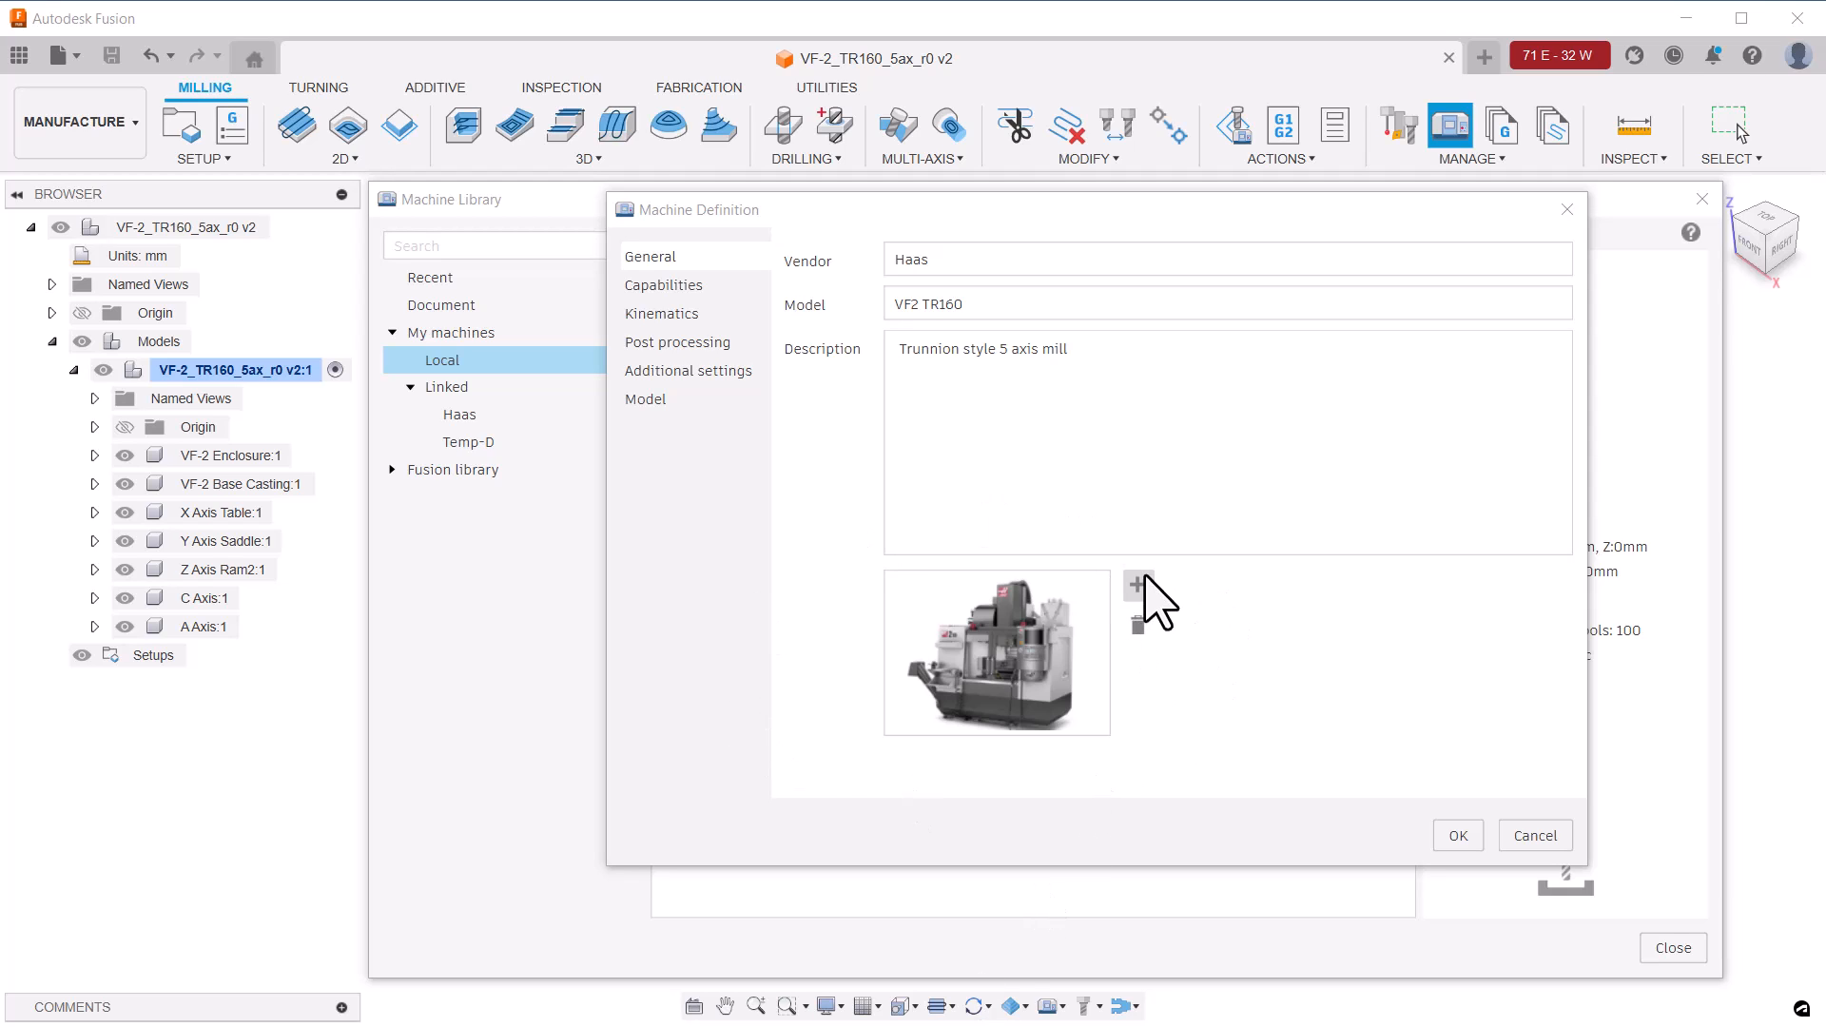
Review the Capabilities page (automatic tool changer, 100 tools) and move to Kinematics
{"action": "left_click", "coordinate": [663, 284]}
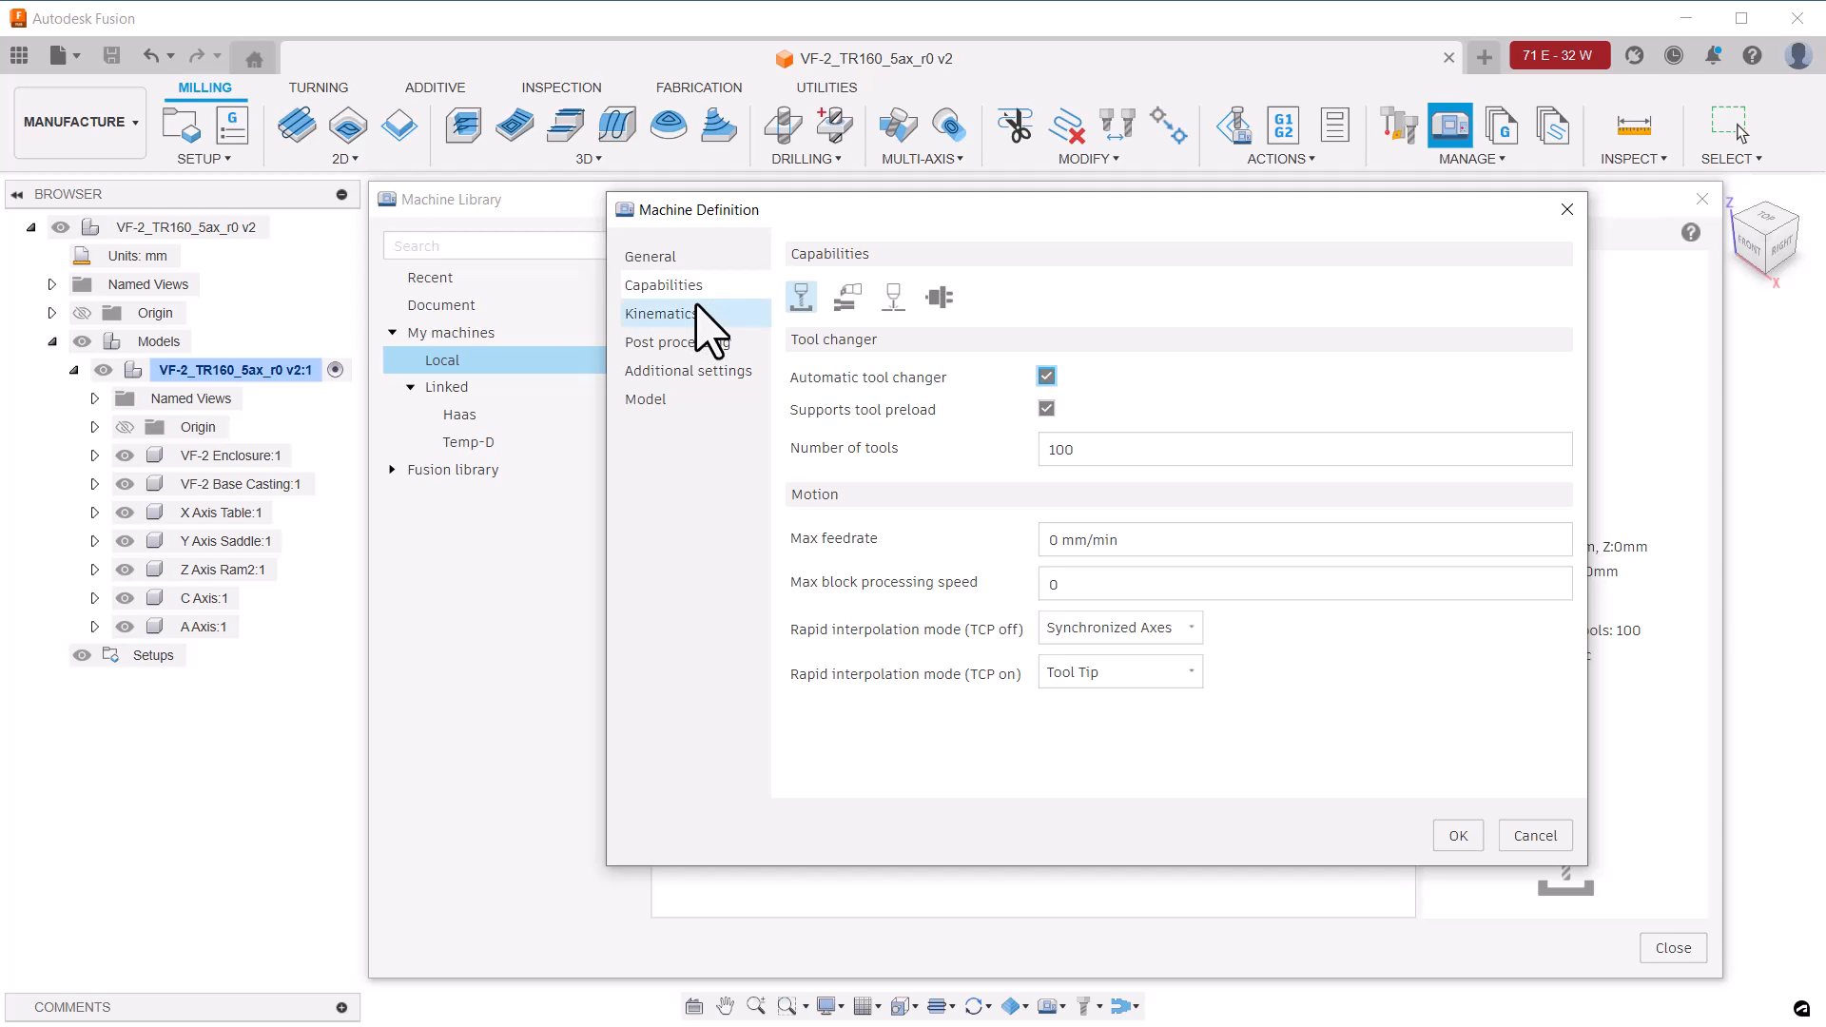
{"action": "left_click", "coordinate": [660, 314]}
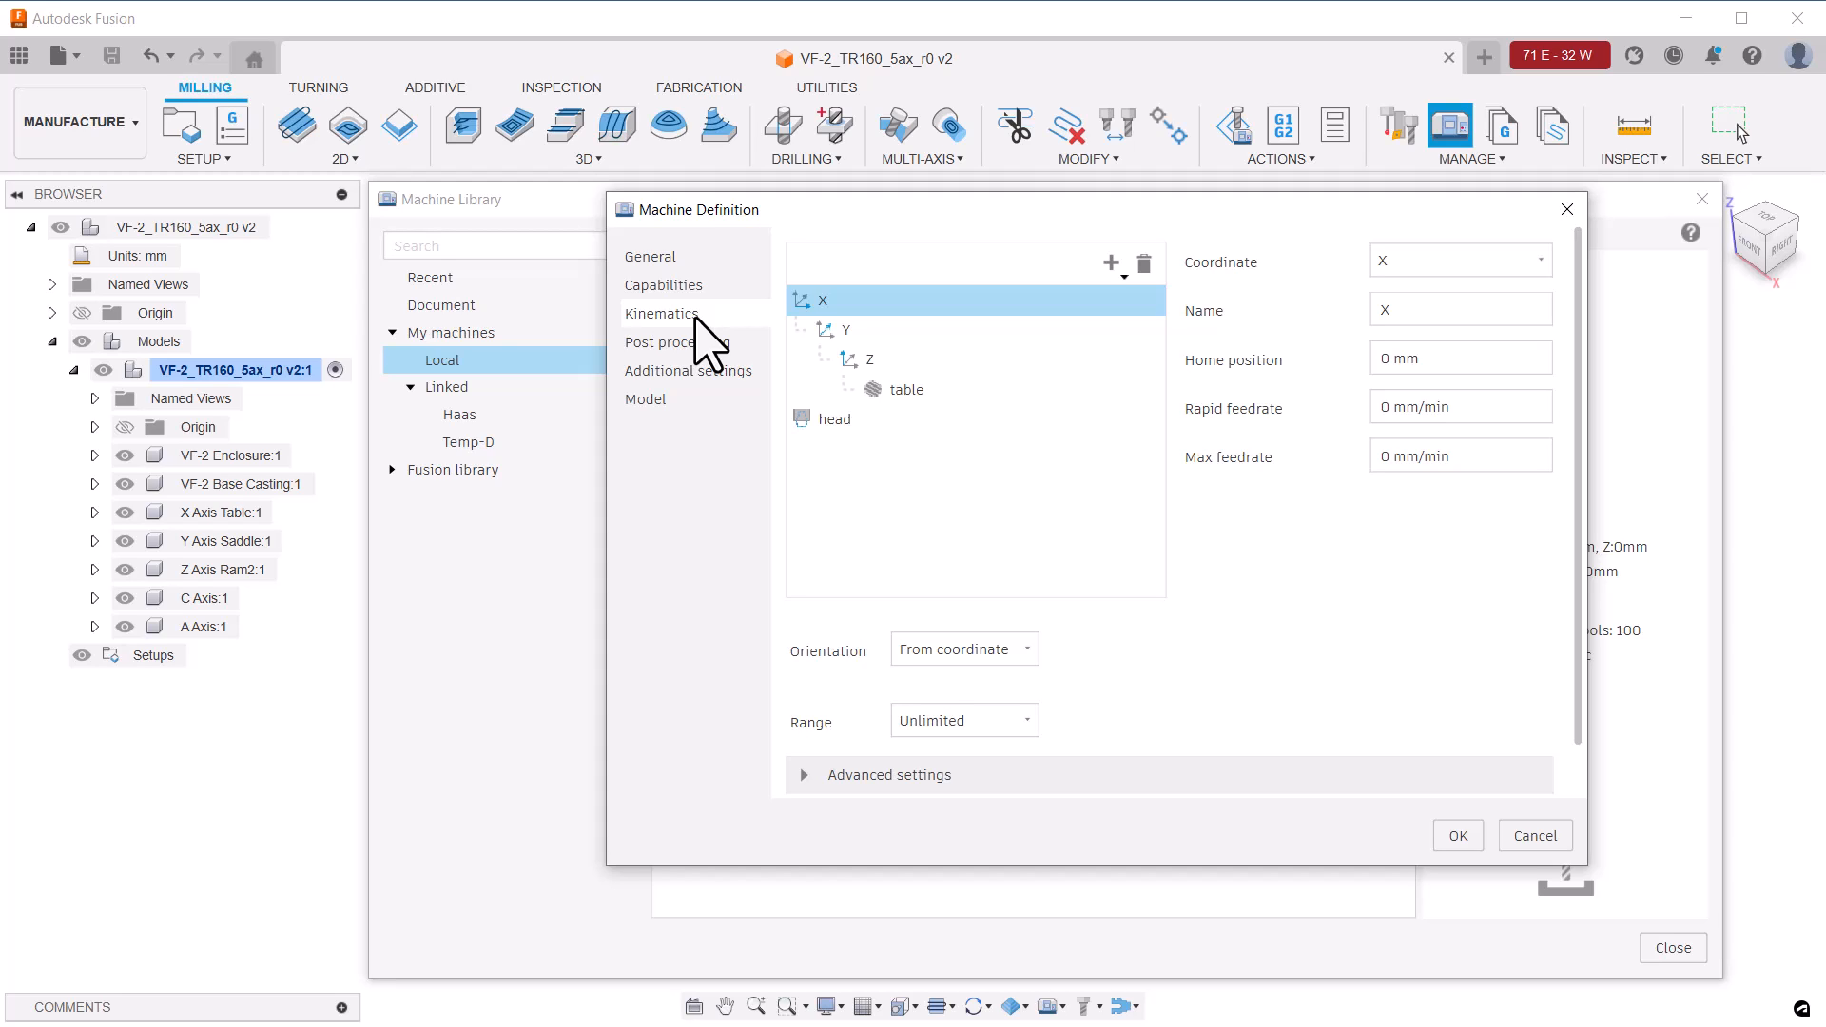
{"action": "mouse_move", "coordinate": [752, 350]}
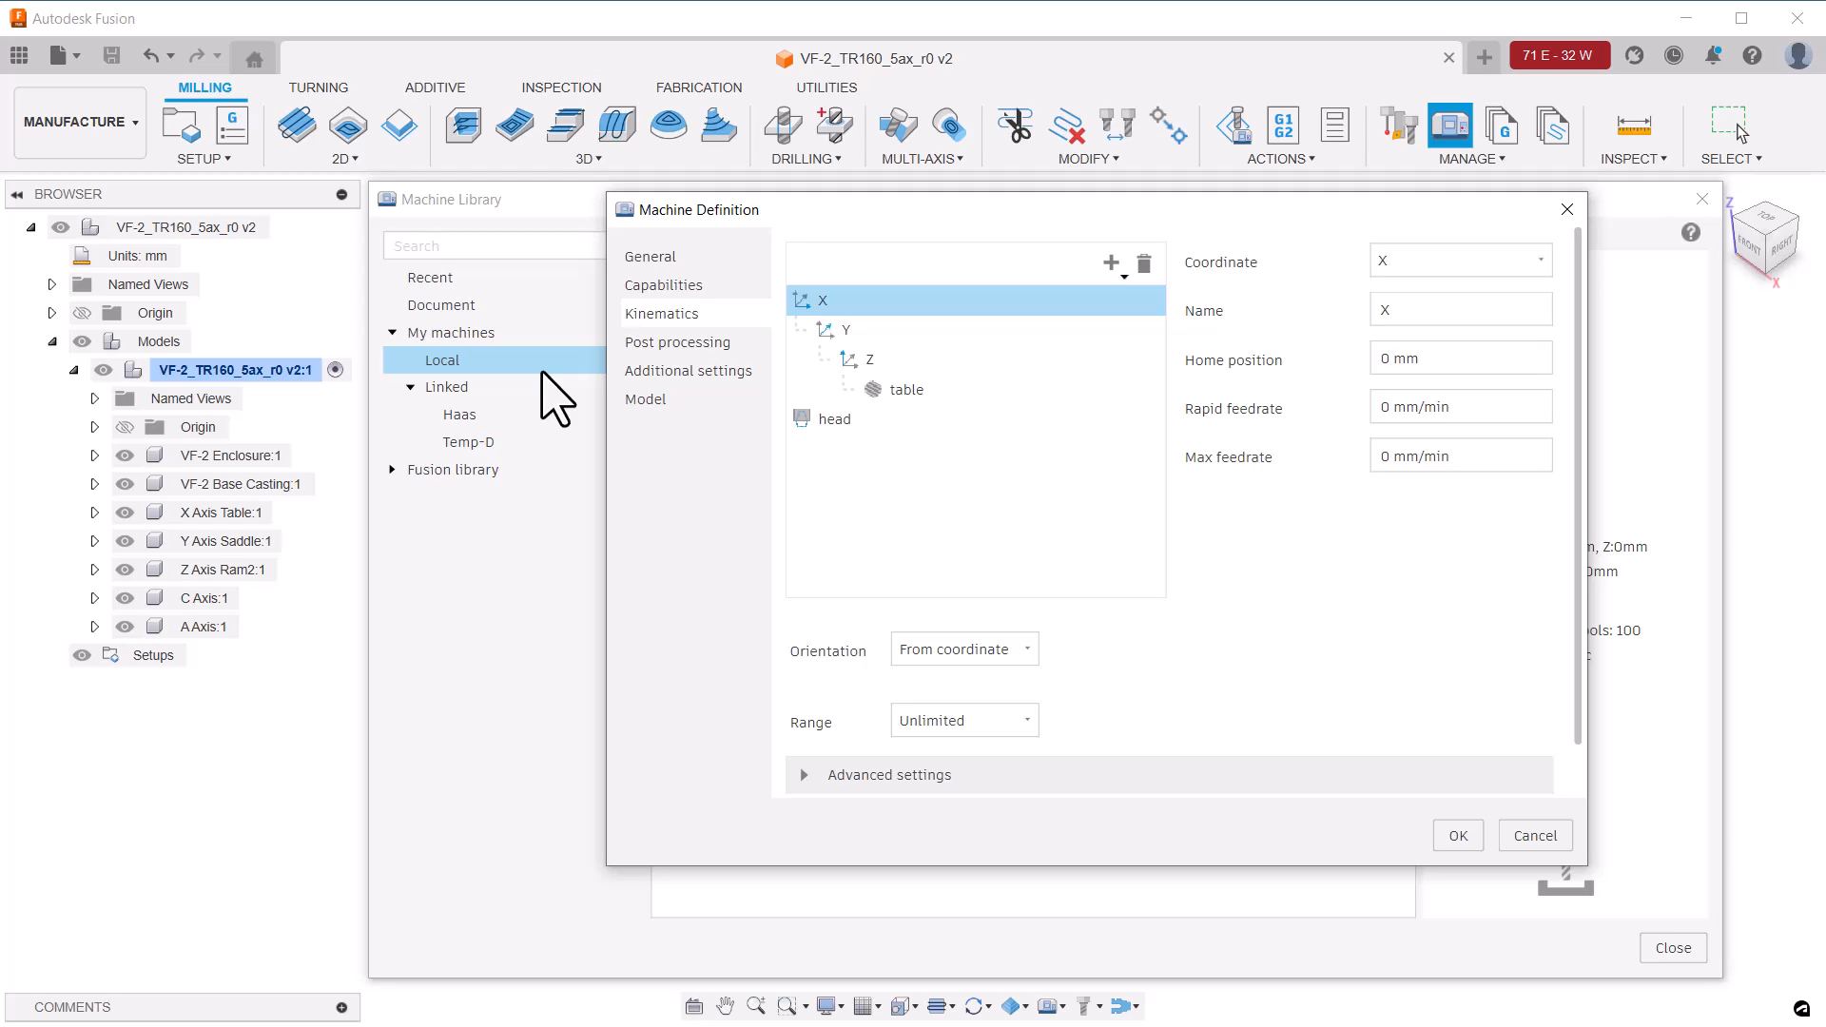
{"action": "mouse_move", "coordinate": [449, 472]}
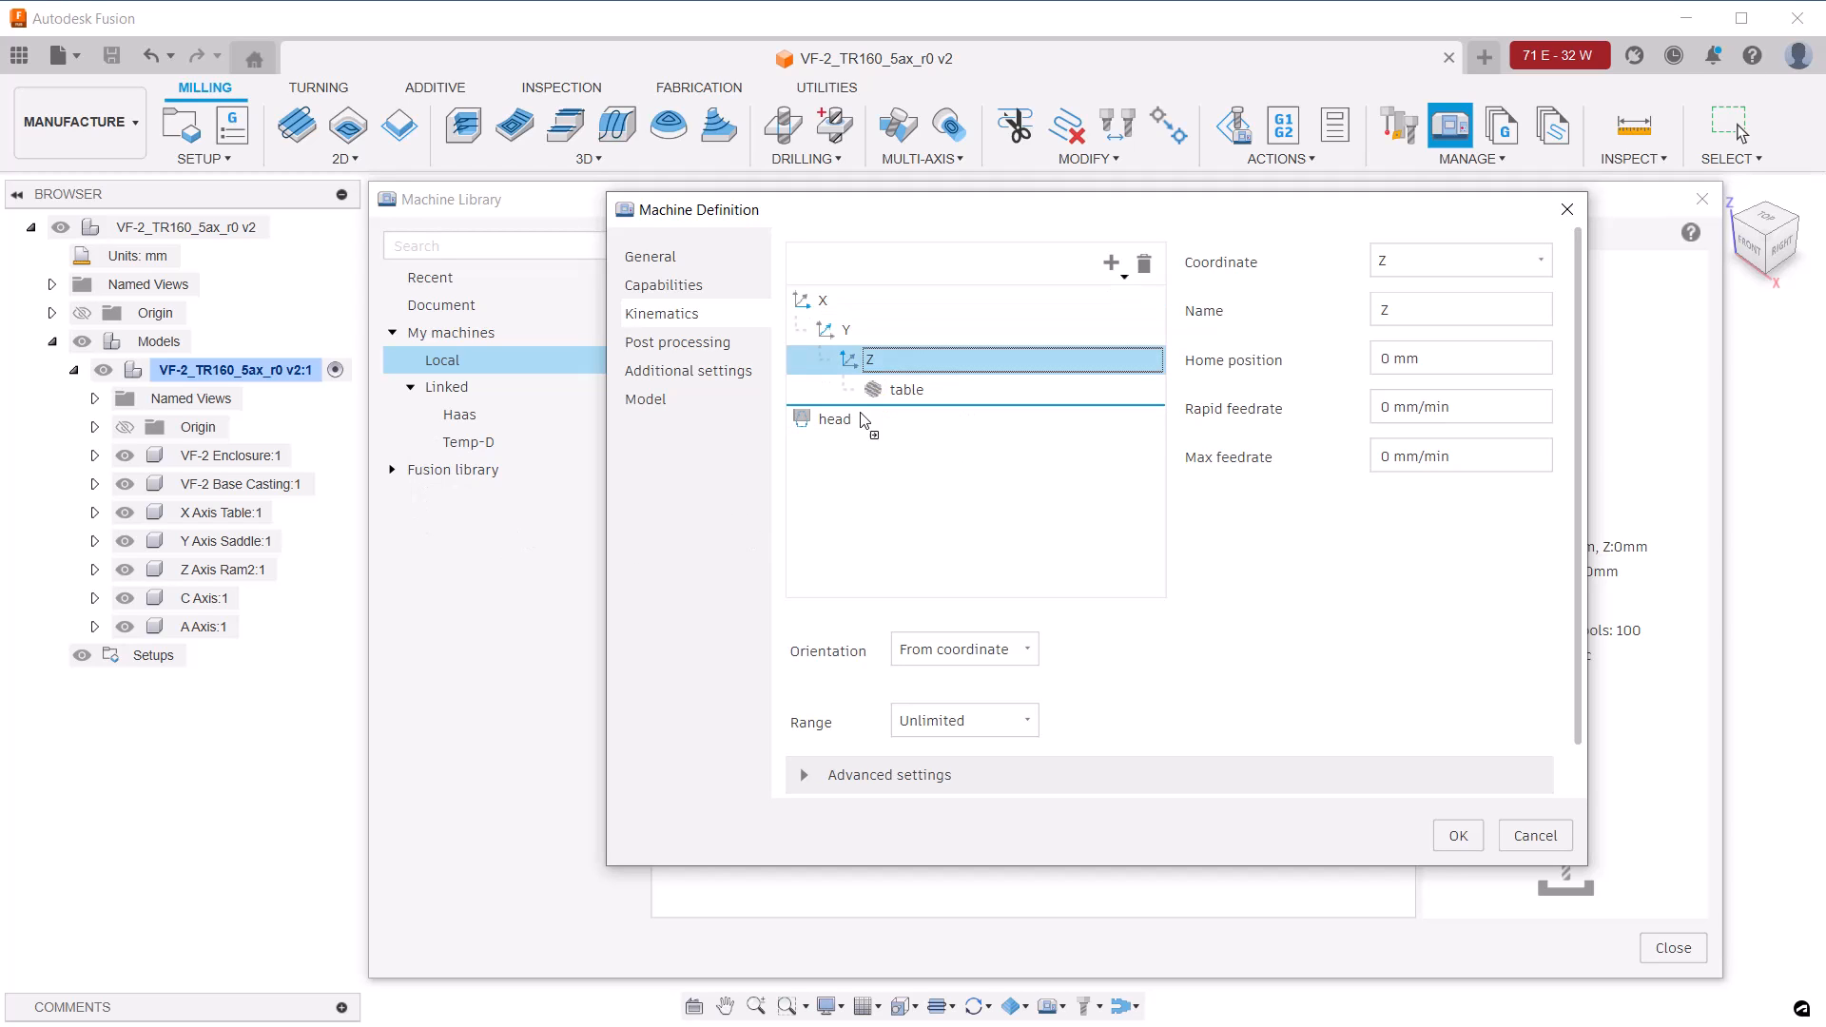
Rearrange the kinematics tree so Z carries the head and X with the table sits under Y
{"action": "left_click", "coordinate": [837, 419]}
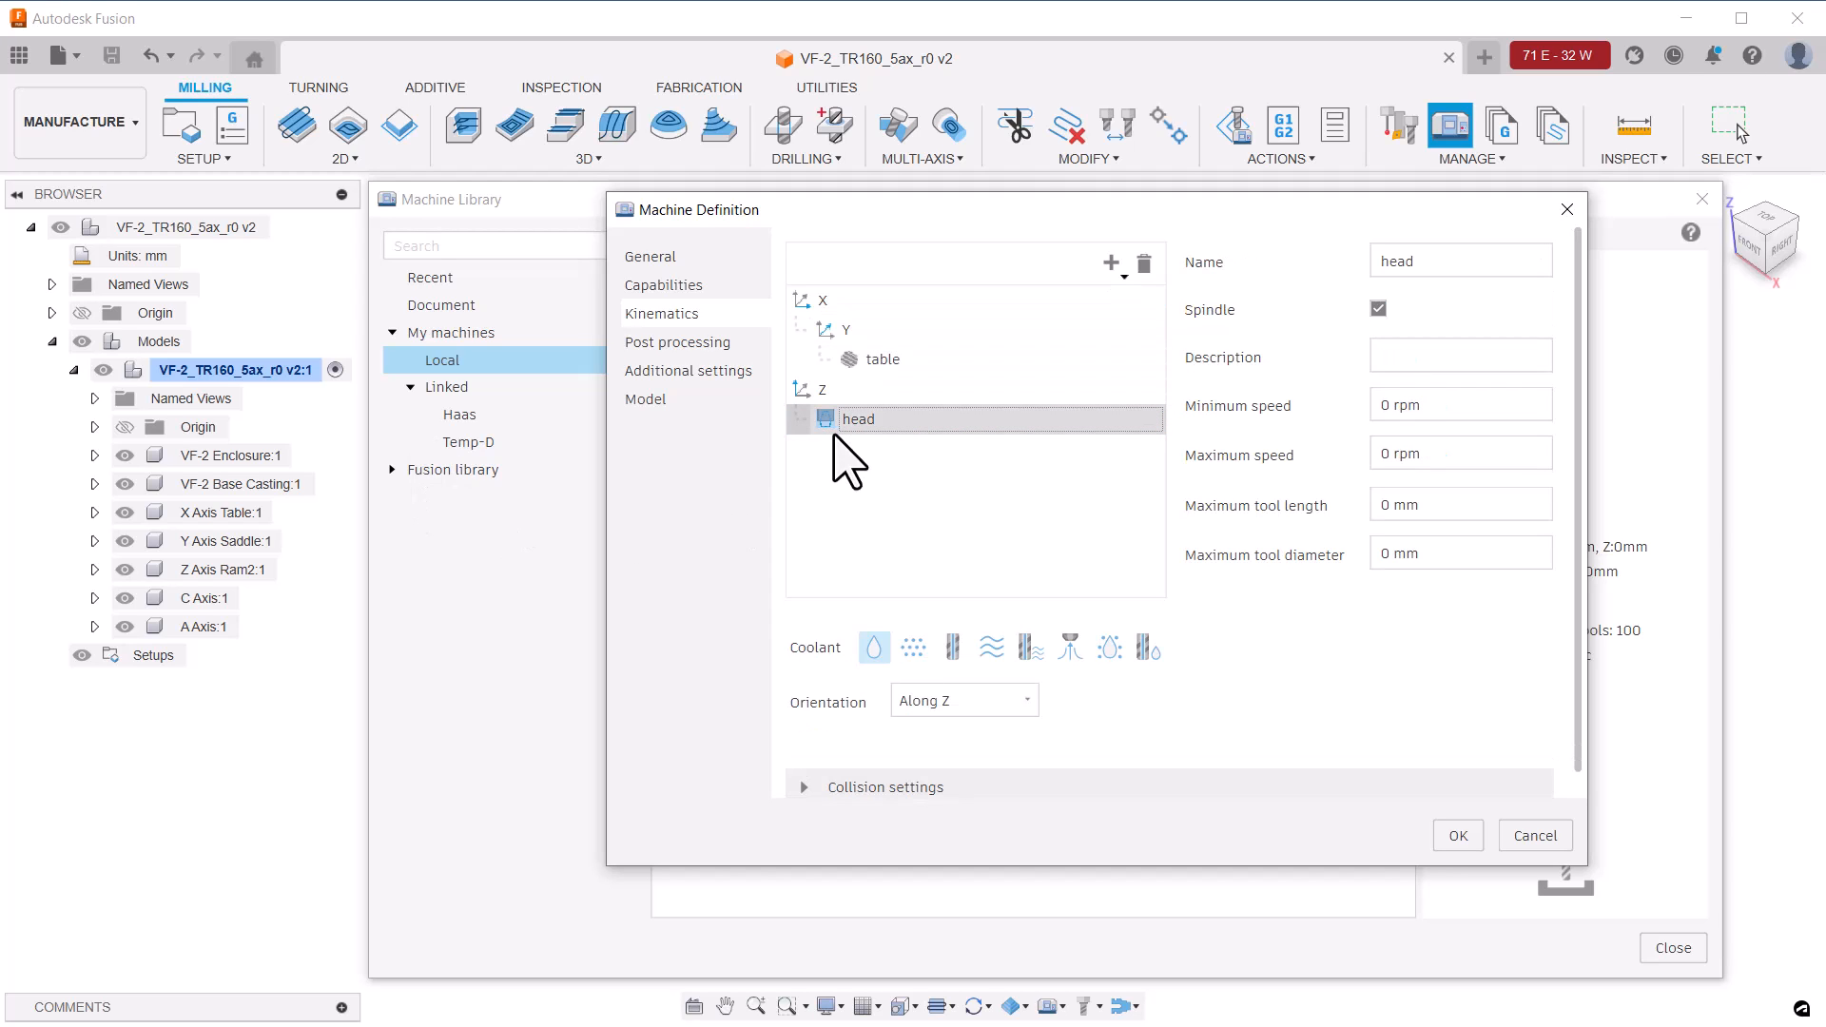
{"action": "mouse_move", "coordinate": [858, 418]}
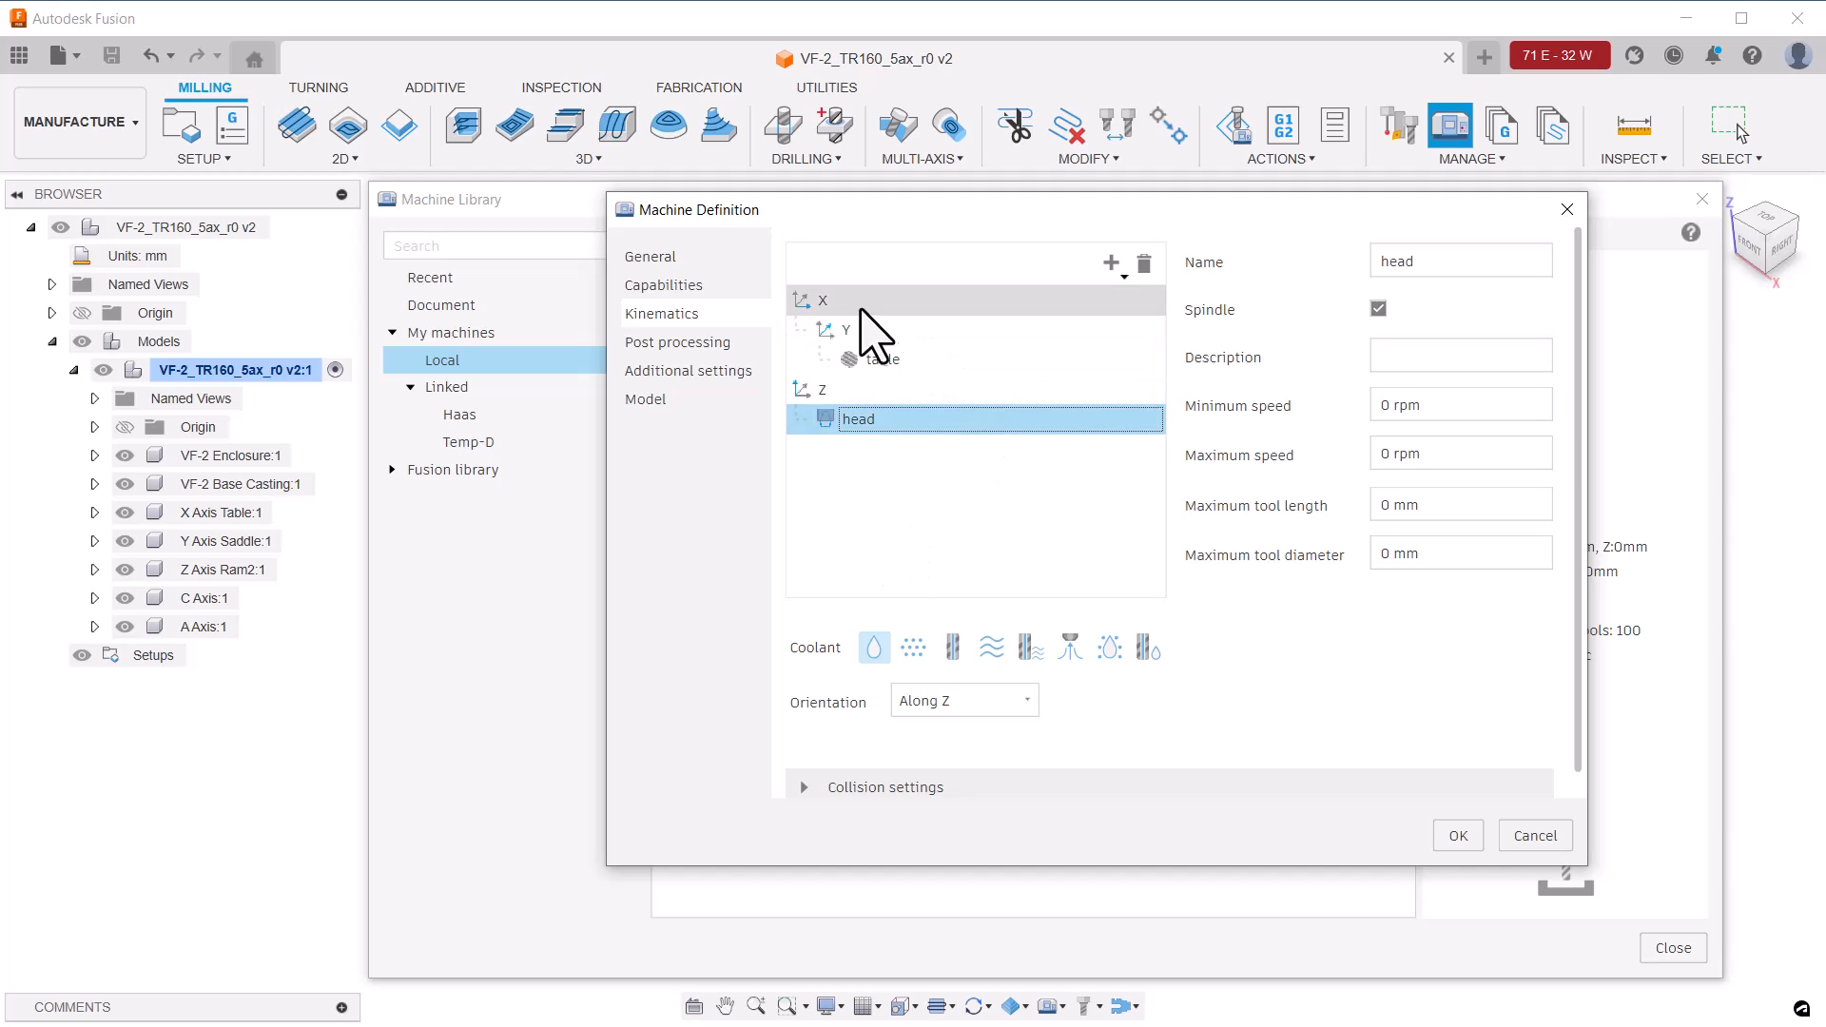
{"action": "left_click", "coordinate": [821, 300]}
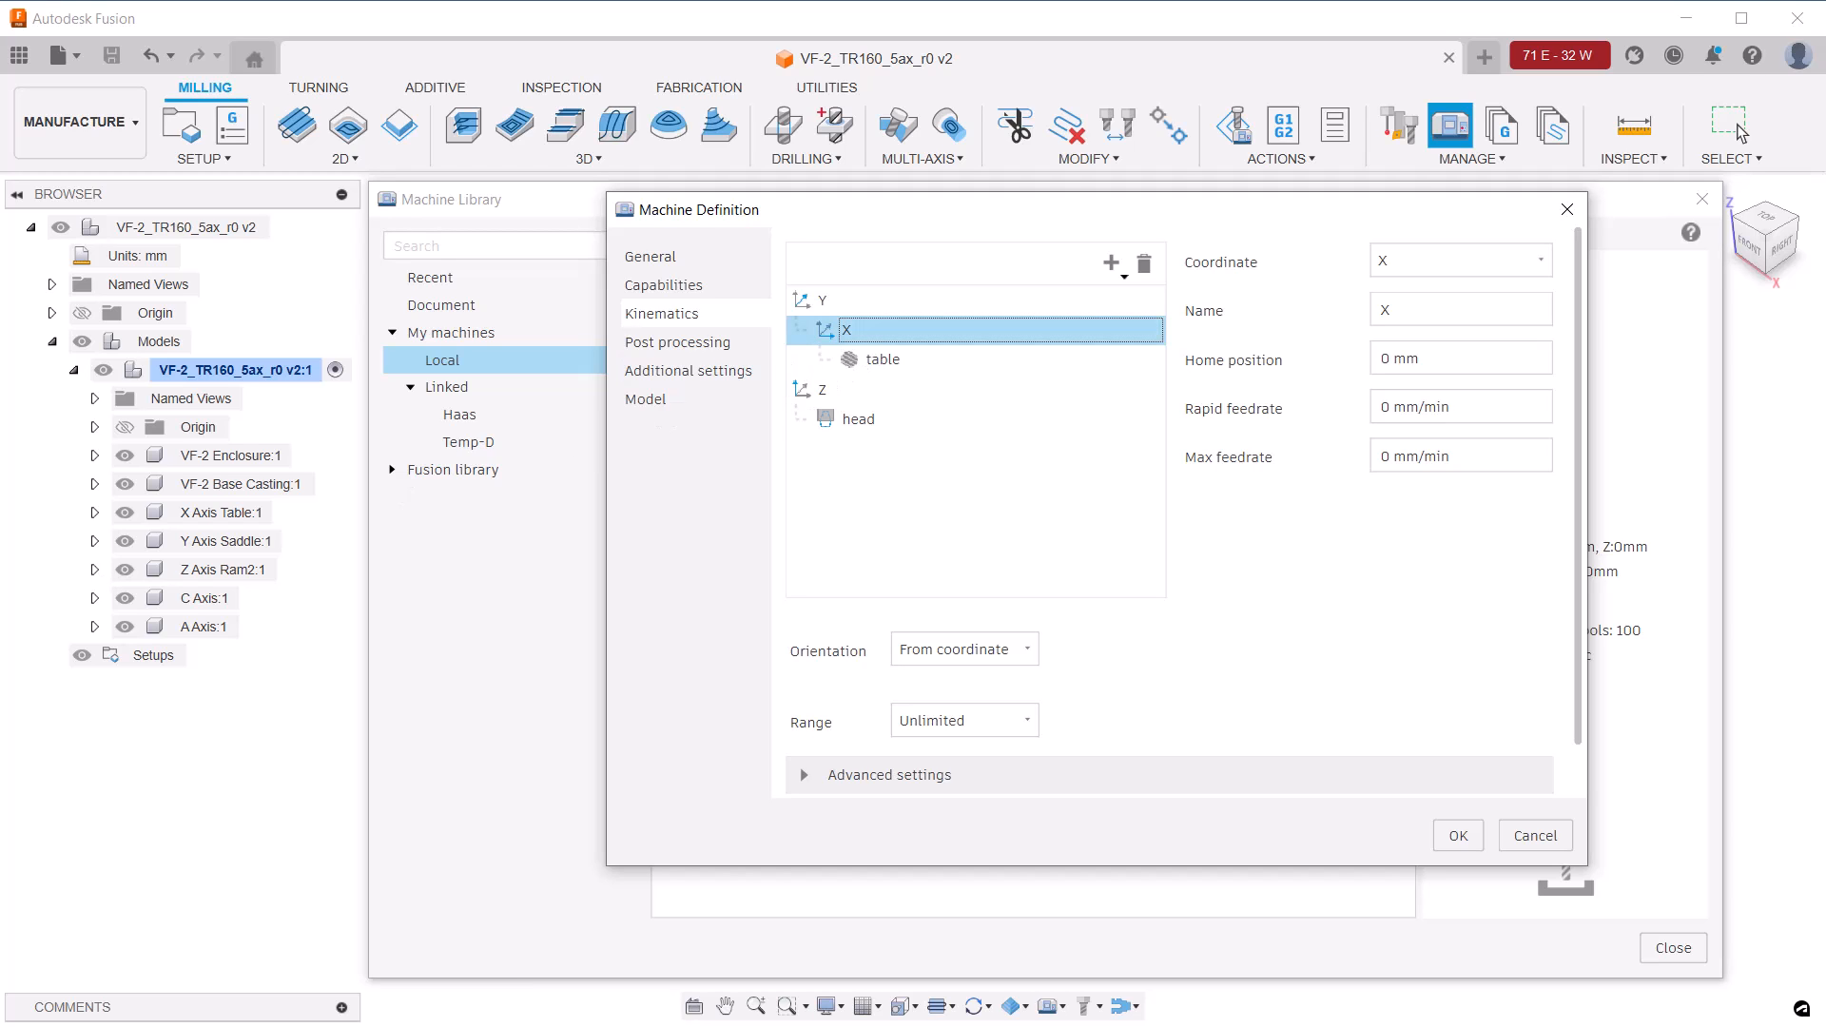
{"action": "left_click", "coordinate": [882, 360]}
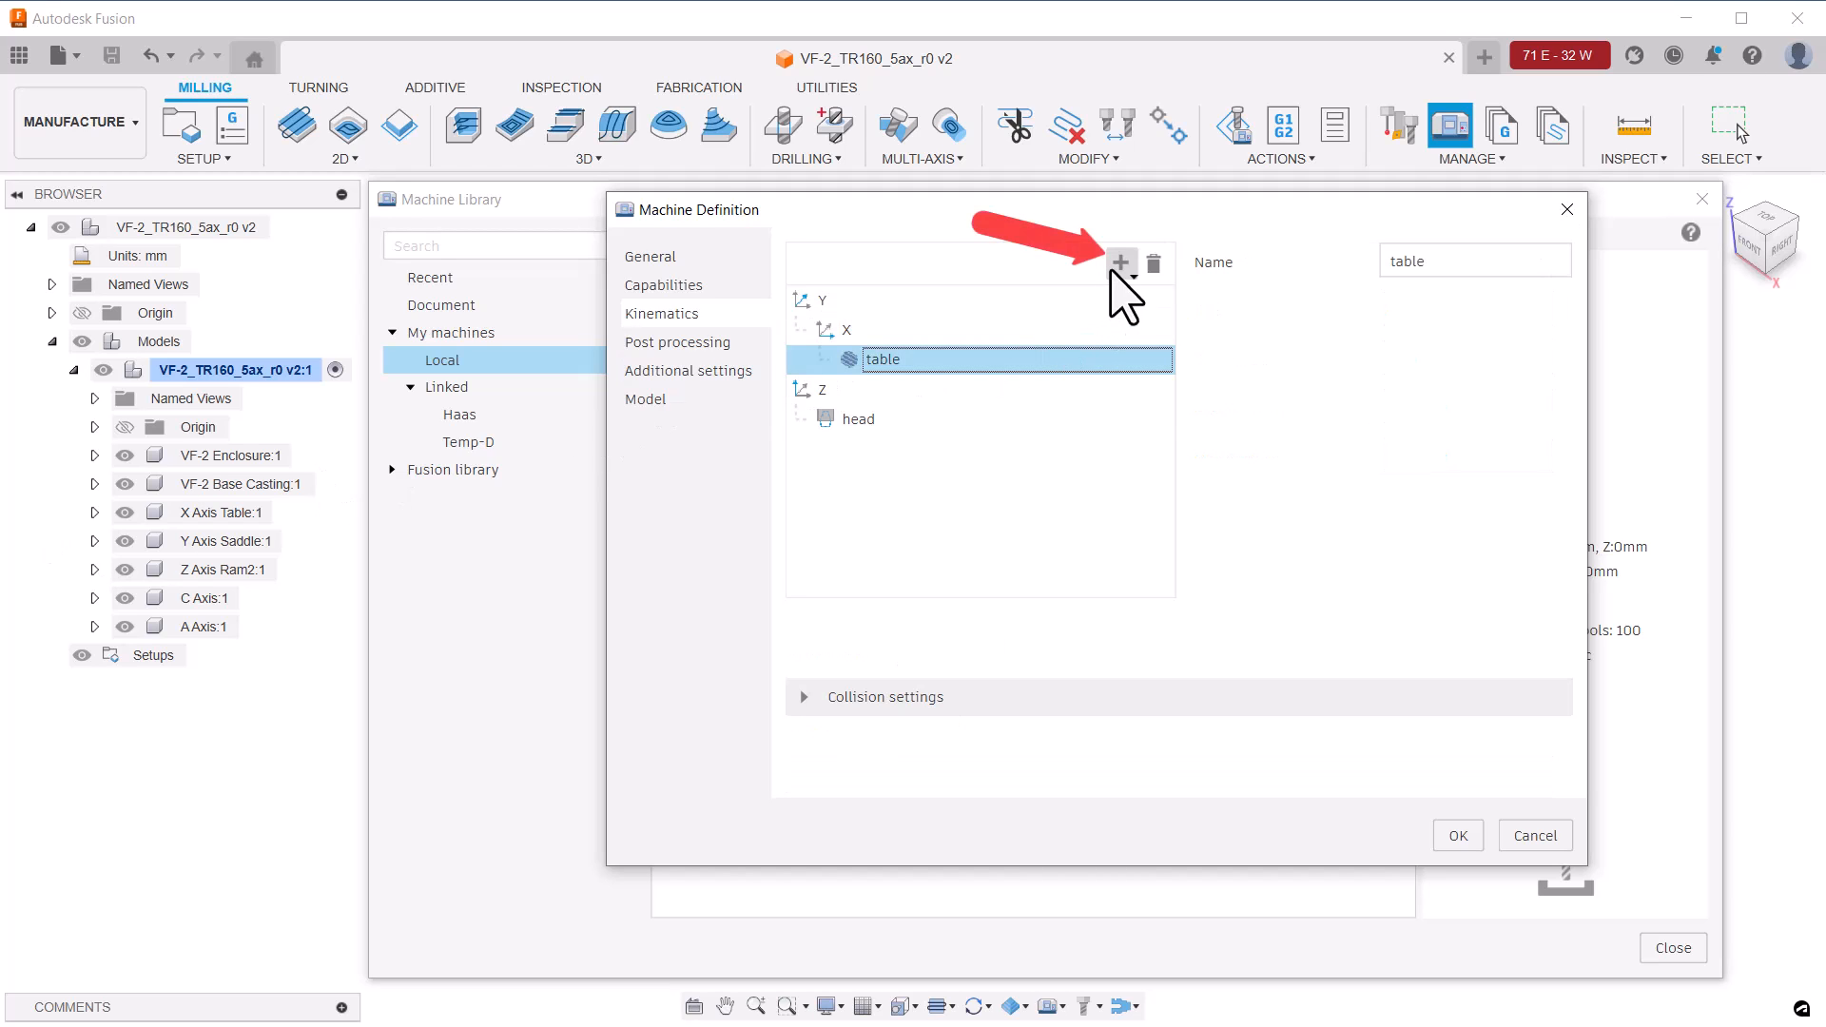
Insert rotary axes A and C between X and the table in the kinematics chain
{"action": "left_click", "coordinate": [1120, 263]}
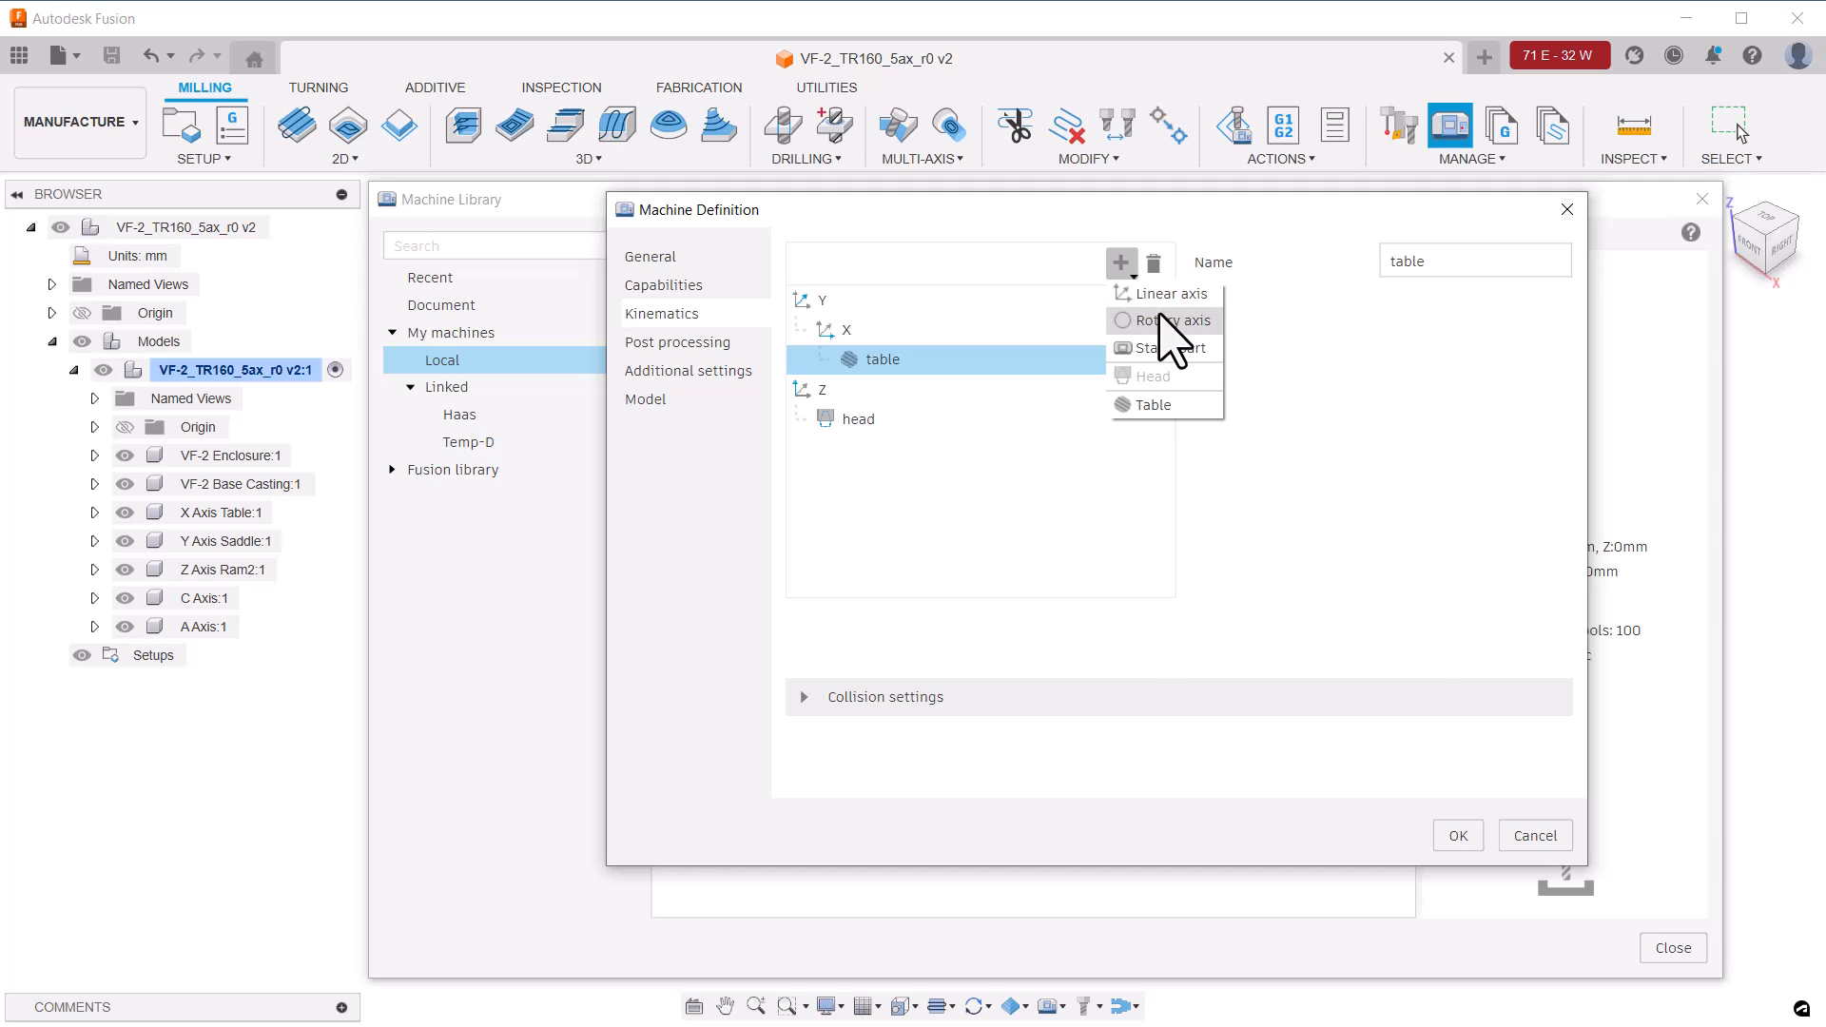
{"action": "left_click", "coordinate": [1164, 319]}
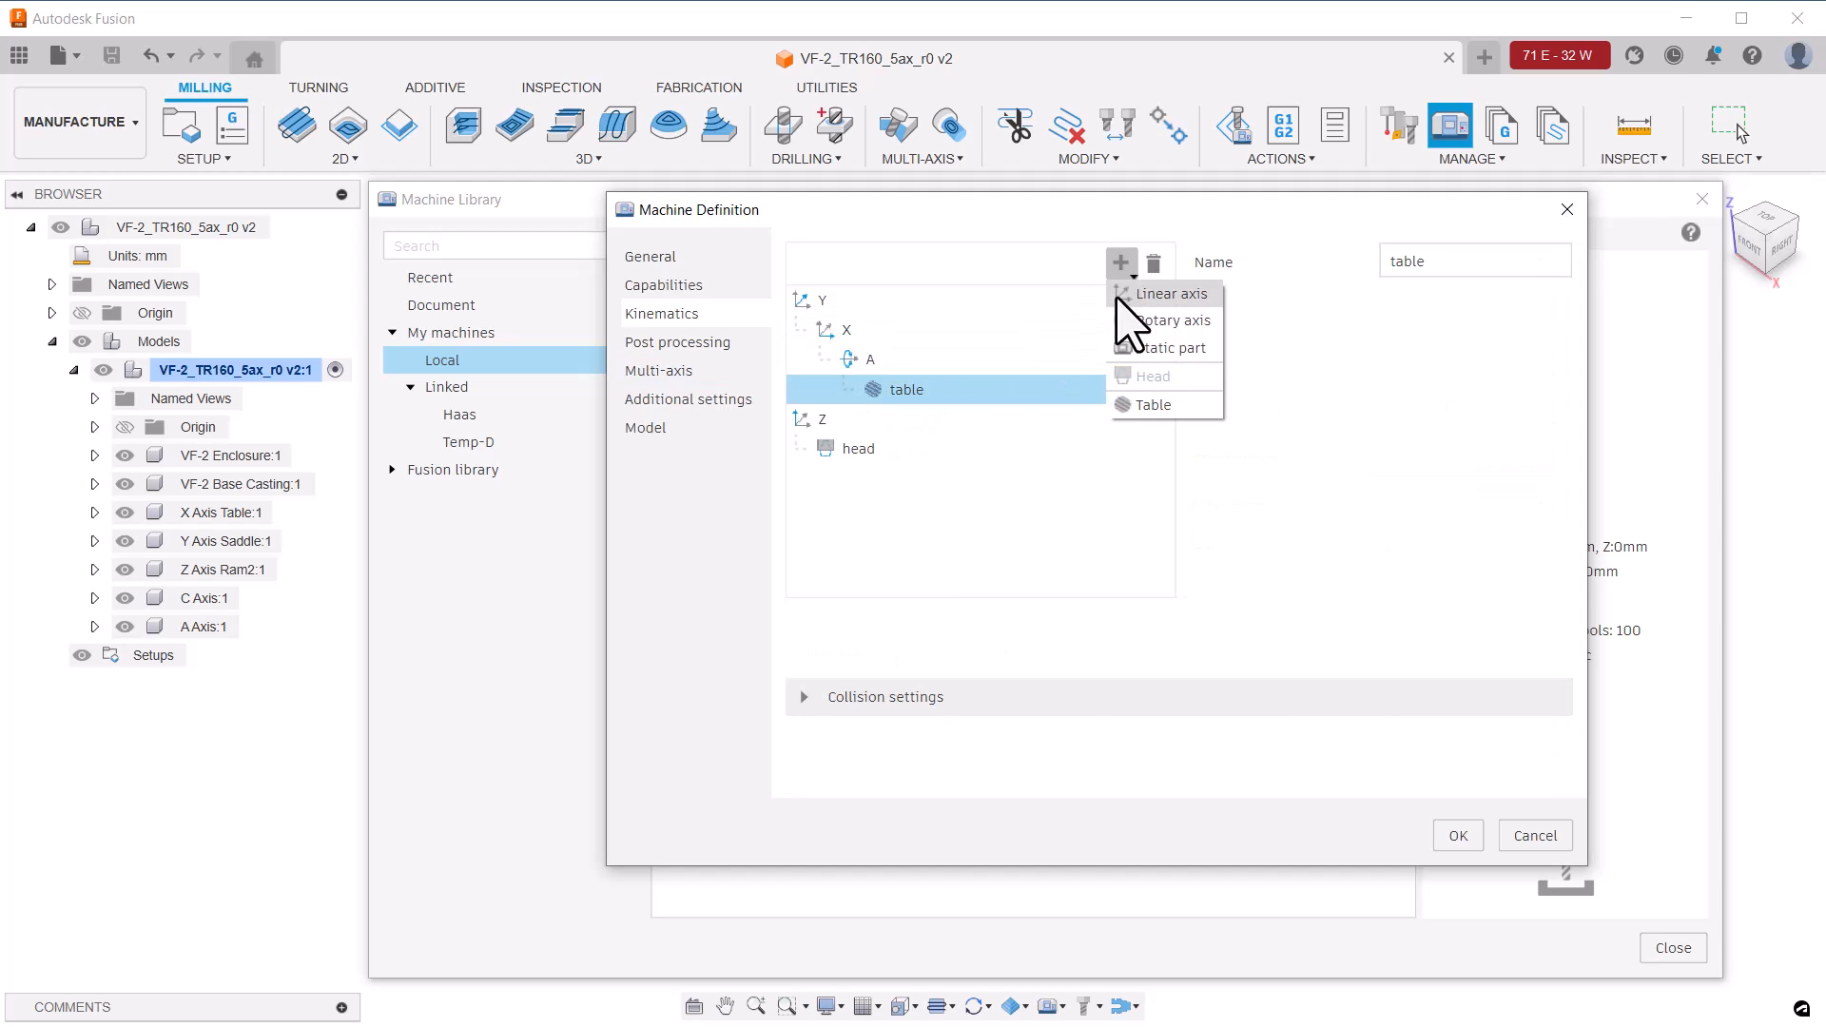
{"action": "left_click", "coordinate": [1175, 319]}
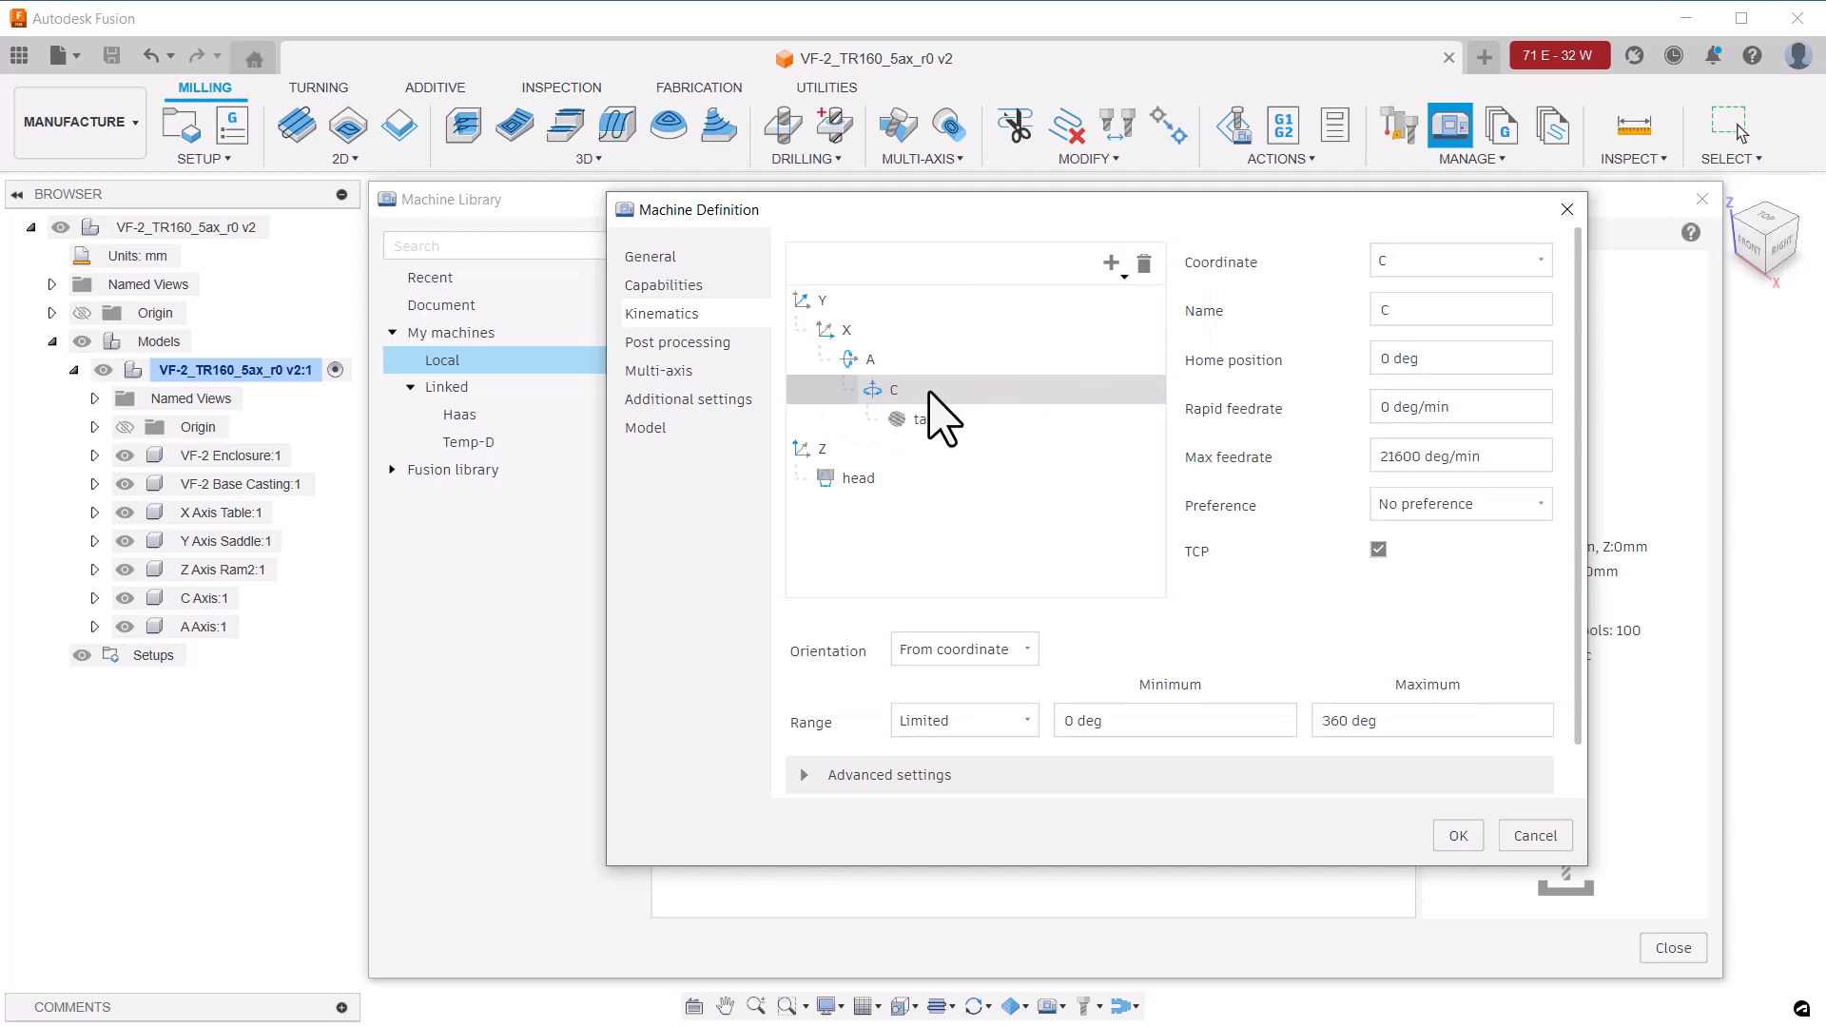
{"action": "mouse_move", "coordinate": [1042, 554]}
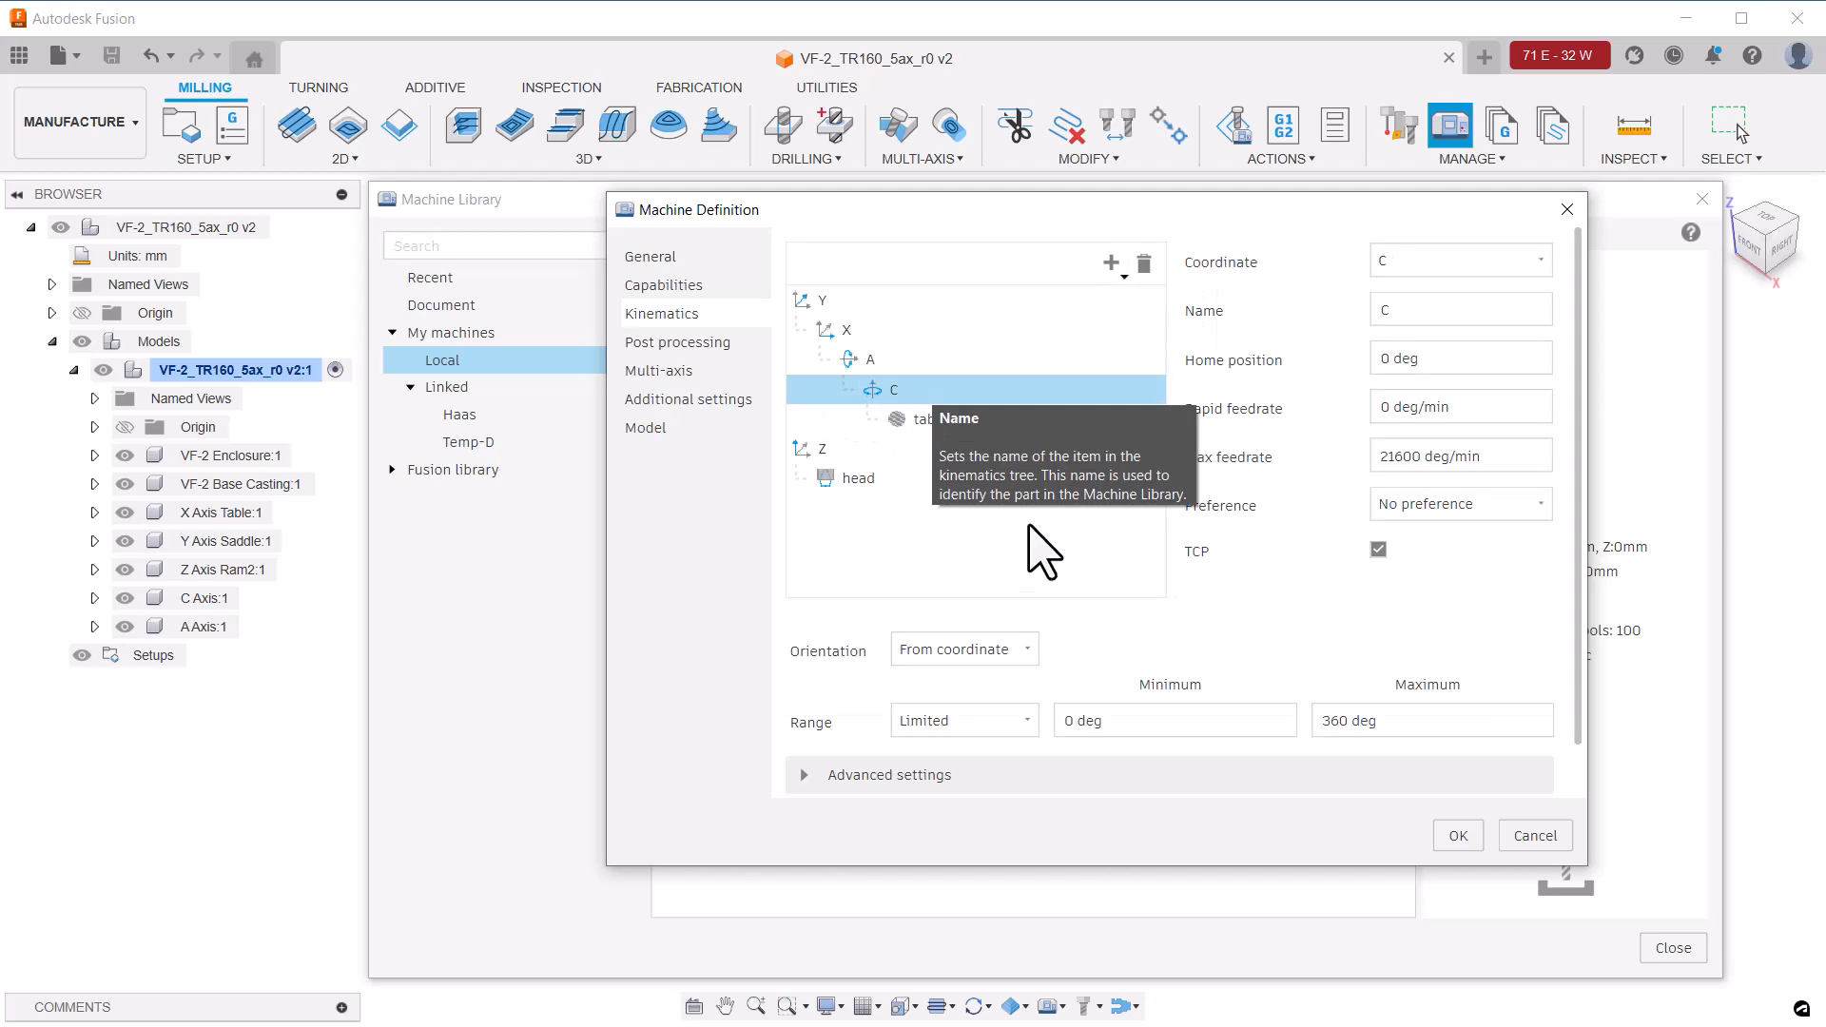
{"action": "mouse_move", "coordinate": [1064, 557]}
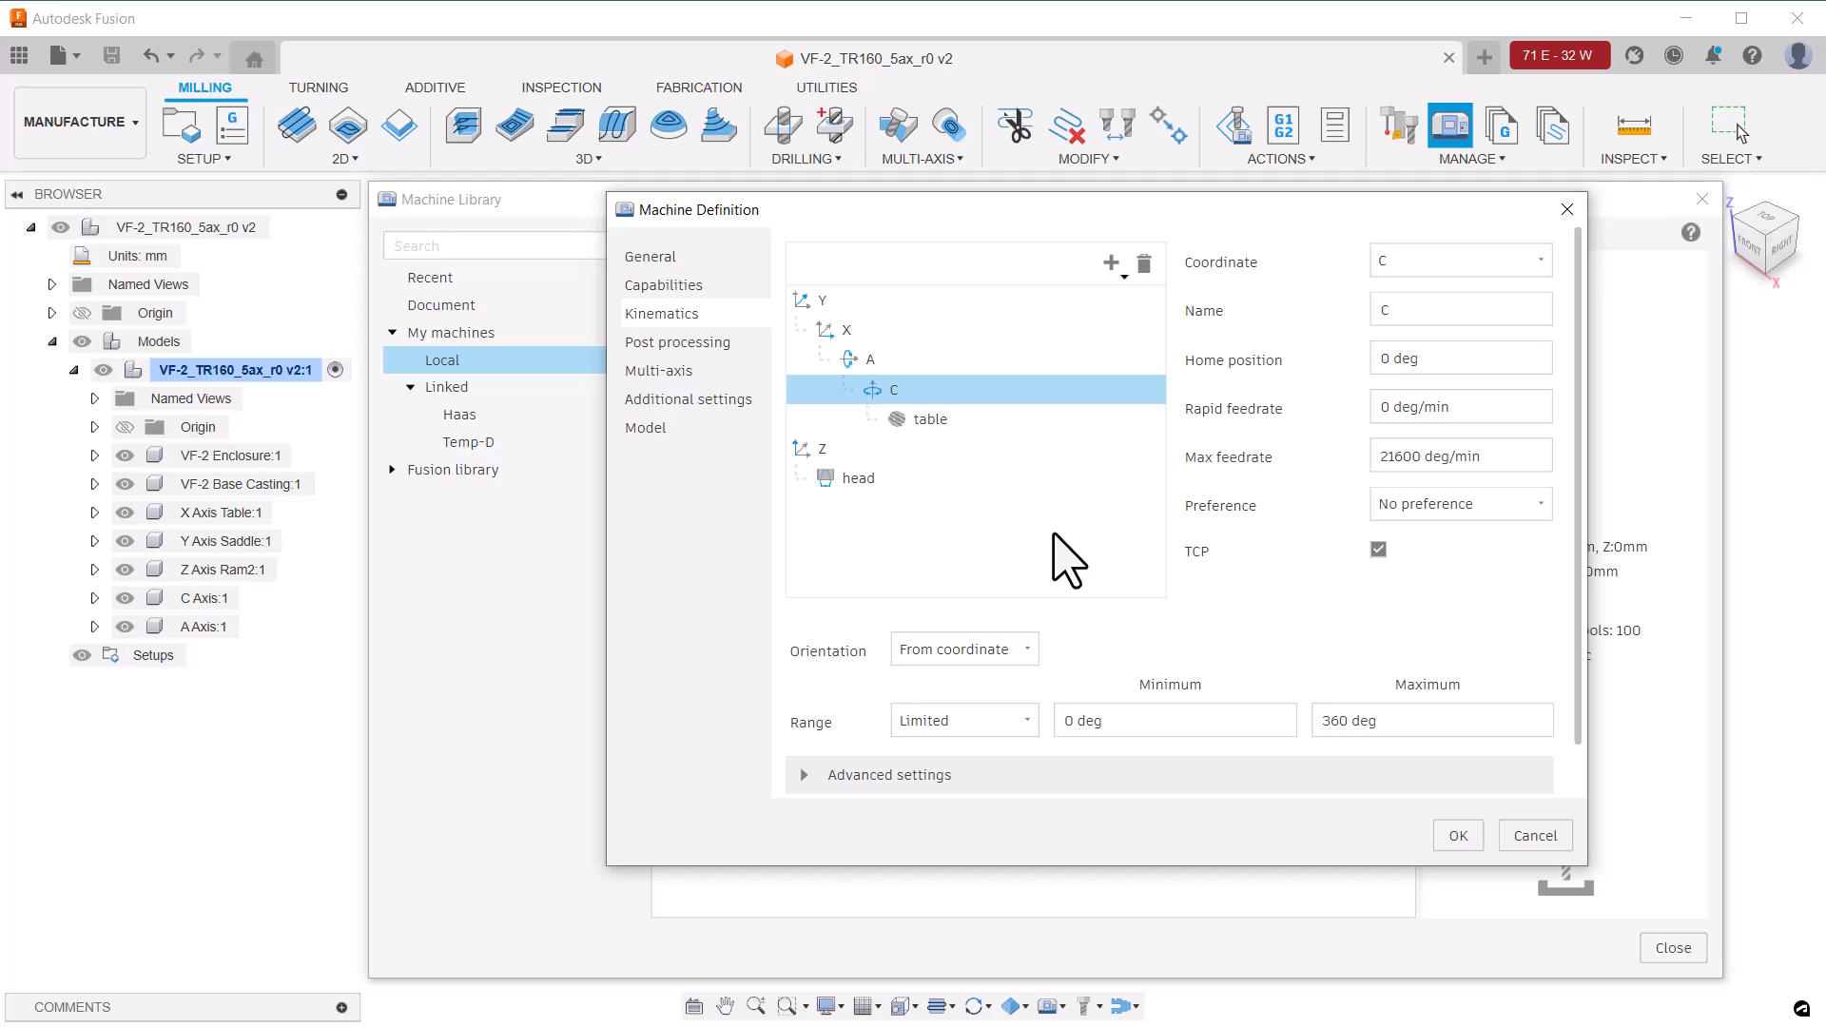
{"action": "mouse_move", "coordinate": [1503, 279]}
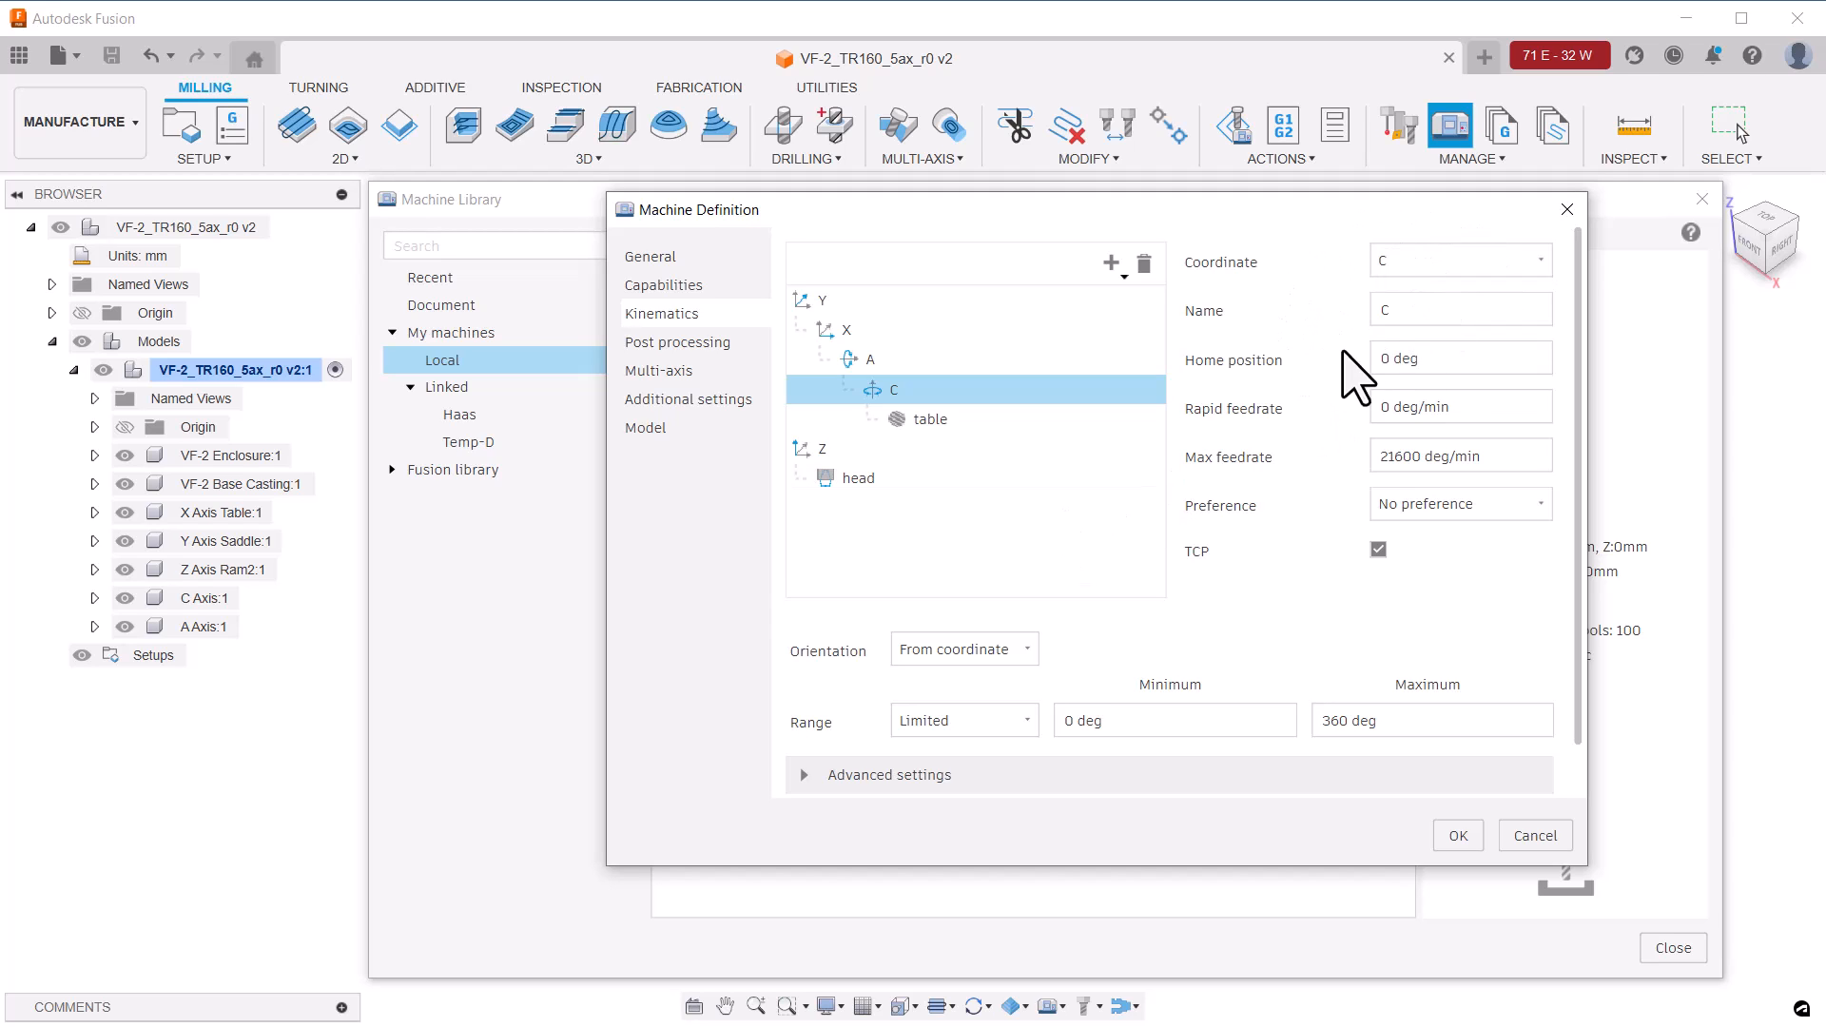
{"action": "mouse_move", "coordinate": [1295, 402]}
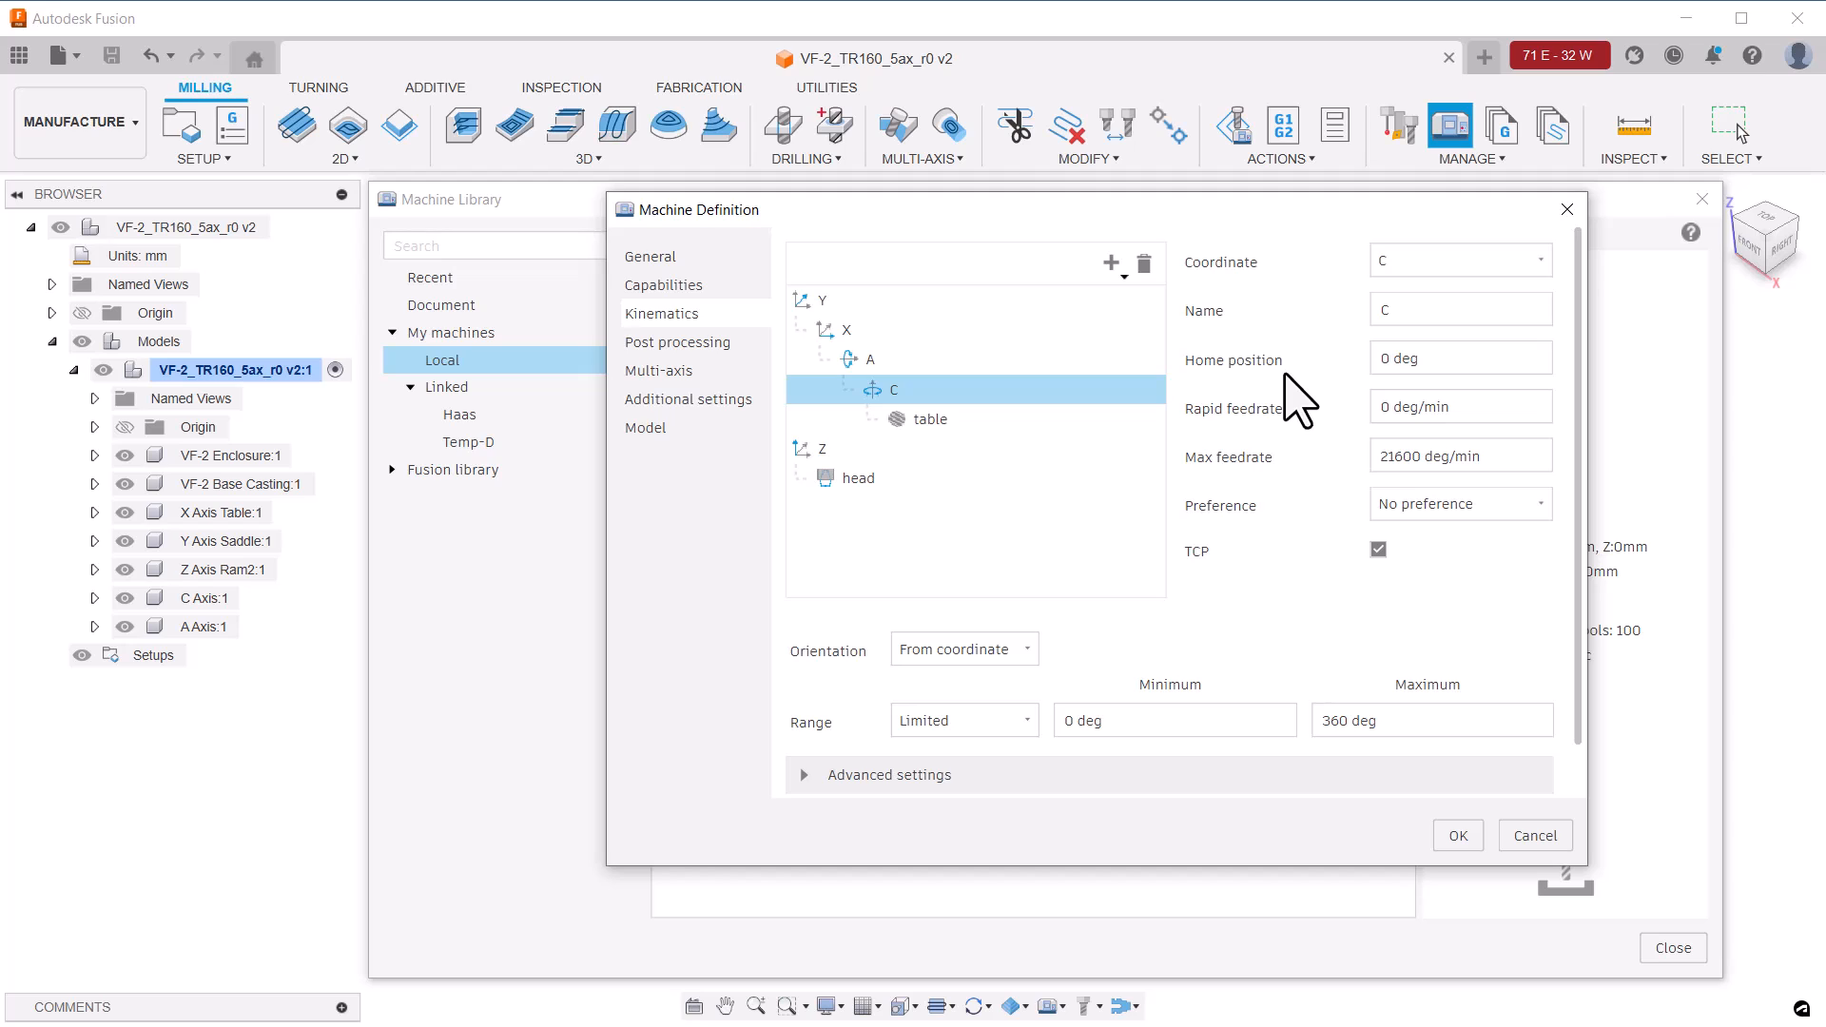
{"action": "mouse_move", "coordinate": [11, 599]}
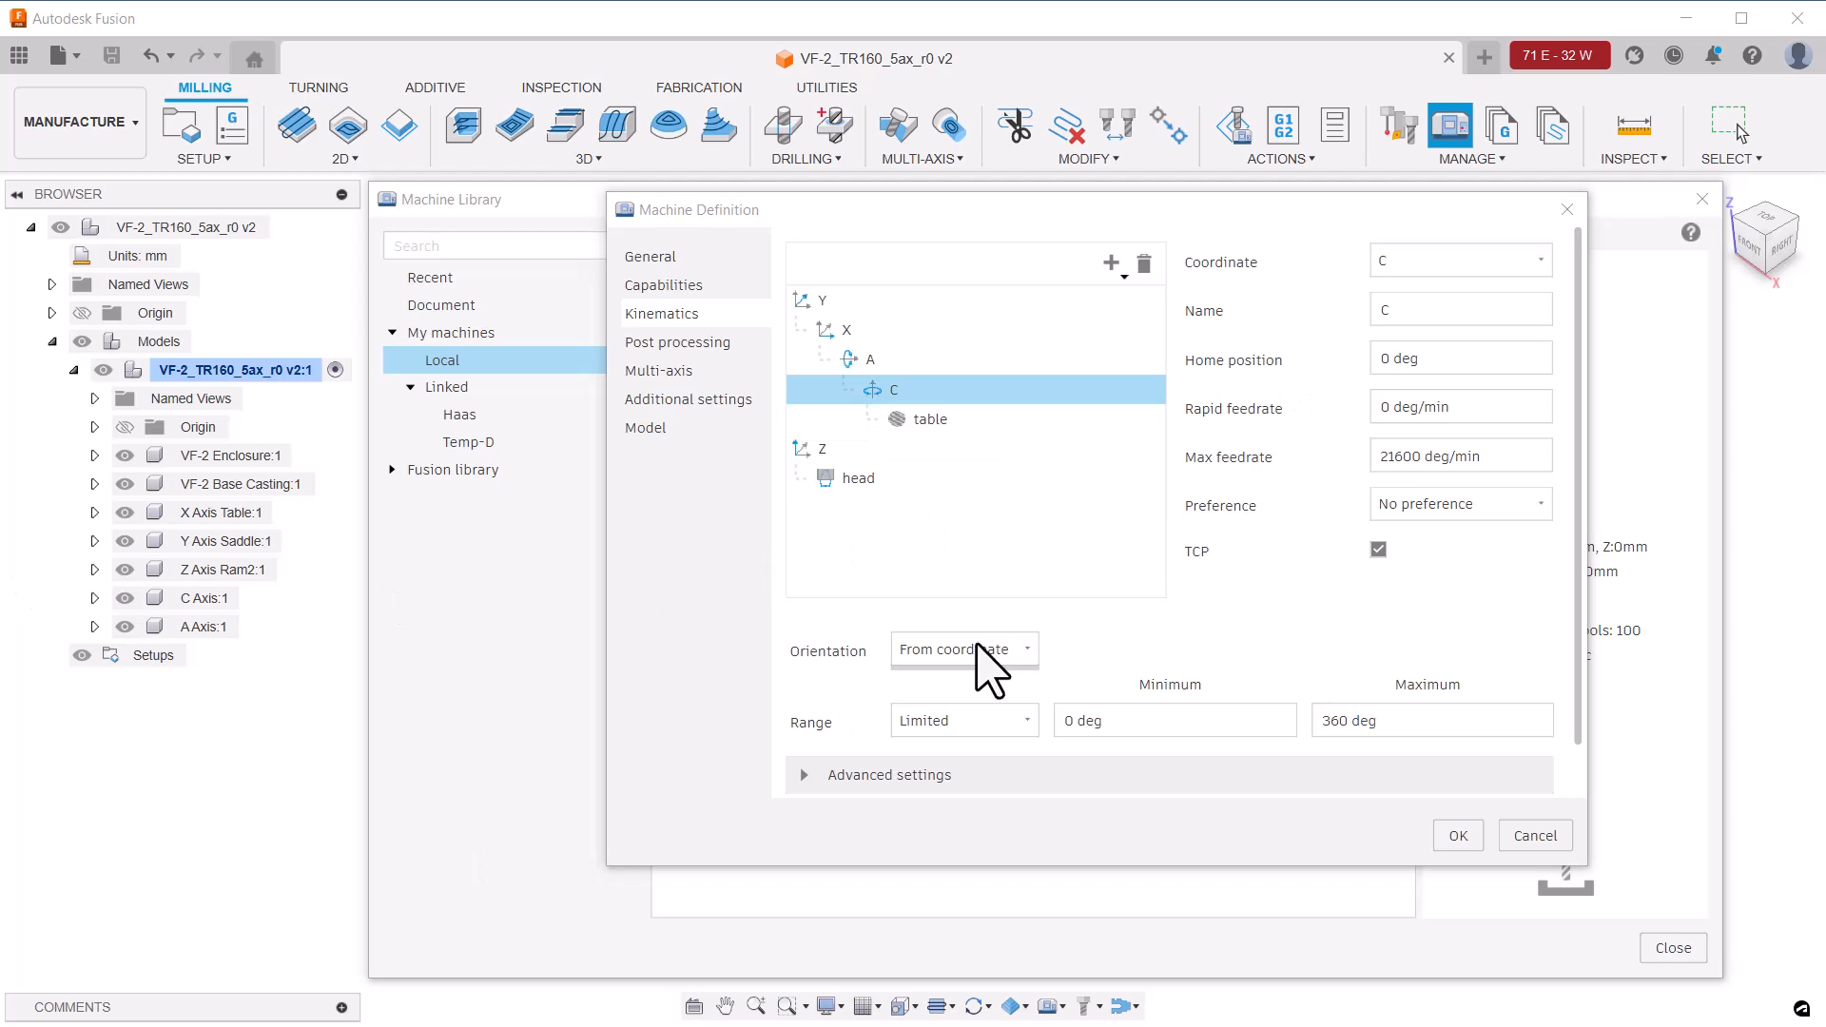
{"action": "left_click", "coordinate": [869, 360]}
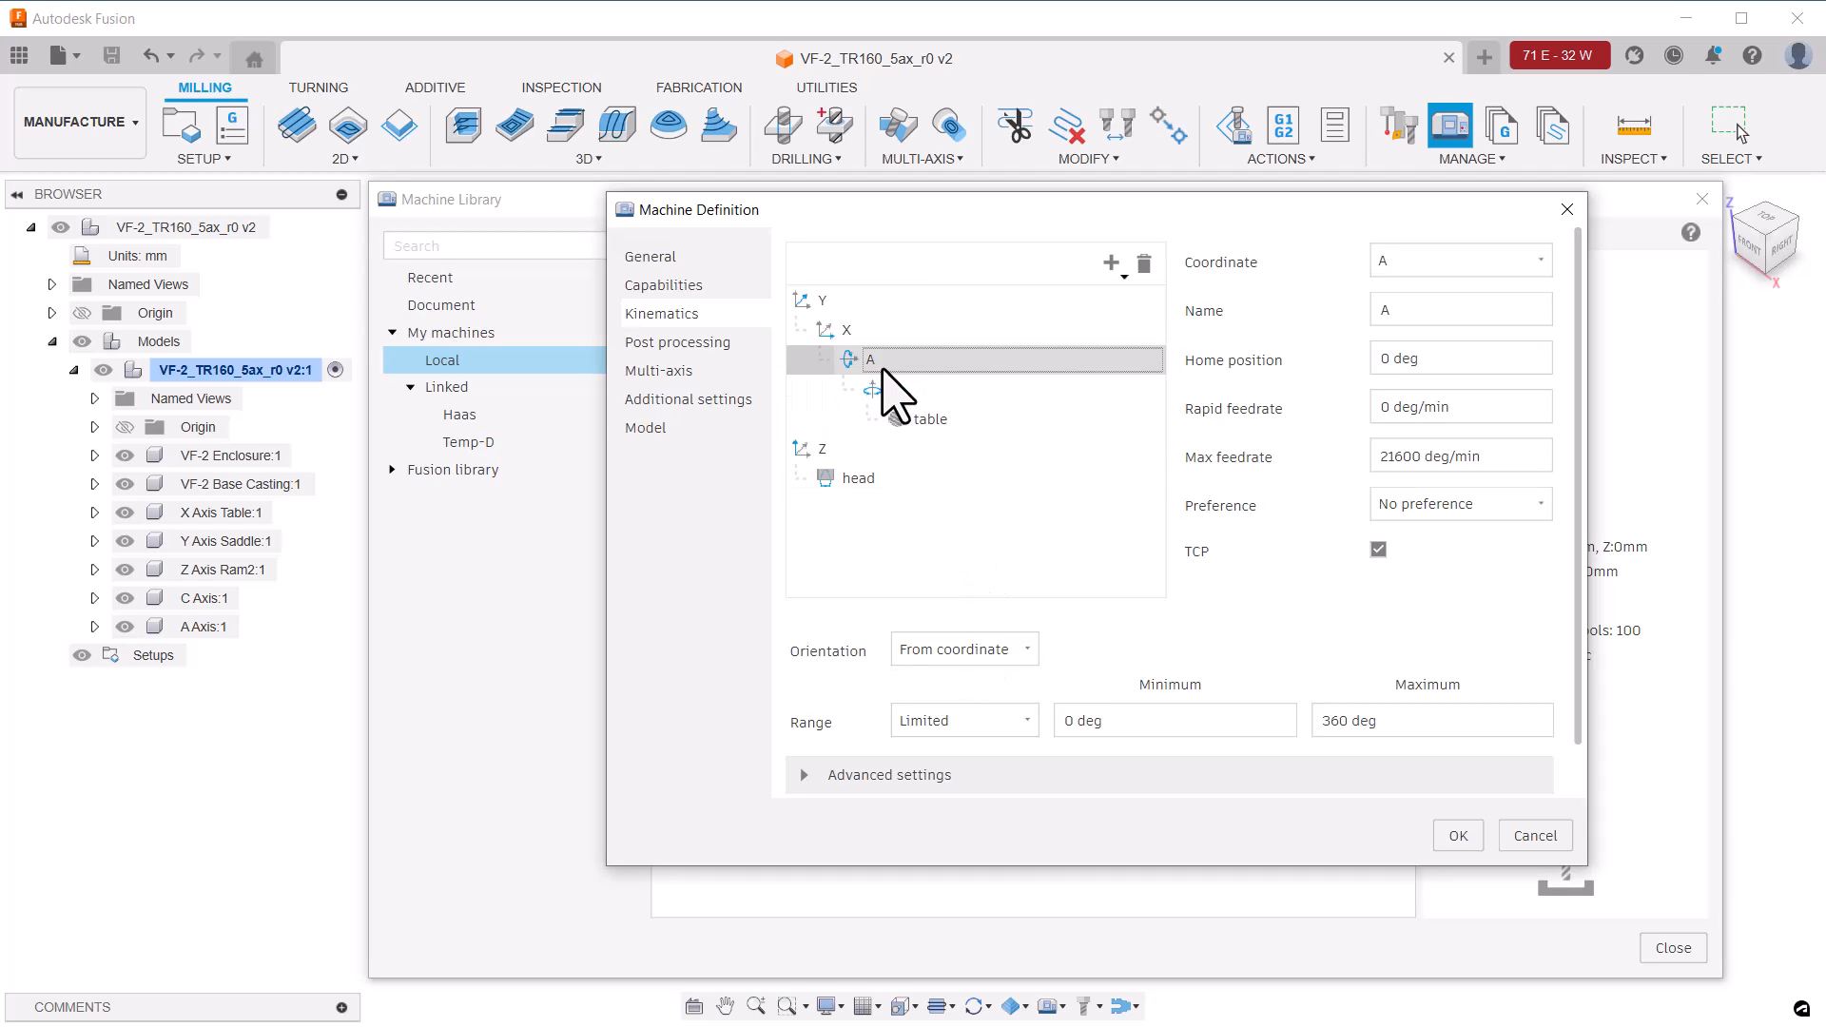
Set the C rotary axis to rotate around Z, then select the A axis for its range
{"action": "left_click", "coordinate": [869, 360]}
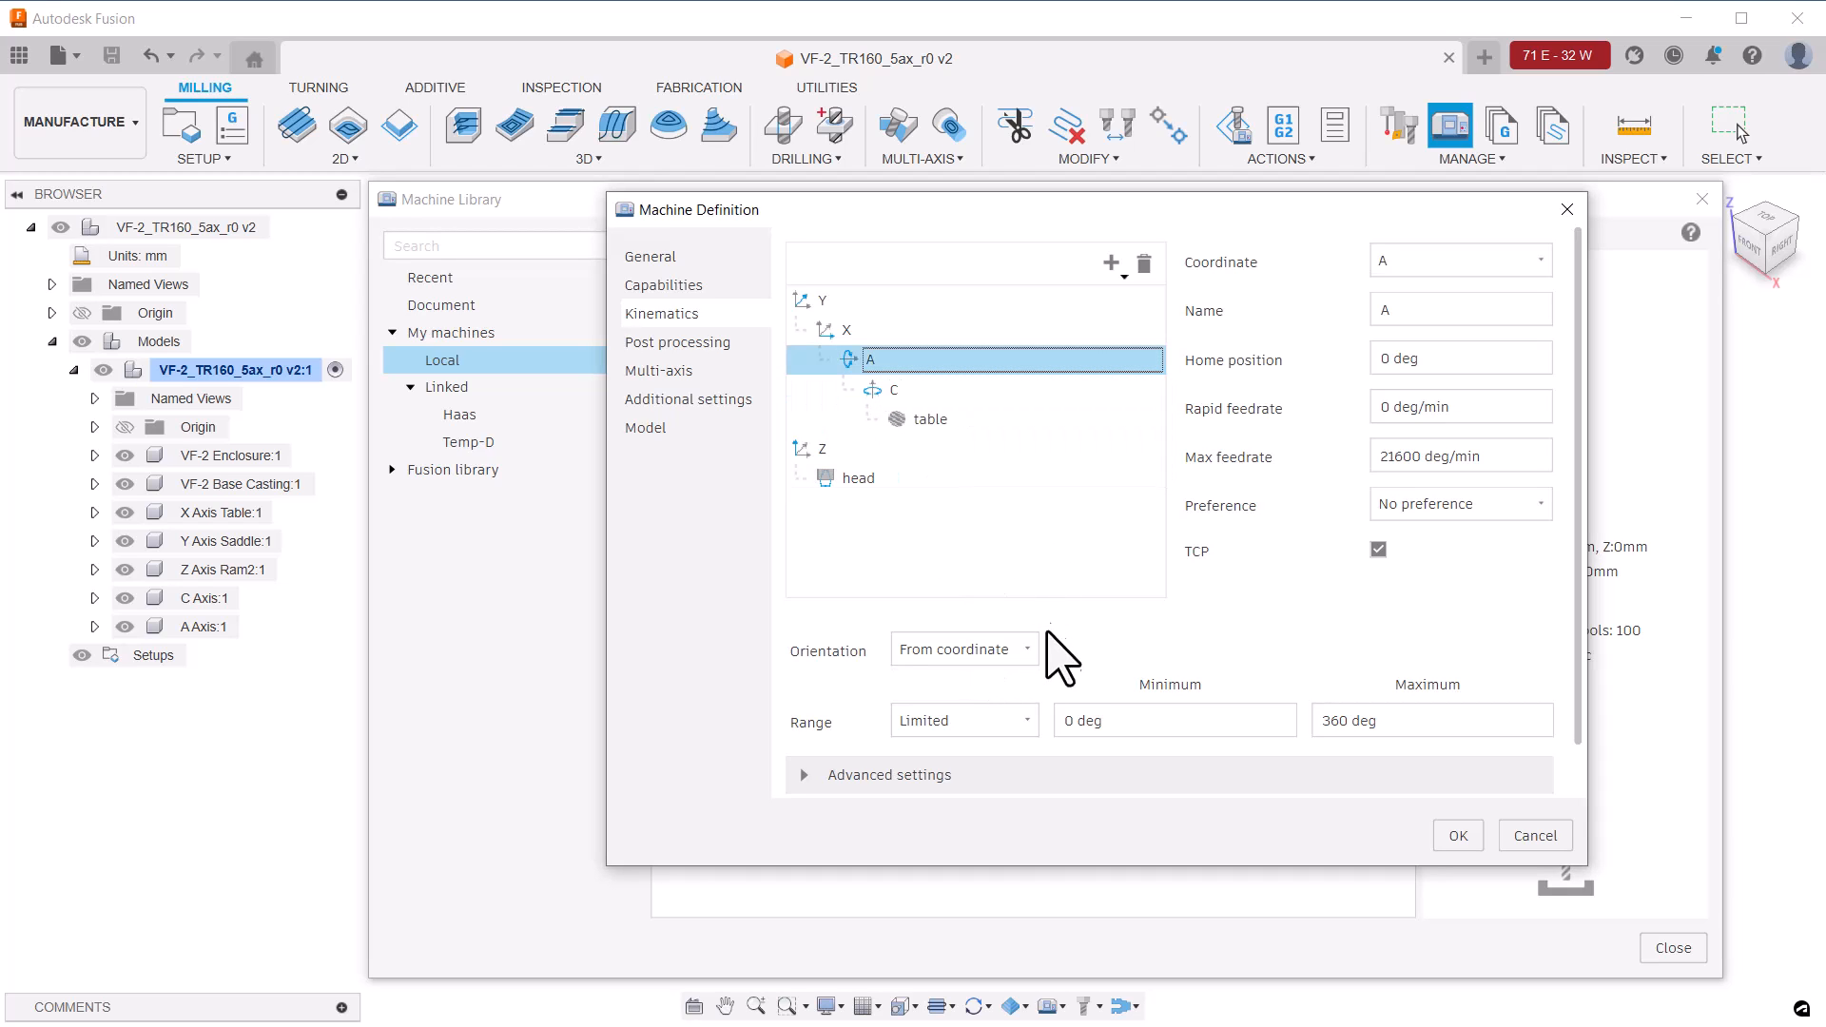
{"action": "left_click", "coordinate": [962, 648]}
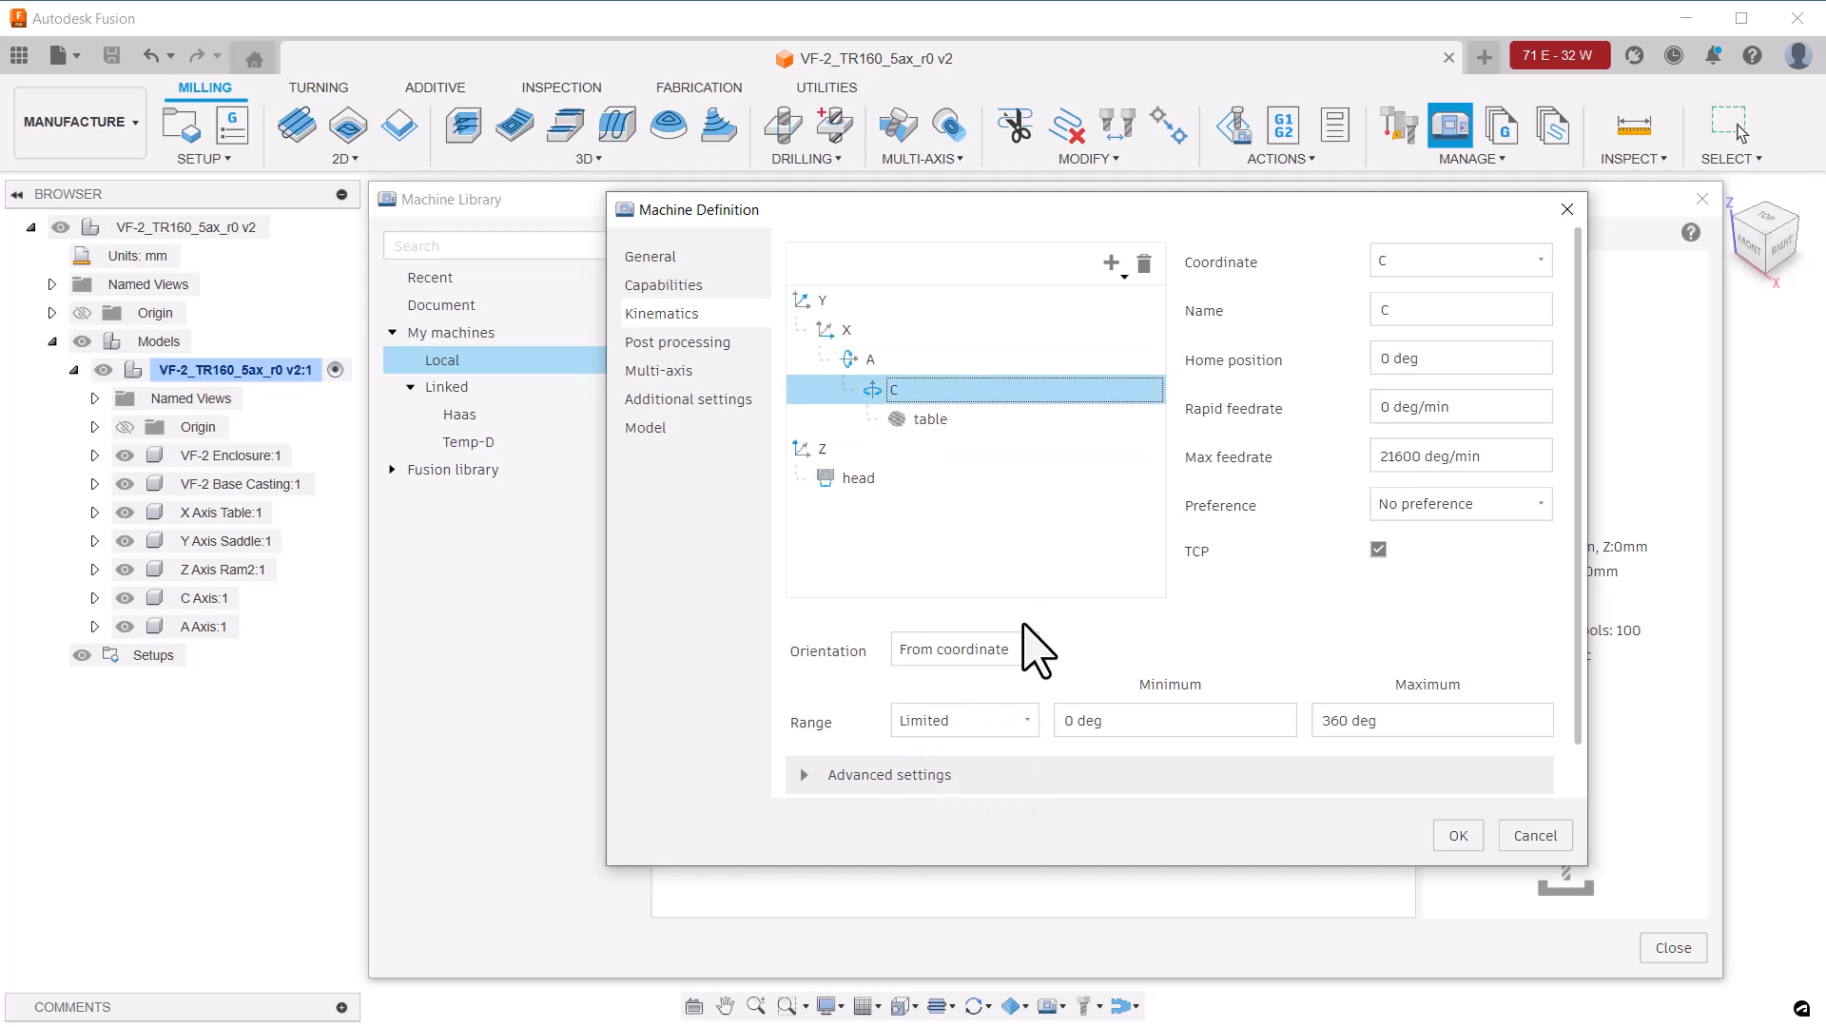
{"action": "left_click", "coordinate": [956, 648]}
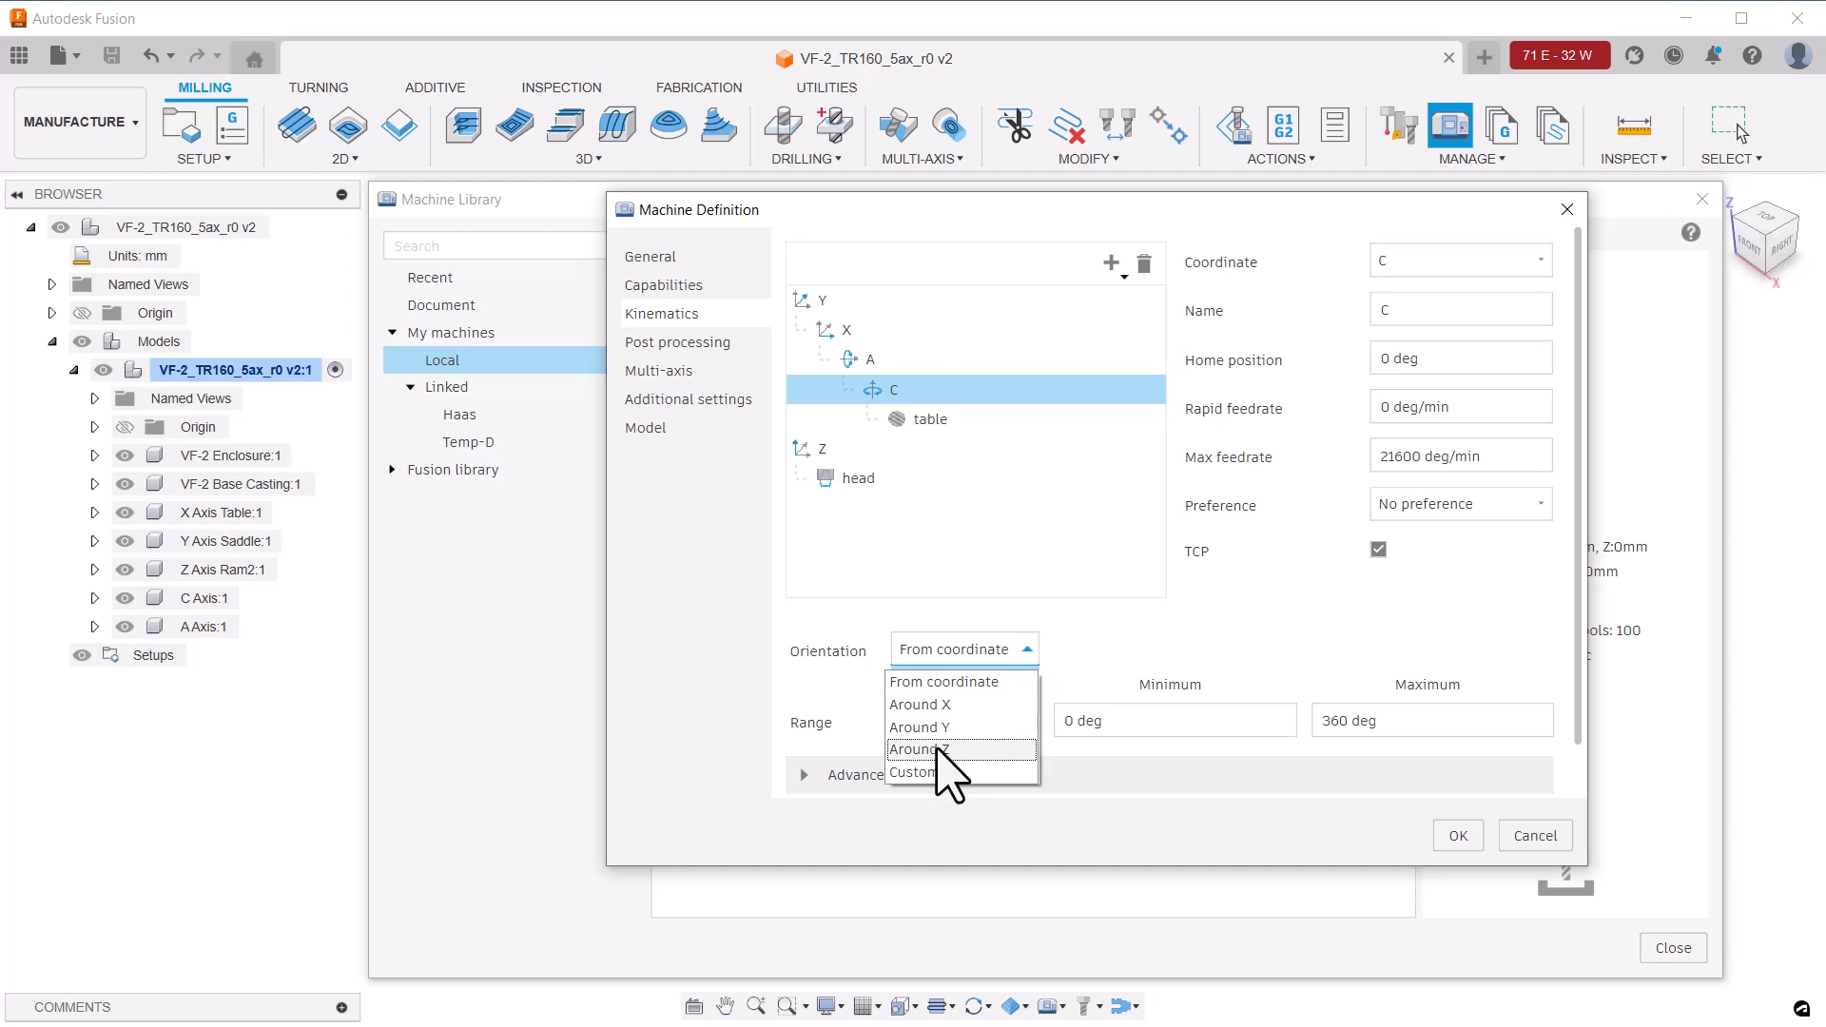
{"action": "left_click", "coordinate": [924, 749]}
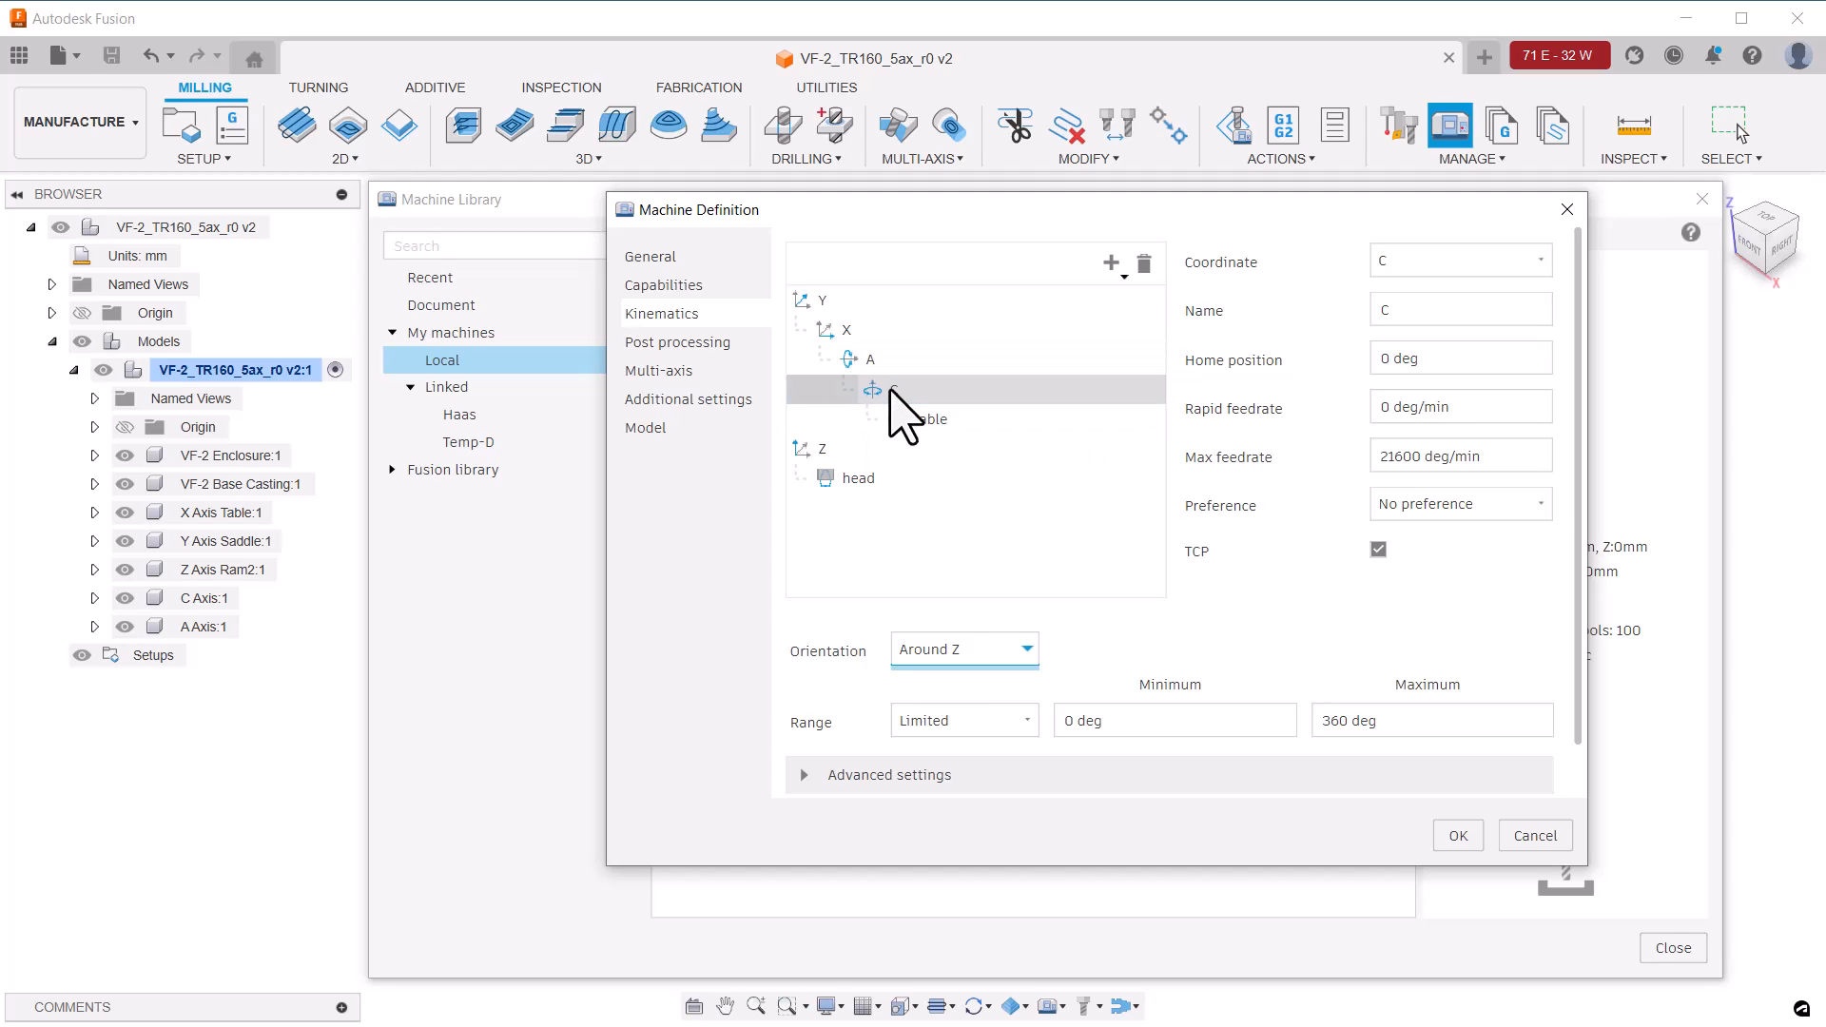
{"action": "left_click", "coordinate": [867, 359]}
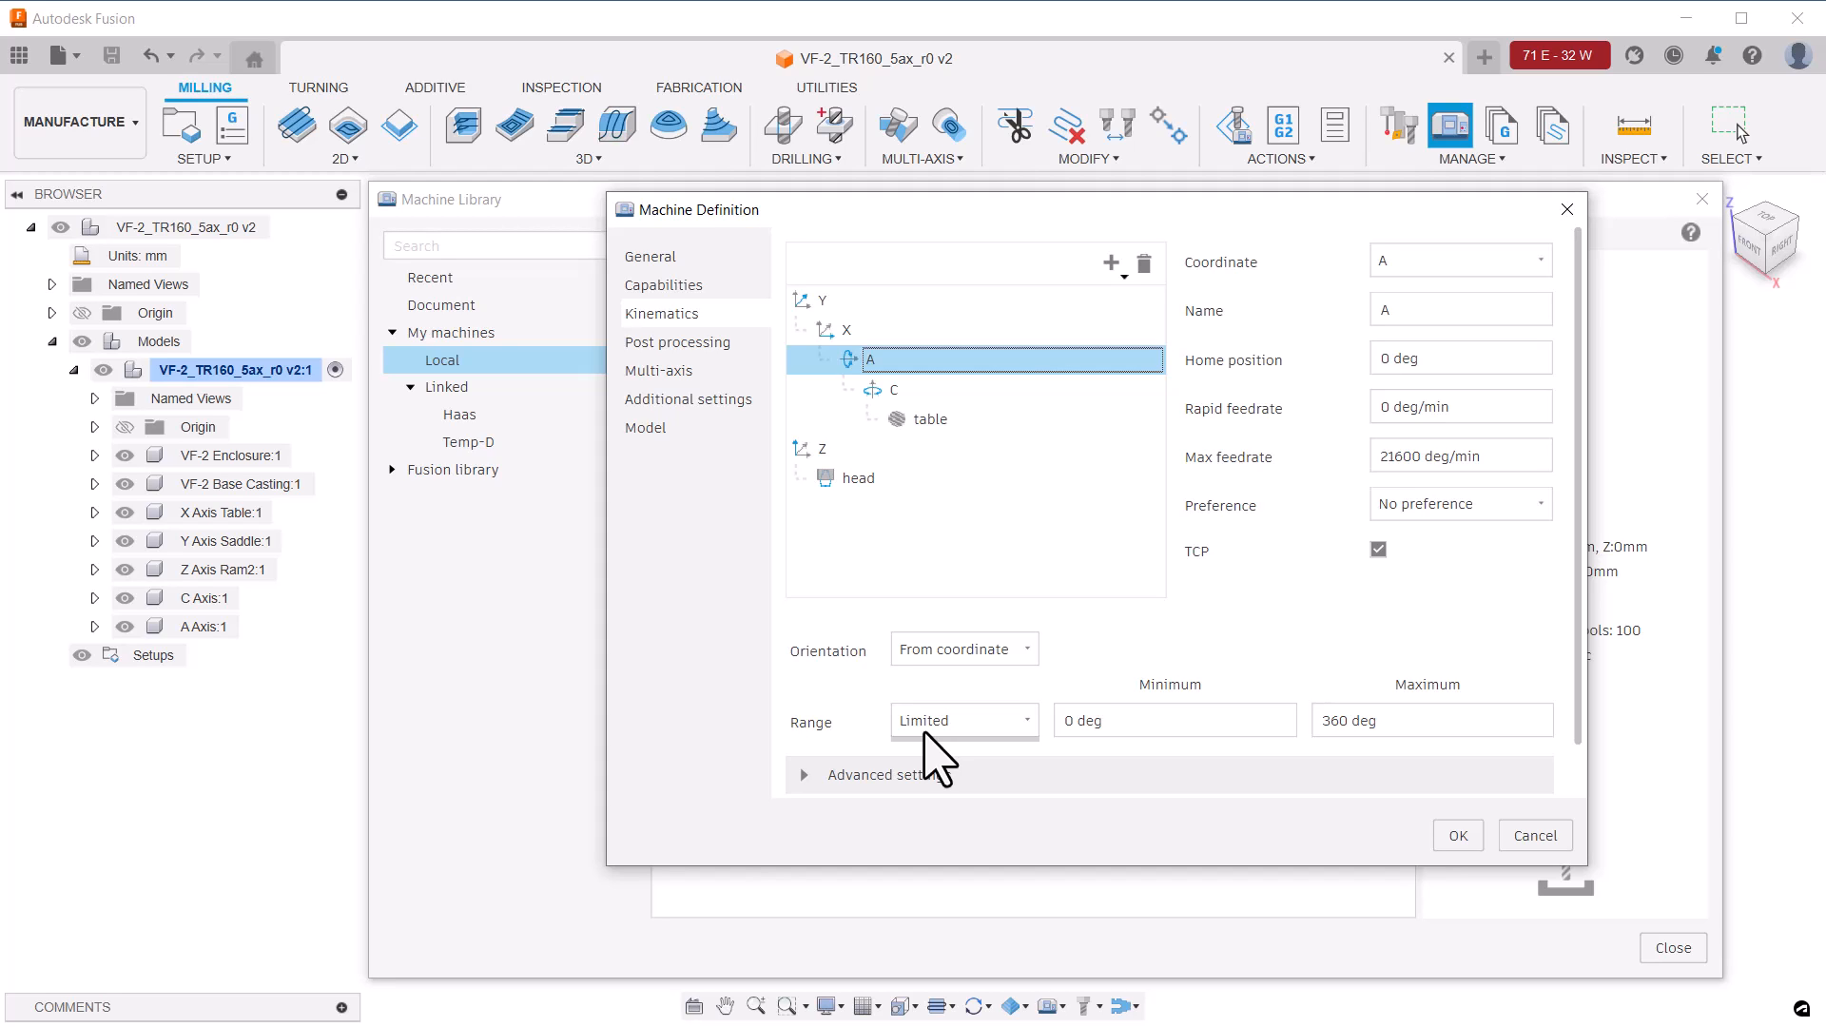
Limit the A axis to -90 through 90 degrees and change the C axis range type
{"action": "type", "text": "-9"}
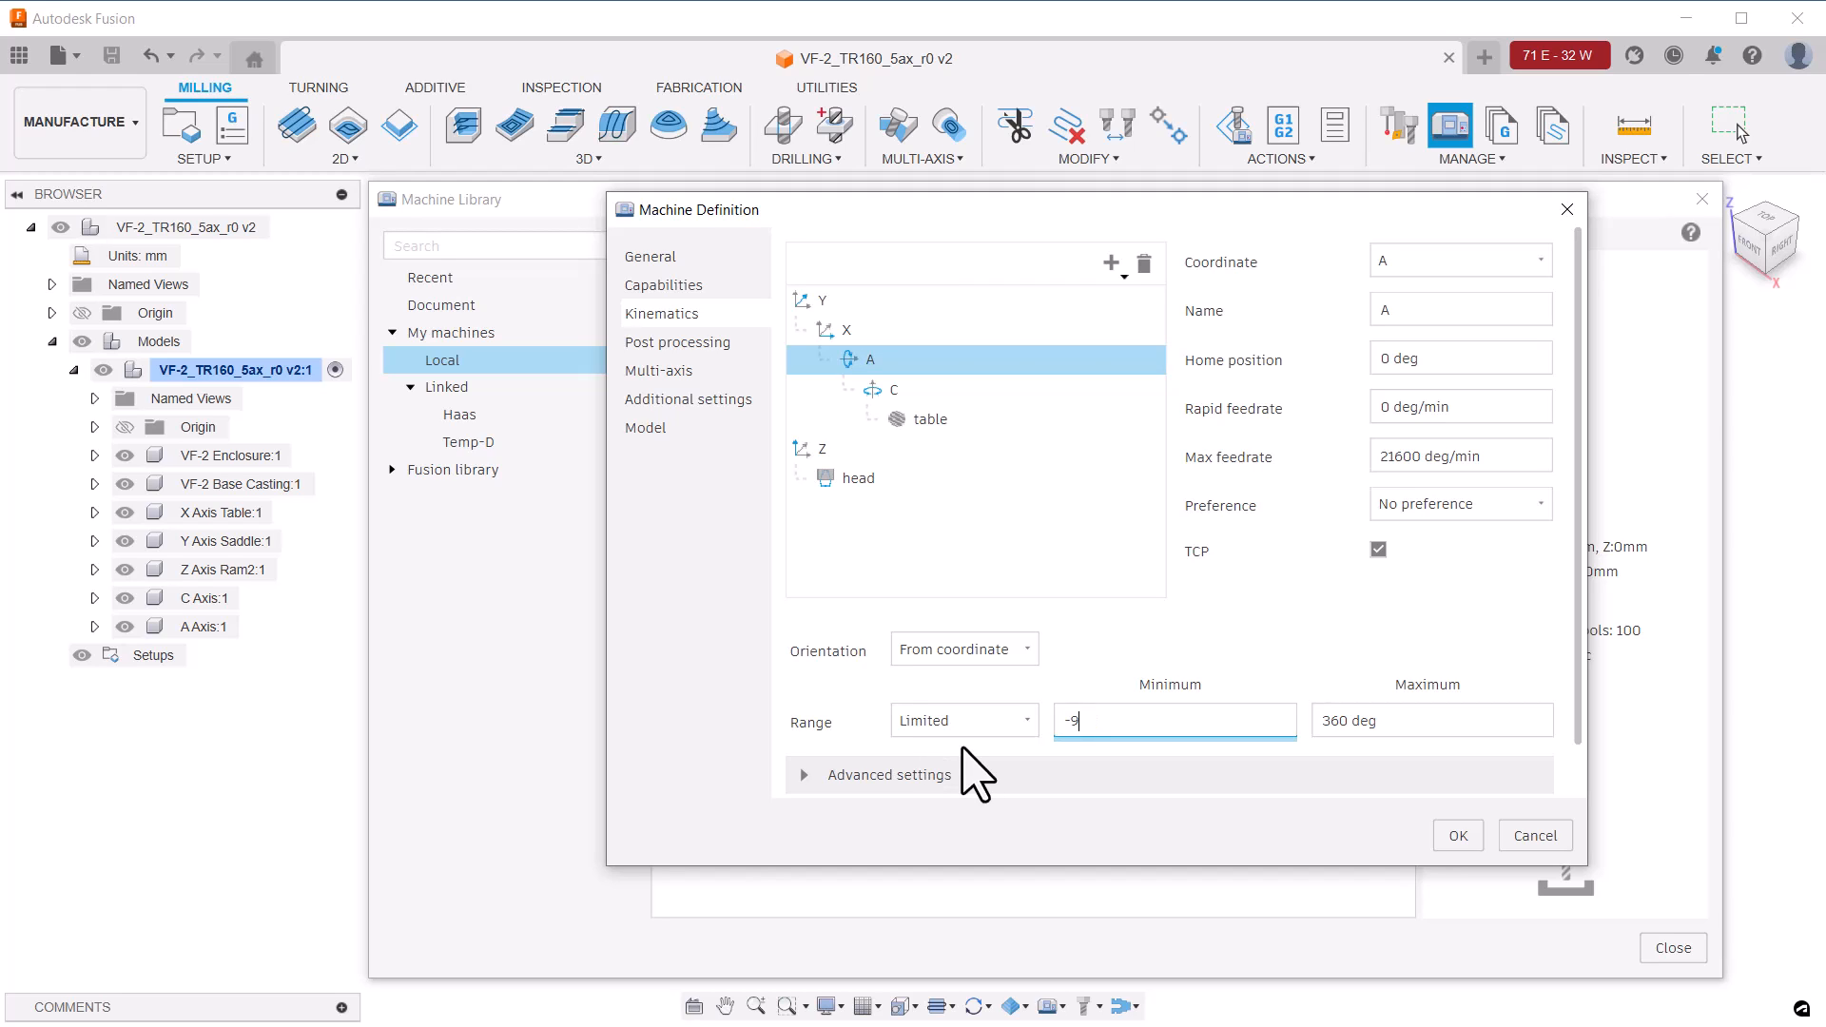
{"action": "key", "text": "Tab"}
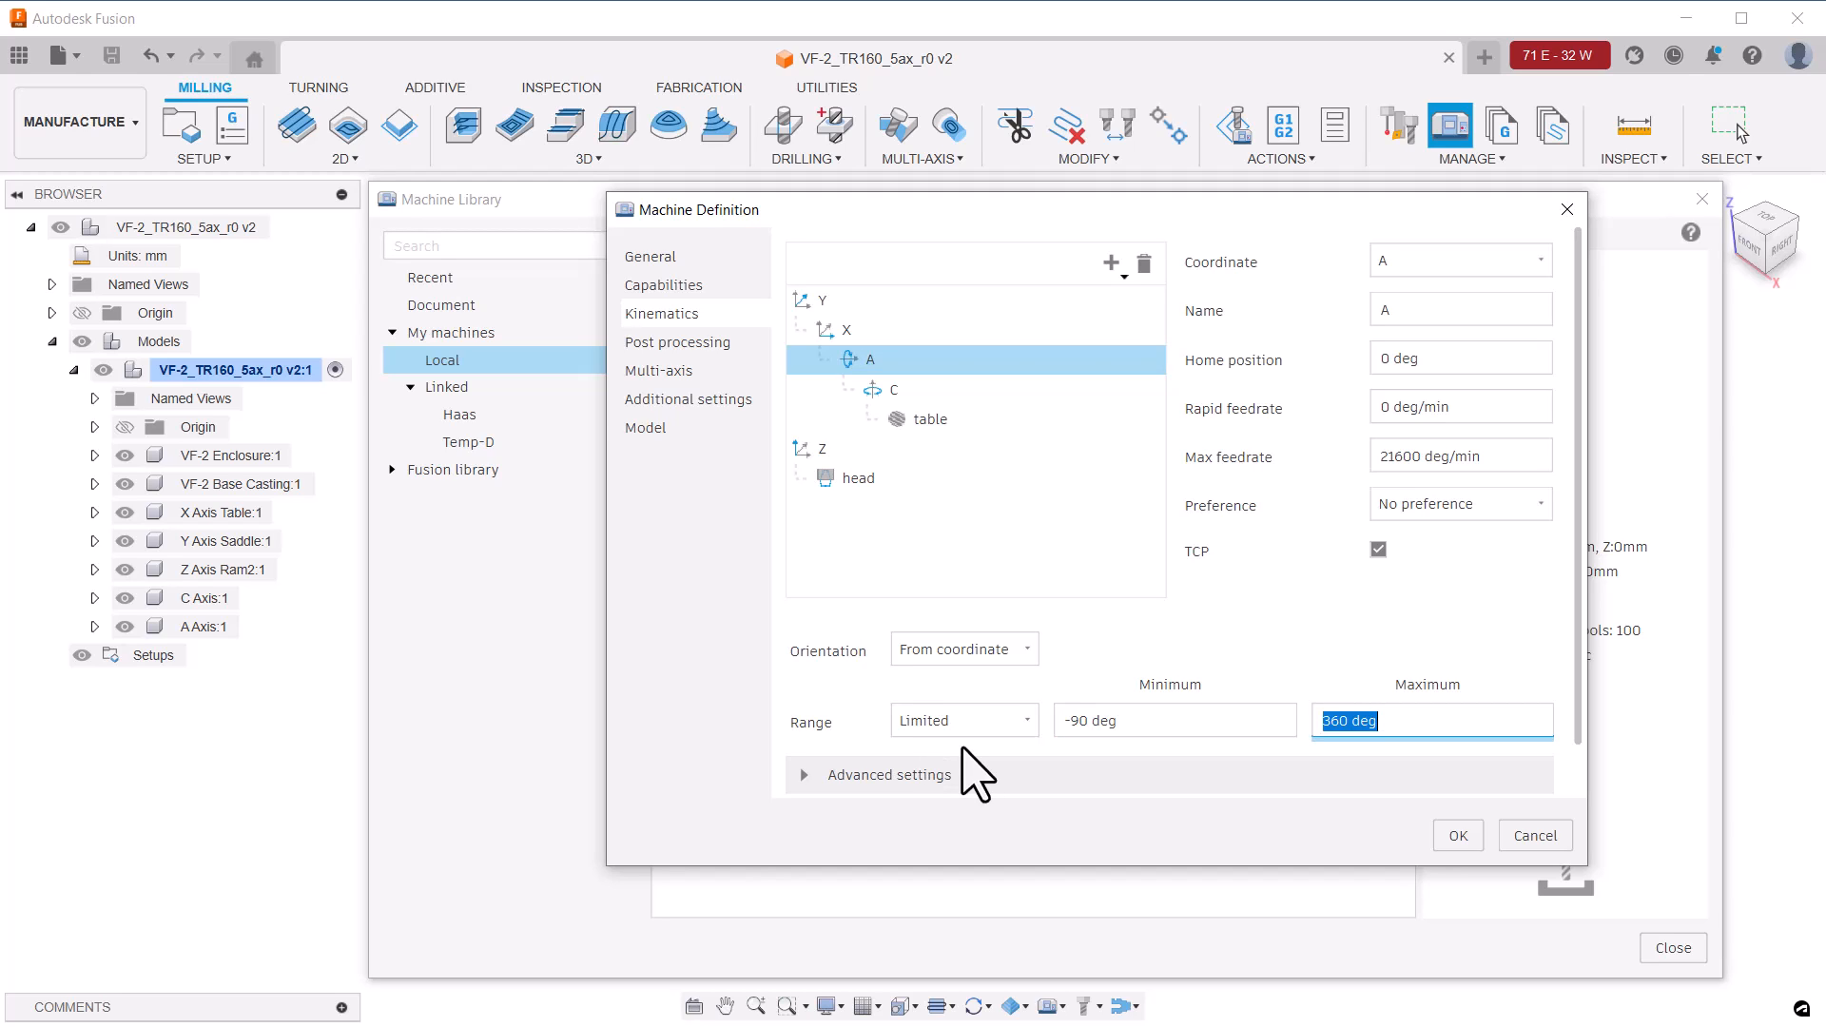
{"action": "type", "text": "90"}
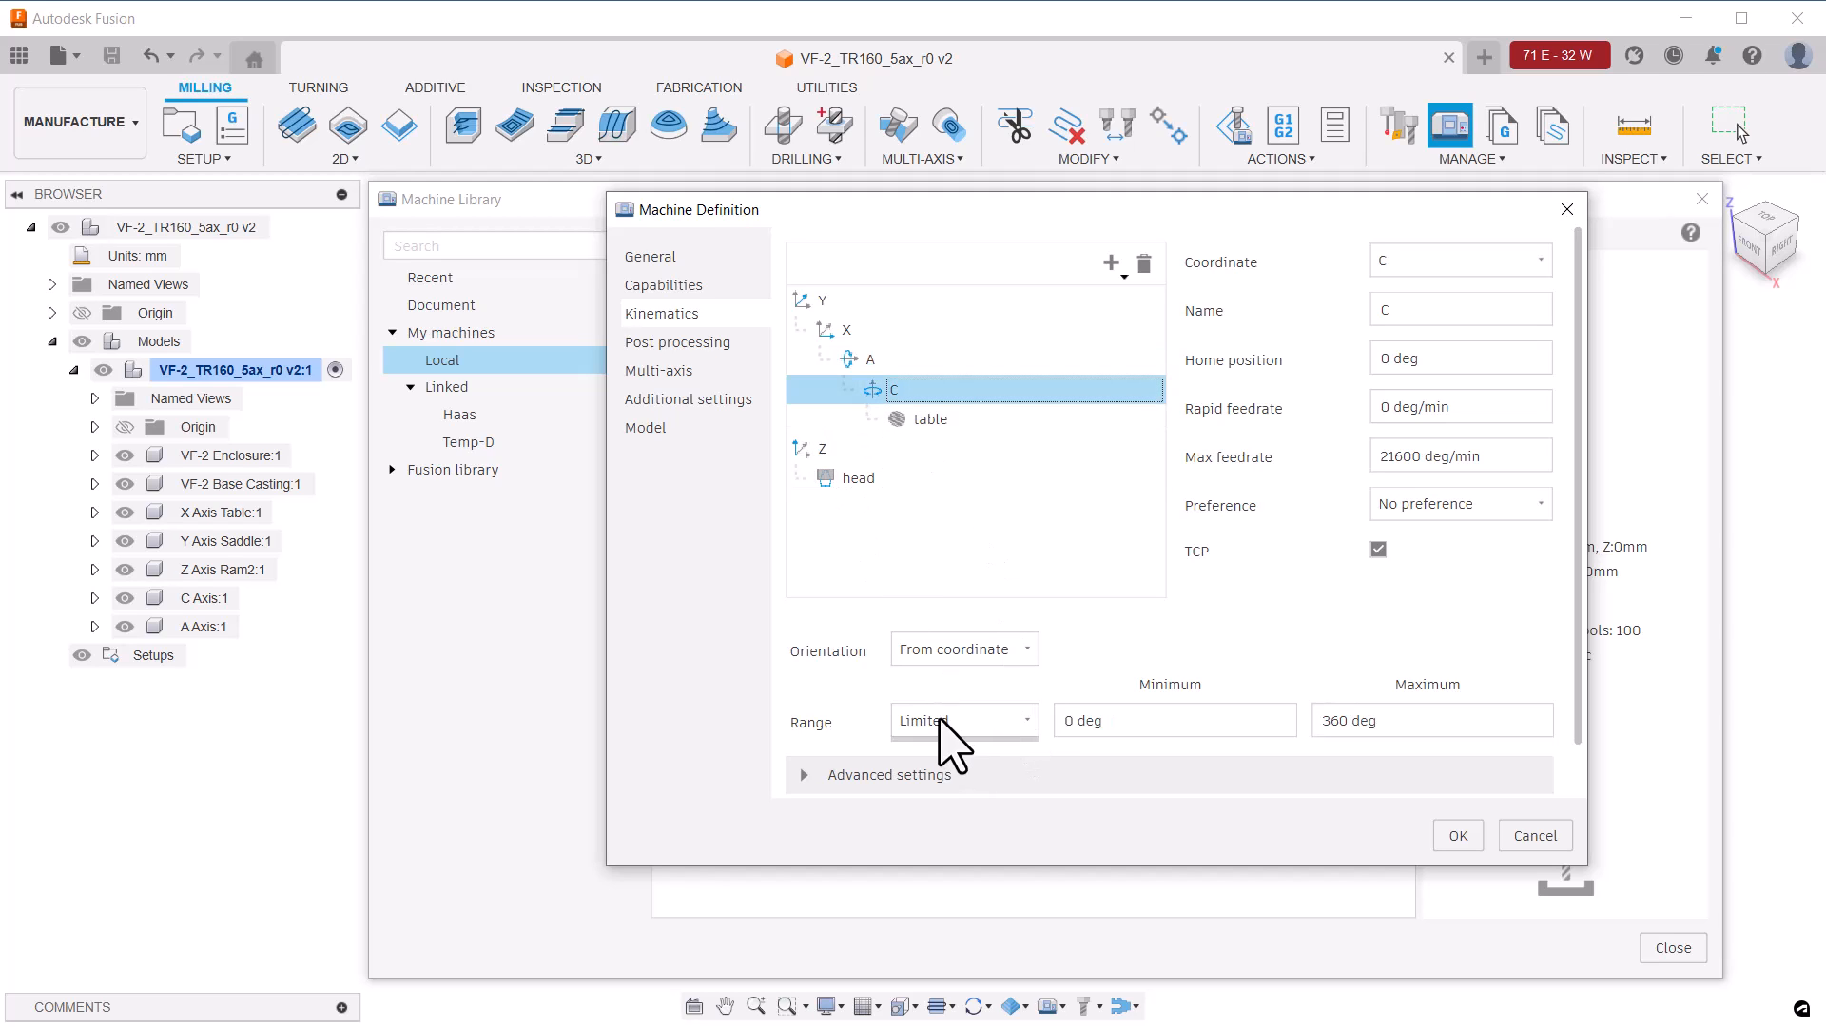
{"action": "left_click", "coordinate": [960, 719]}
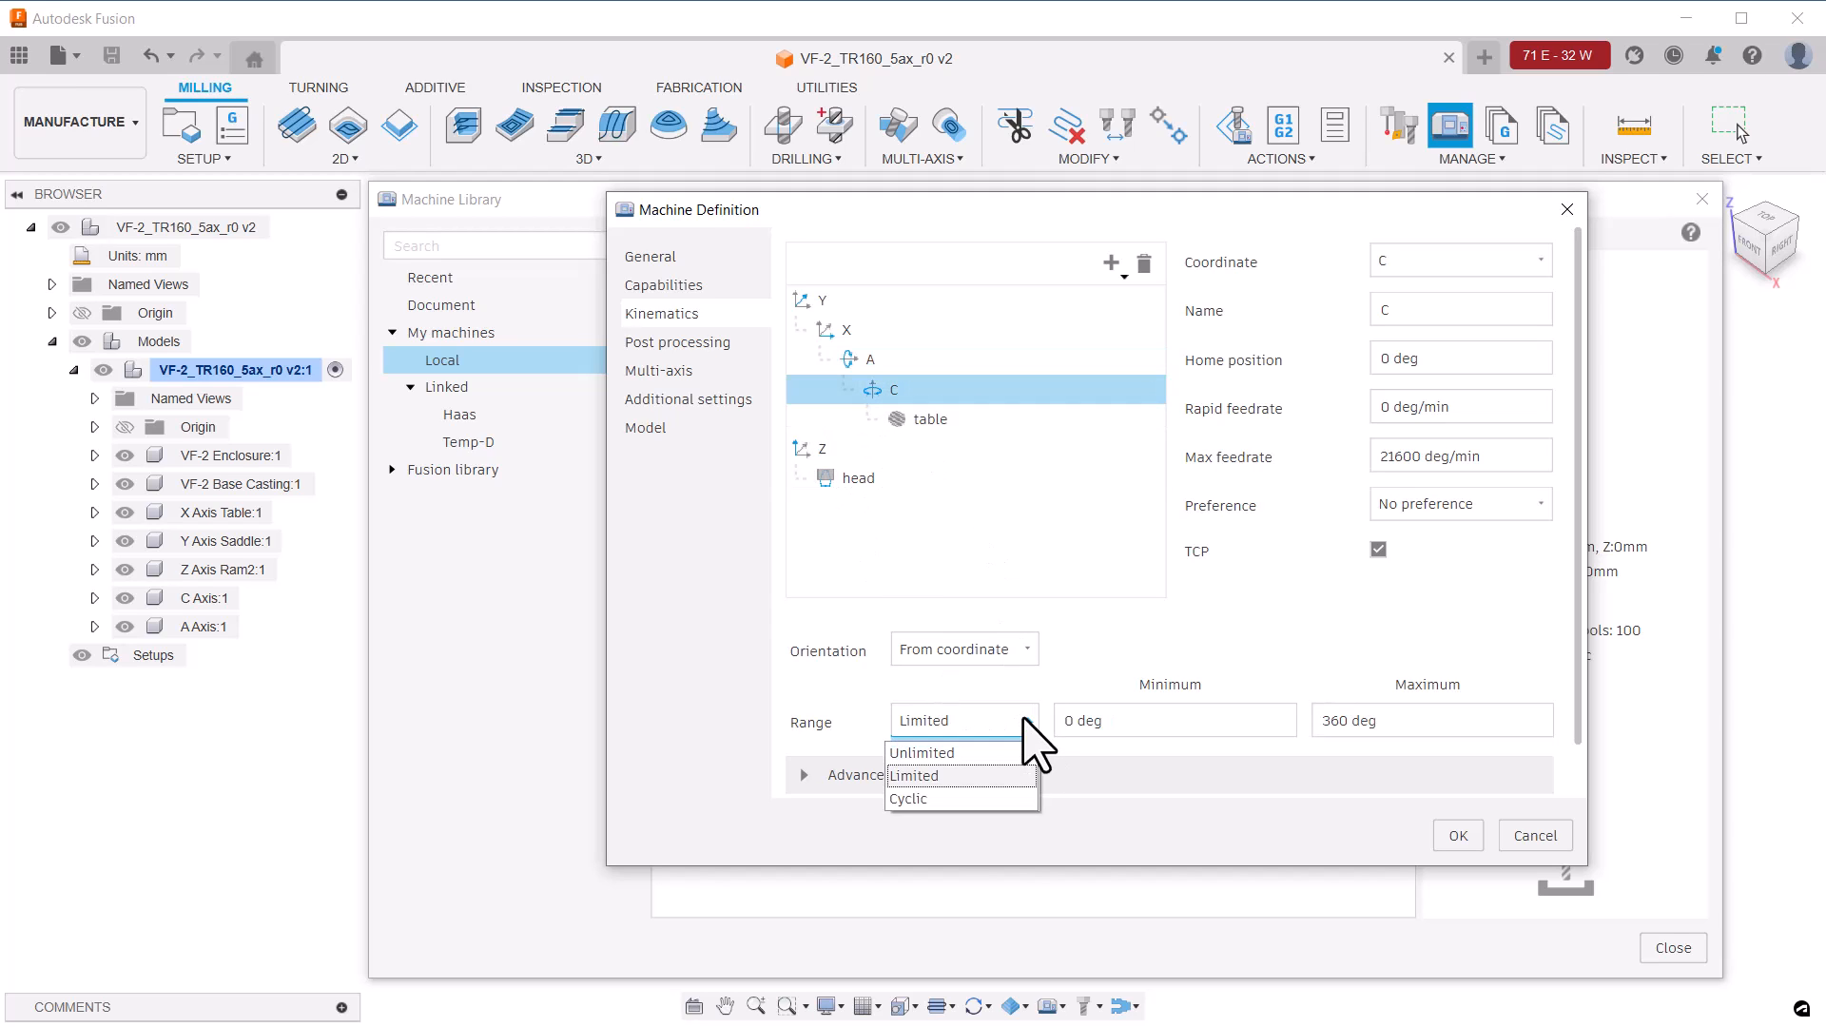
{"action": "left_click", "coordinate": [920, 751]}
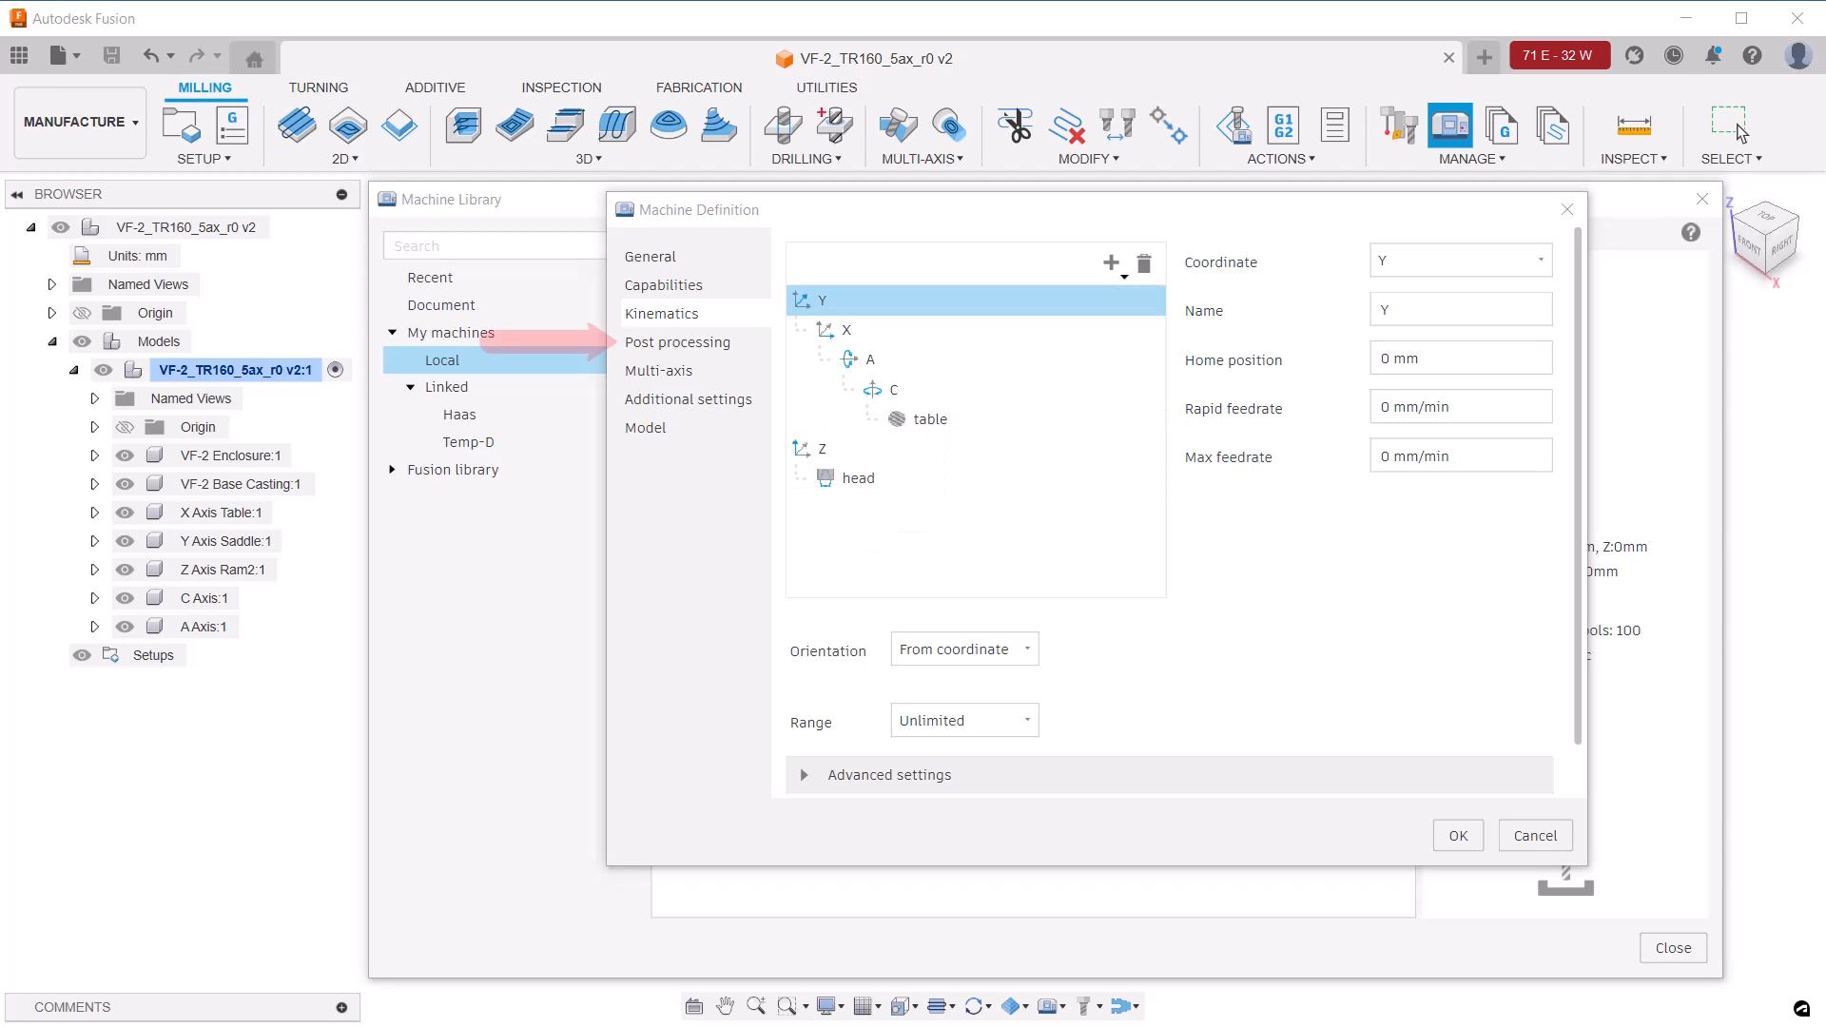
Select the haas VF2-TR160_r0.cps post from the local library, filtered to Haas Automation
{"action": "left_click", "coordinate": [677, 340]}
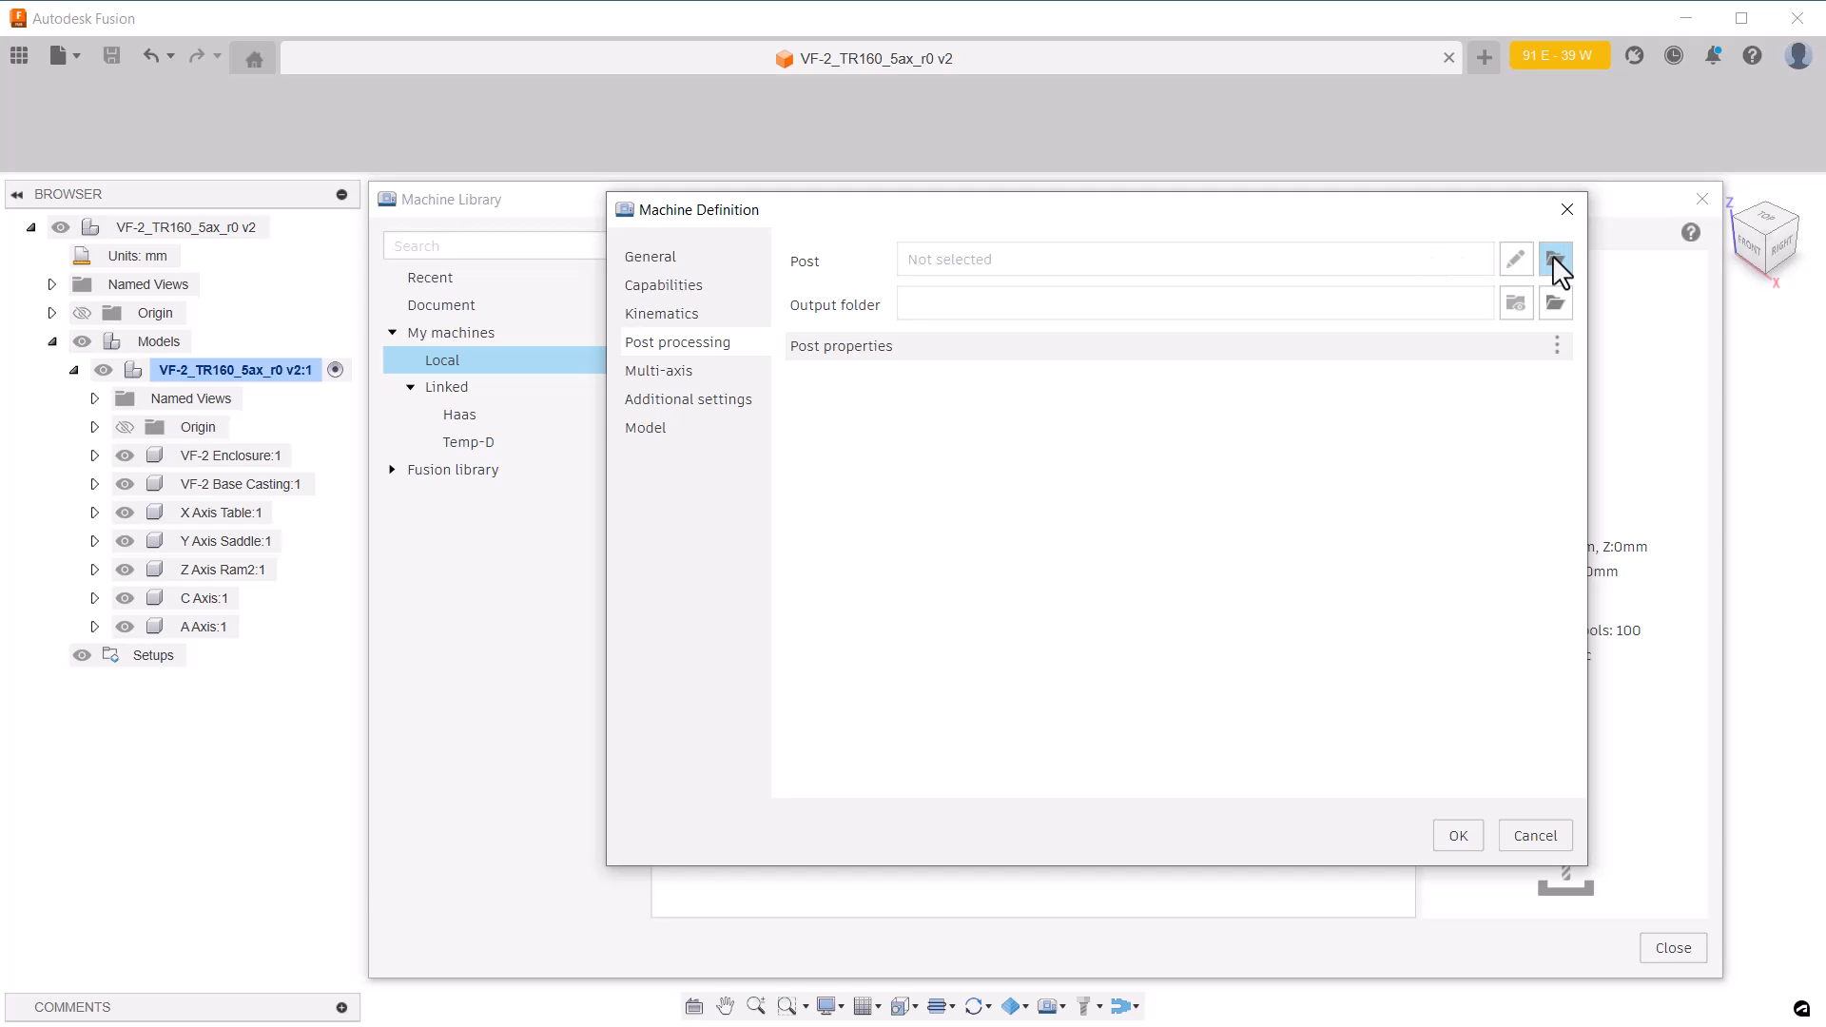
{"action": "left_click", "coordinate": [1556, 259]}
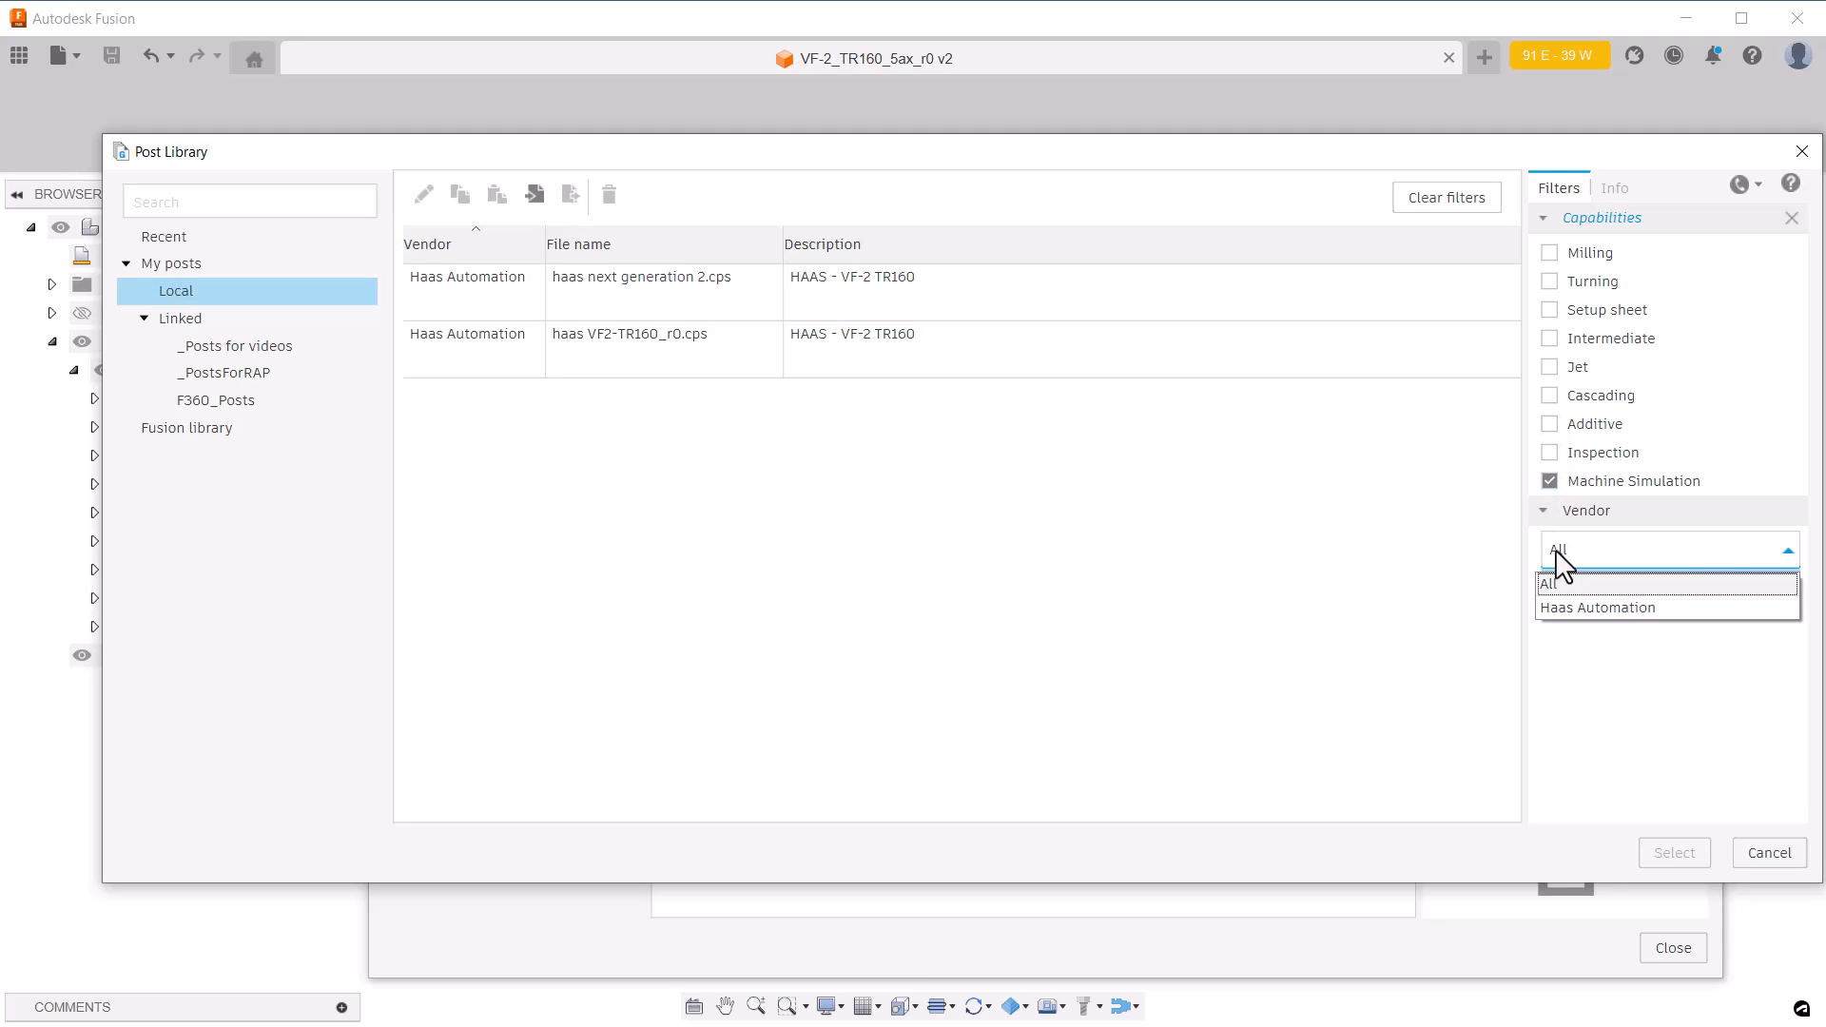
{"action": "left_click", "coordinate": [1598, 607]}
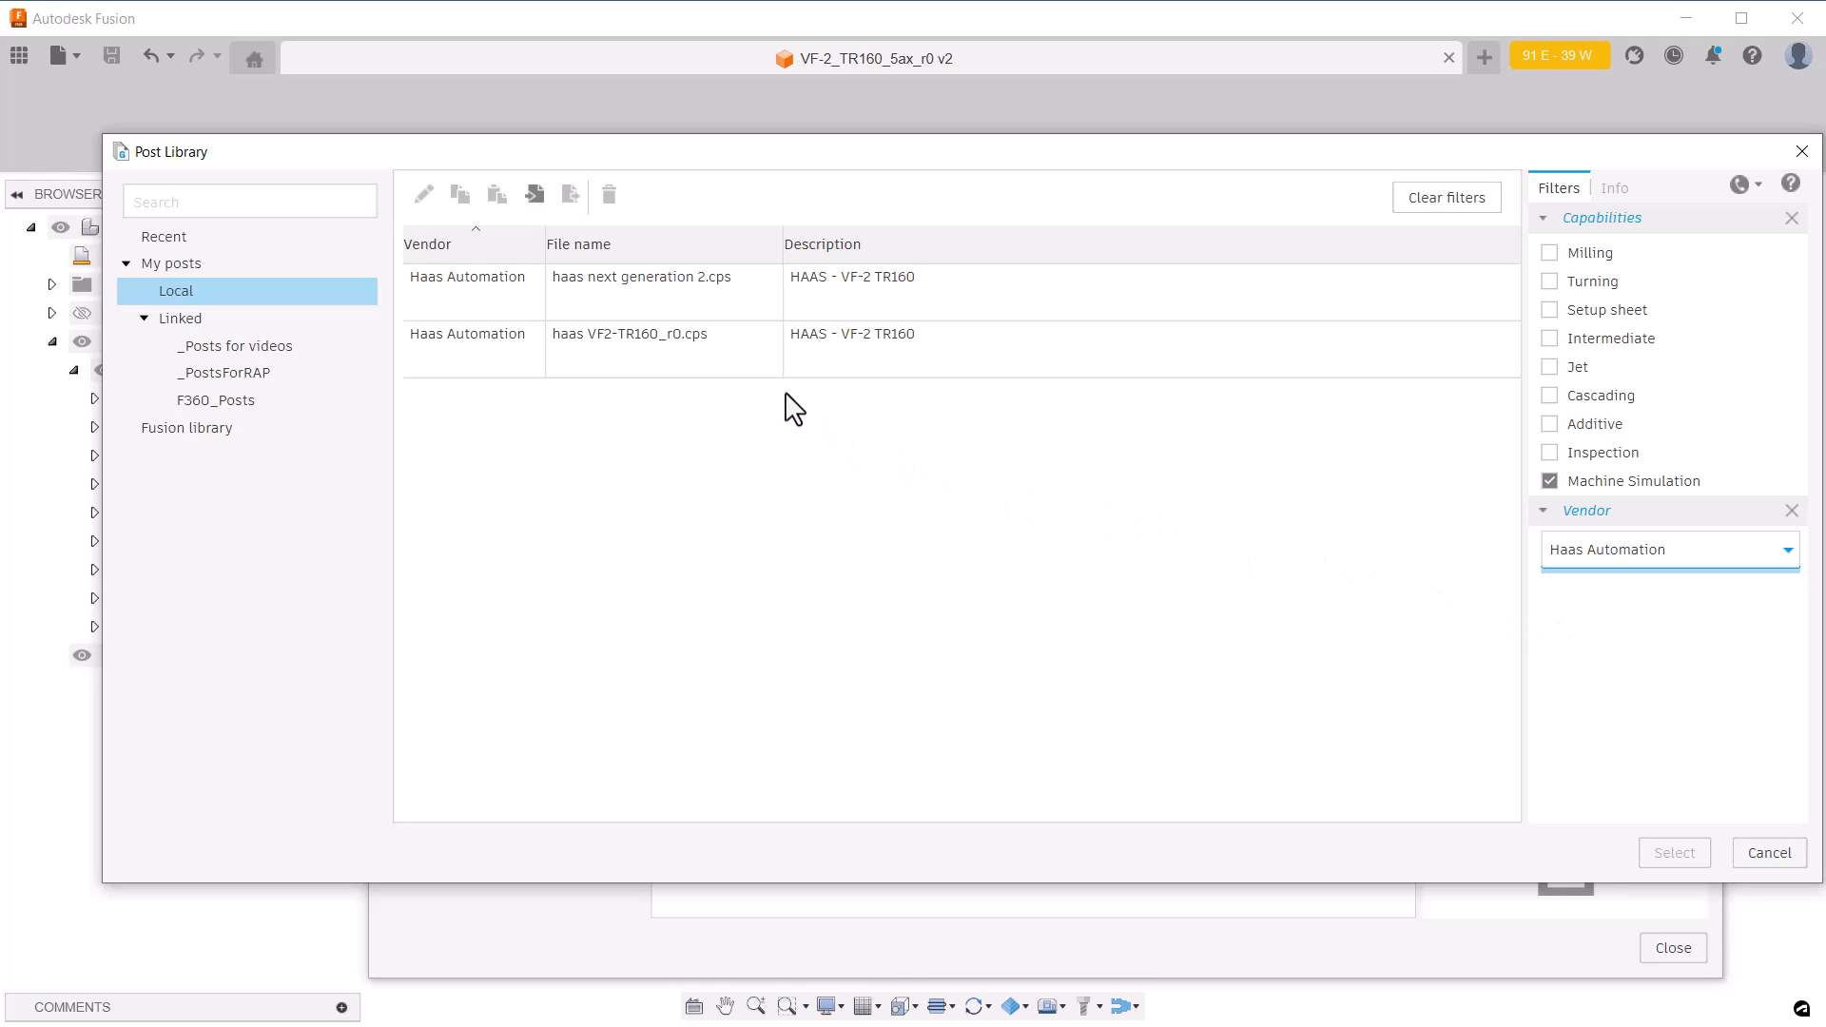
{"action": "left_click", "coordinate": [630, 335]}
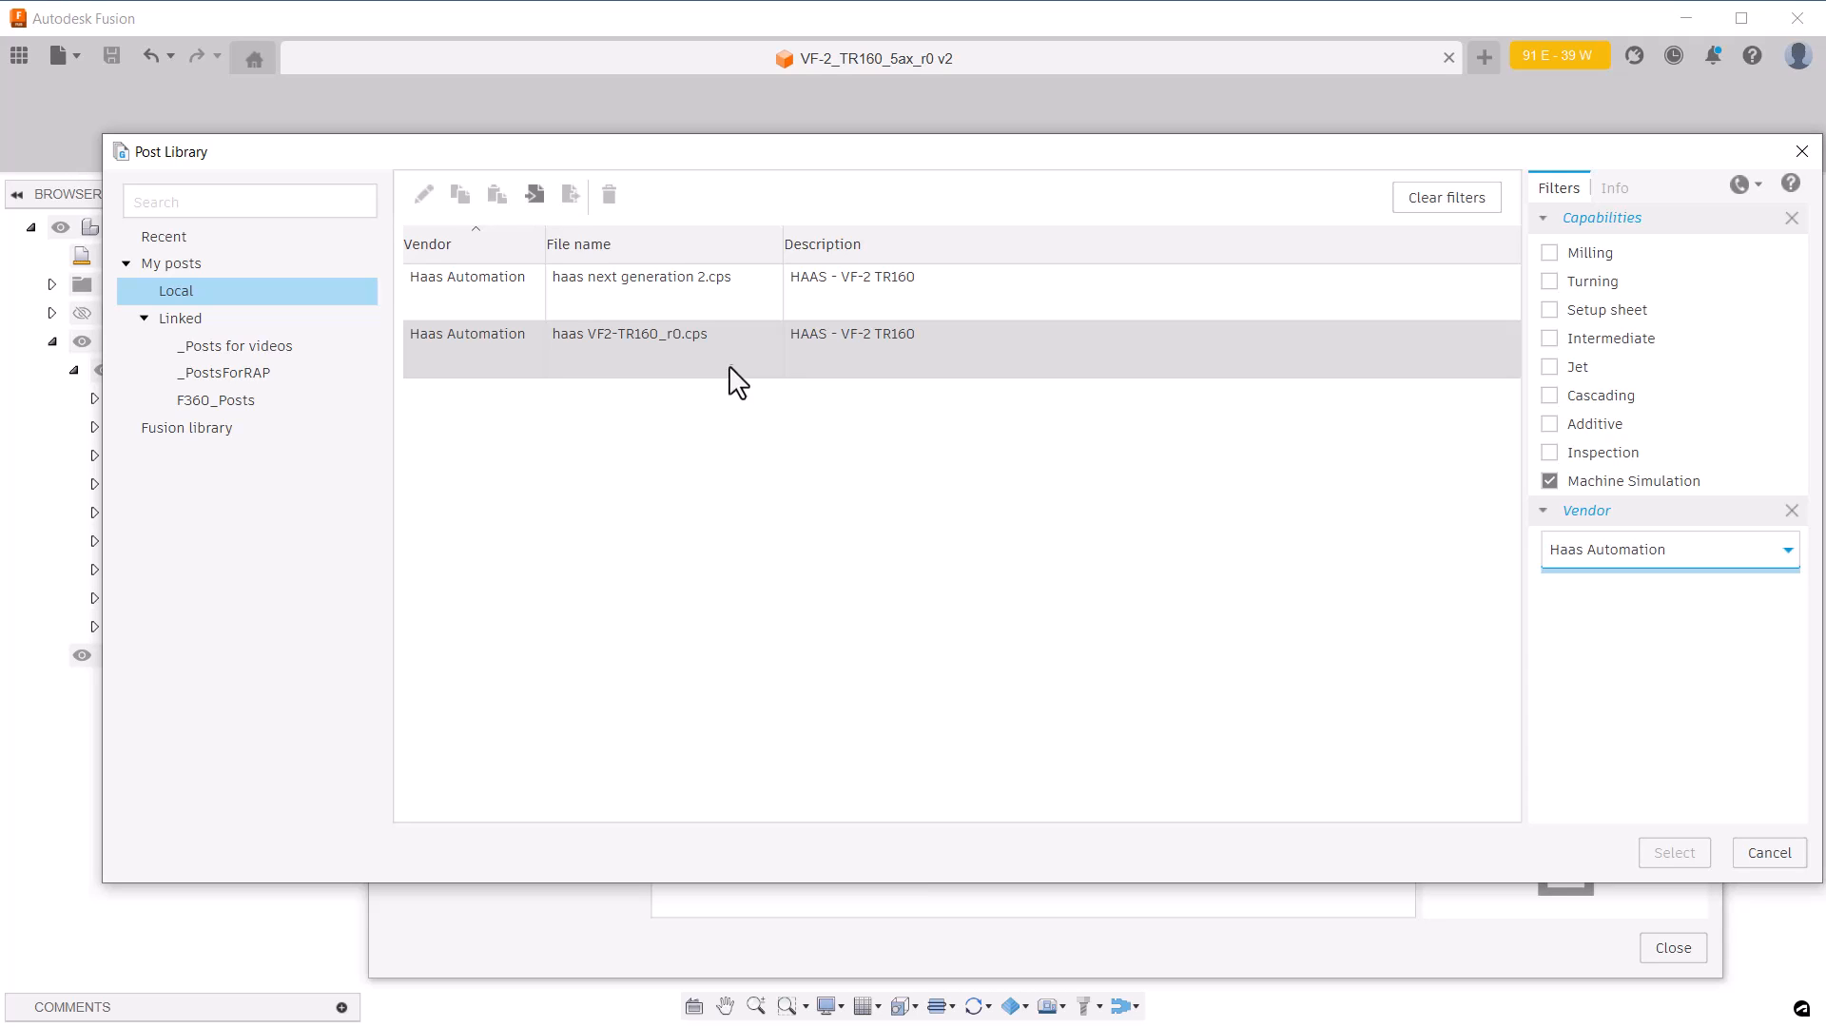
{"action": "left_click", "coordinate": [630, 350]}
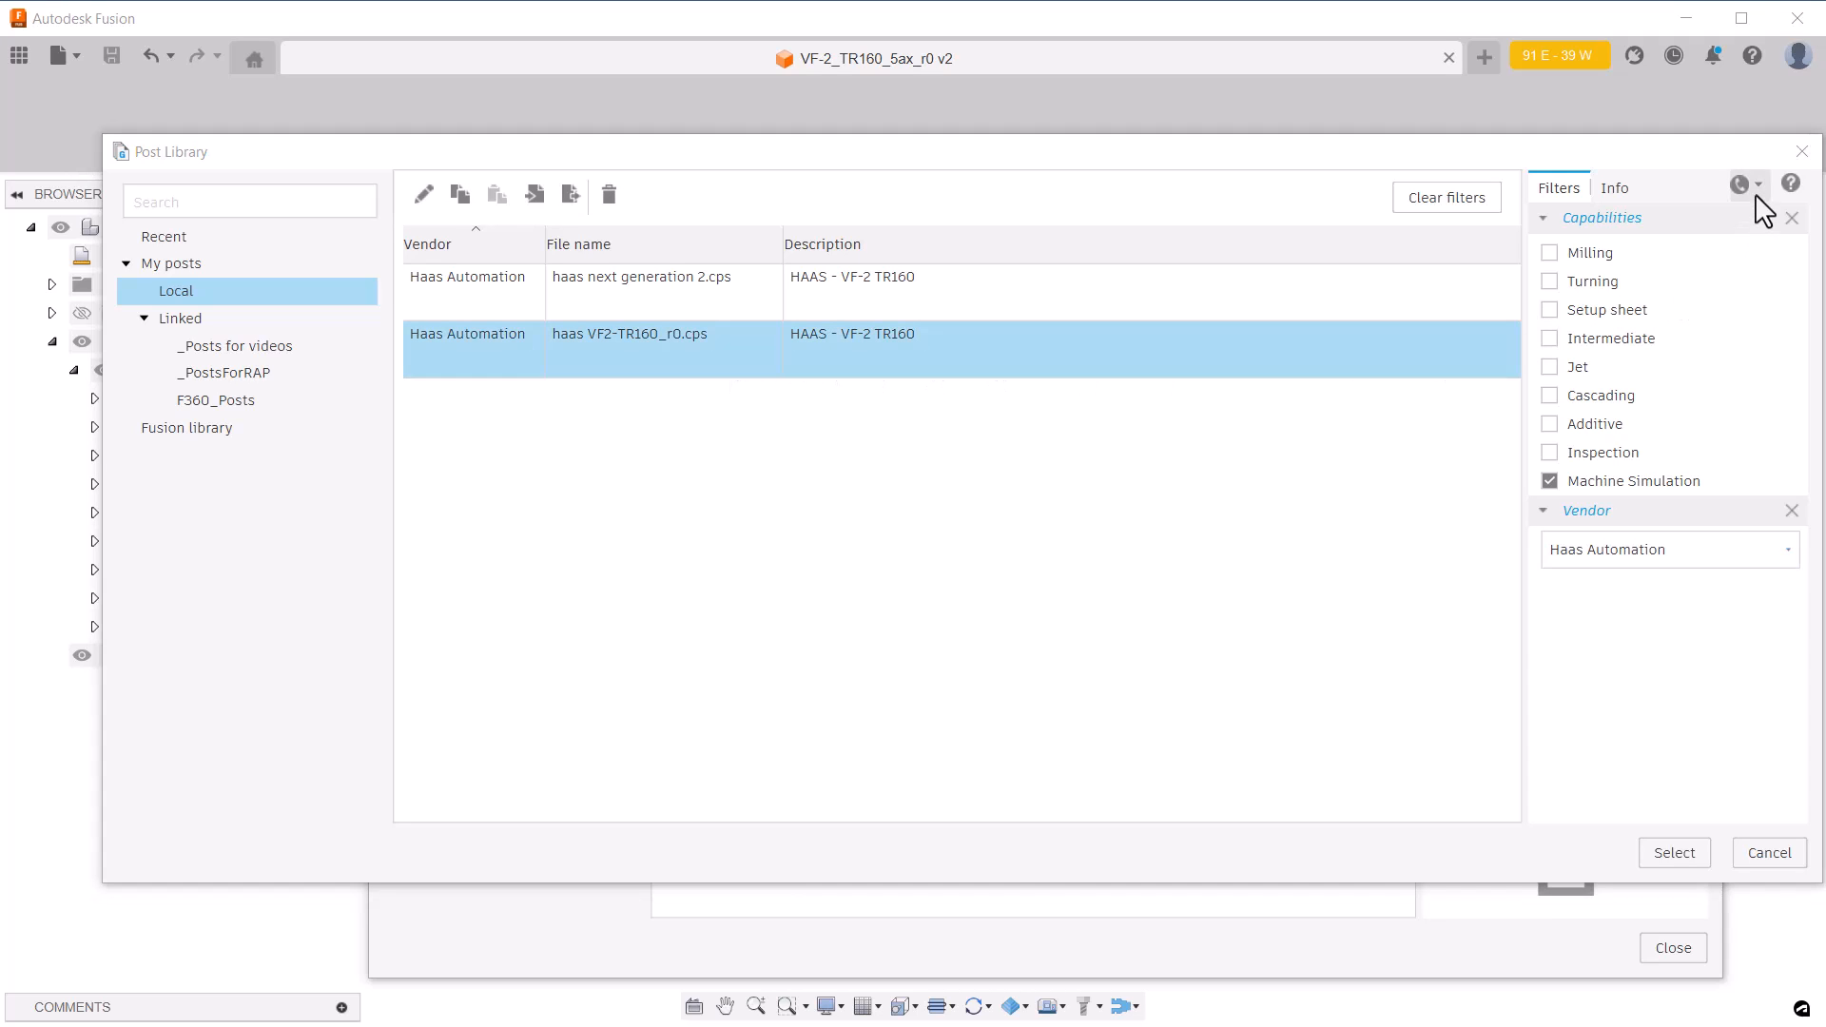
Switch the machine definition to its Model page, with no model linked yet
{"action": "left_click", "coordinate": [1740, 185]}
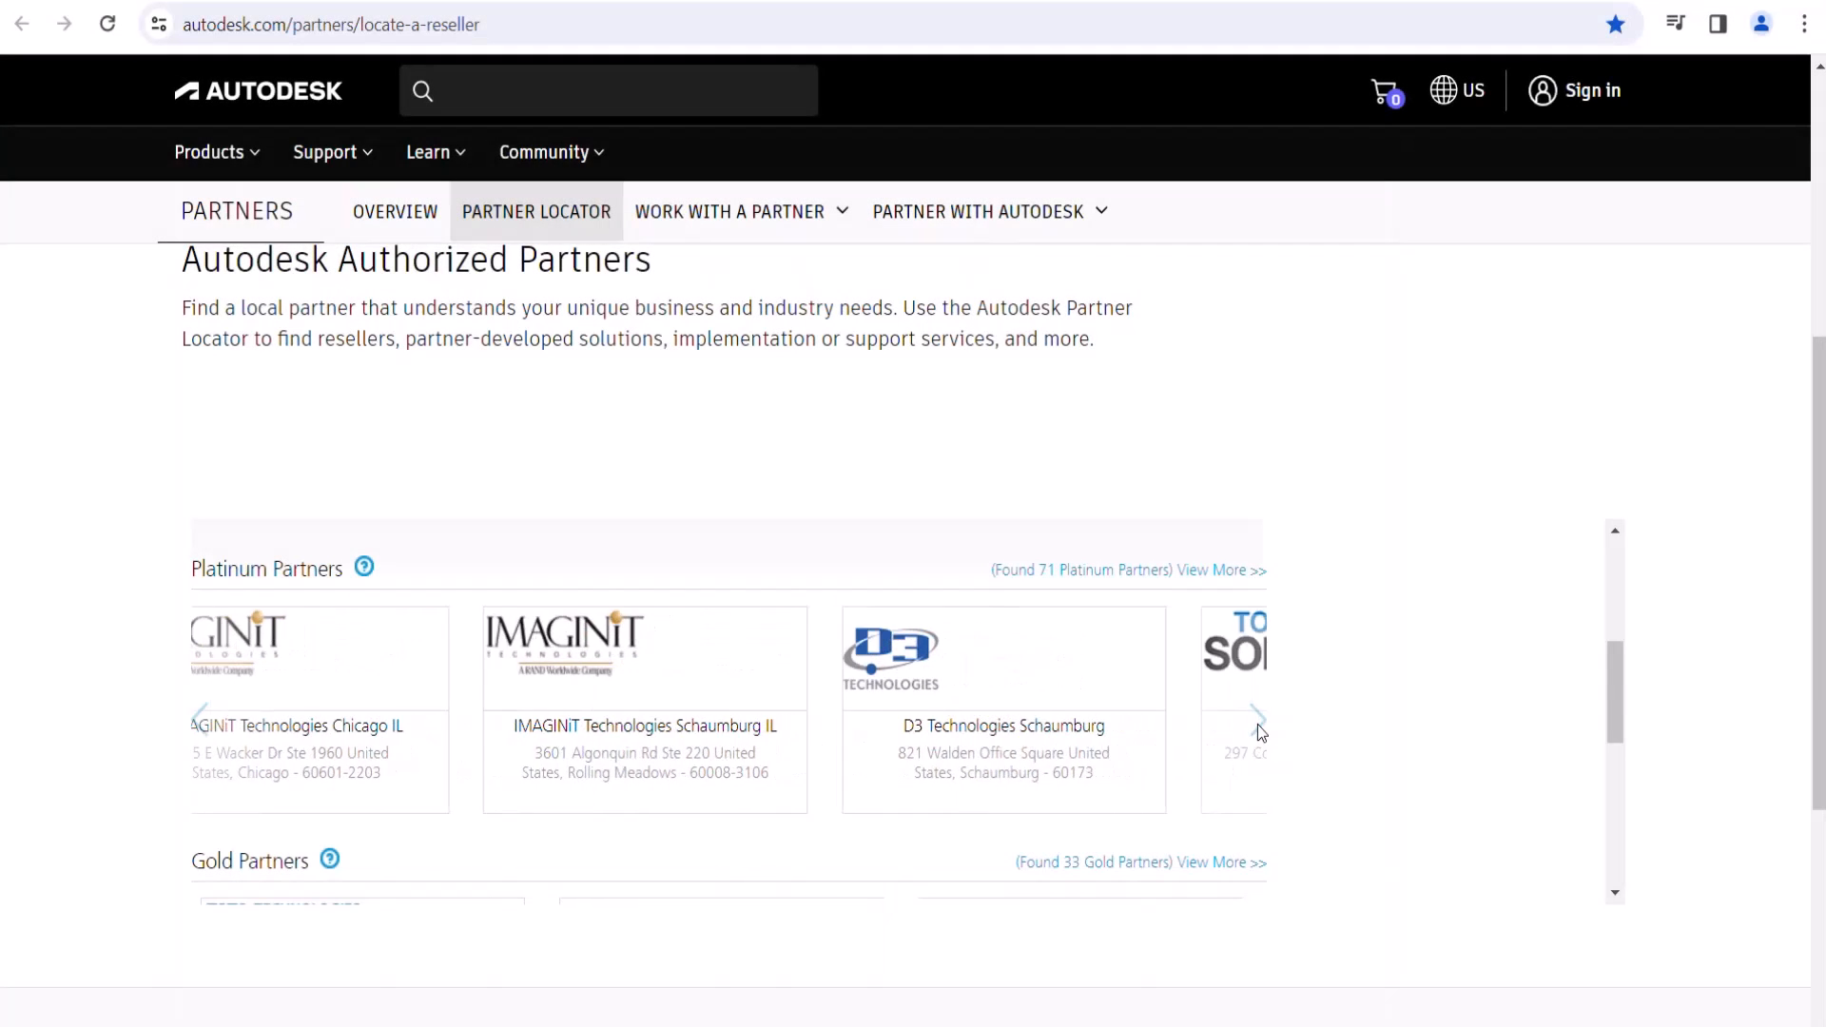
{"action": "left_click", "coordinate": [1257, 717]}
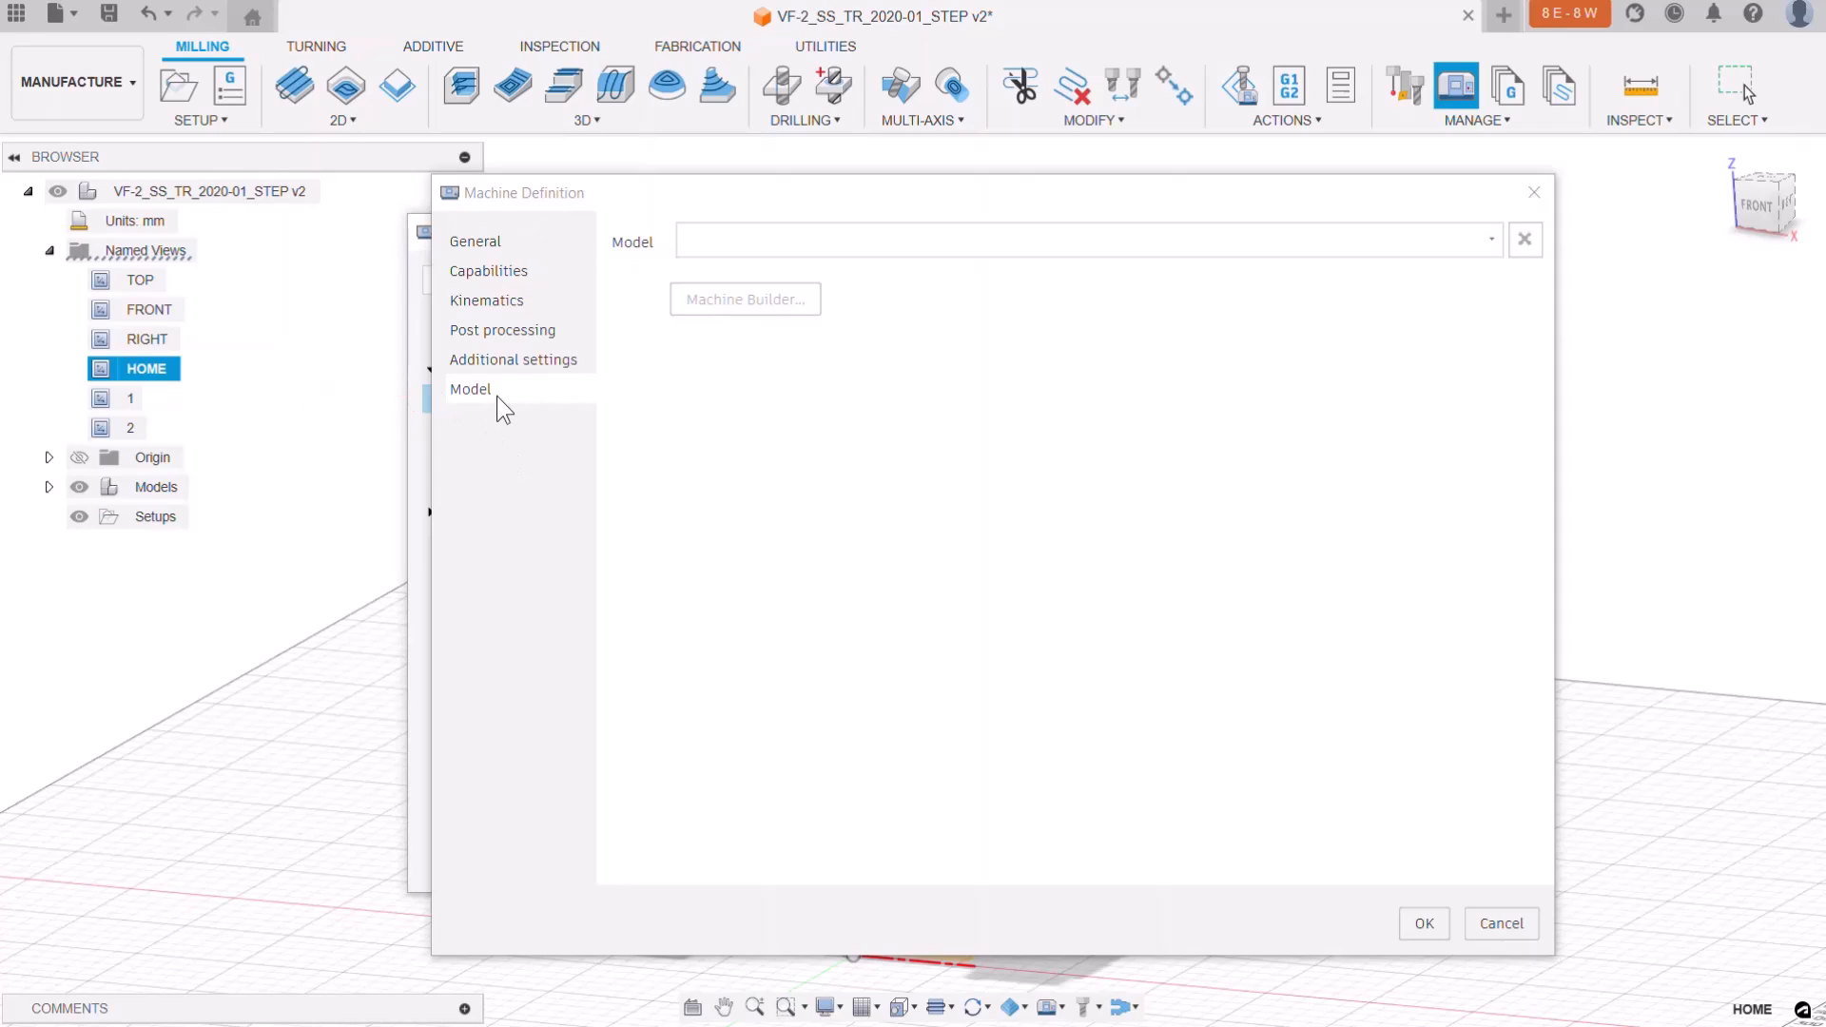
{"action": "mouse_move", "coordinate": [1275, 316]}
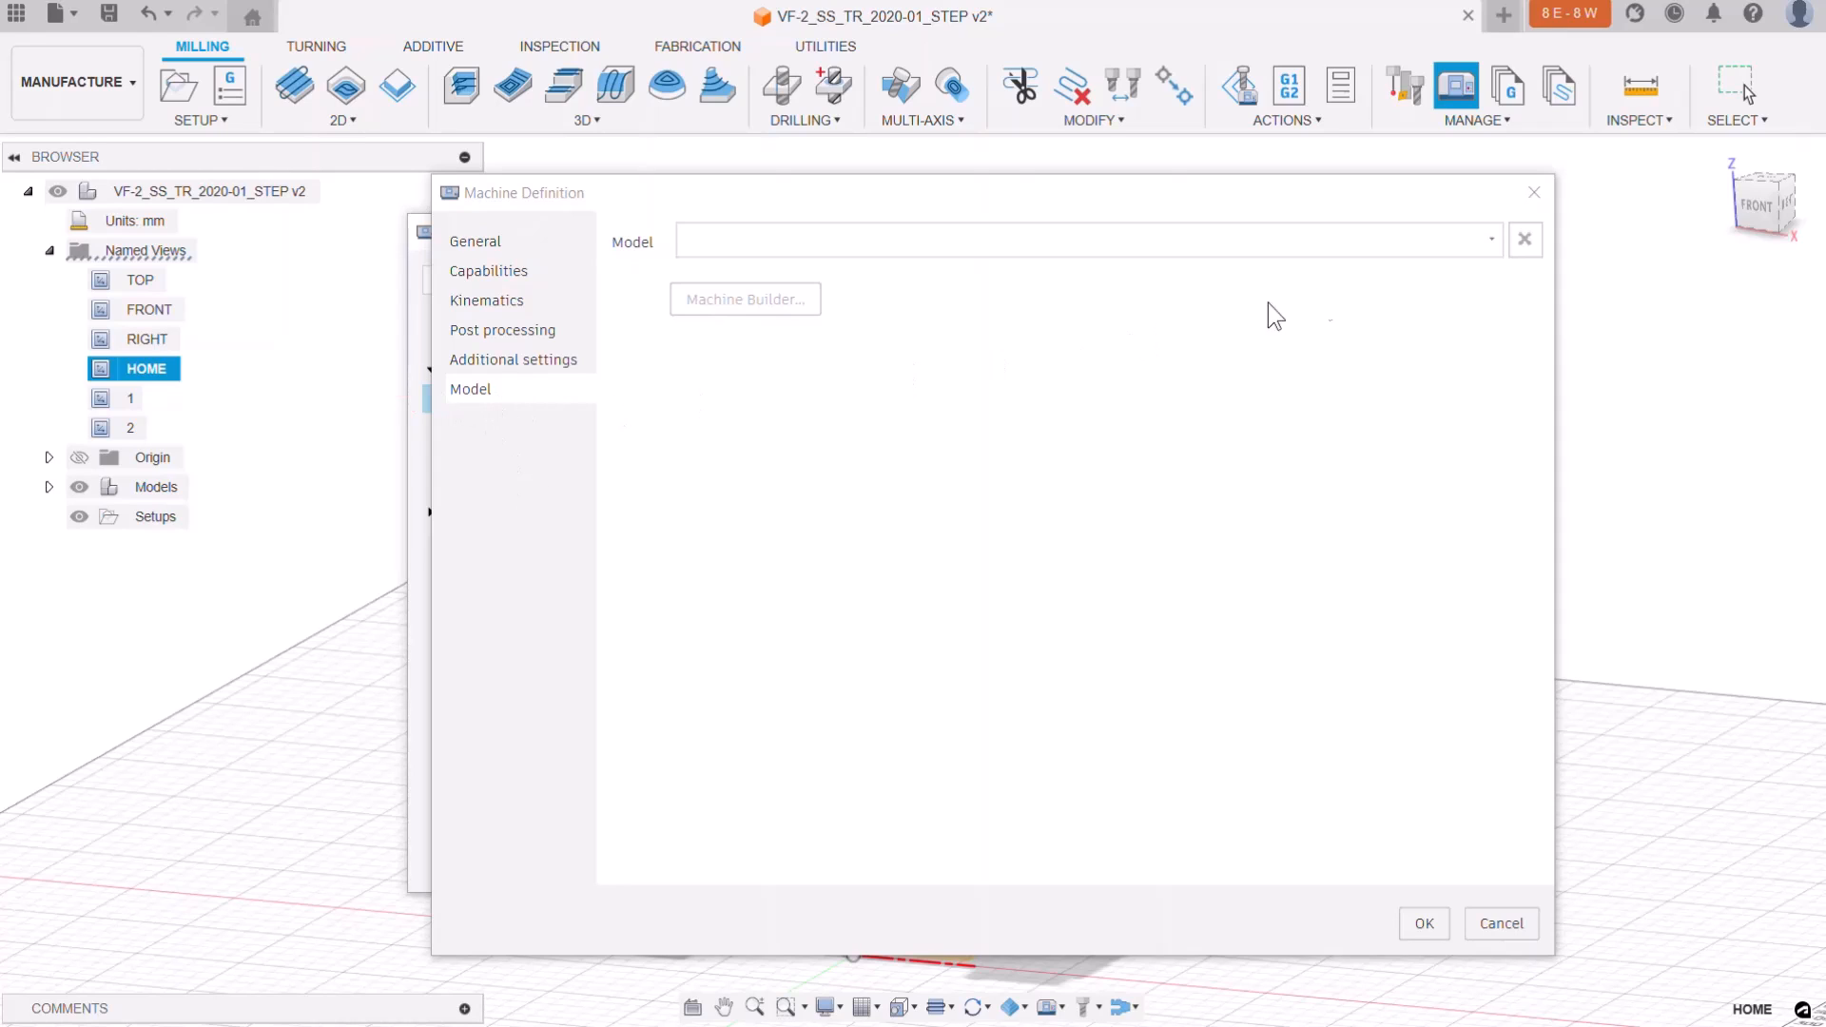
Launch Machine Builder from the Model page to create the machine model
{"action": "left_click", "coordinate": [1491, 239]}
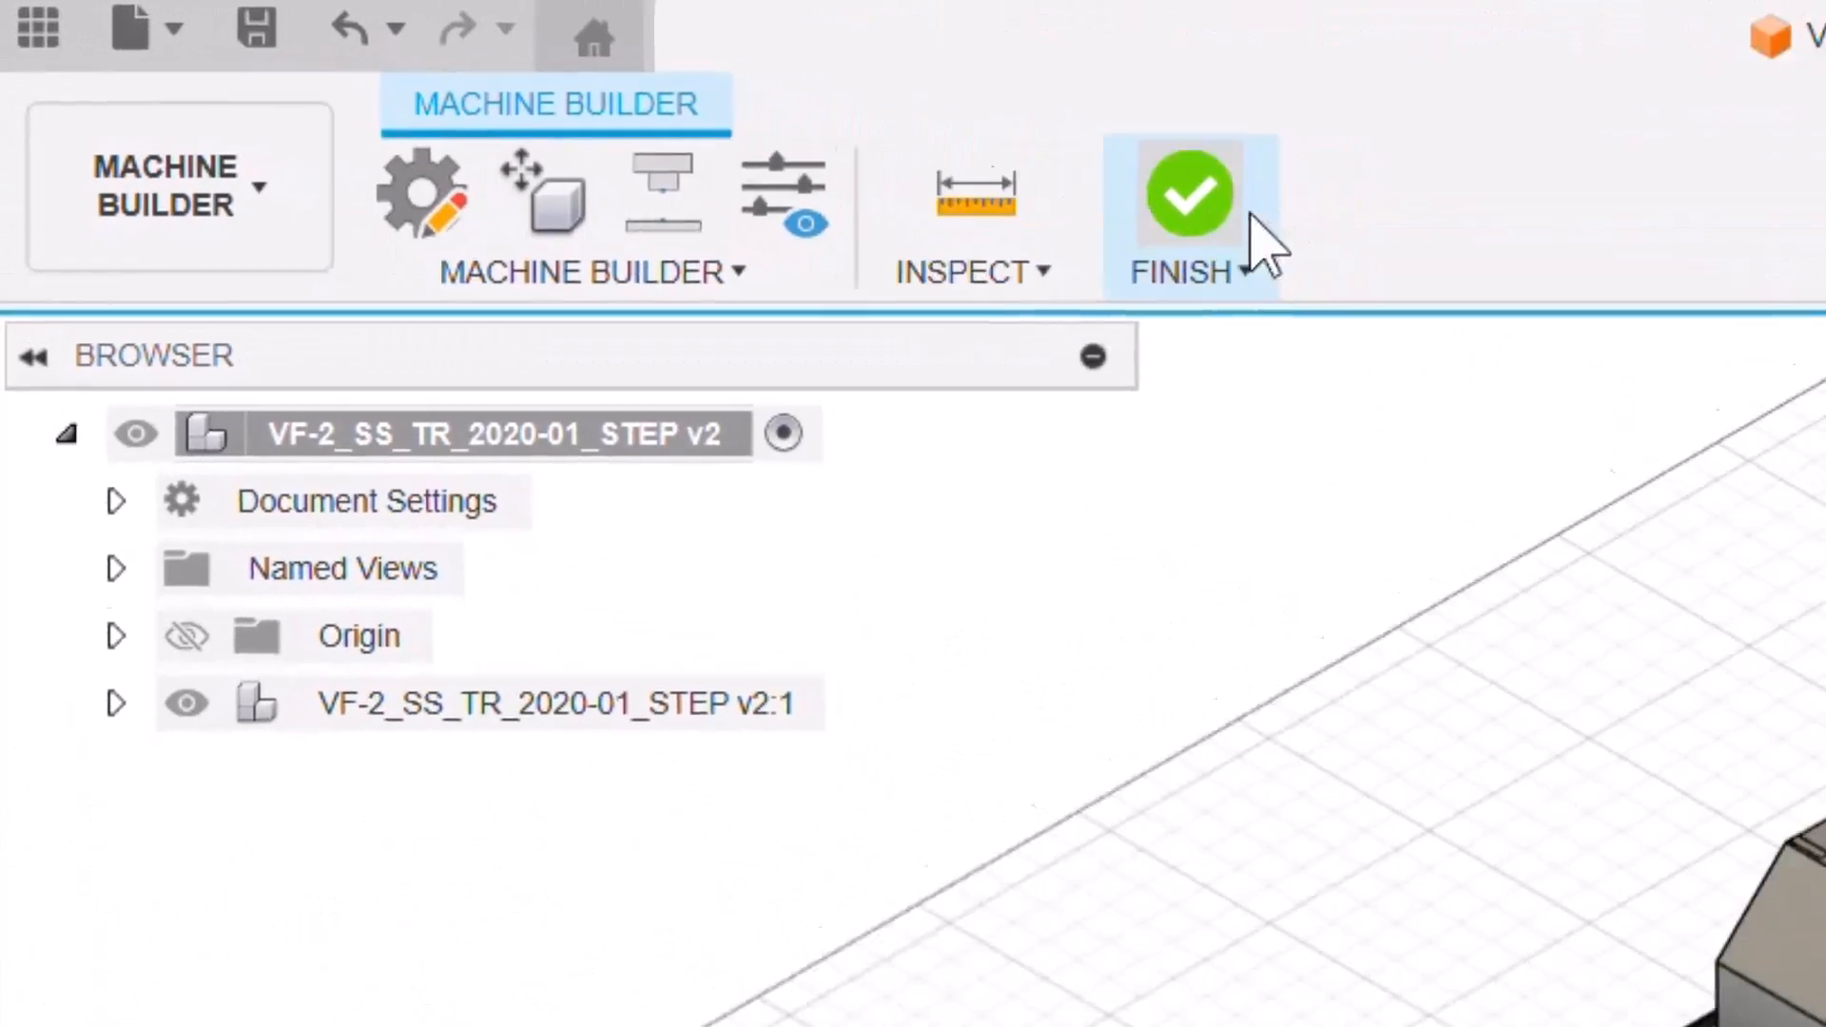
View the loaded VF-2 machine model from the ViewCube Front face and hover Move Components
{"action": "left_click", "coordinate": [1186, 194]}
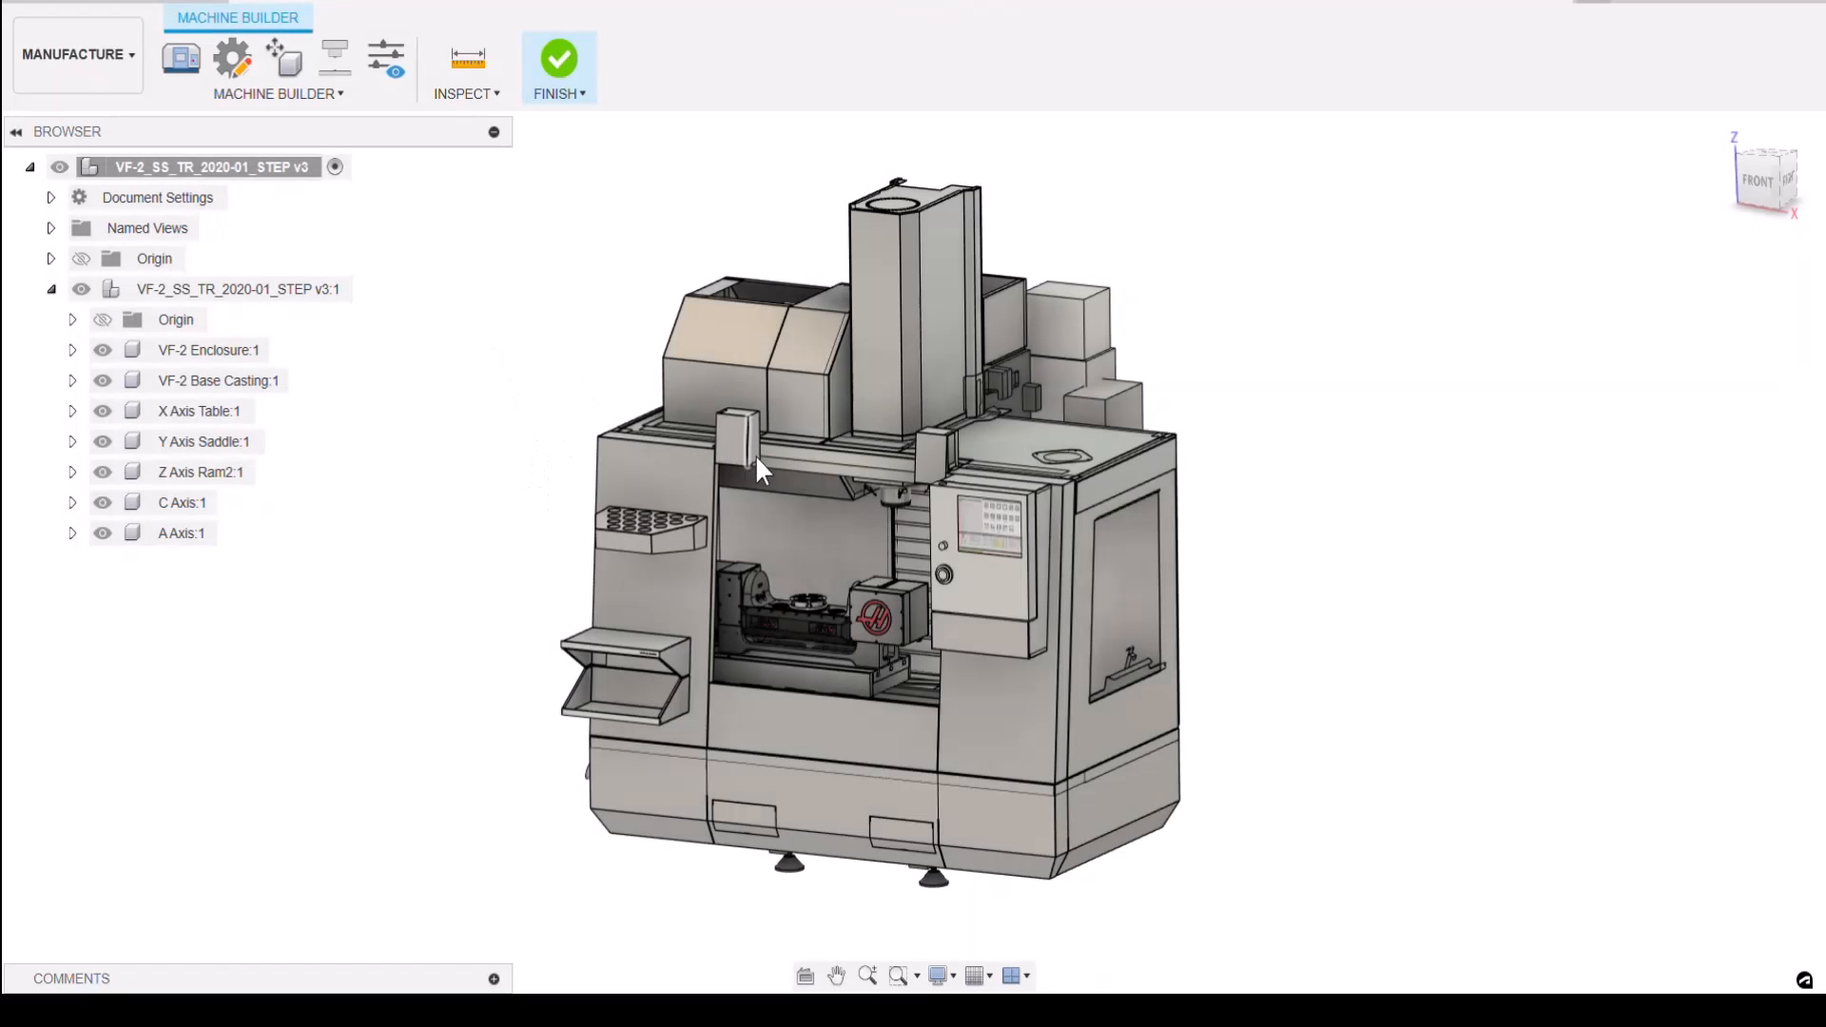
{"action": "mouse_move", "coordinate": [873, 641]}
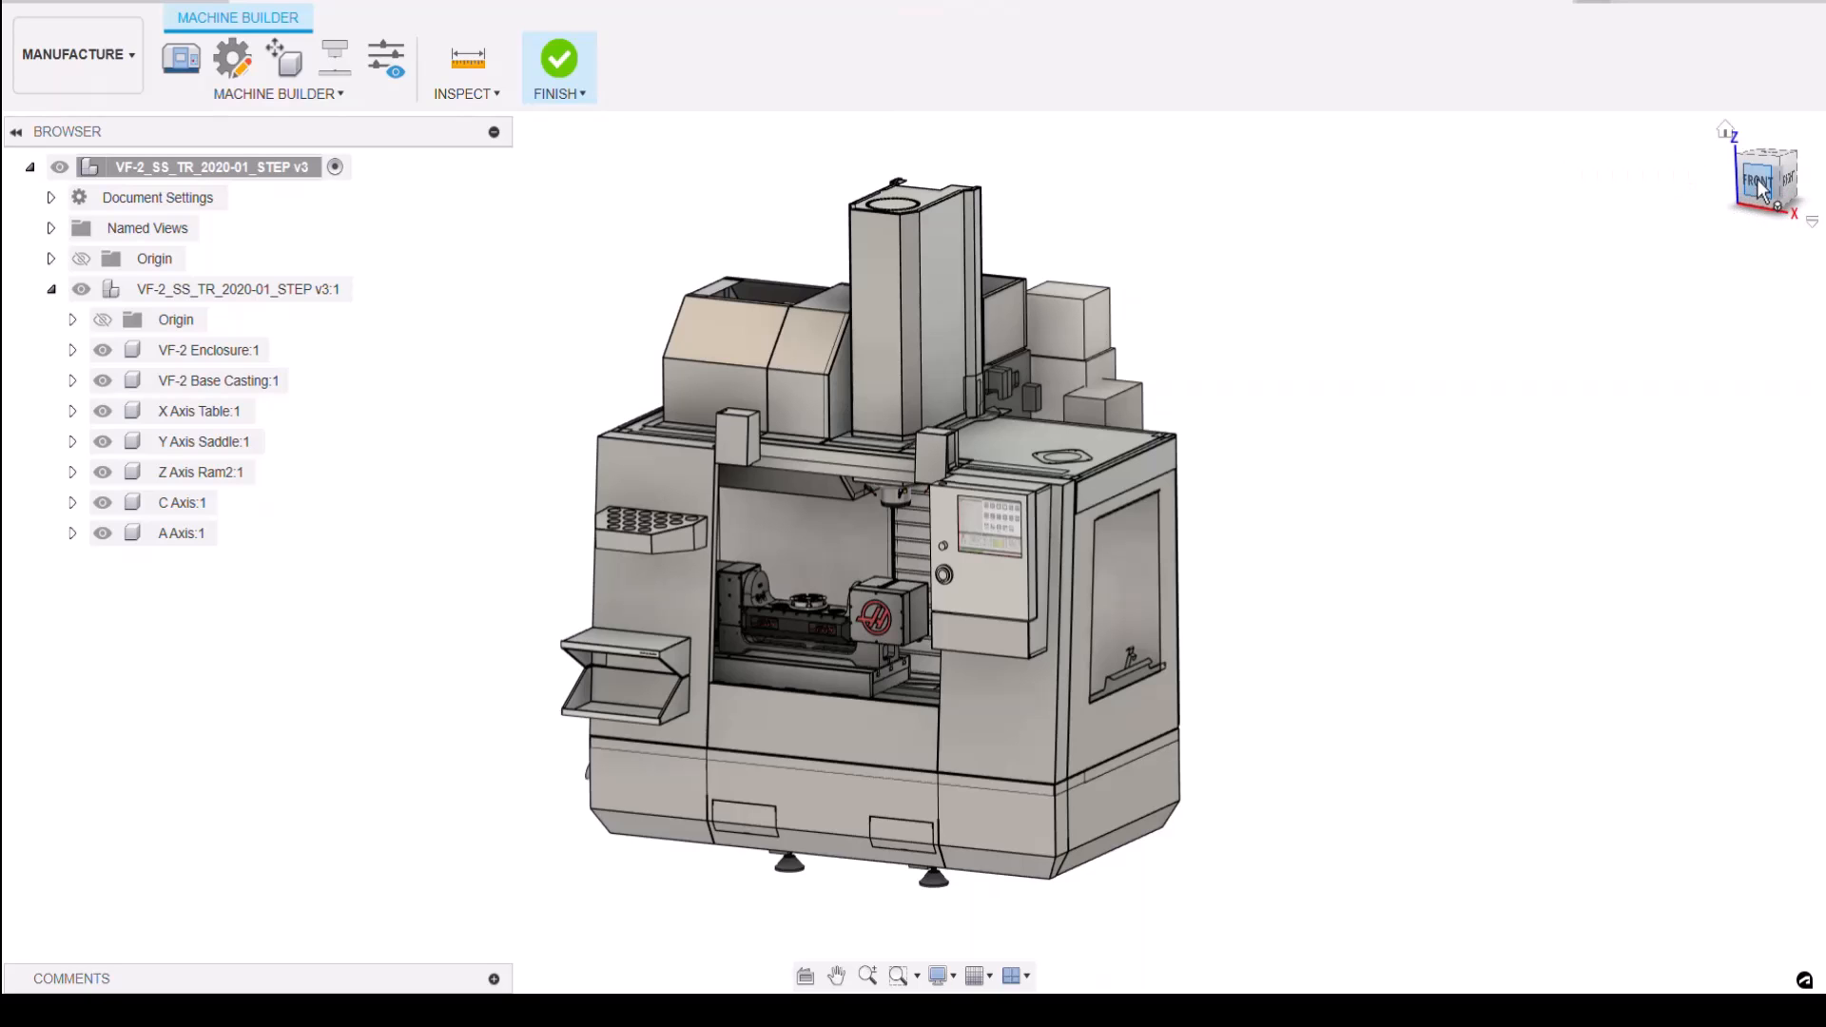
{"action": "left_click", "coordinate": [1757, 181]}
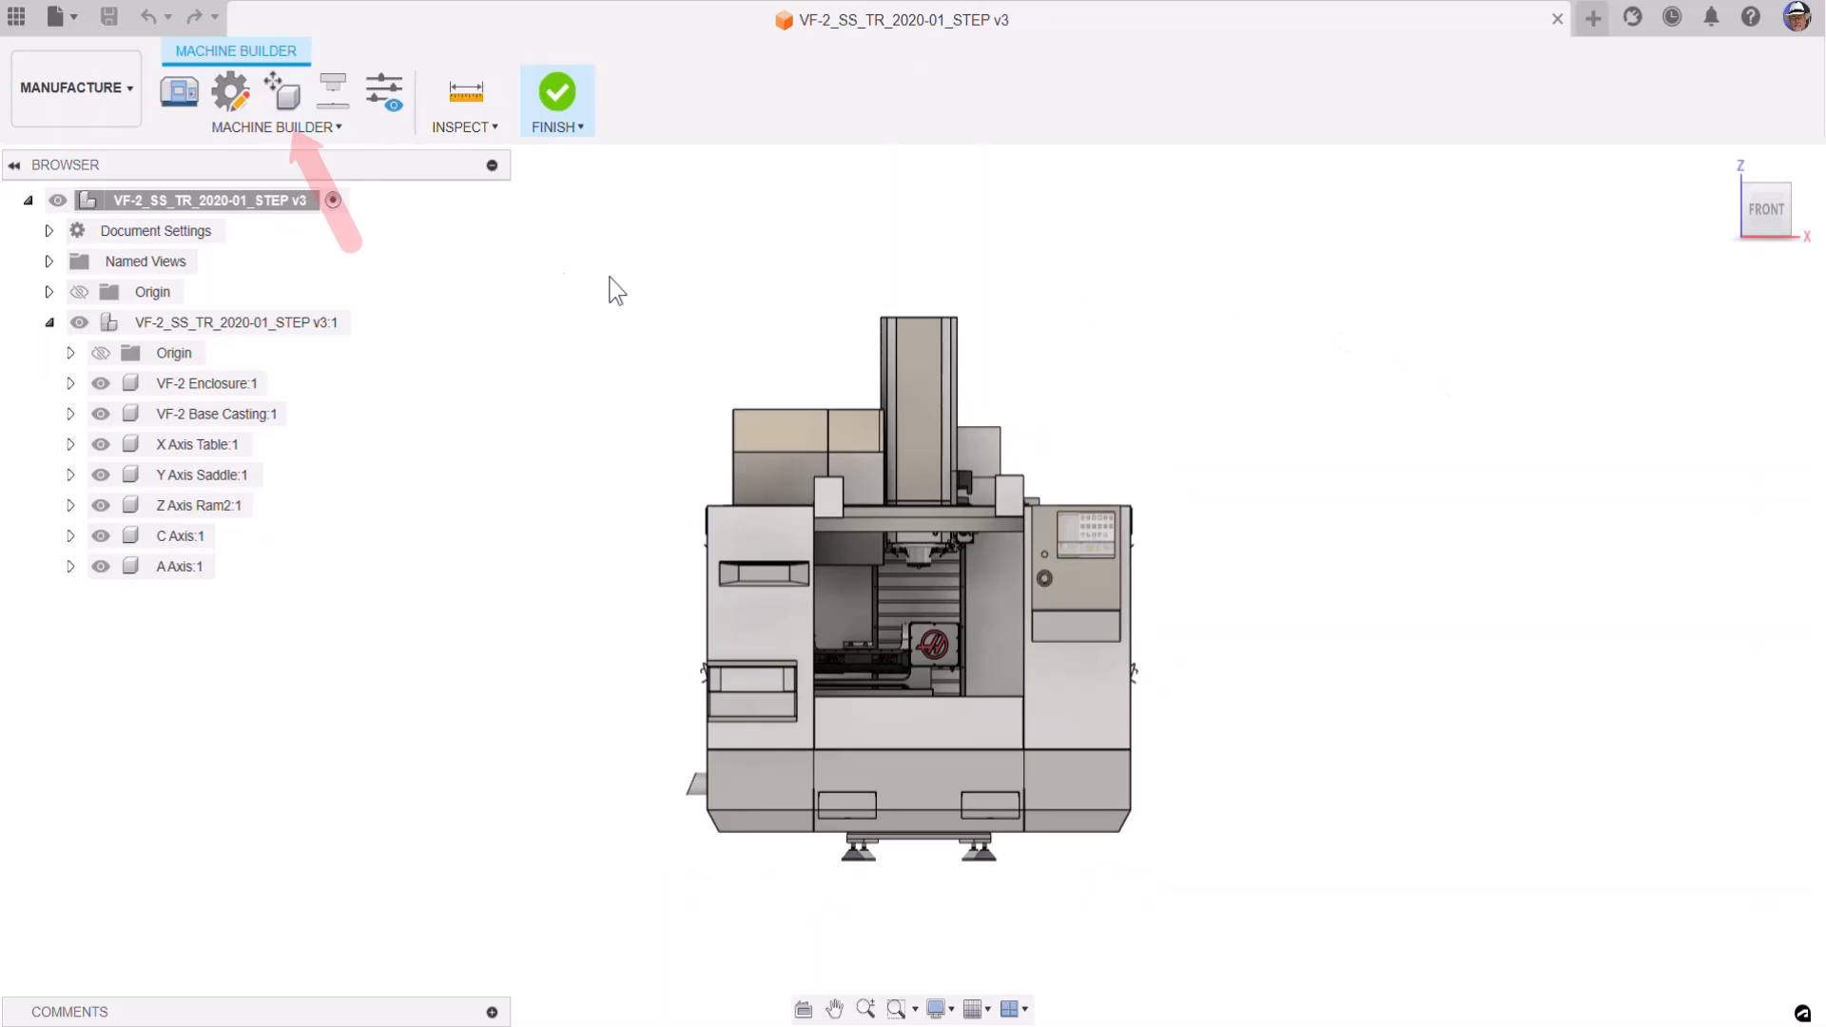
{"action": "mouse_move", "coordinate": [285, 92]}
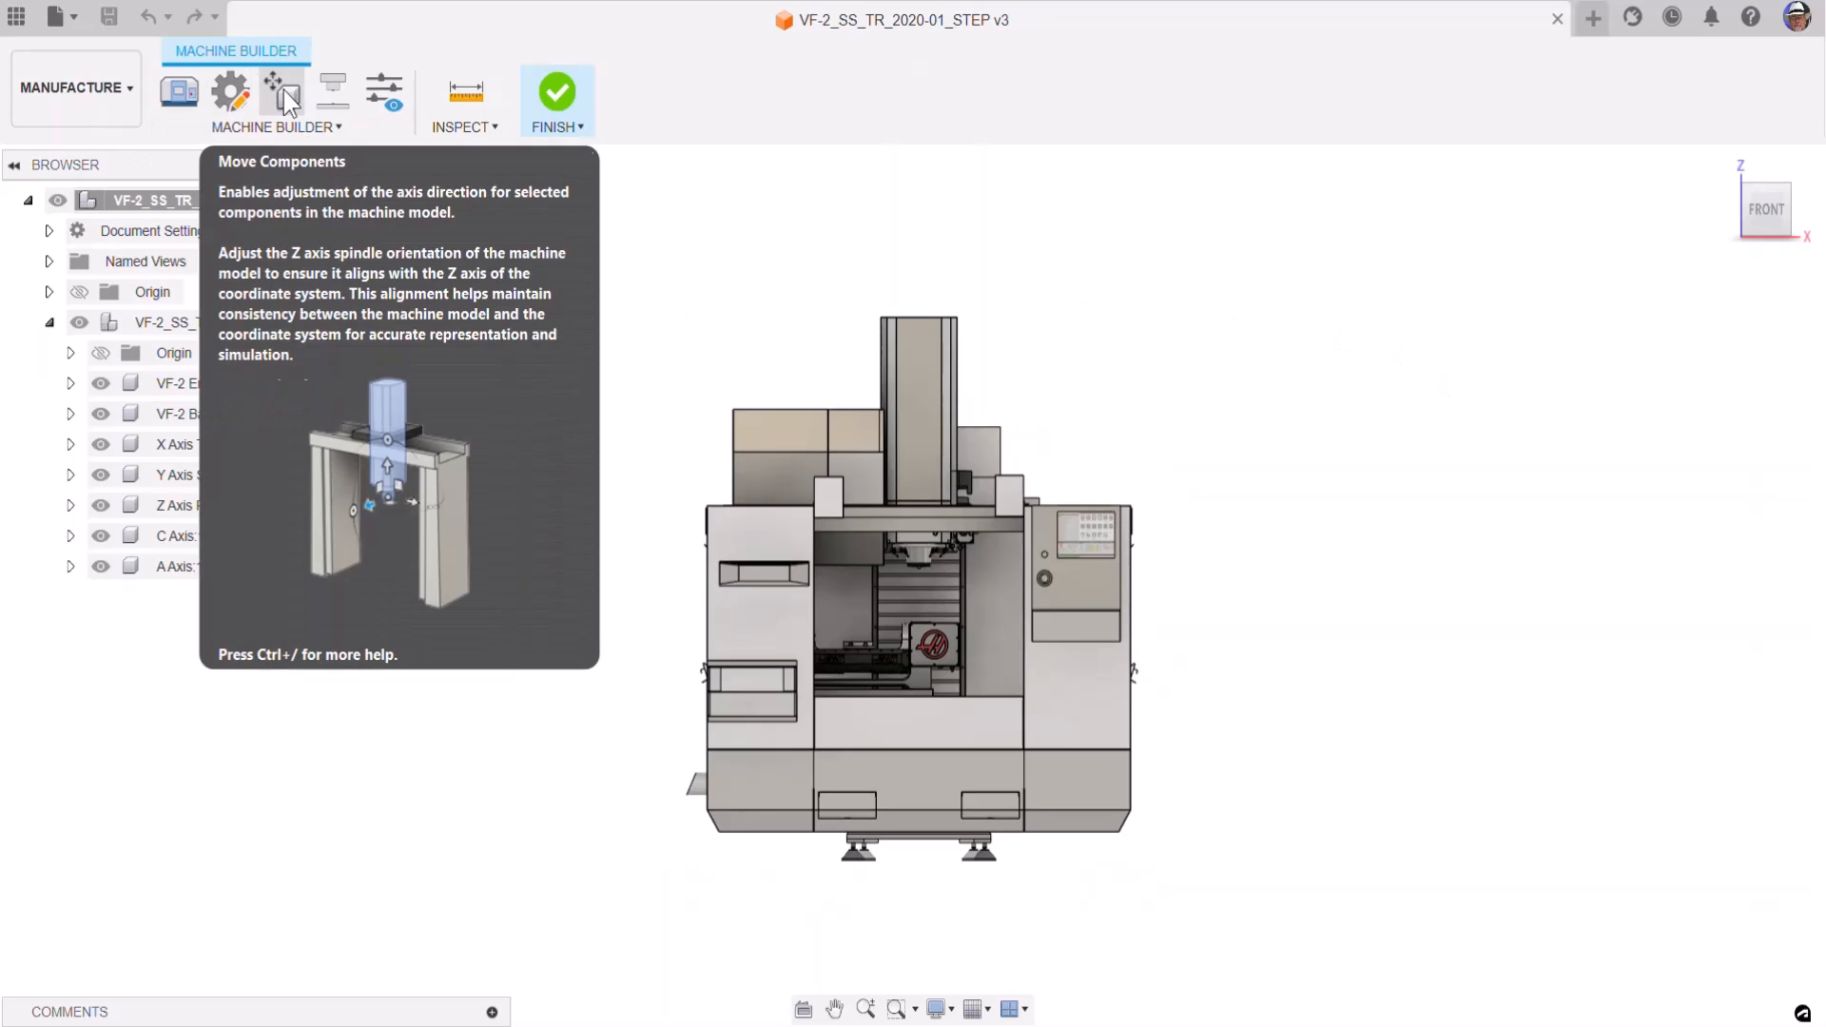
{"action": "left_click", "coordinate": [285, 91]}
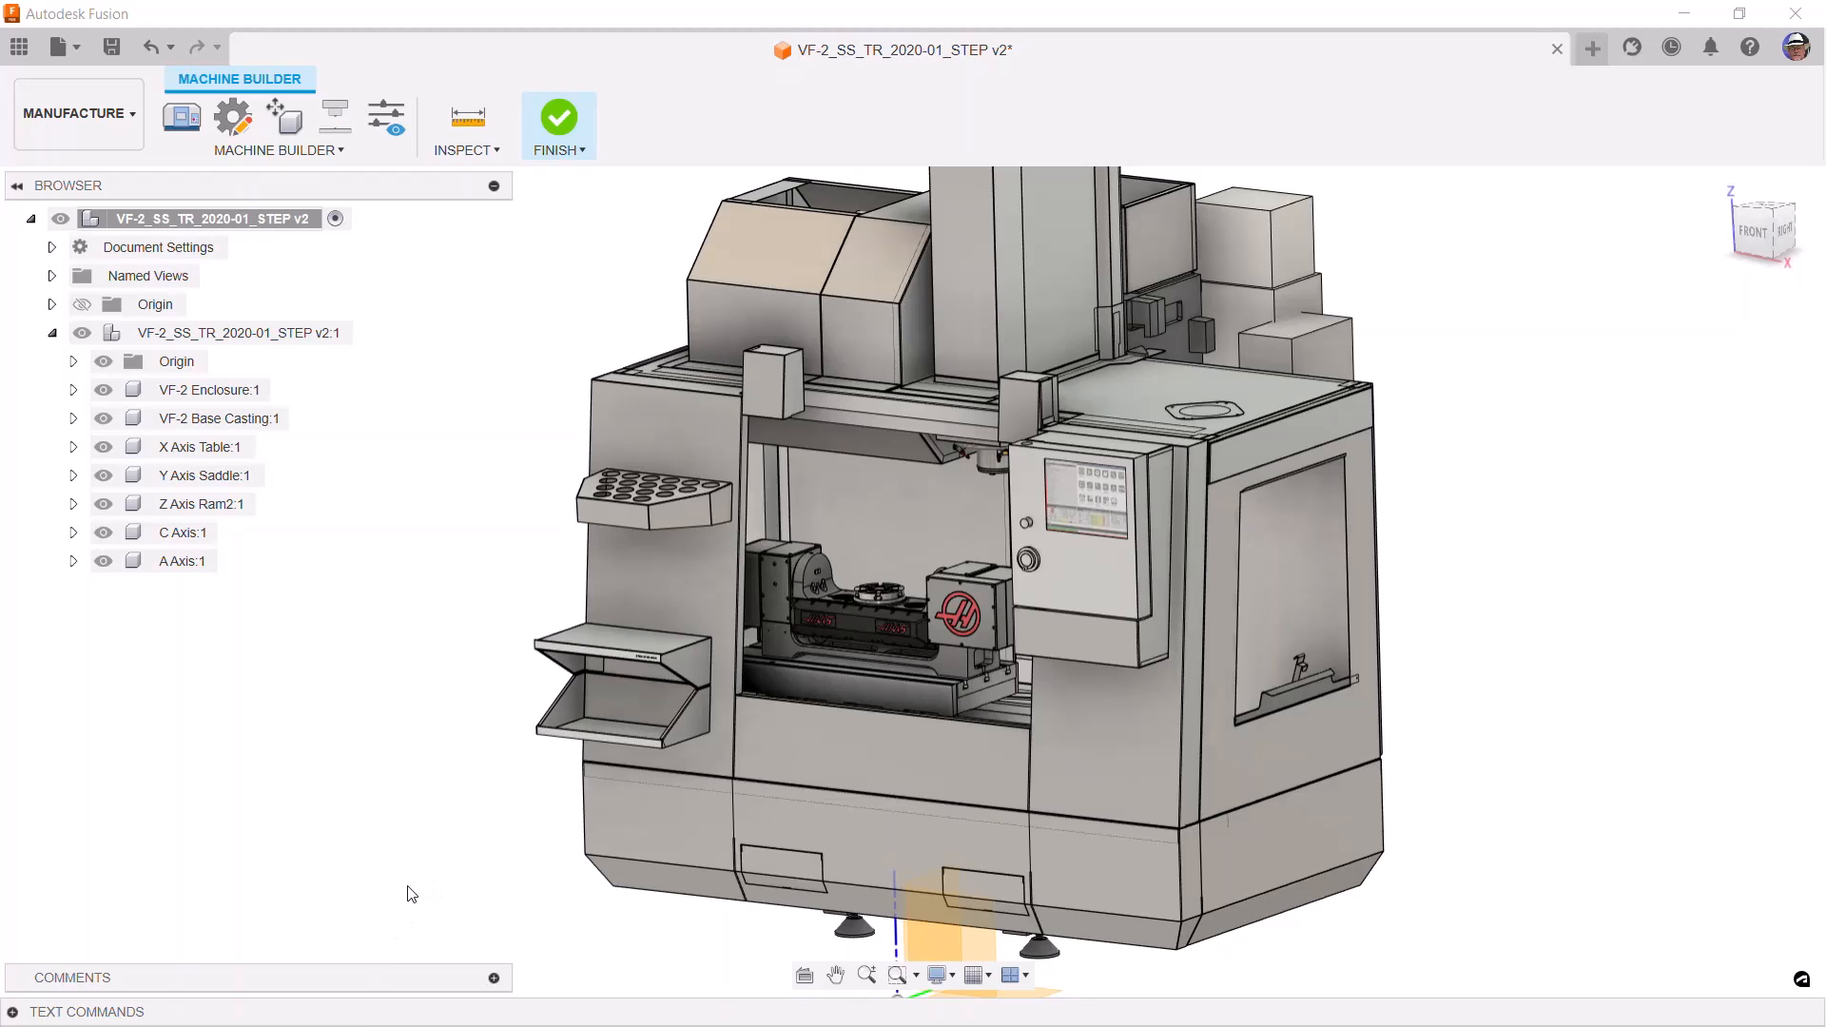
Start Set Up Machine Model with the tool and part attach points selected
{"action": "left_click", "coordinate": [198, 445]}
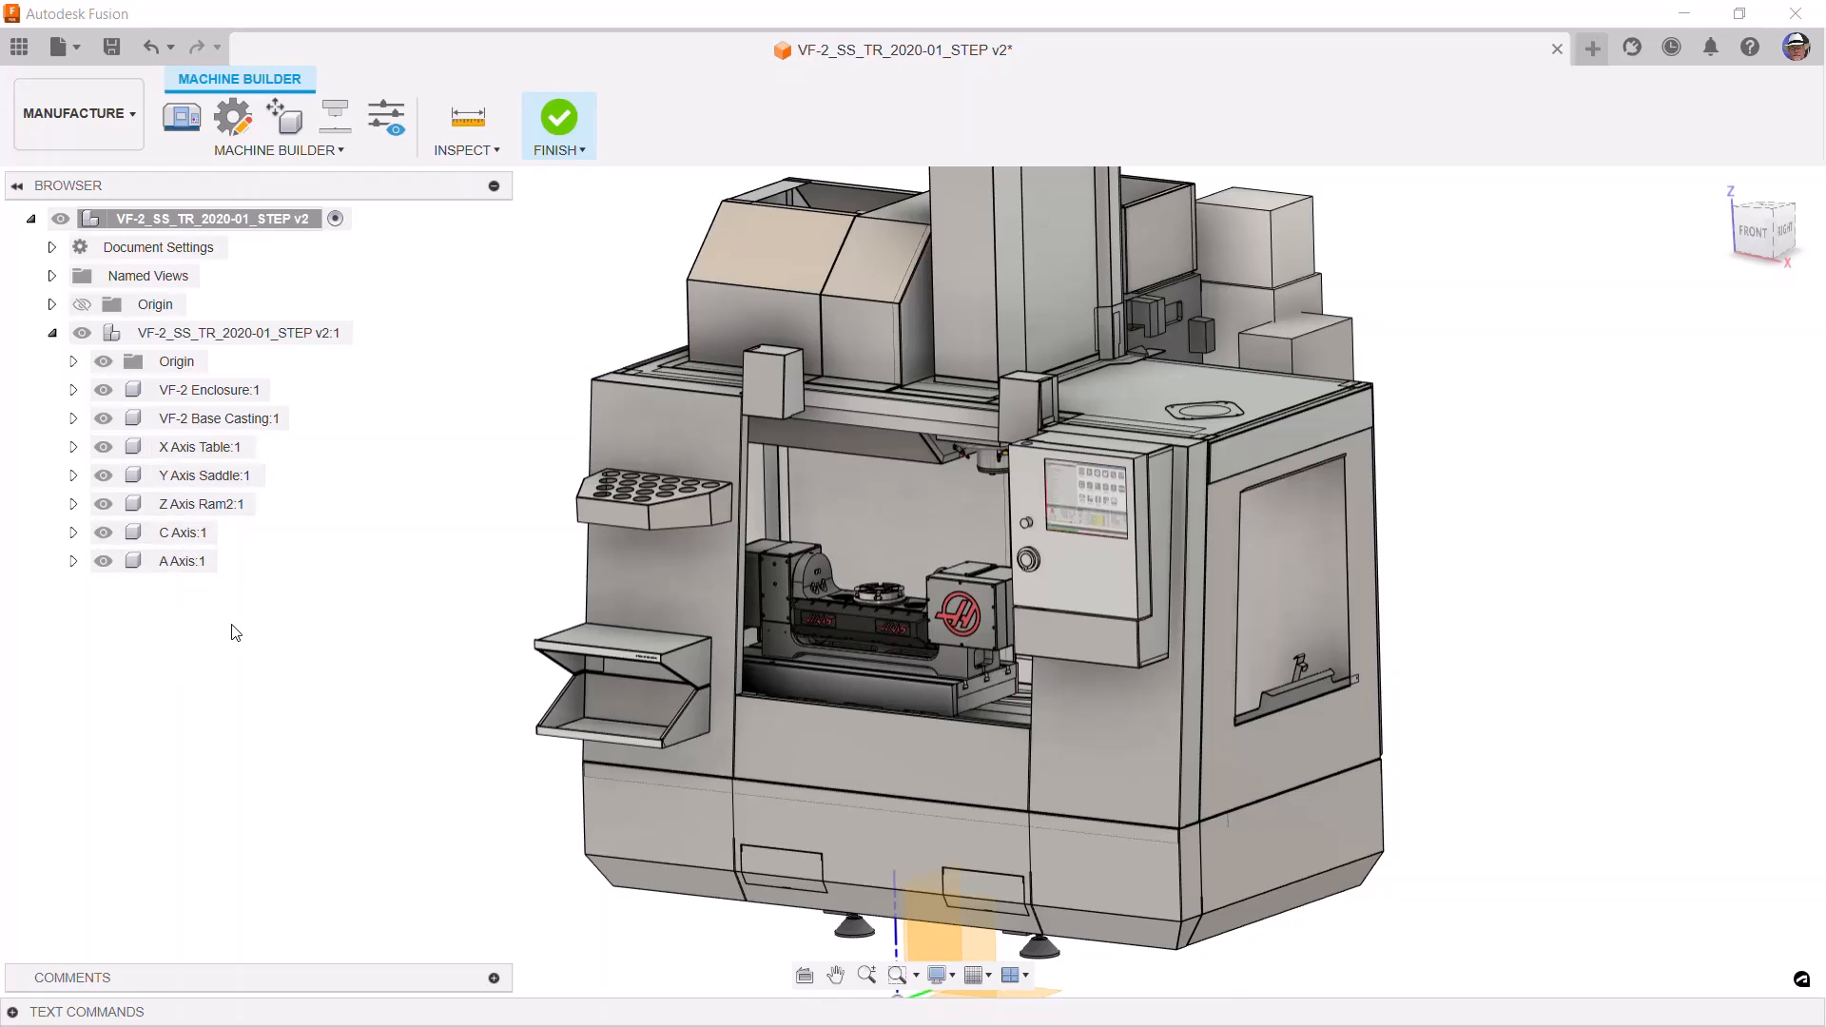
{"action": "mouse_move", "coordinate": [251, 633]}
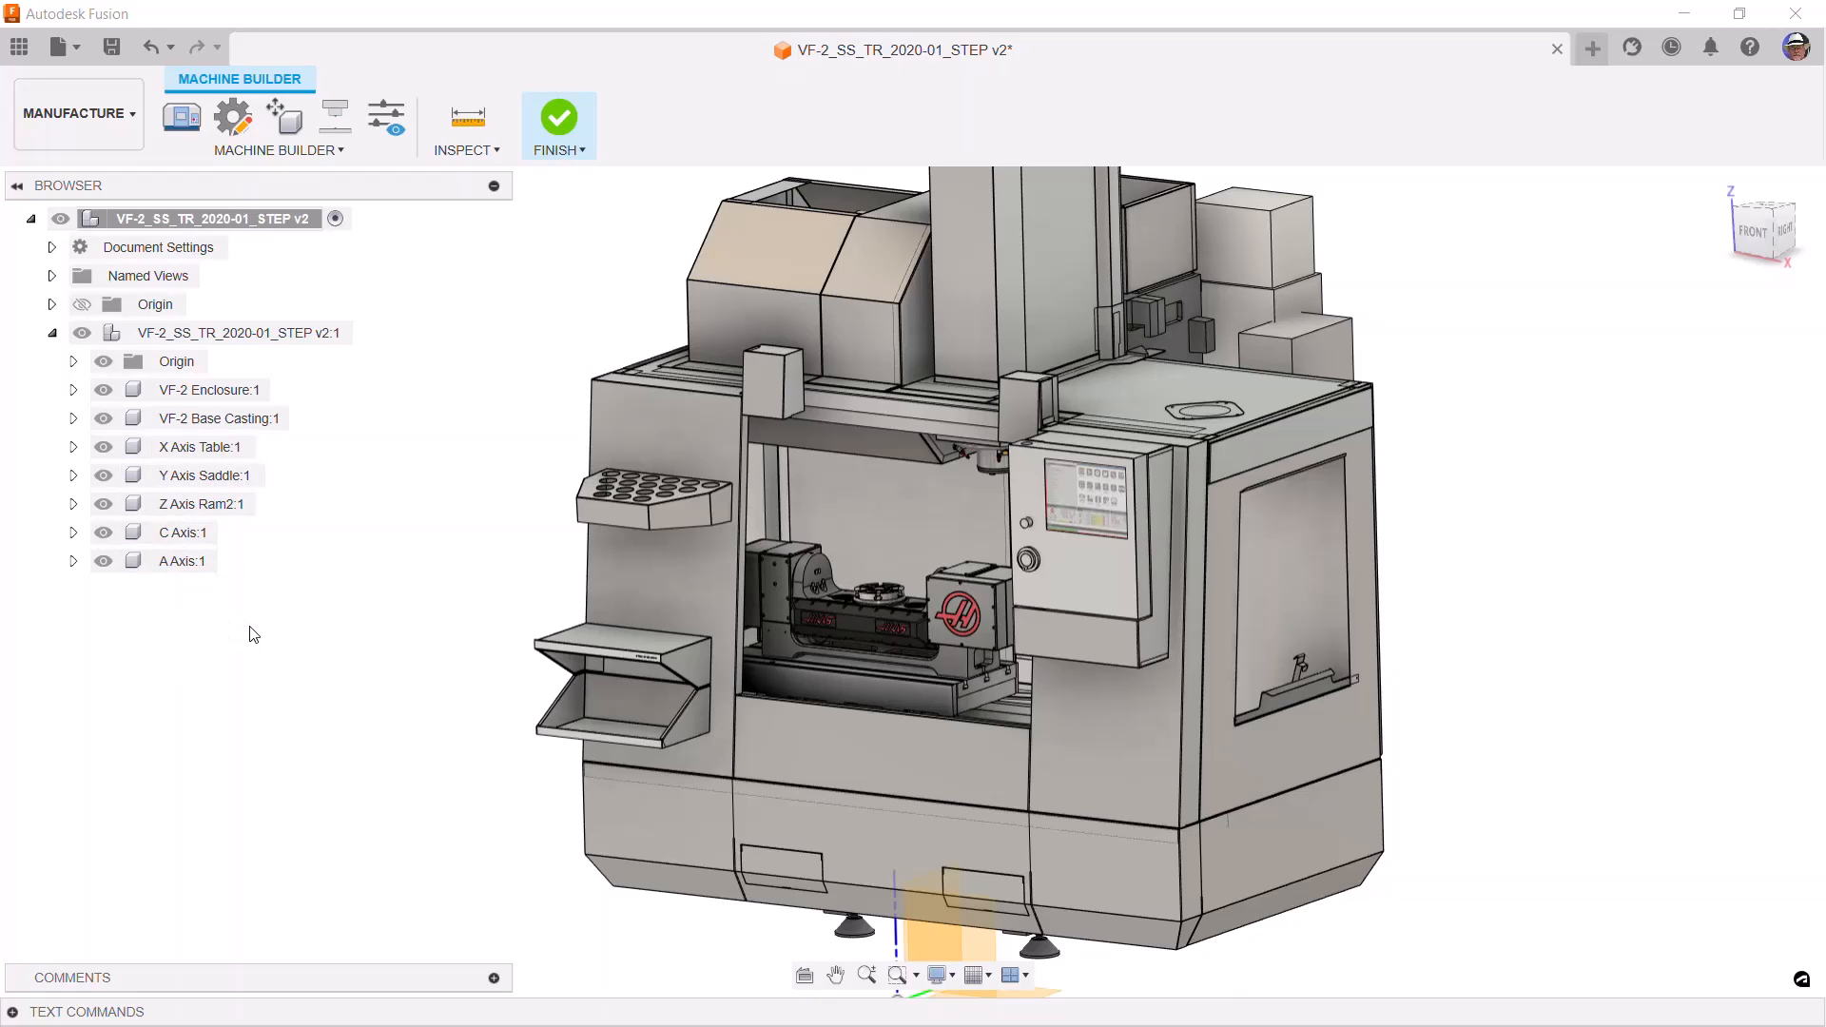
{"action": "mouse_move", "coordinate": [335, 116]}
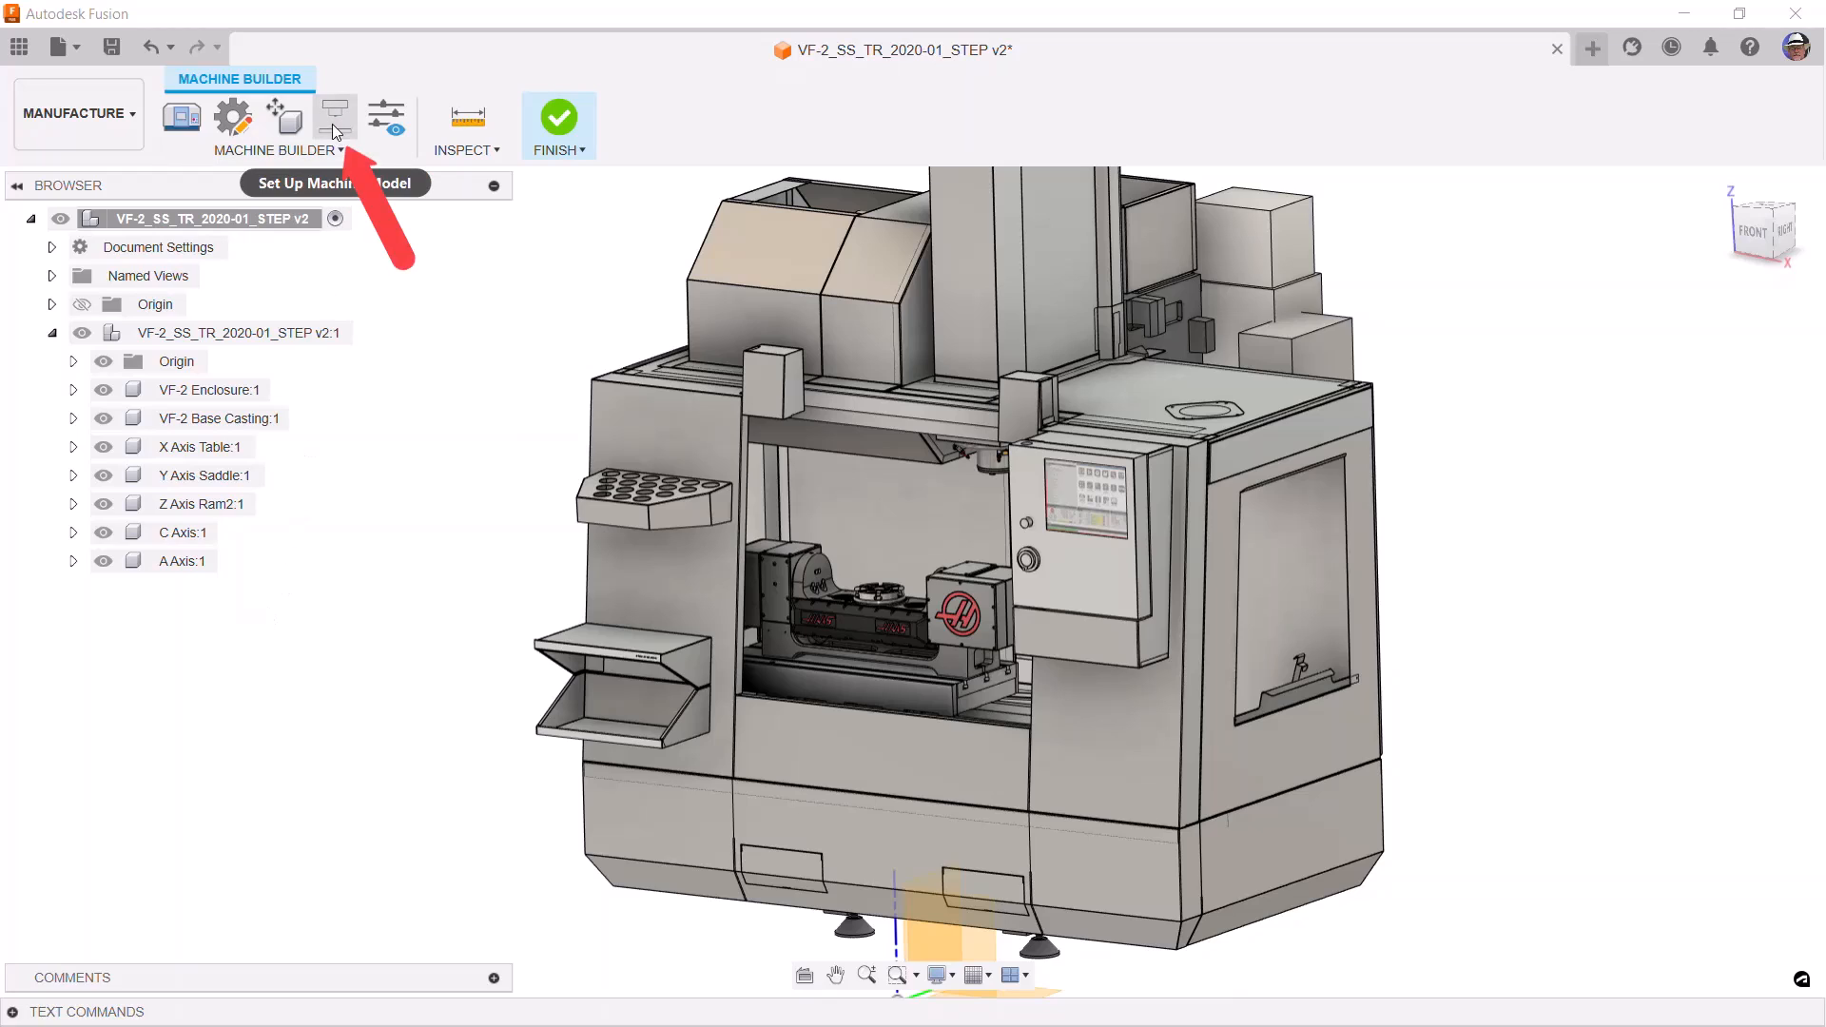
{"action": "left_click", "coordinate": [335, 114]}
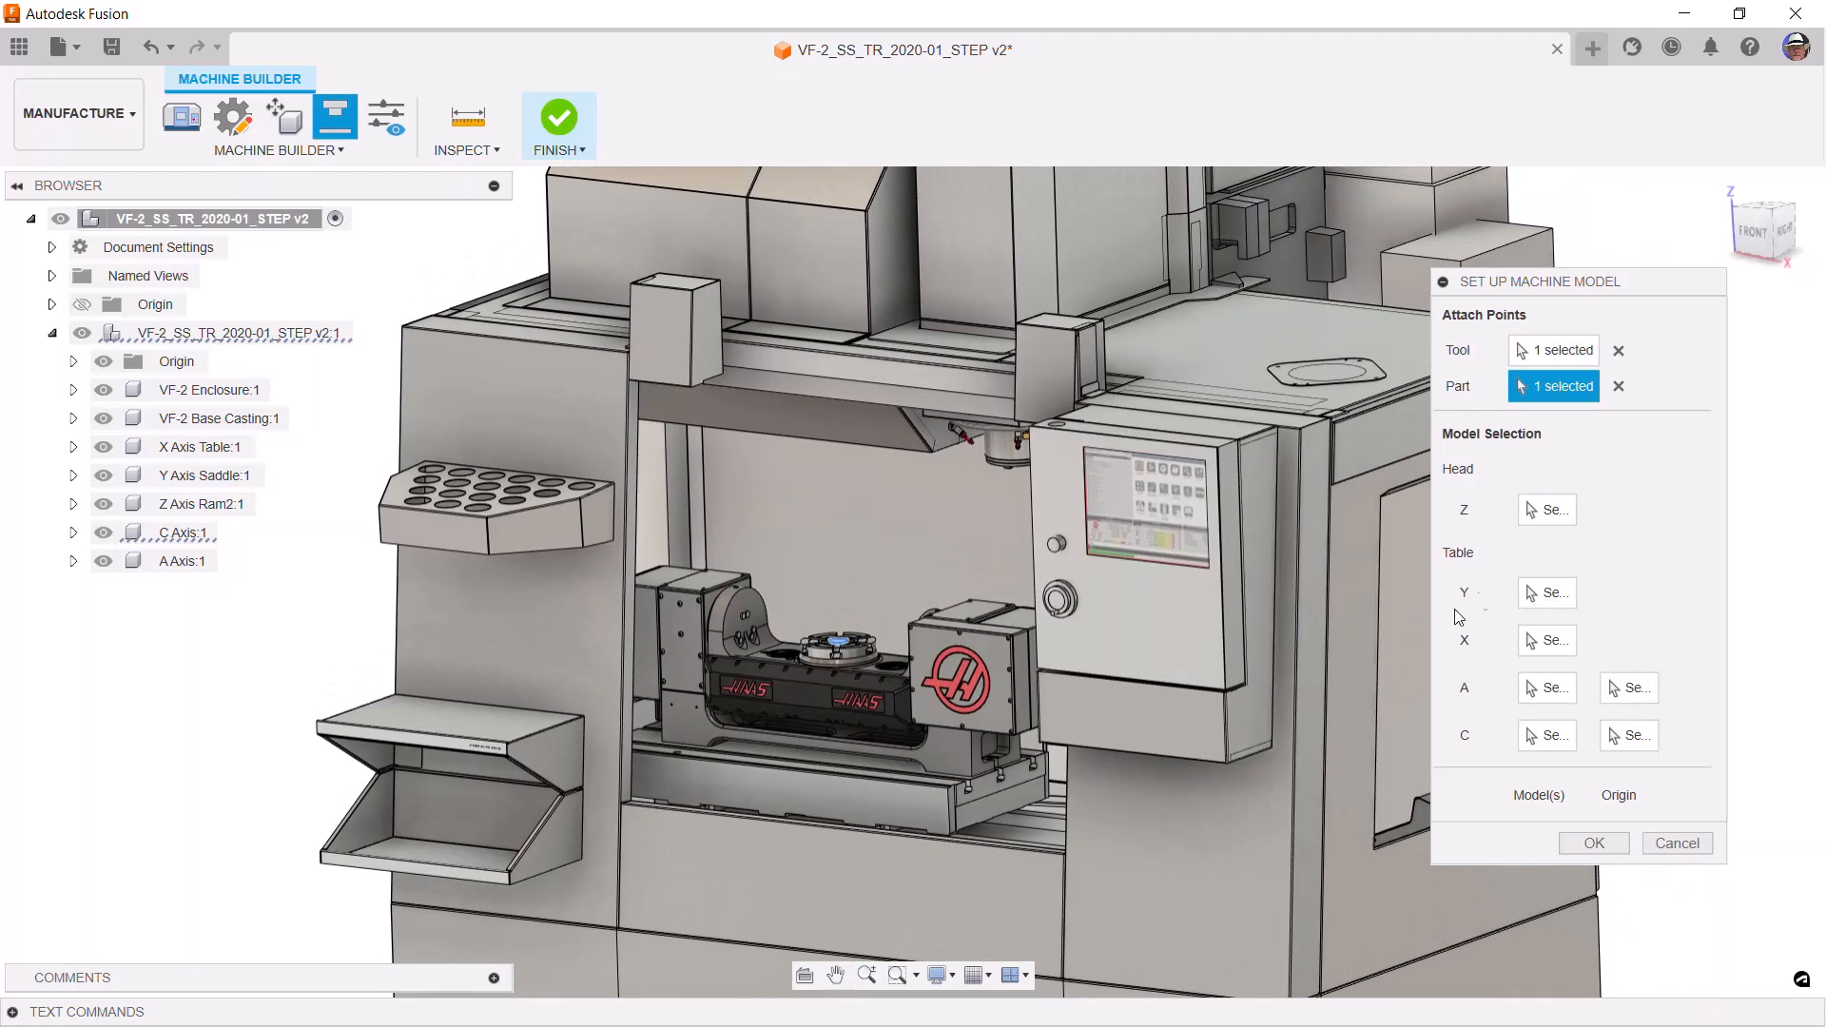
Assign Z Axis Ram2 to the head Z axis and the Y Axis Saddle and X Axis Table to their axes
{"action": "left_click", "coordinate": [1546, 510]}
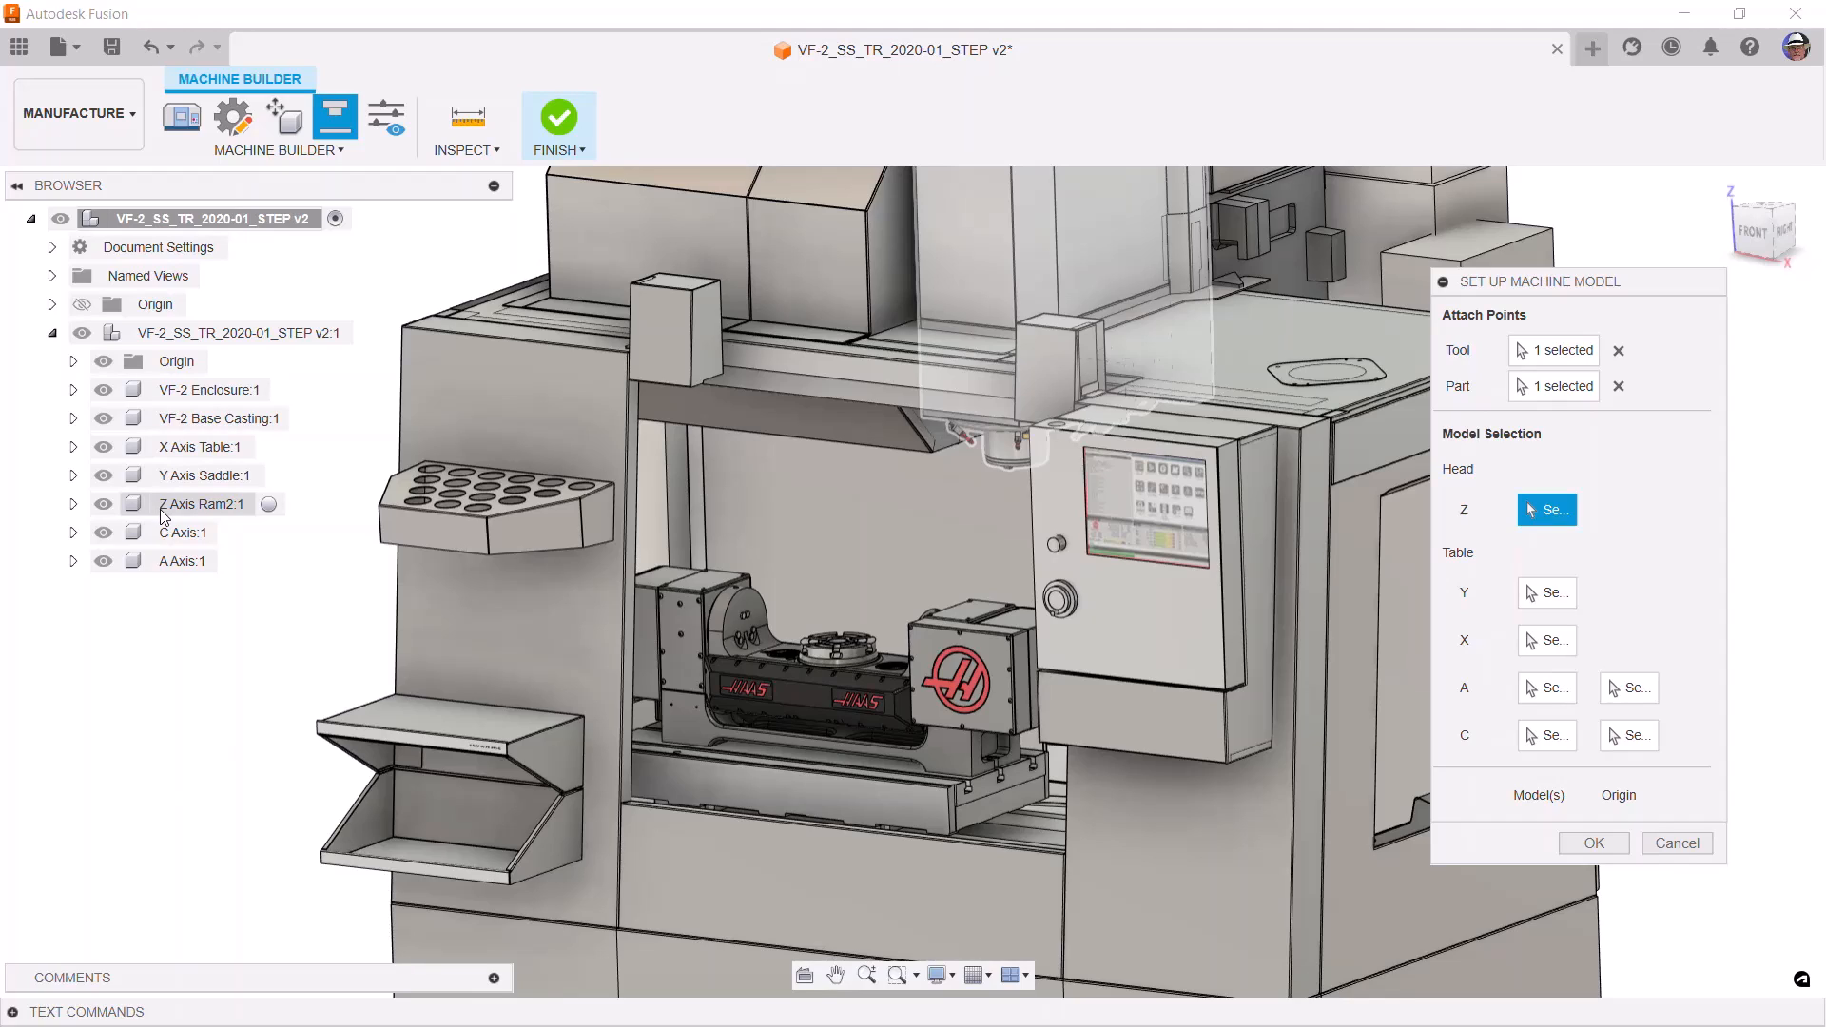
{"action": "left_click", "coordinate": [203, 502]}
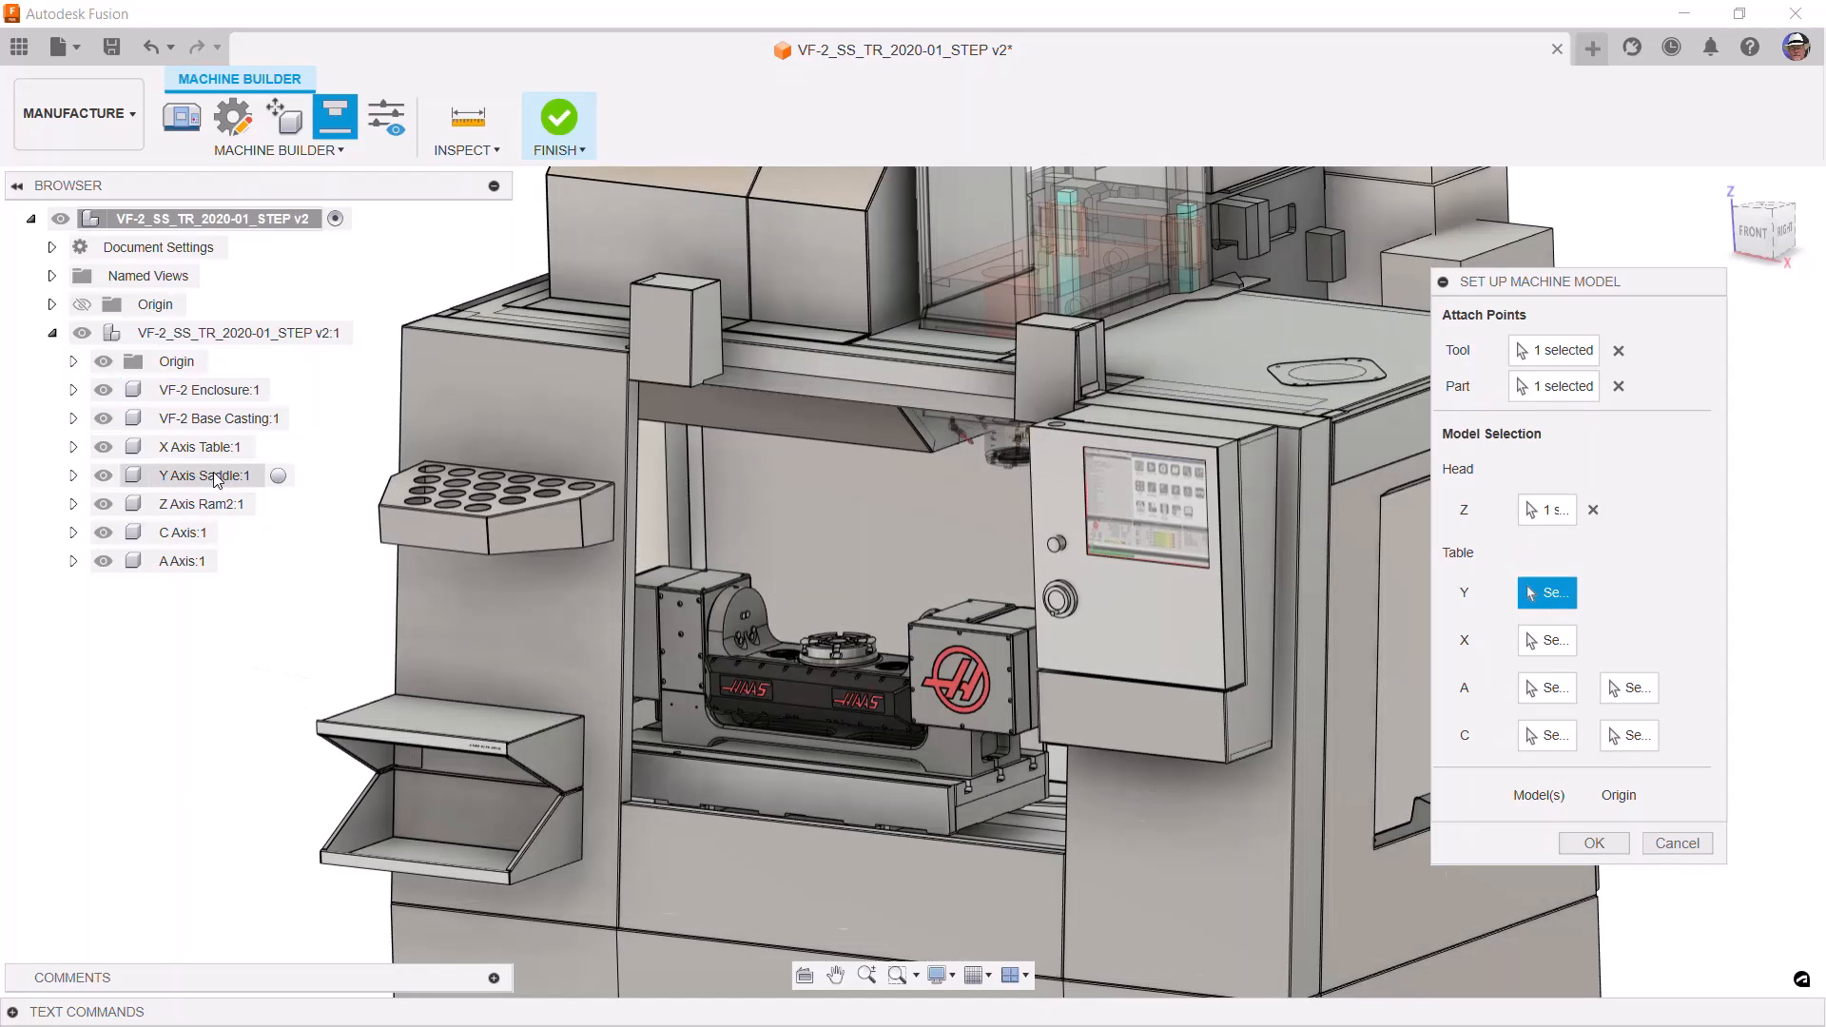
{"action": "left_click", "coordinate": [196, 475]}
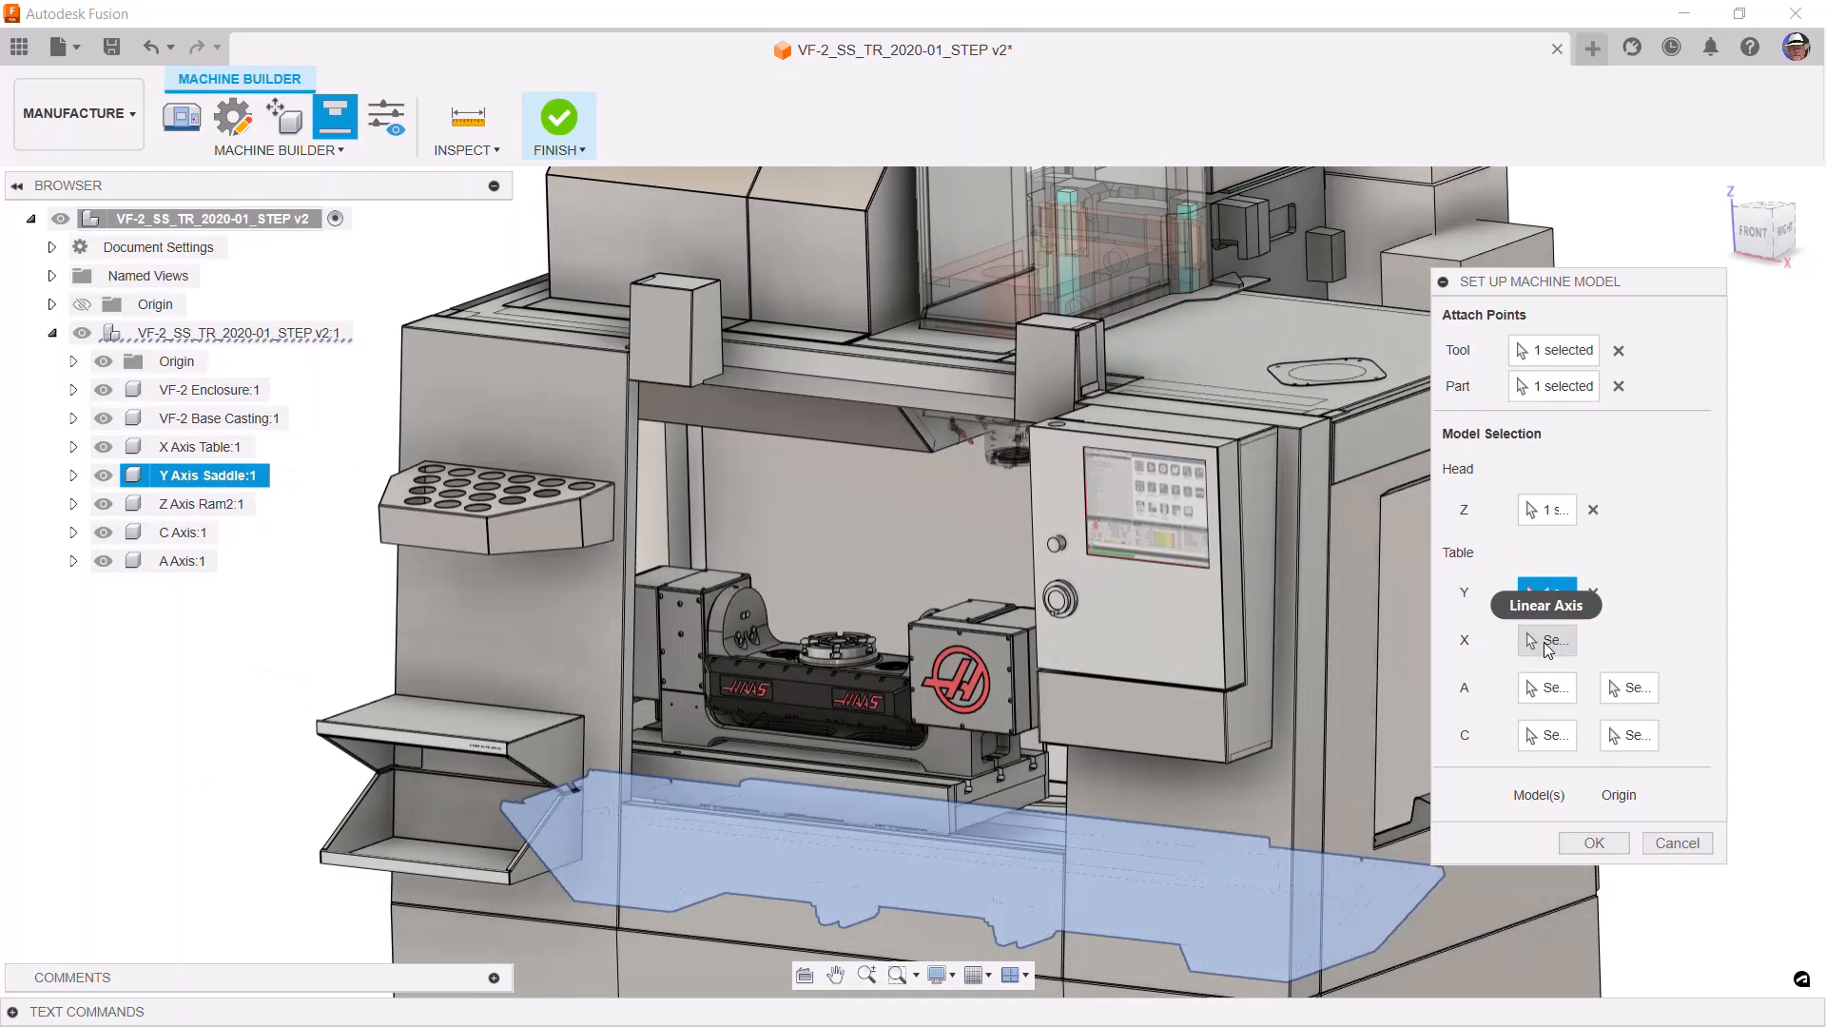
{"action": "left_click", "coordinate": [1546, 639]}
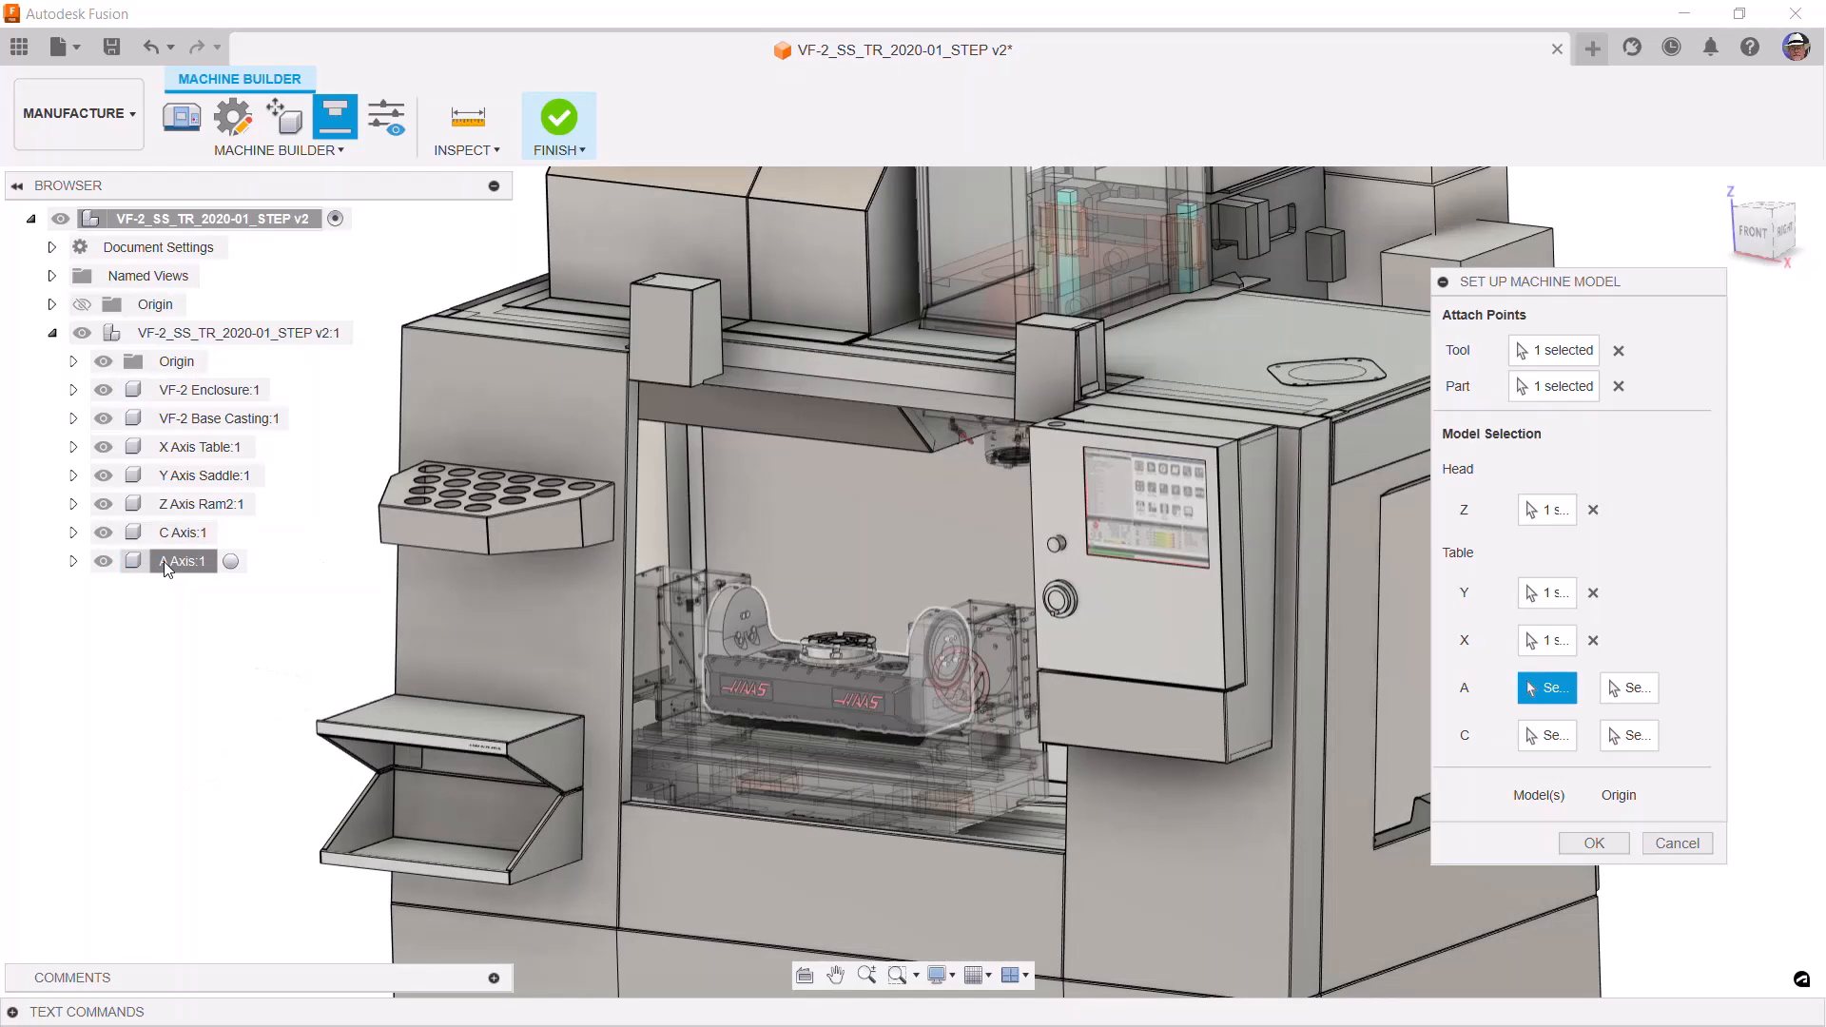
Assign the A and C Axis components with rotation centres at the faceplate and platter bore, and confirm
{"action": "left_click", "coordinate": [184, 559]}
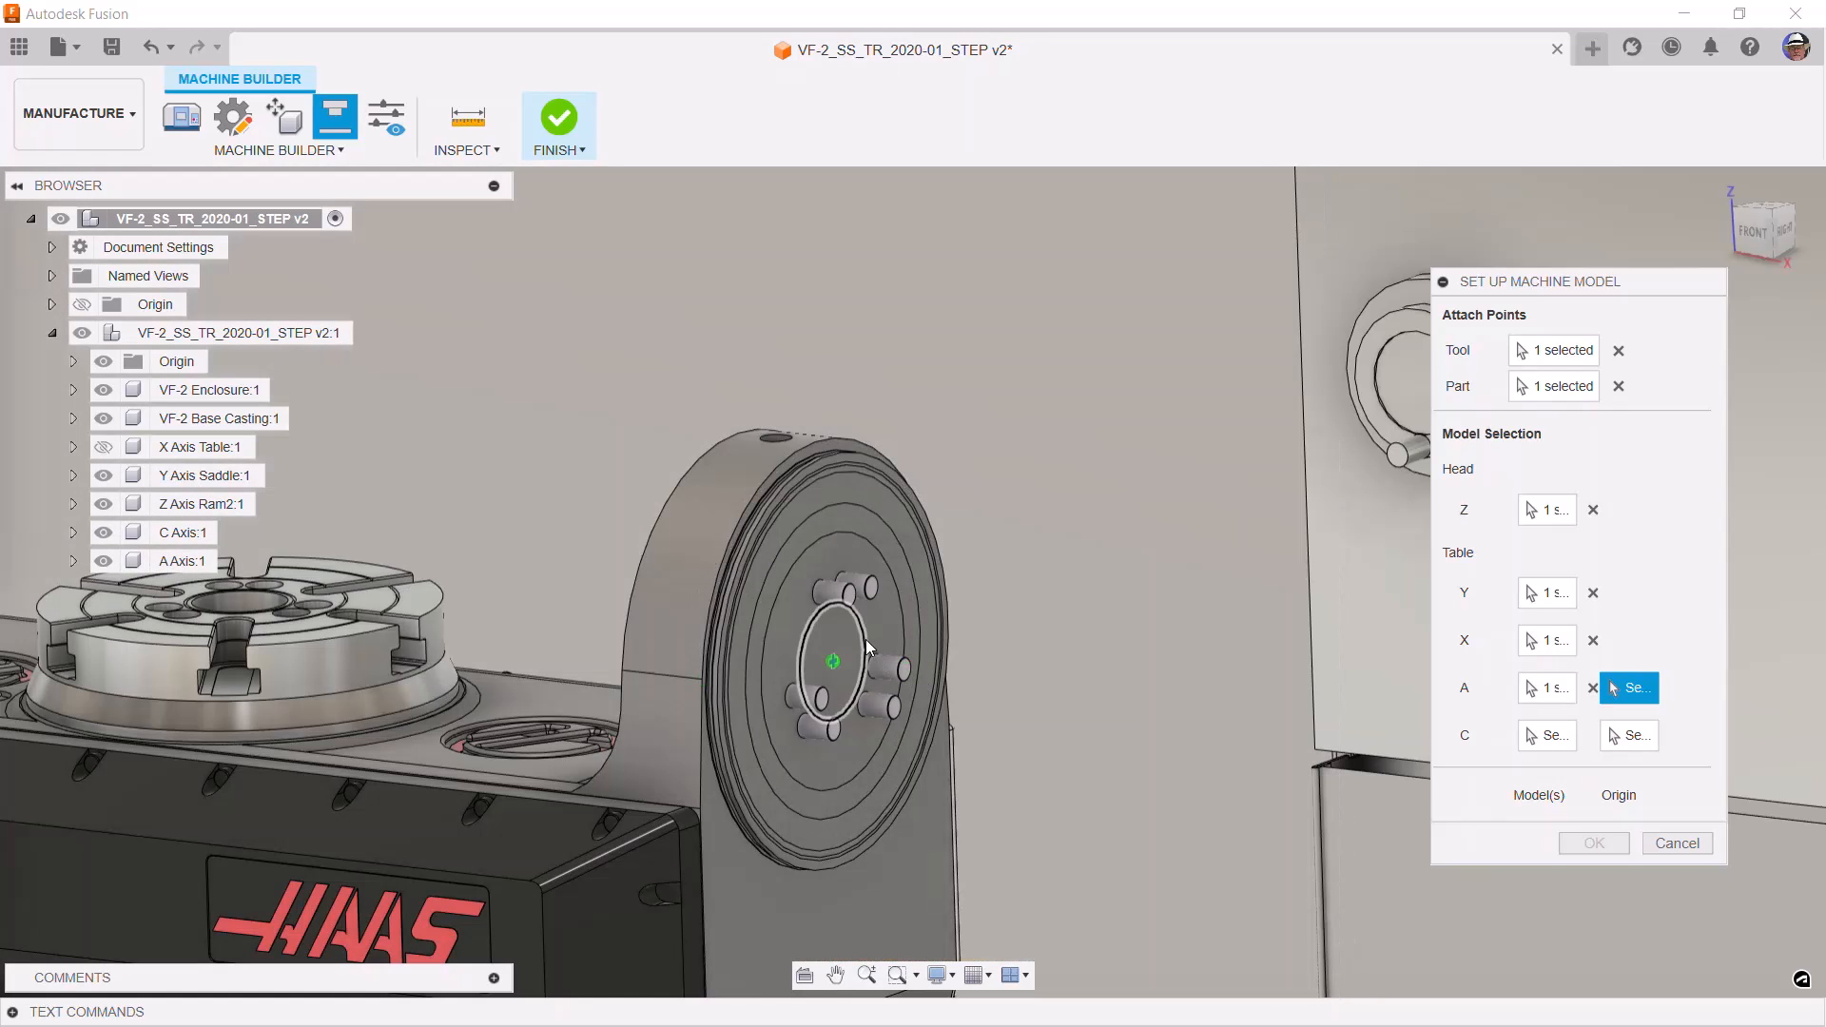
{"action": "left_click", "coordinate": [833, 662]}
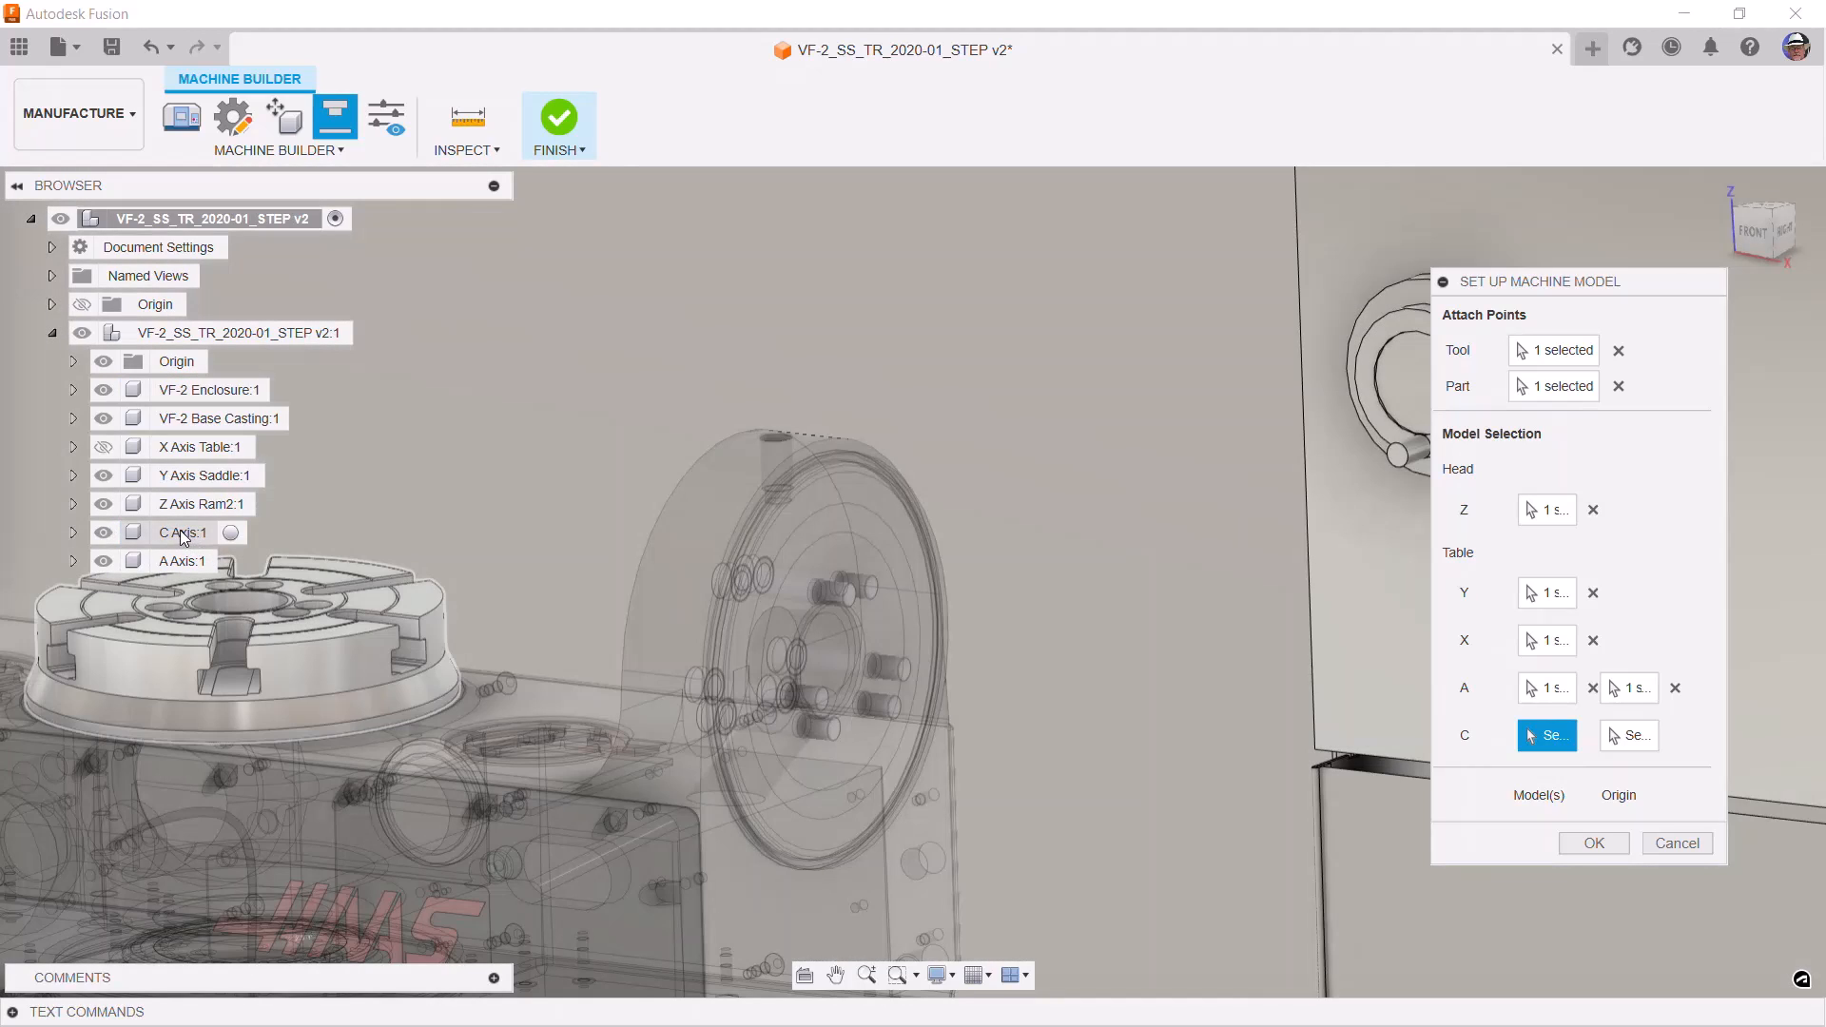
{"action": "left_click", "coordinate": [183, 533]}
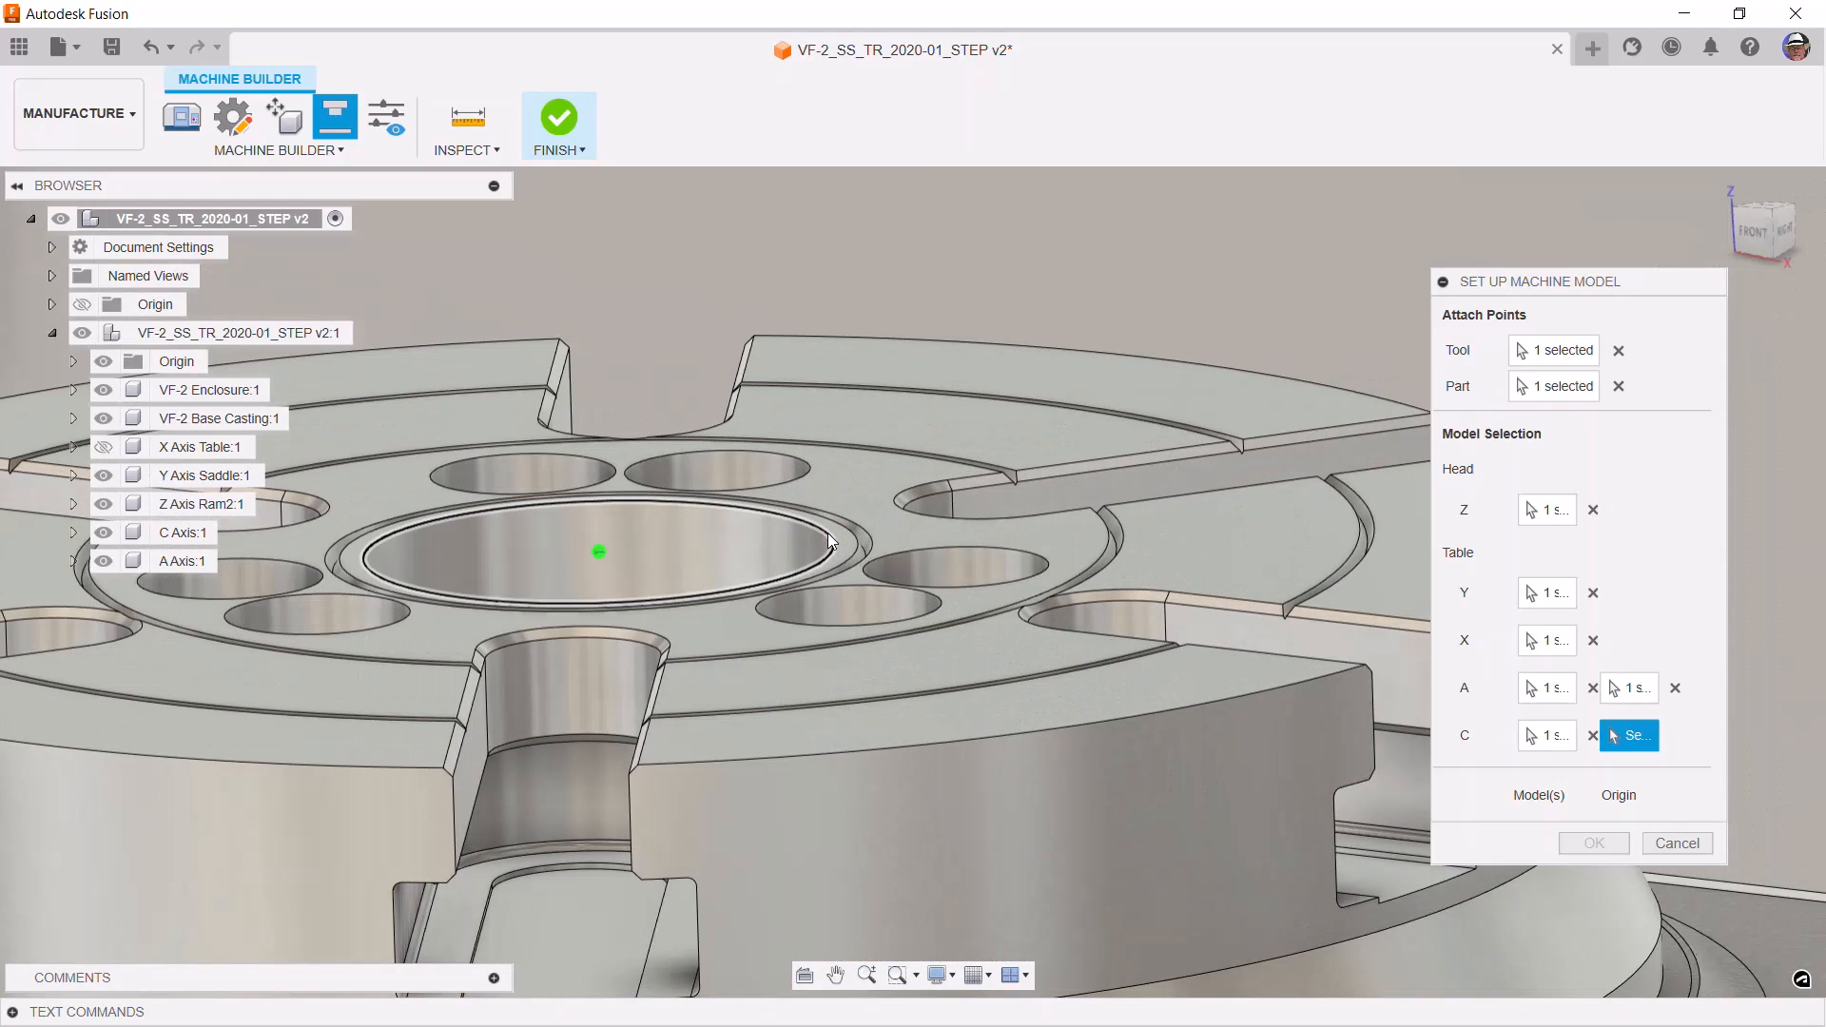
{"action": "left_click", "coordinate": [597, 548]}
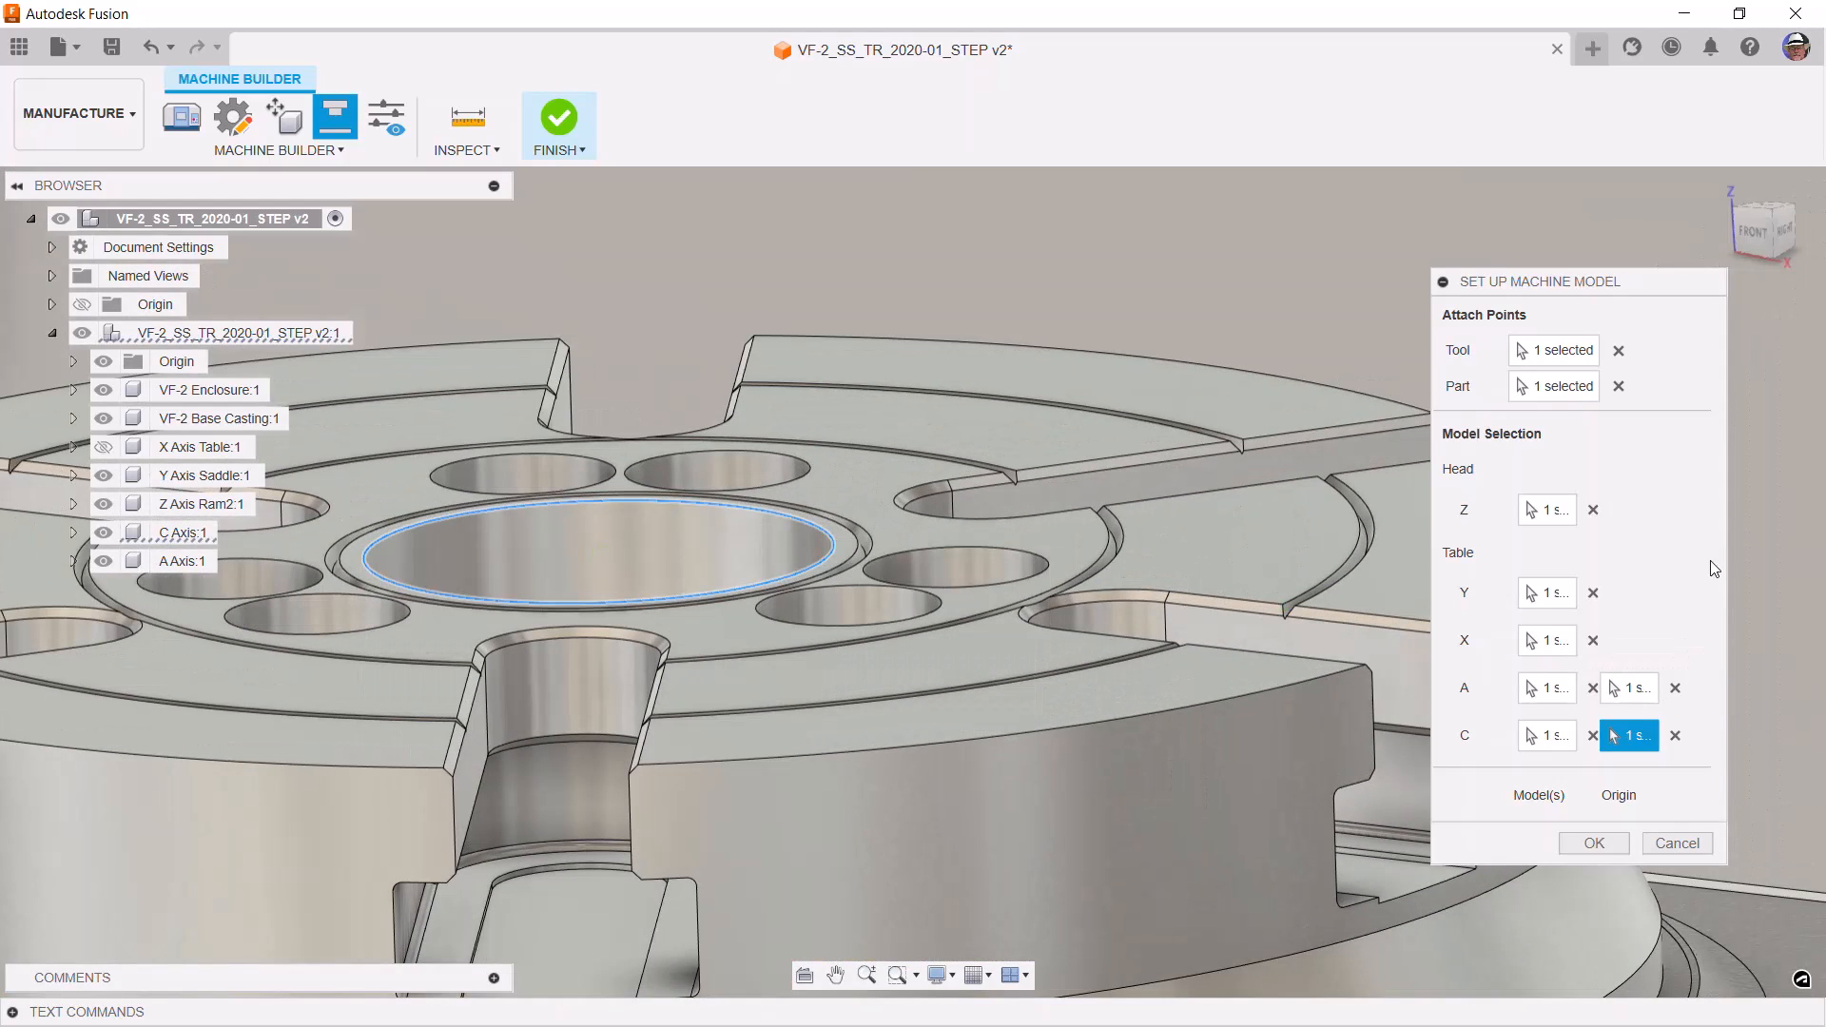
{"action": "left_click", "coordinate": [1592, 842]}
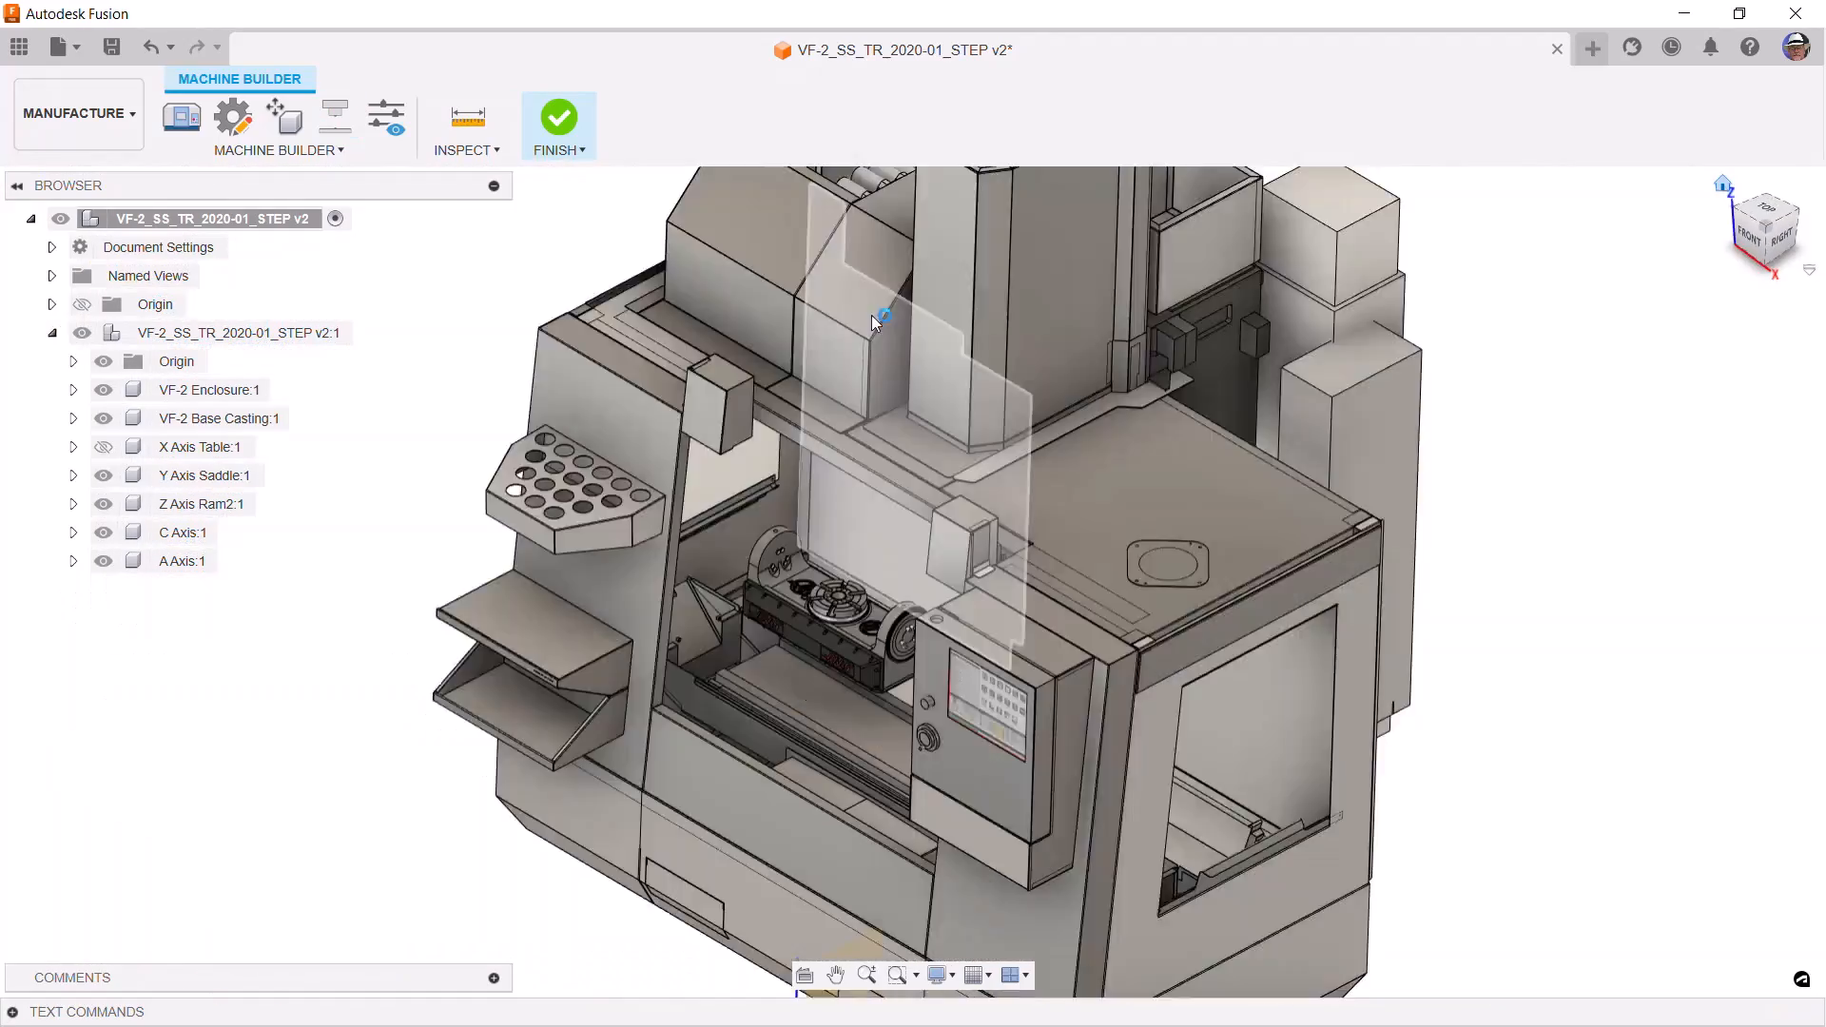
Jog Z, Y, X, A and C in Preview Machine Movements to confirm each component moves correctly
{"action": "left_click", "coordinate": [386, 116]}
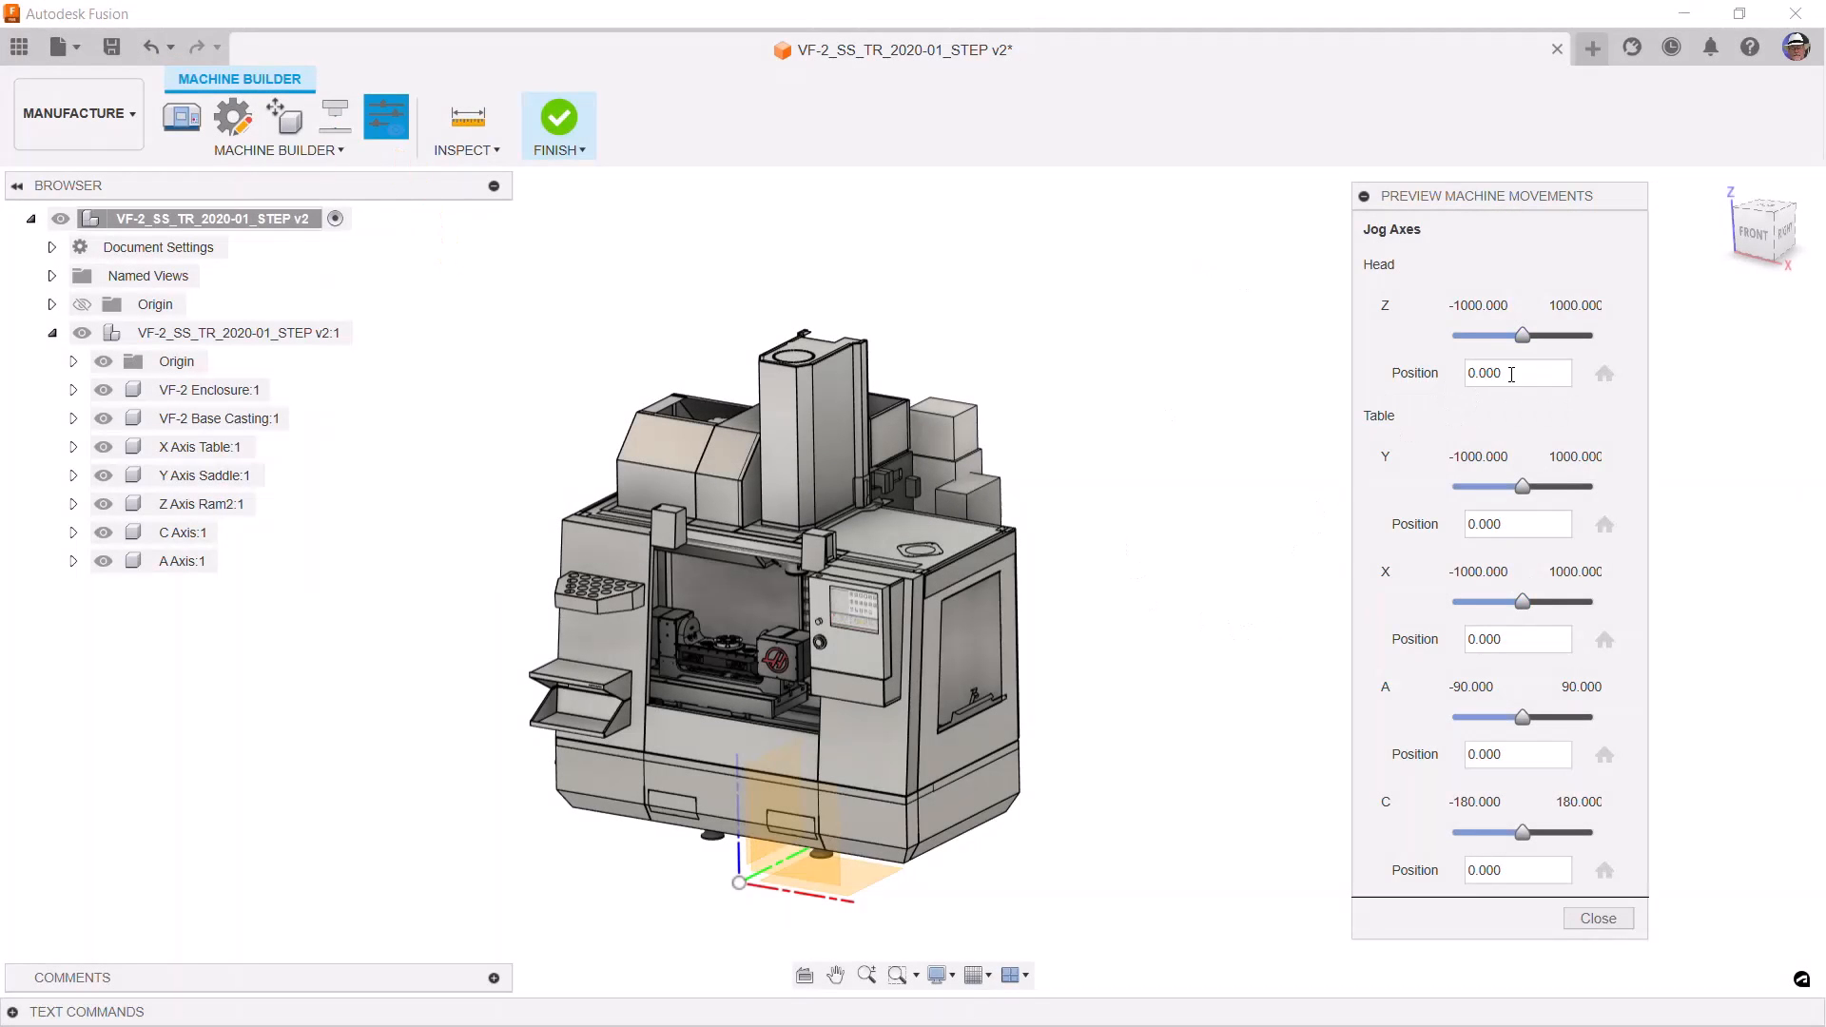
{"action": "left_click_drag", "start_coordinate": [1521, 335], "coordinate": [1513, 334]}
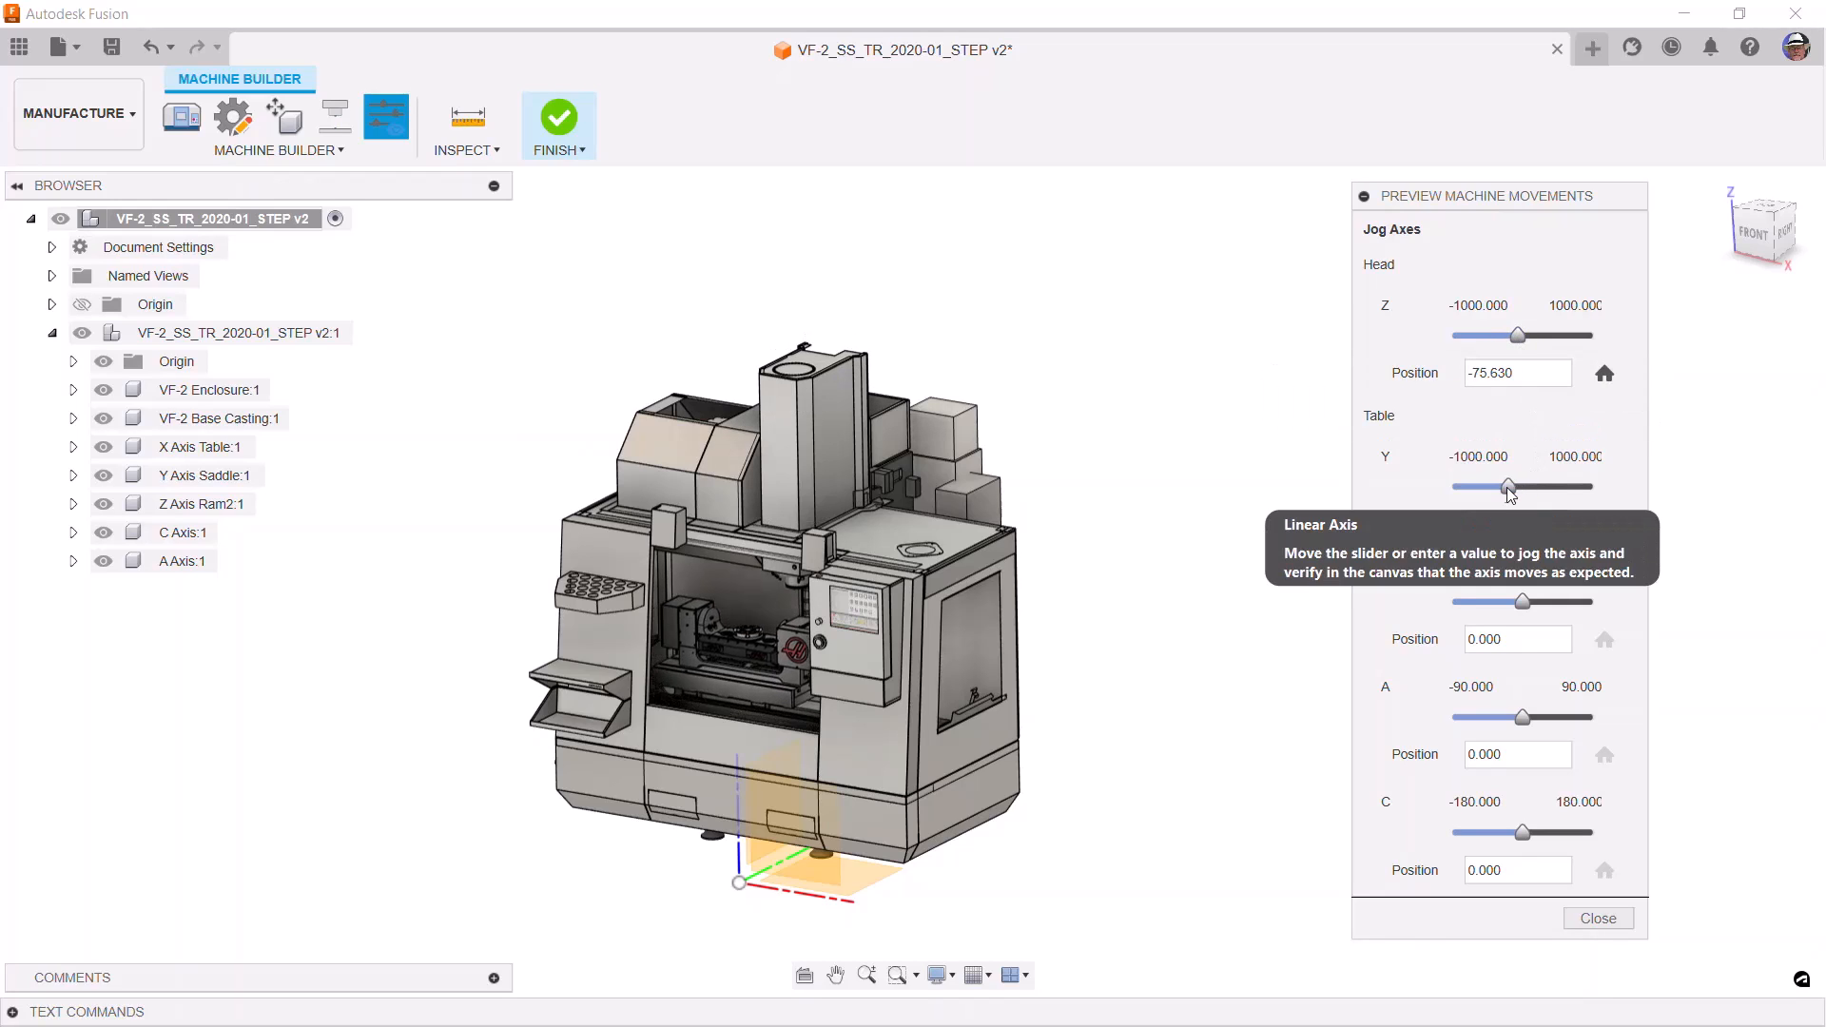
{"action": "left_click_drag", "start_coordinate": [1517, 487], "coordinate": [1522, 486]}
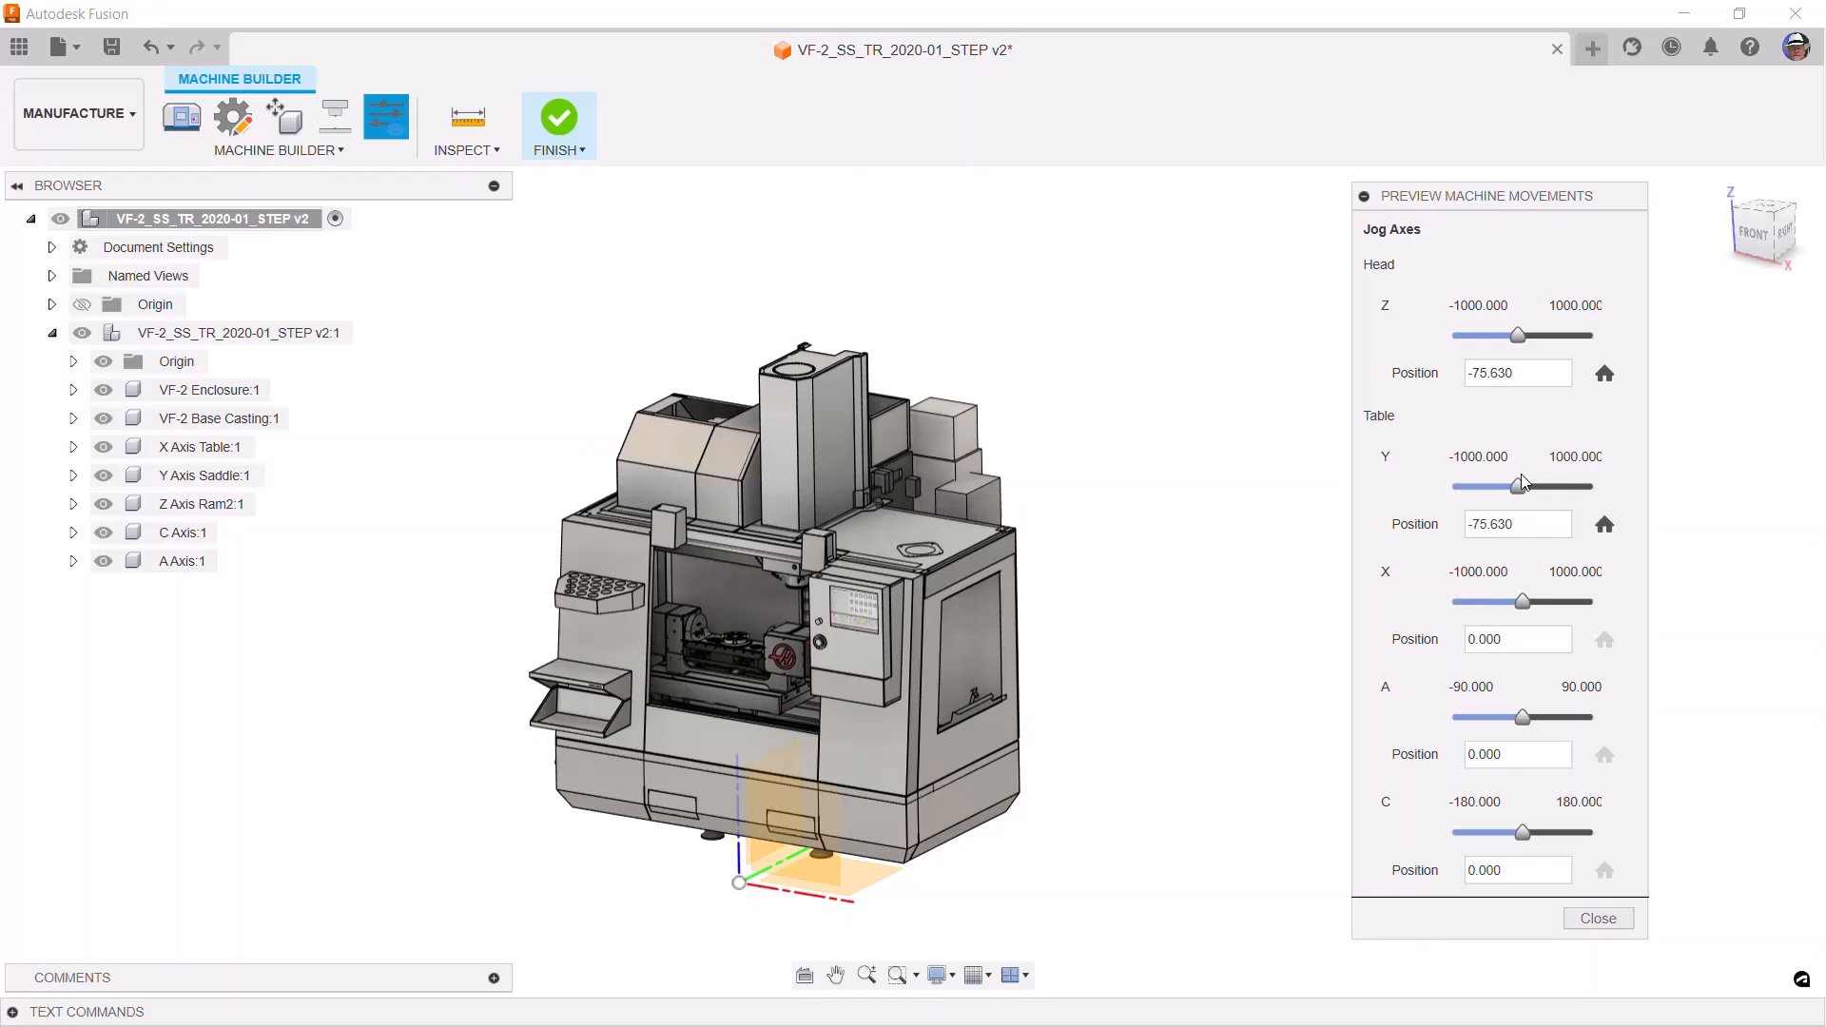
{"action": "left_click_drag", "start_coordinate": [1520, 603], "coordinate": [1531, 603]}
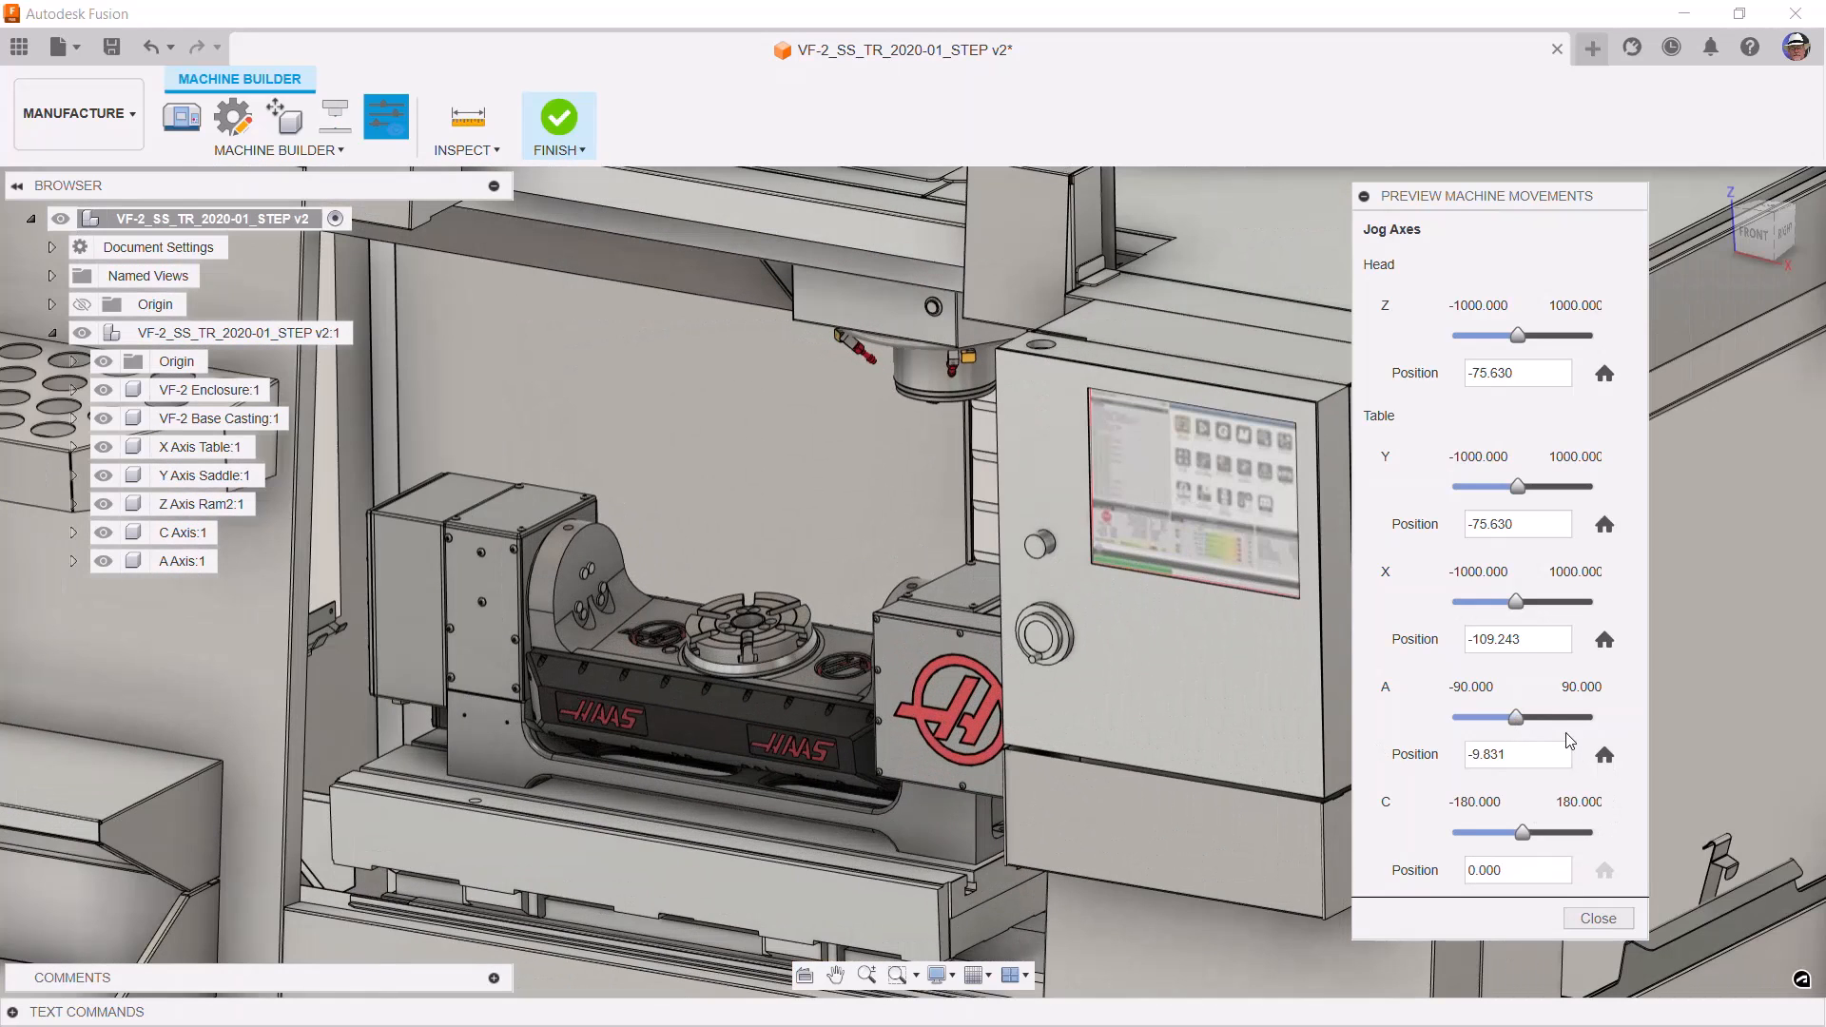
{"action": "left_click_drag", "start_coordinate": [1515, 717], "coordinate": [1548, 716]}
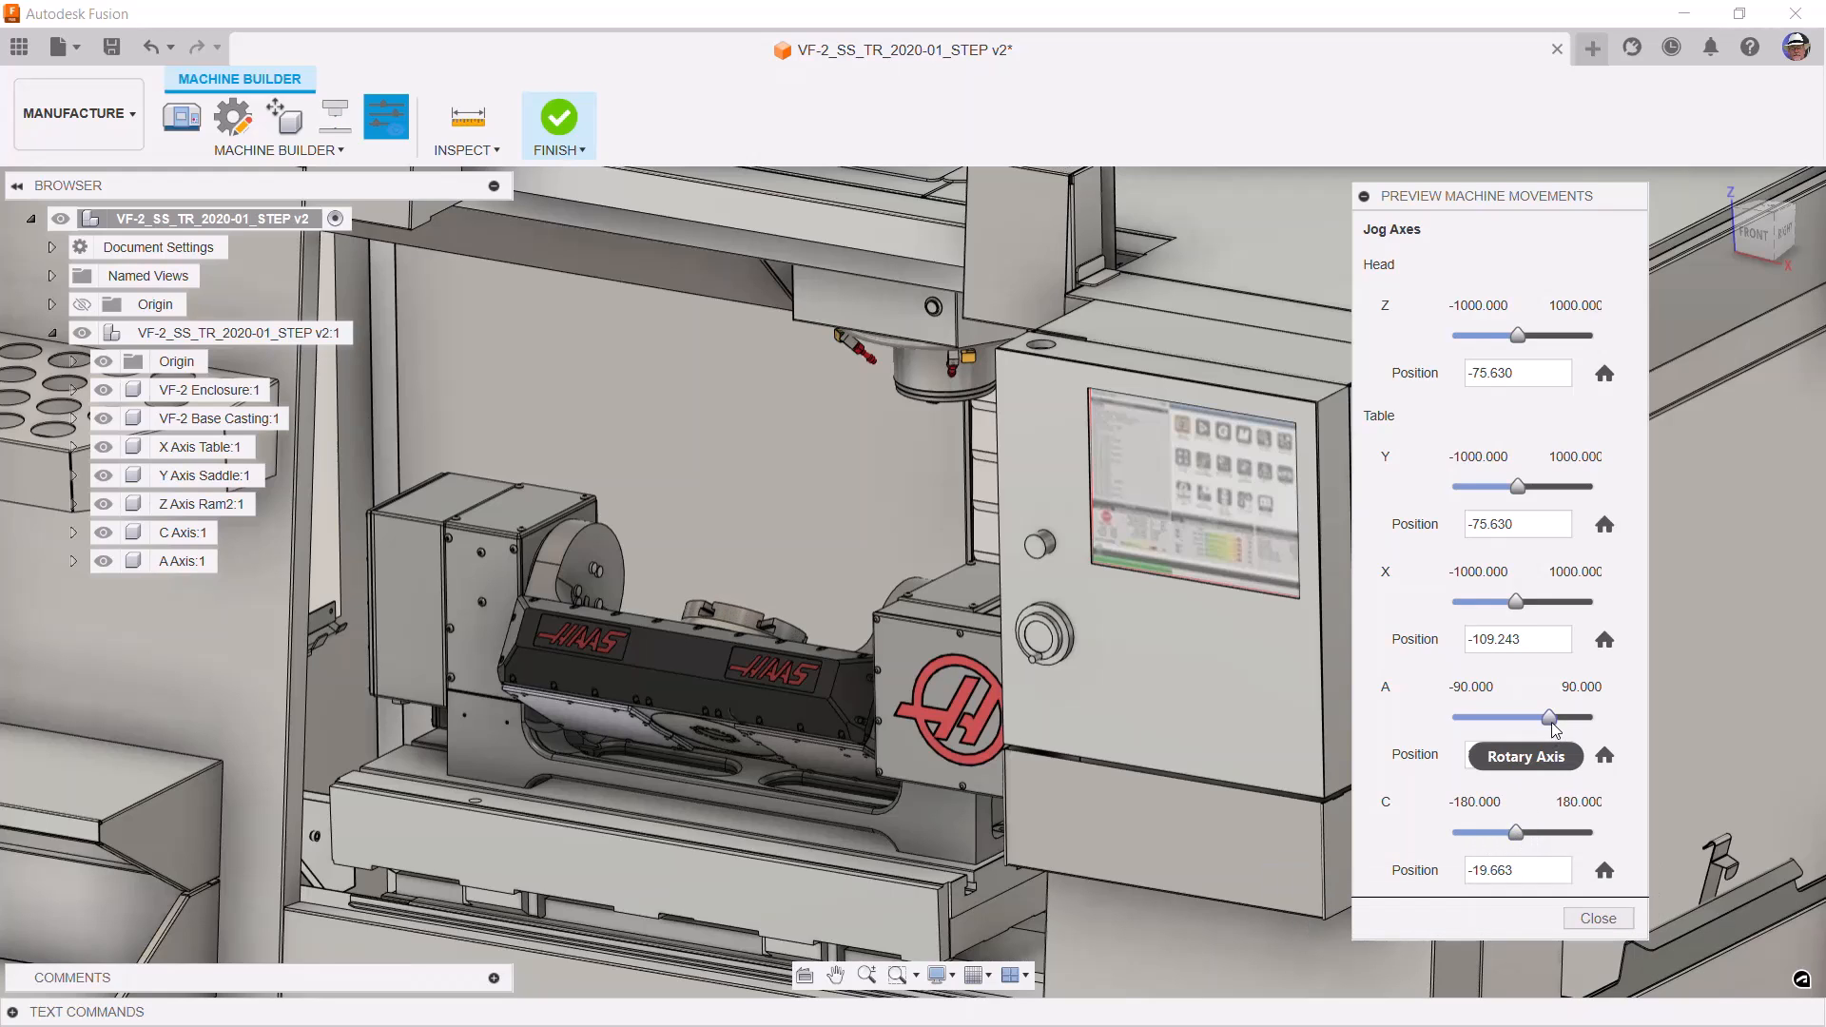
{"action": "left_click_drag", "start_coordinate": [1548, 717], "coordinate": [1486, 717]}
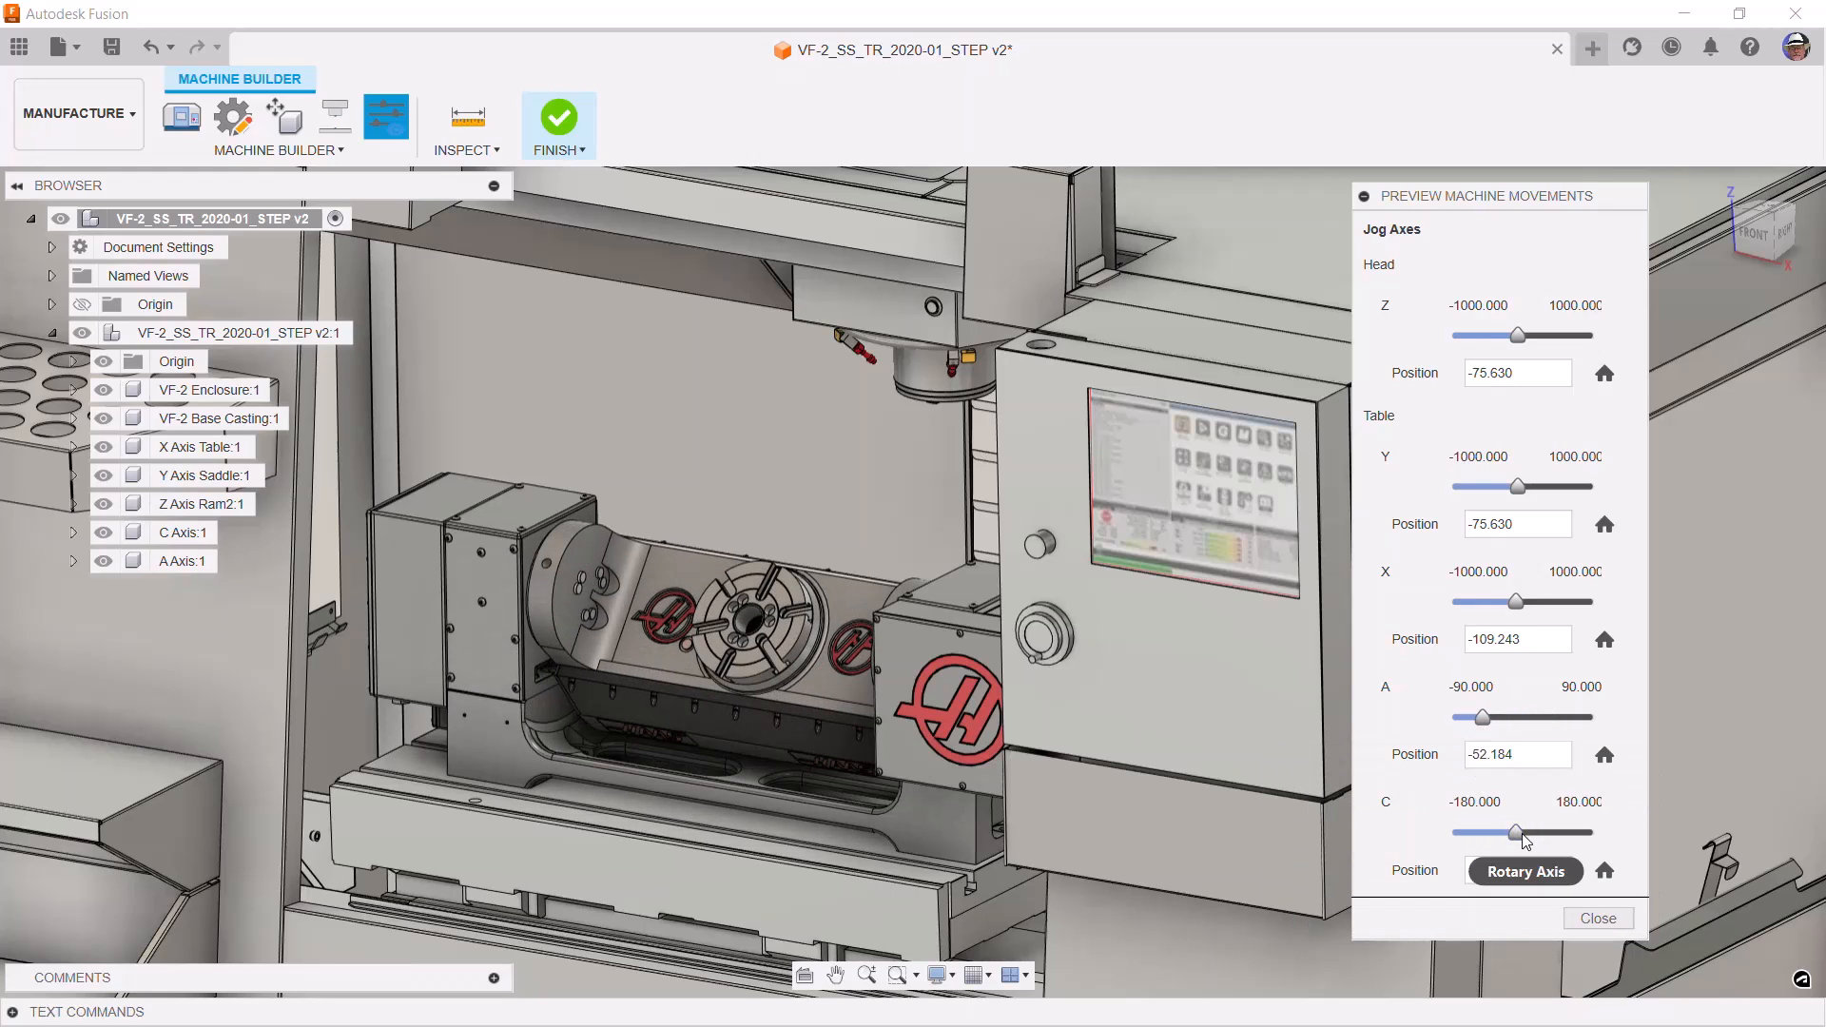
{"action": "left_click", "coordinate": [1595, 916]}
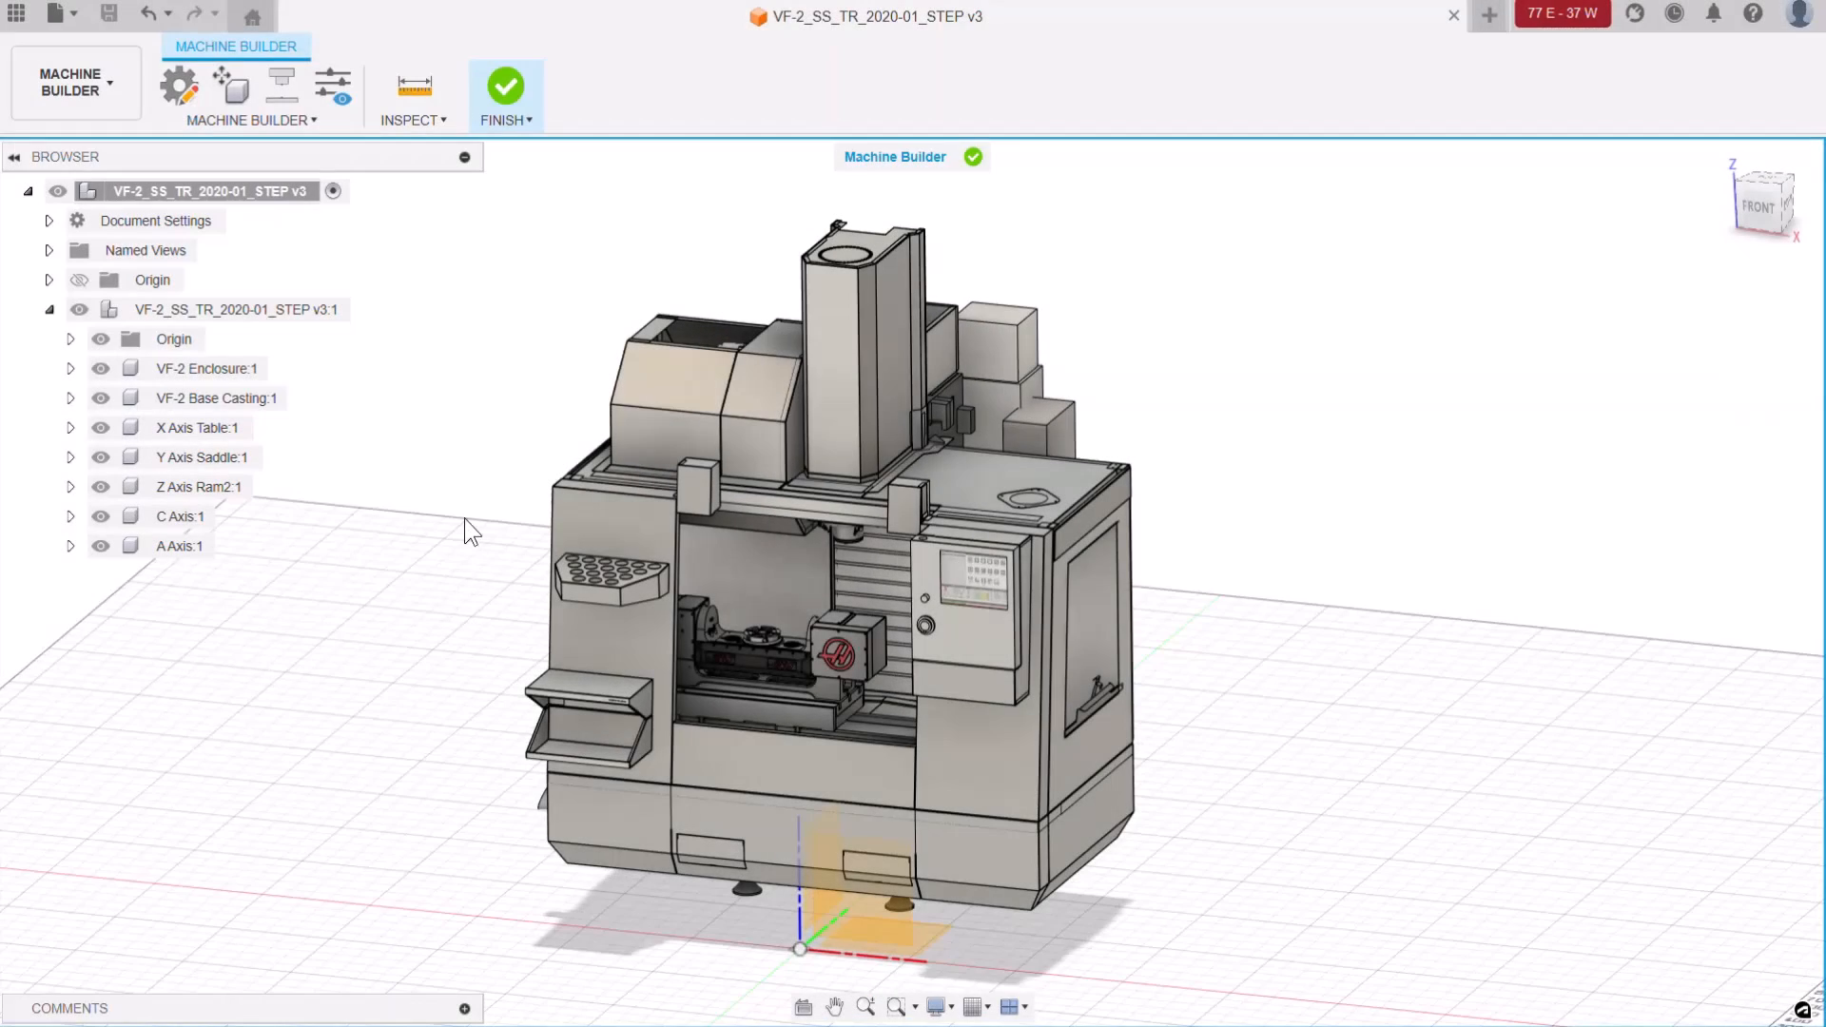
{"action": "mouse_move", "coordinate": [333, 84]}
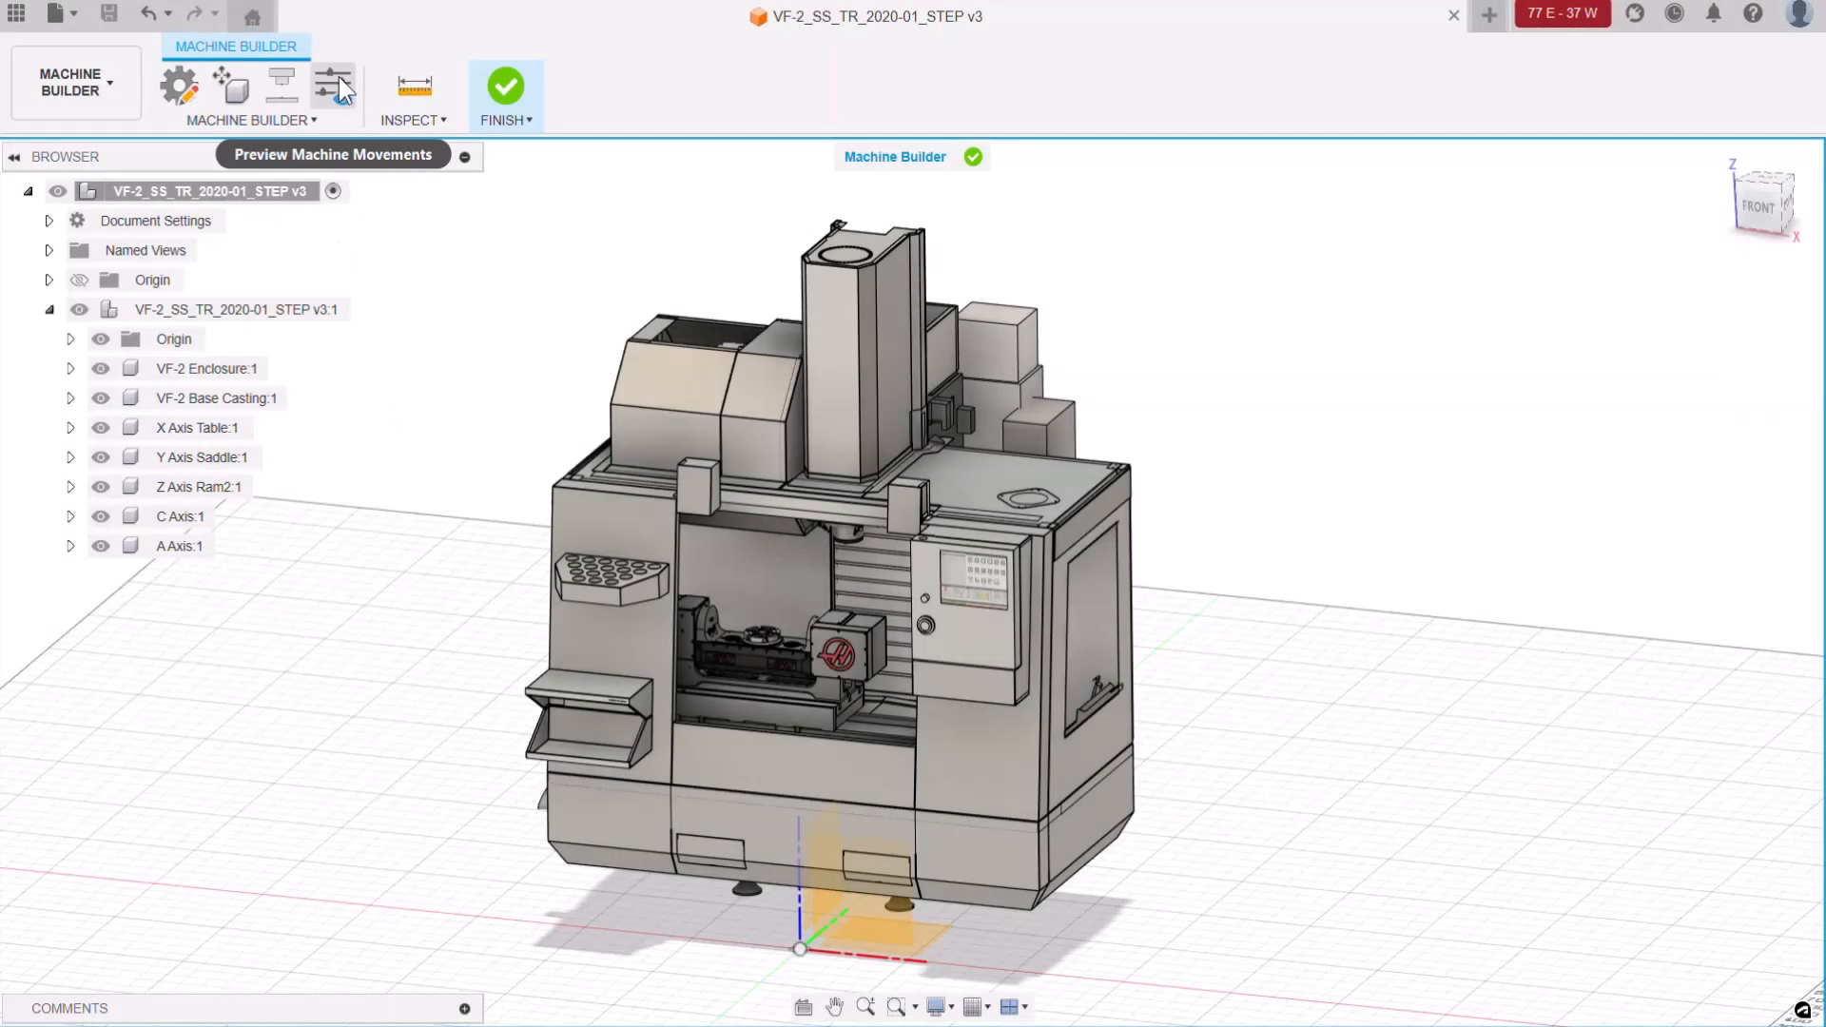
{"action": "mouse_move", "coordinate": [335, 82]}
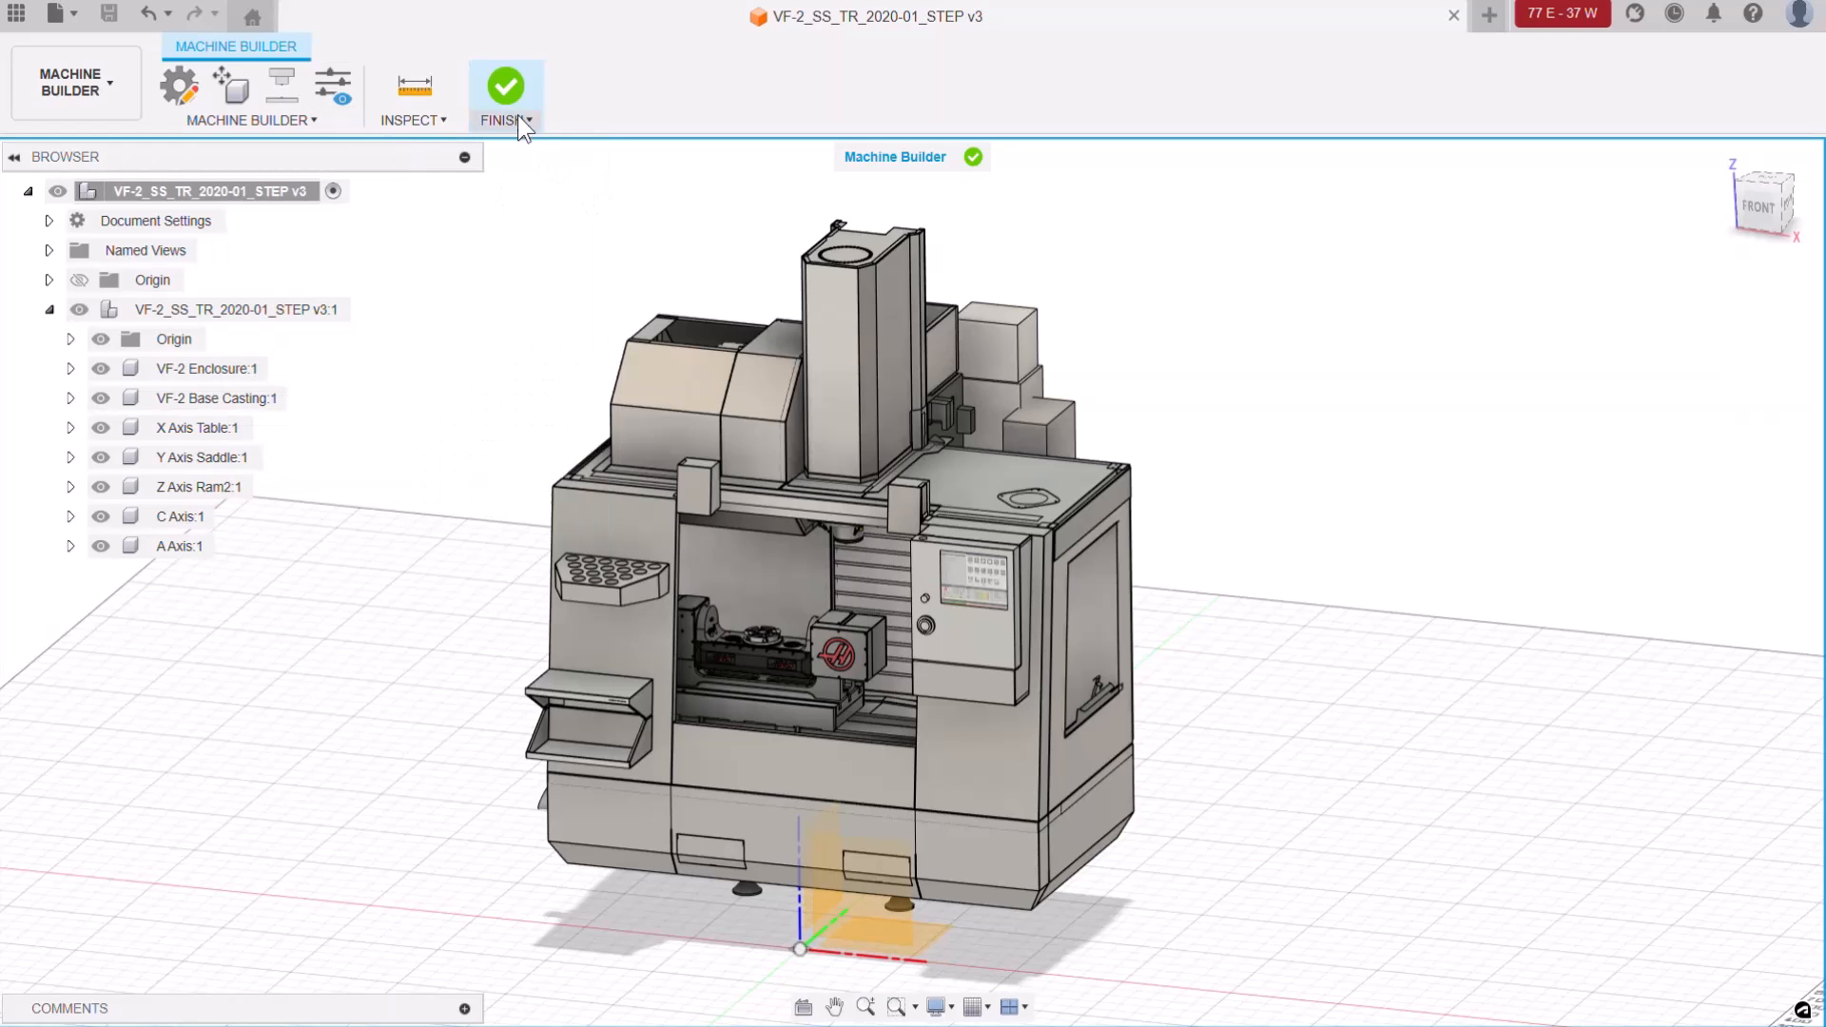
{"action": "mouse_move", "coordinate": [504, 87]}
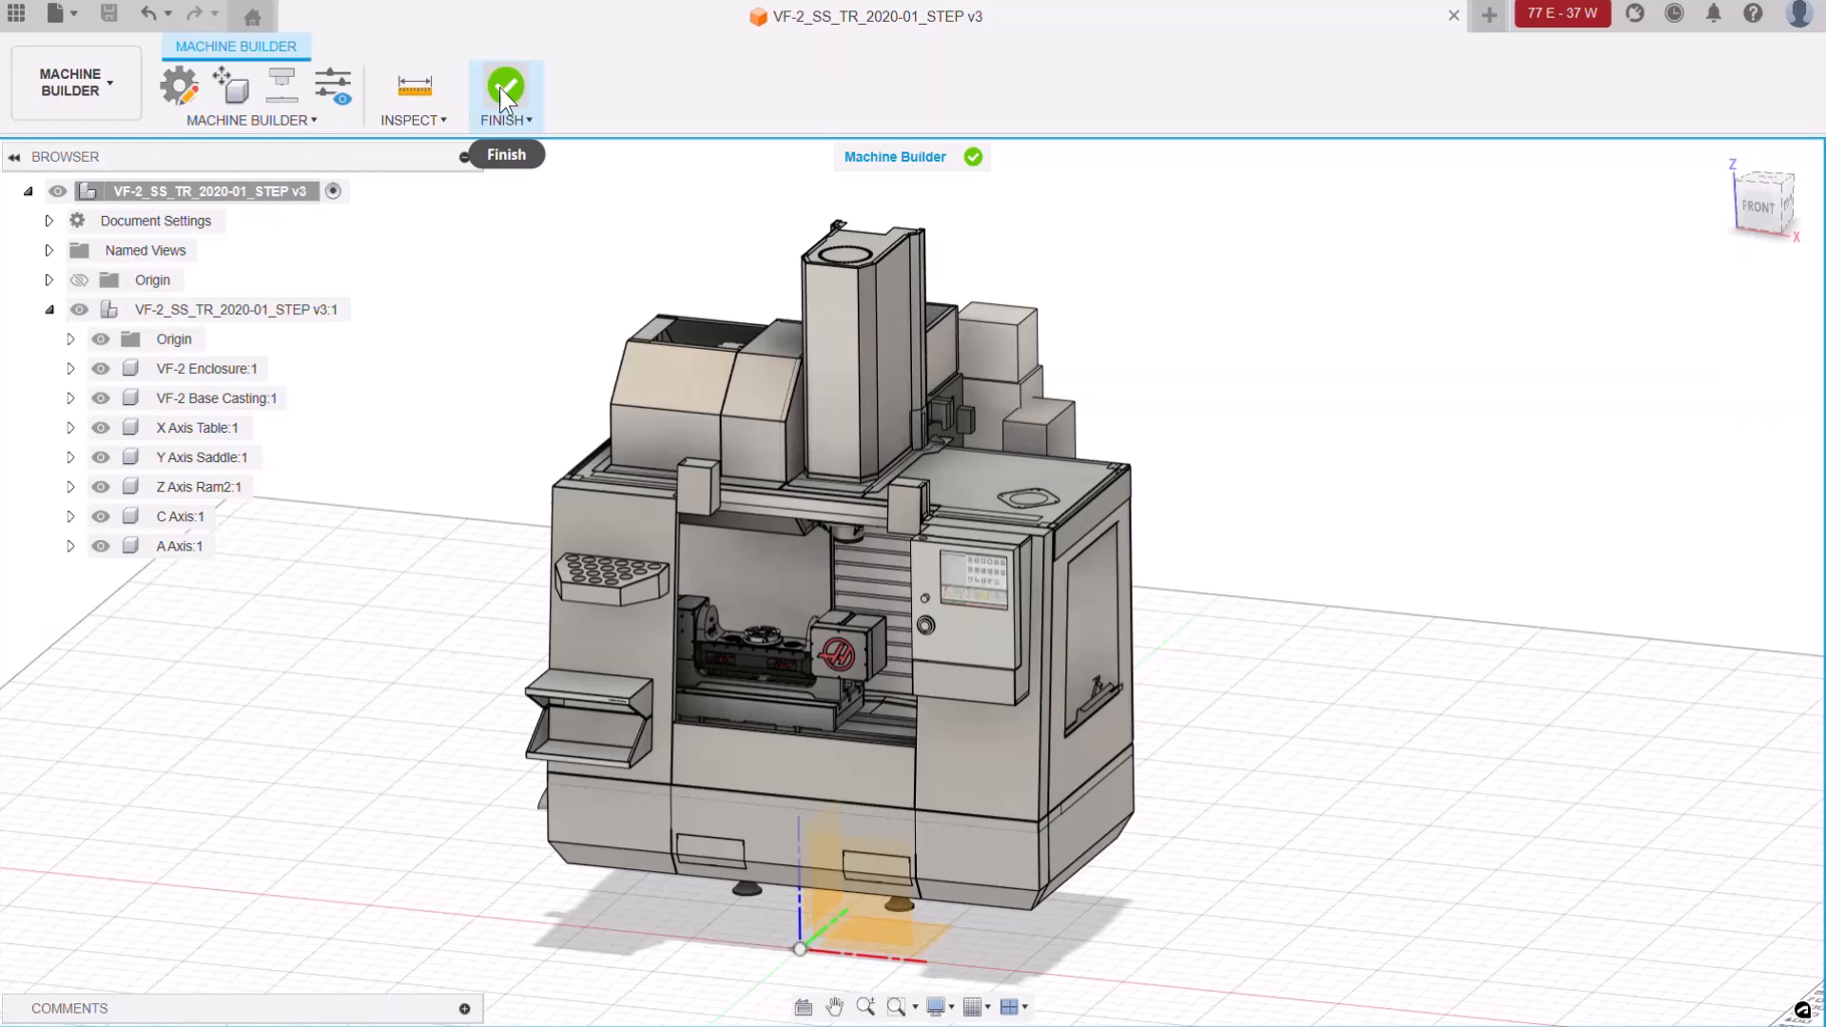
Finish the build so HAAS VF-2 appears under My machines > Local, then close the library
{"action": "left_click", "coordinate": [506, 91]}
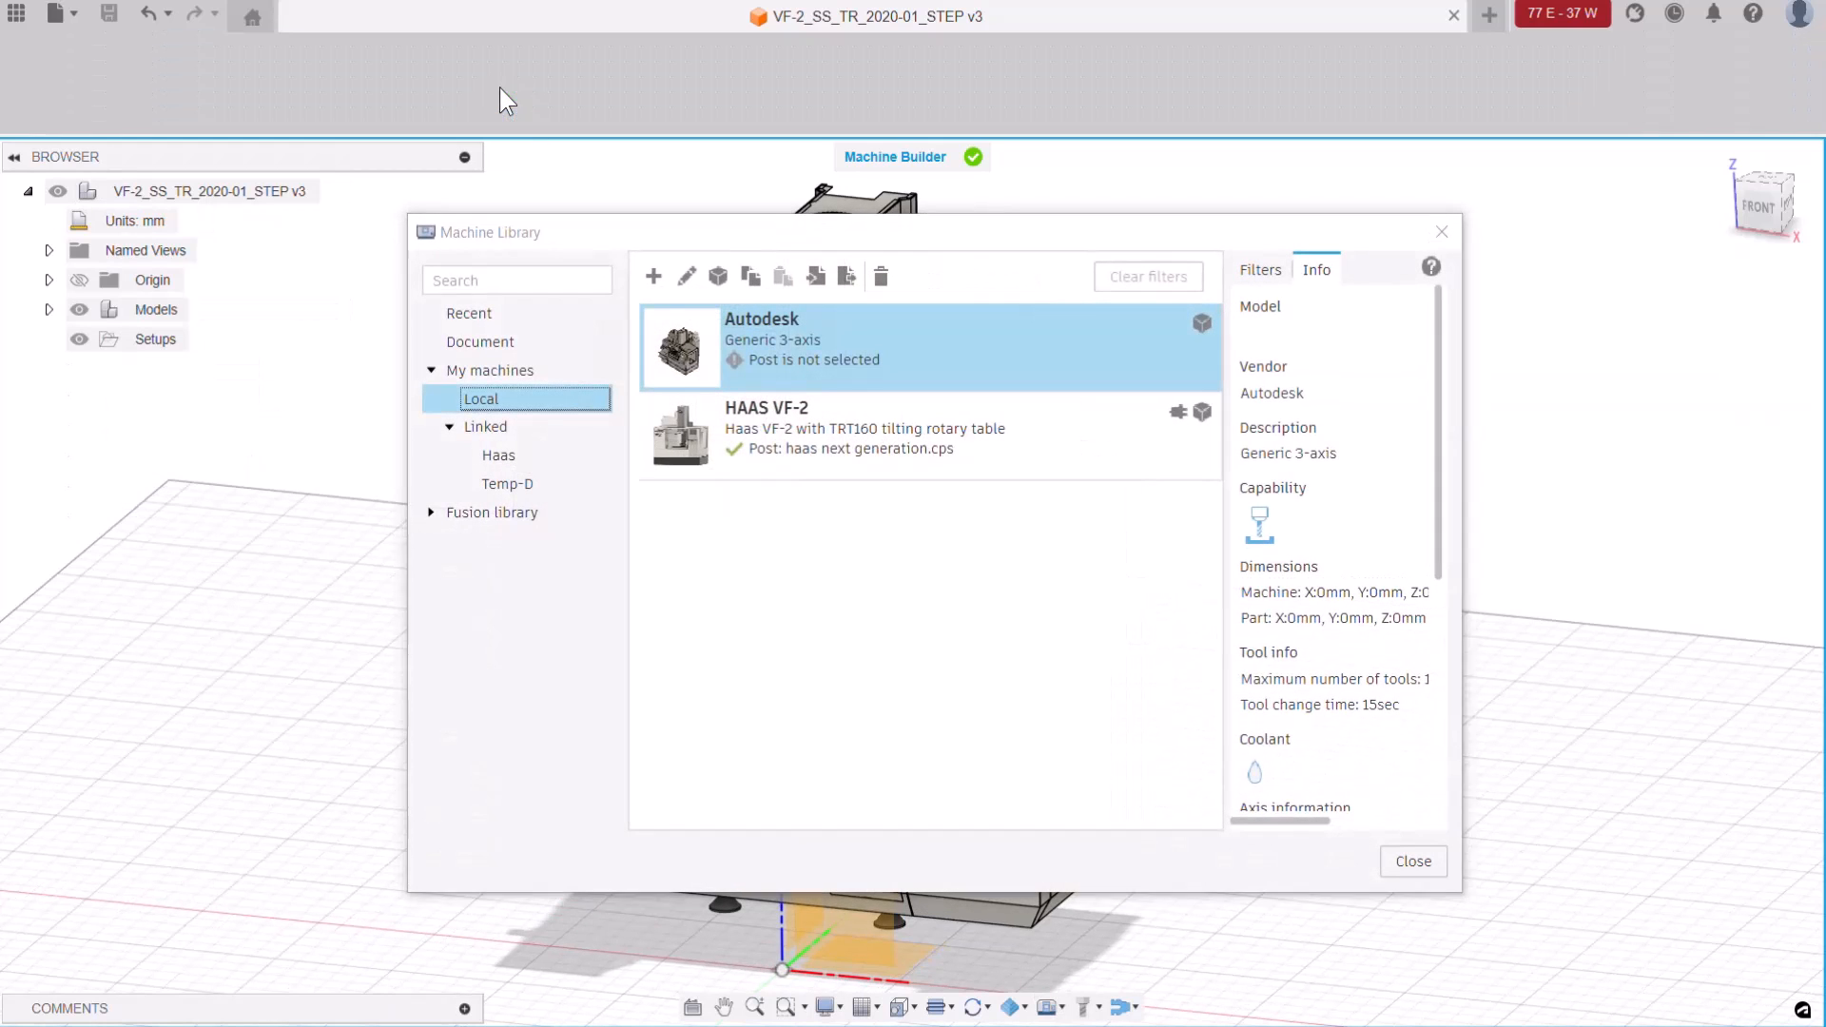
{"action": "mouse_move", "coordinate": [491, 245]}
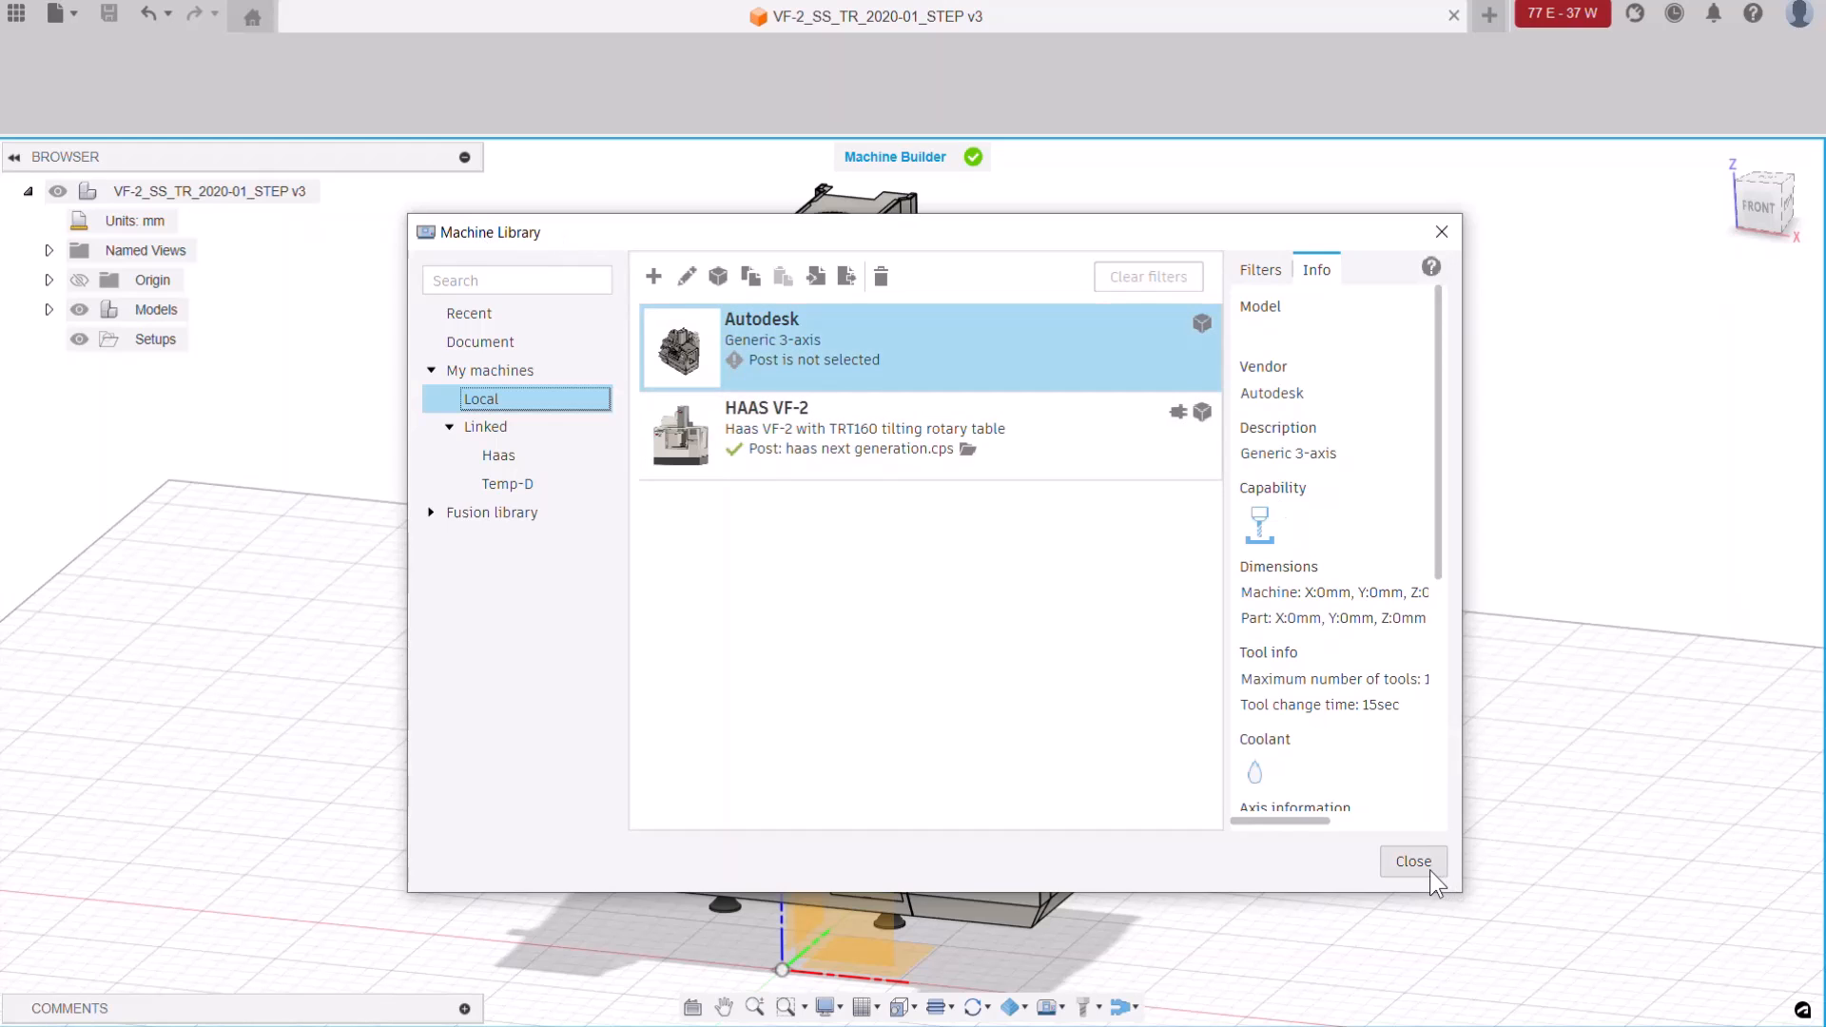
{"action": "left_click", "coordinate": [1413, 859]}
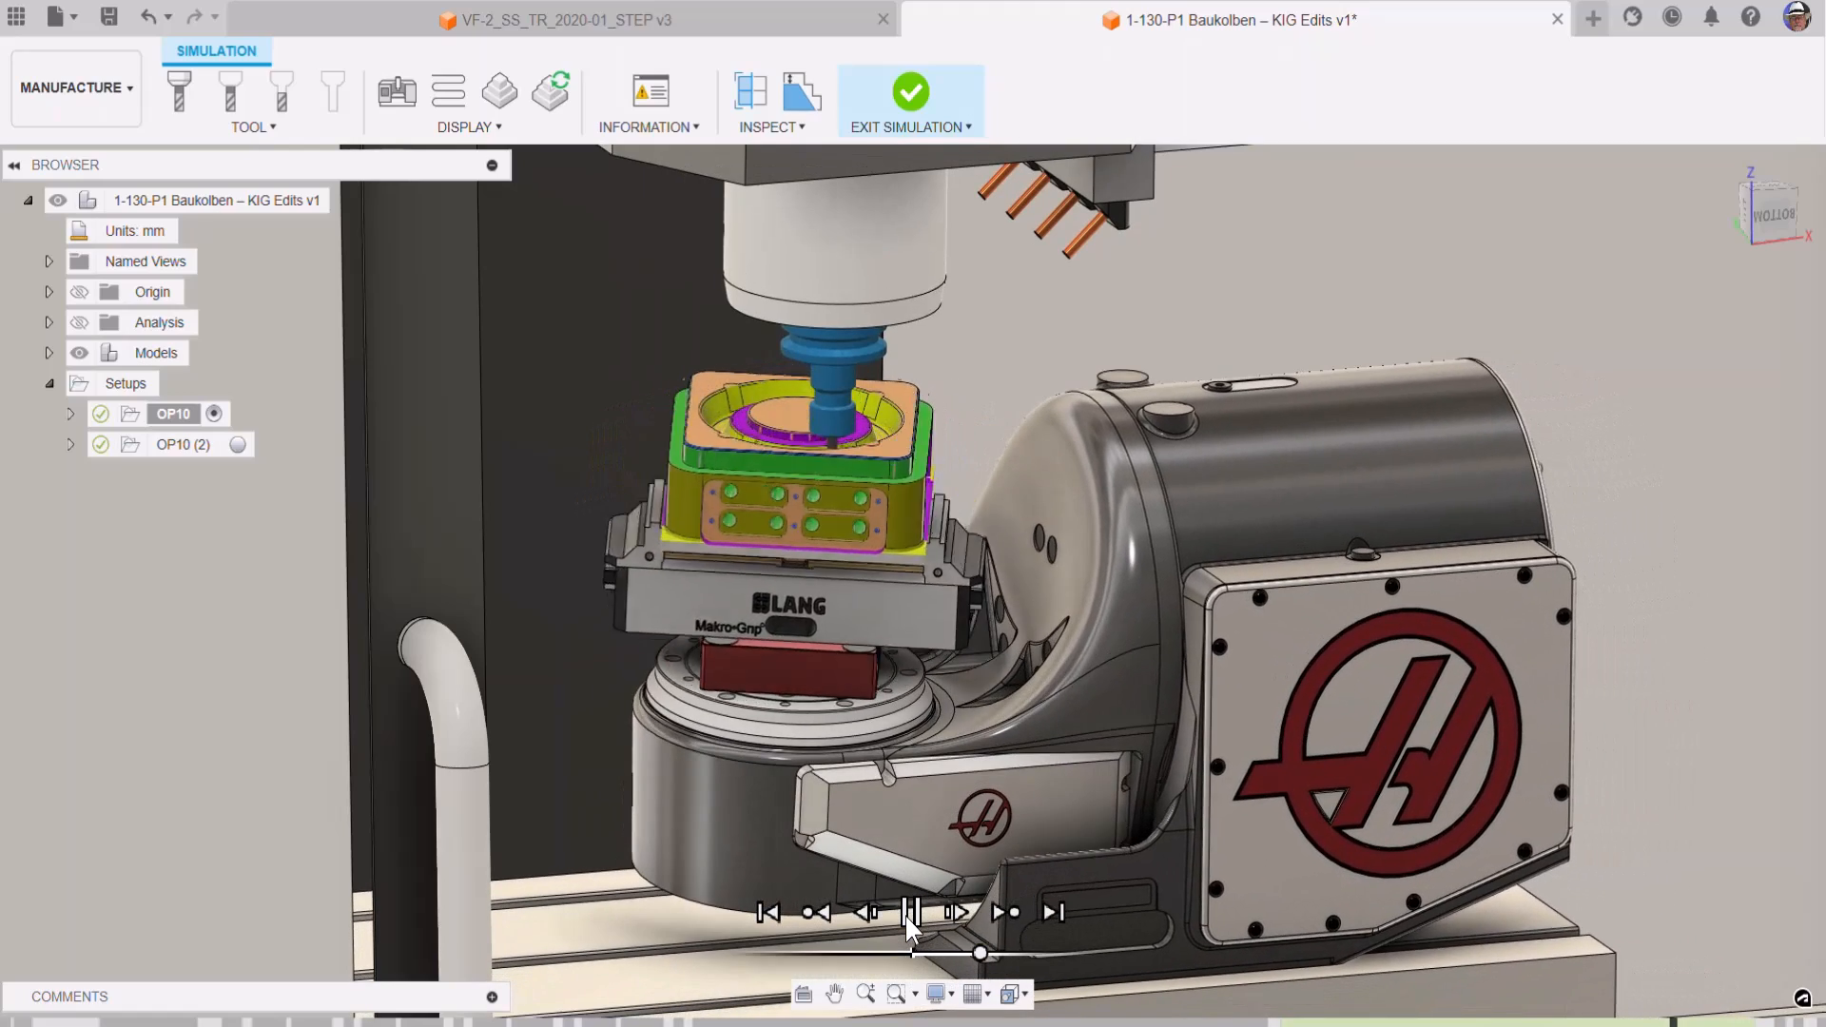
Play the OP10 toolpath simulation for 1-130-P1 Baukolben on the Haas trunnion
{"action": "left_click", "coordinate": [909, 911]}
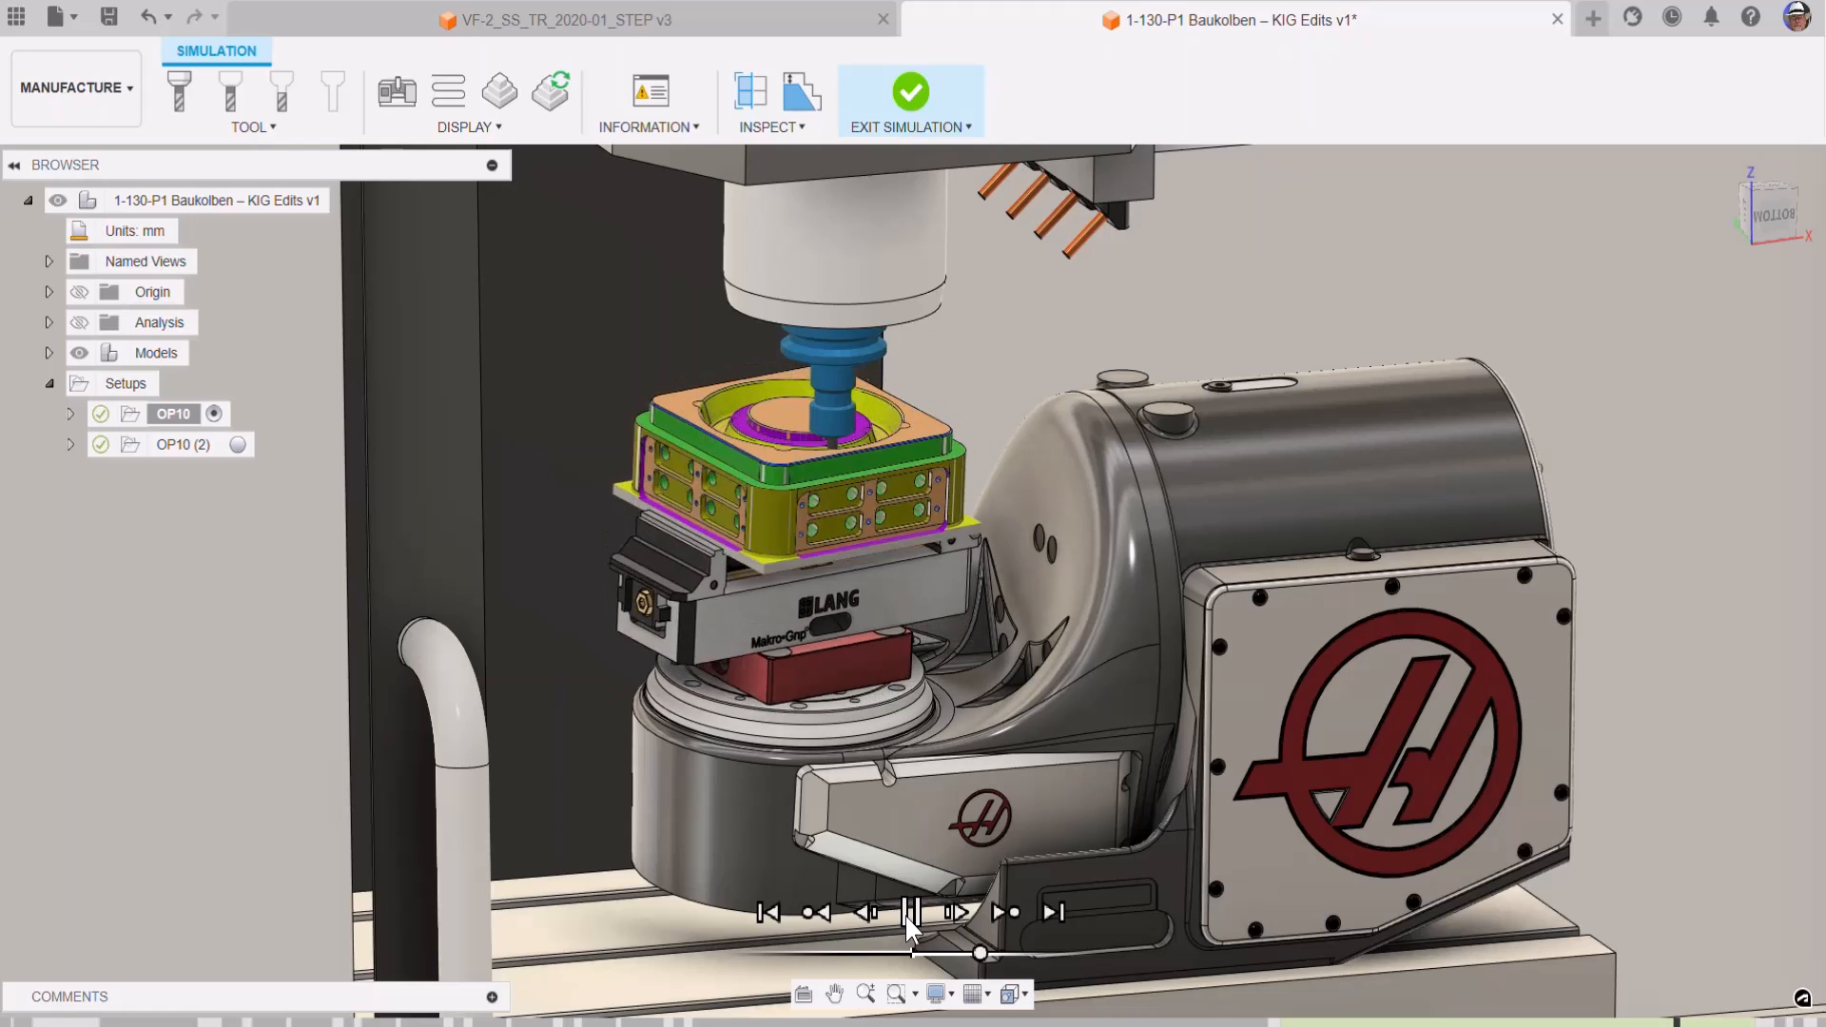